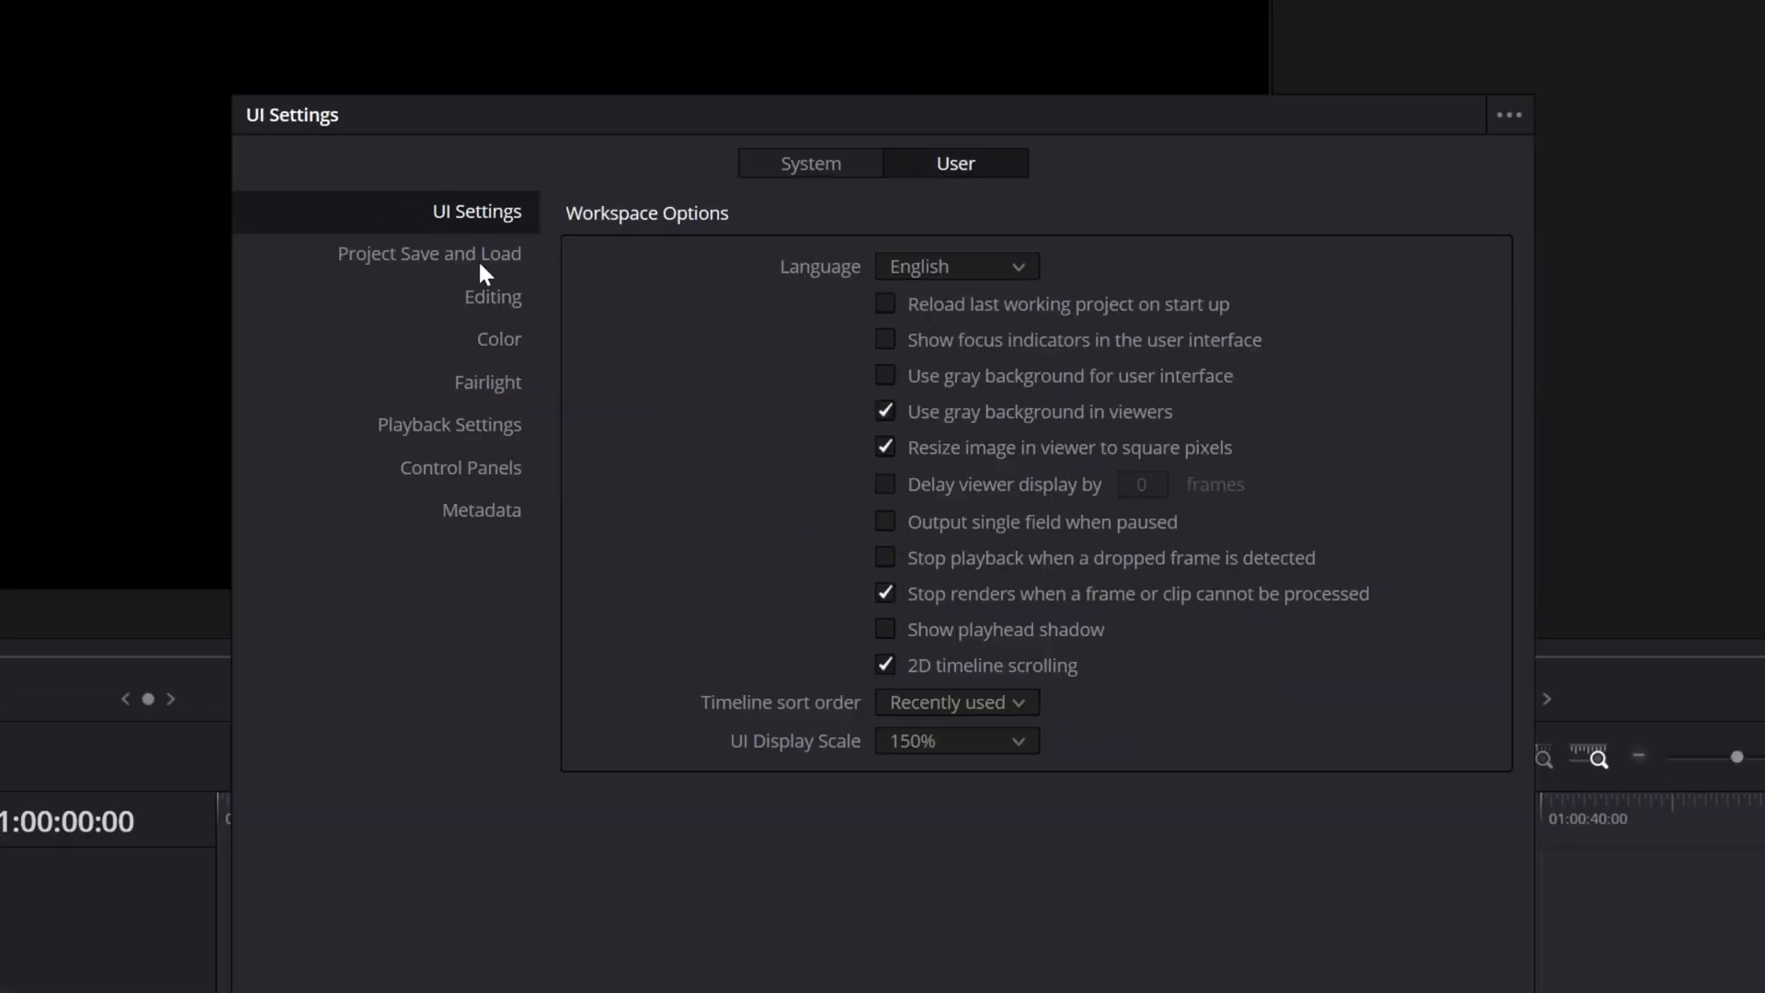
- Show Project Save and Load preferences and enable timeline backups
{"action": "left_click", "coordinate": [428, 254]}
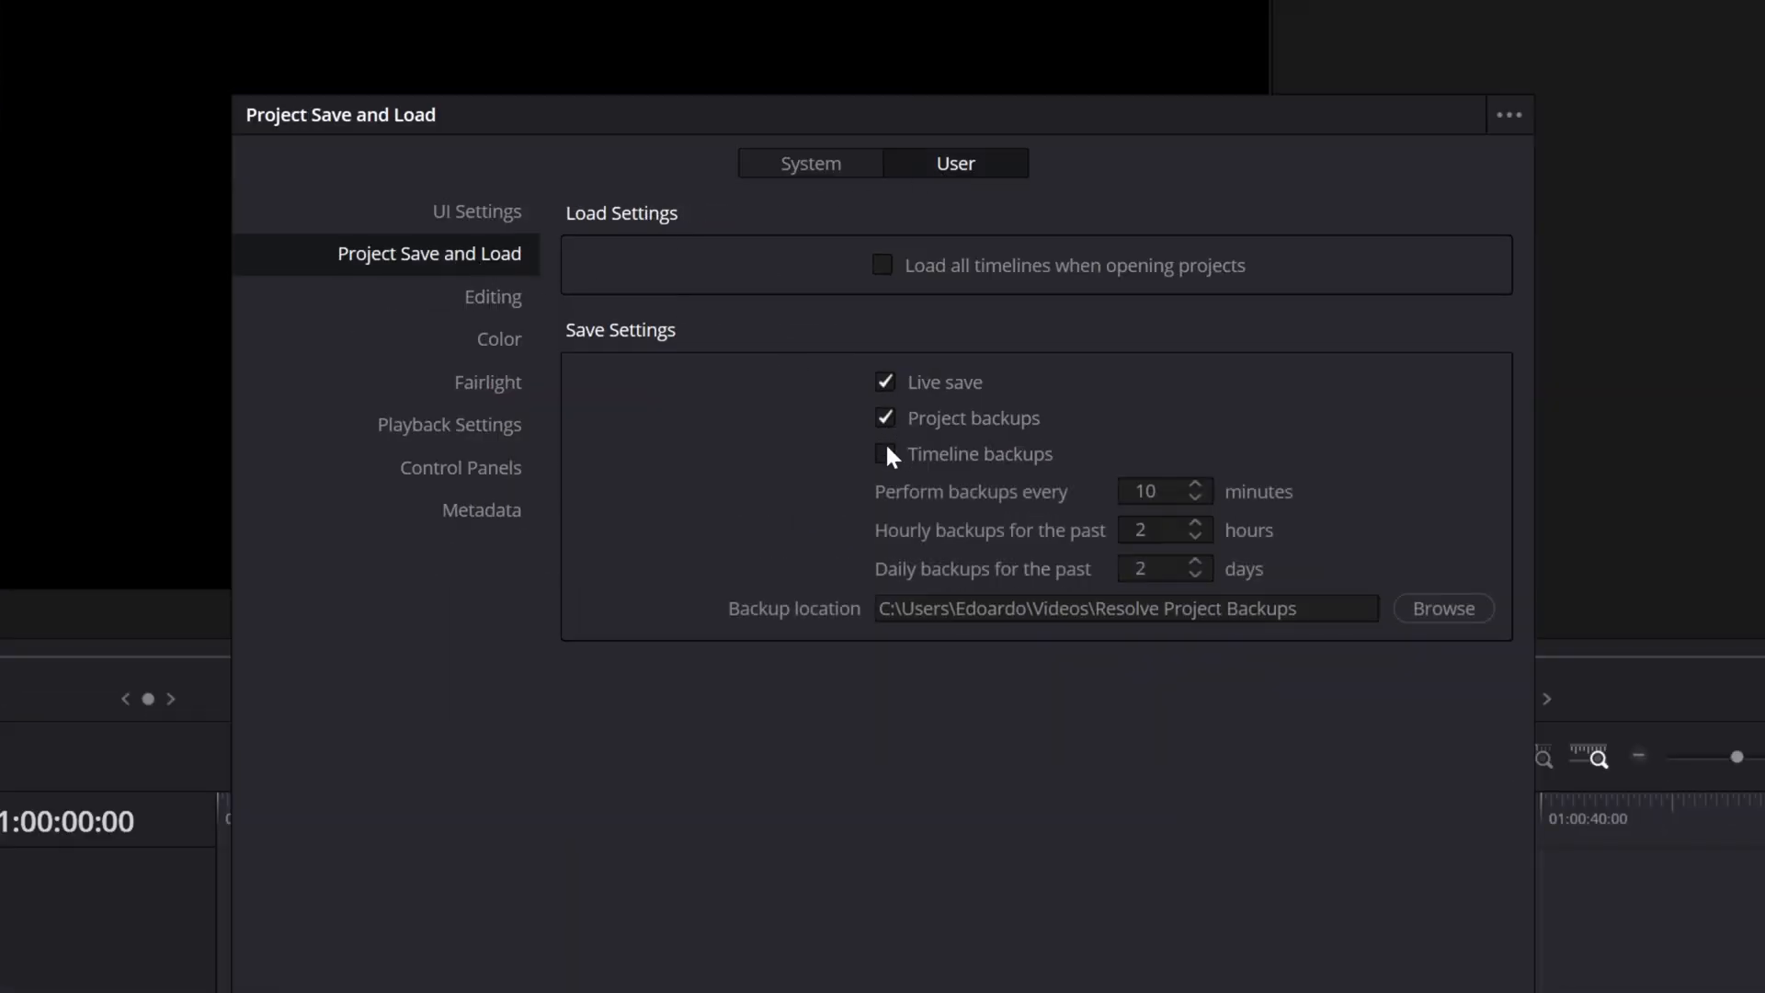
{"action": "left_click", "coordinate": [886, 454]}
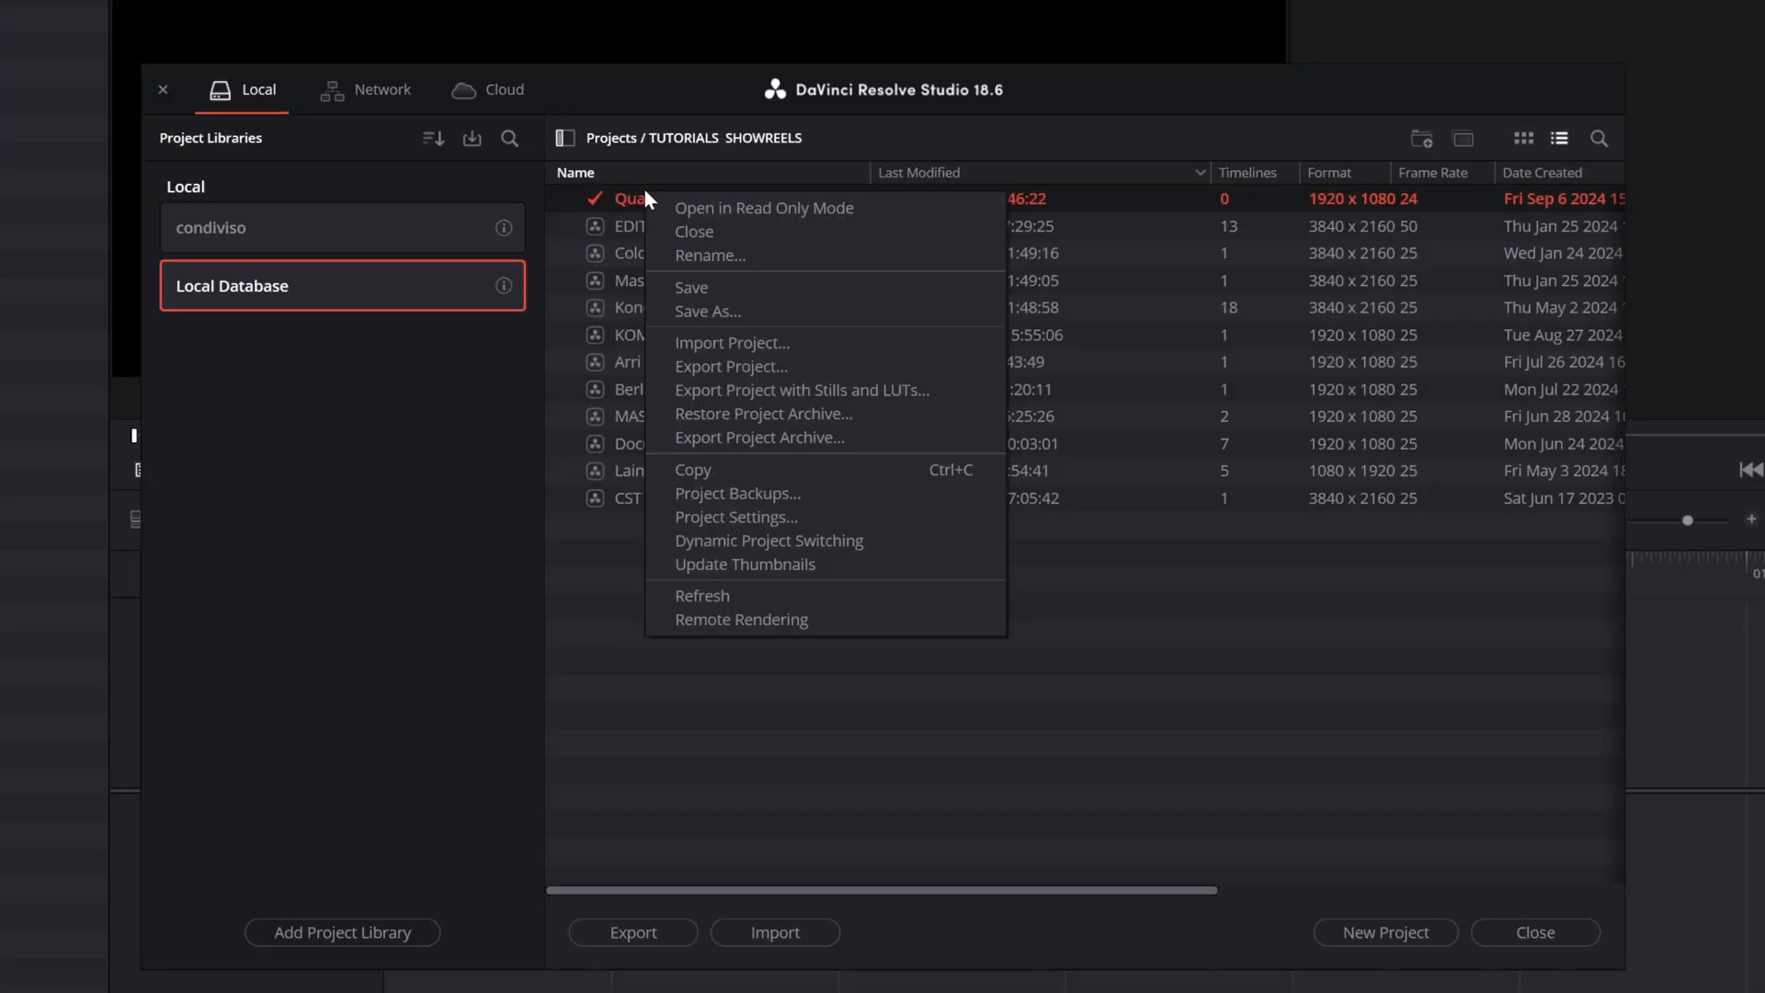
{"action": "mouse_move", "coordinate": [782, 489]}
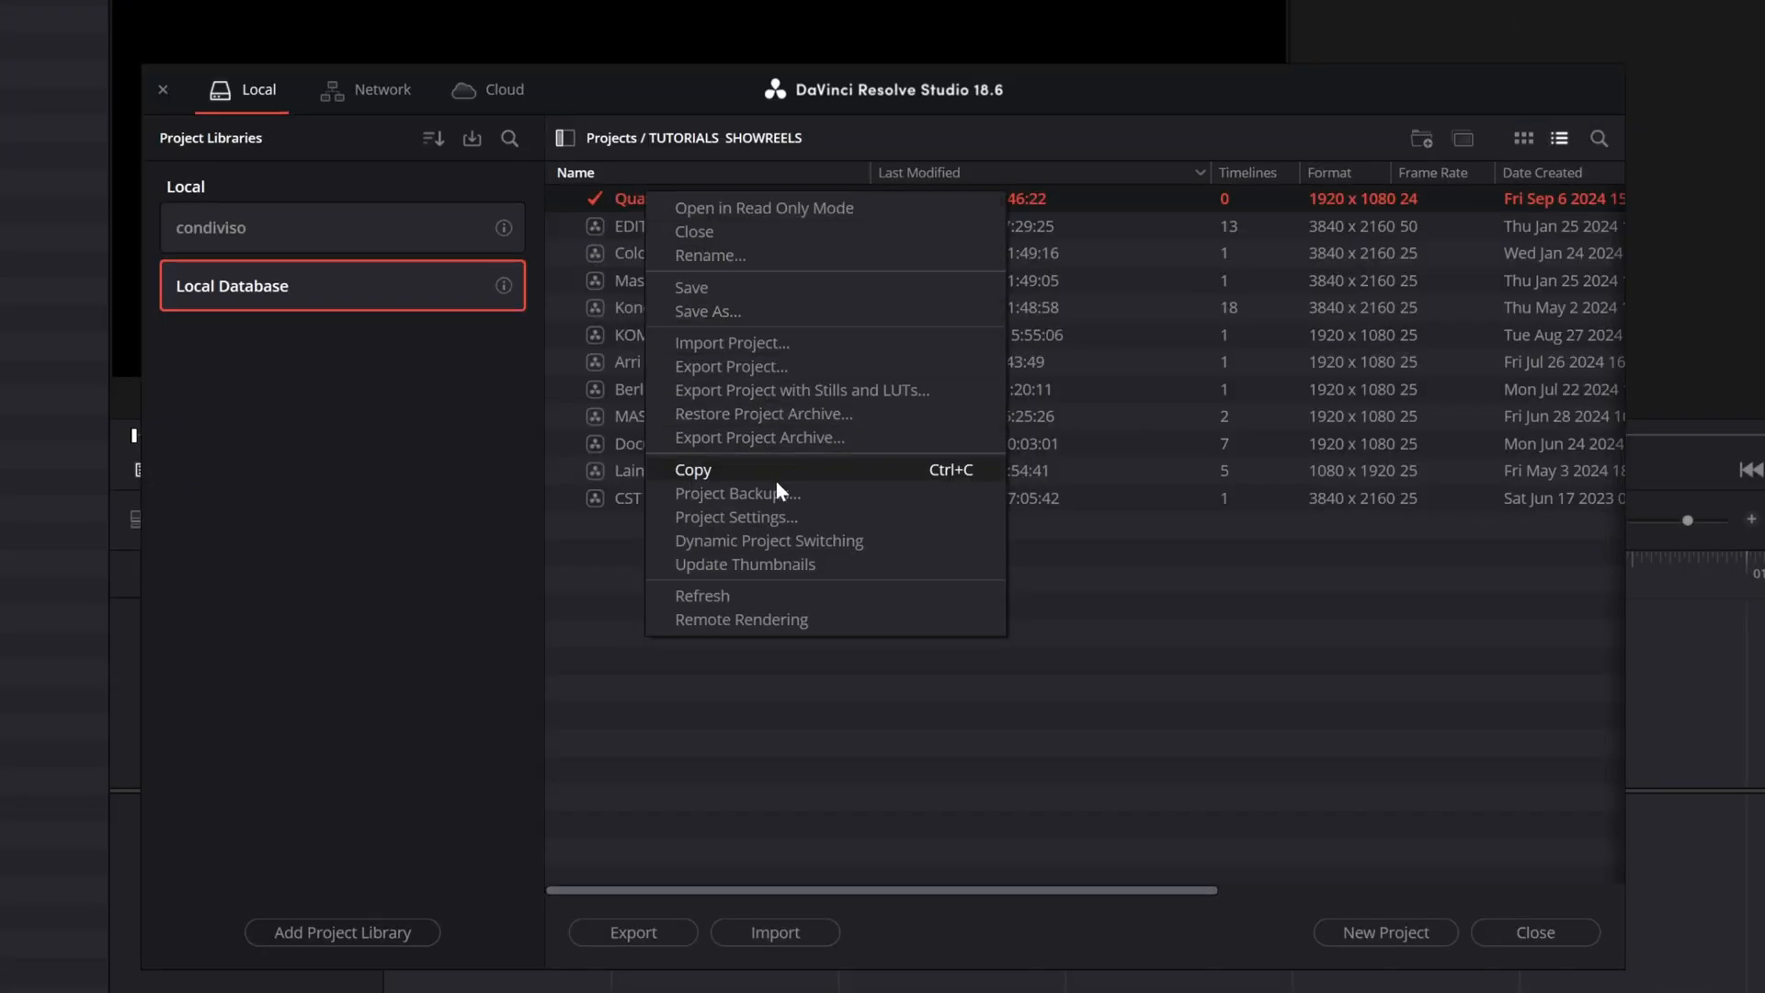
- Show the saved project backups for the current project
{"action": "left_click", "coordinate": [737, 493]}
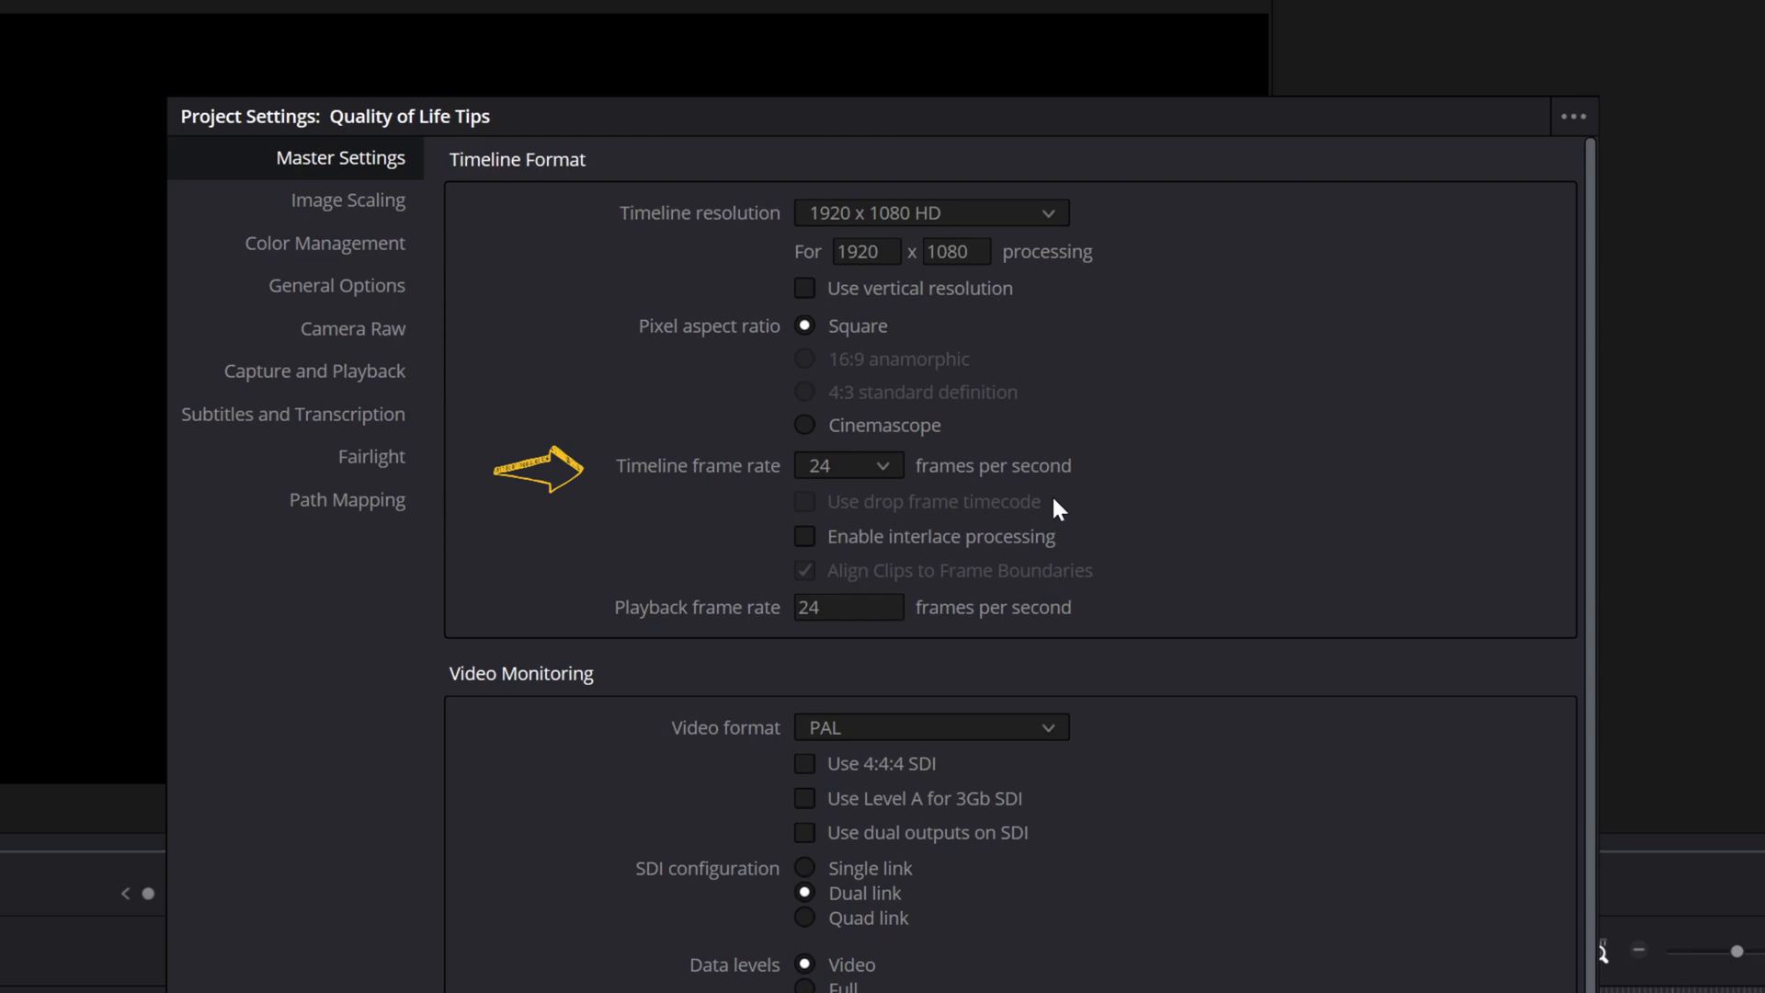
{"action": "mouse_move", "coordinate": [864, 478]}
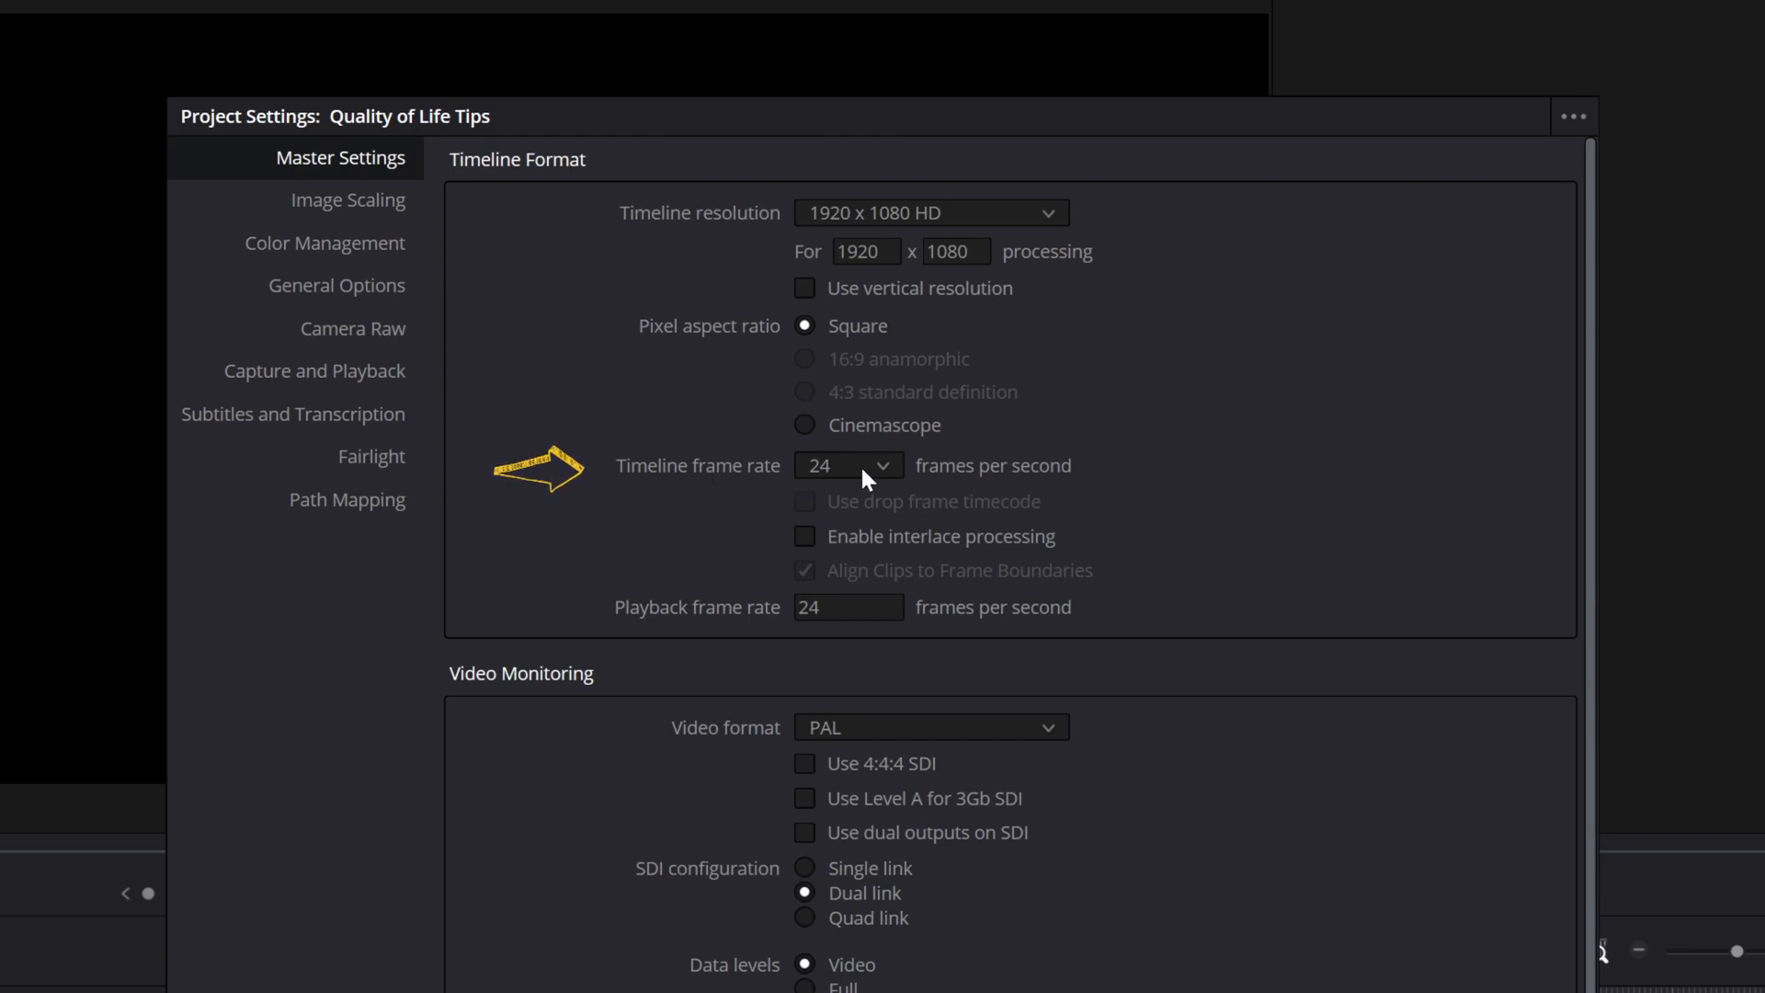
- Change the timeline frame rate to 25 fps and save the project settings
{"action": "left_click", "coordinate": [848, 465]}
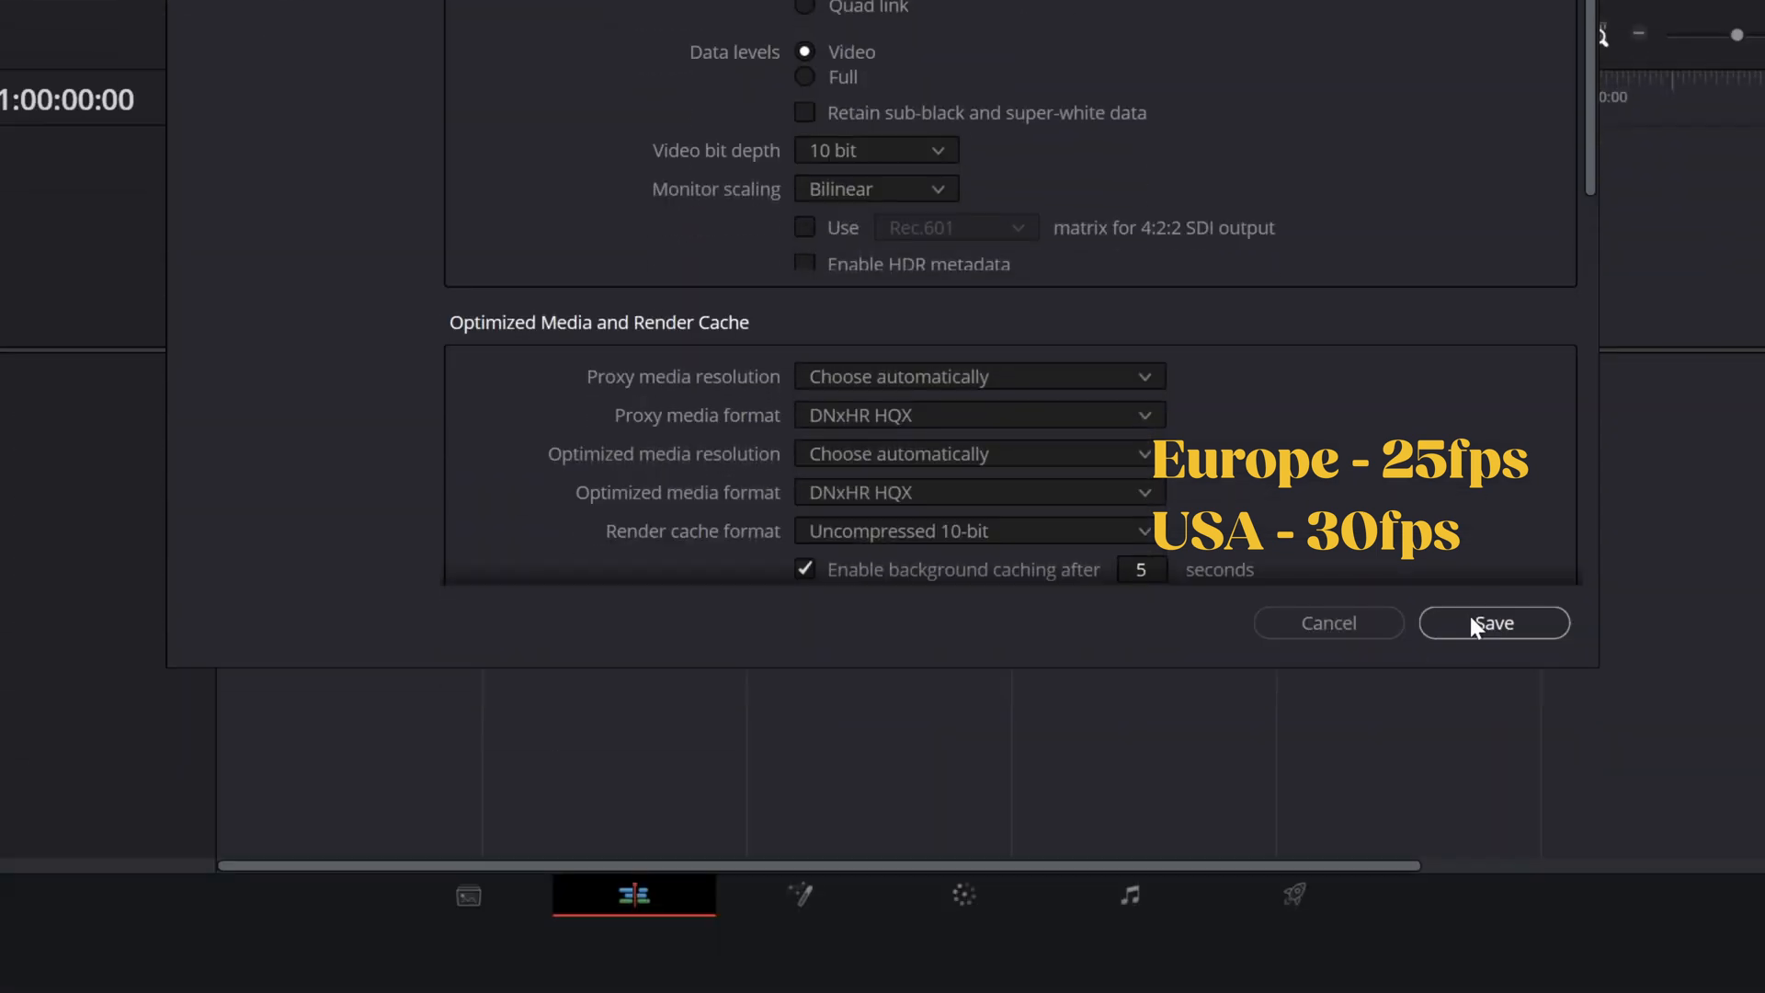
{"action": "left_click", "coordinate": [1493, 623]}
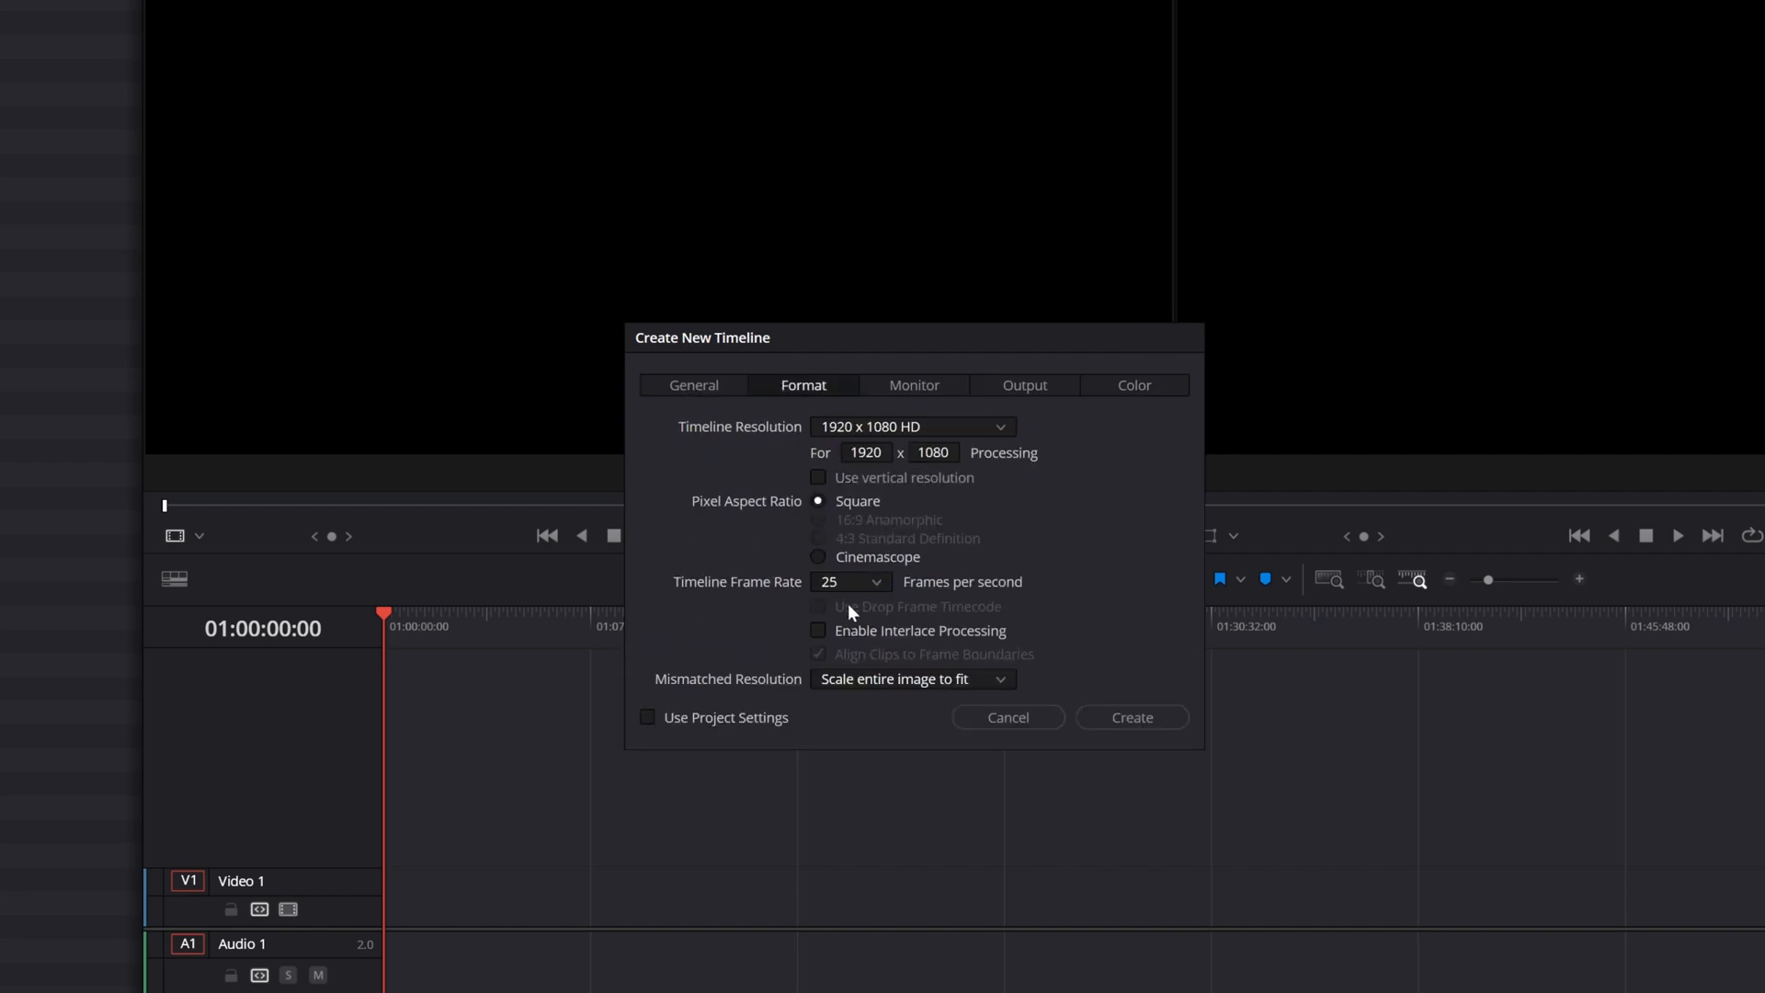
- Create a second 25 fps timeline and bring up its individual Timeline Settings
{"action": "left_click", "coordinate": [850, 583]}
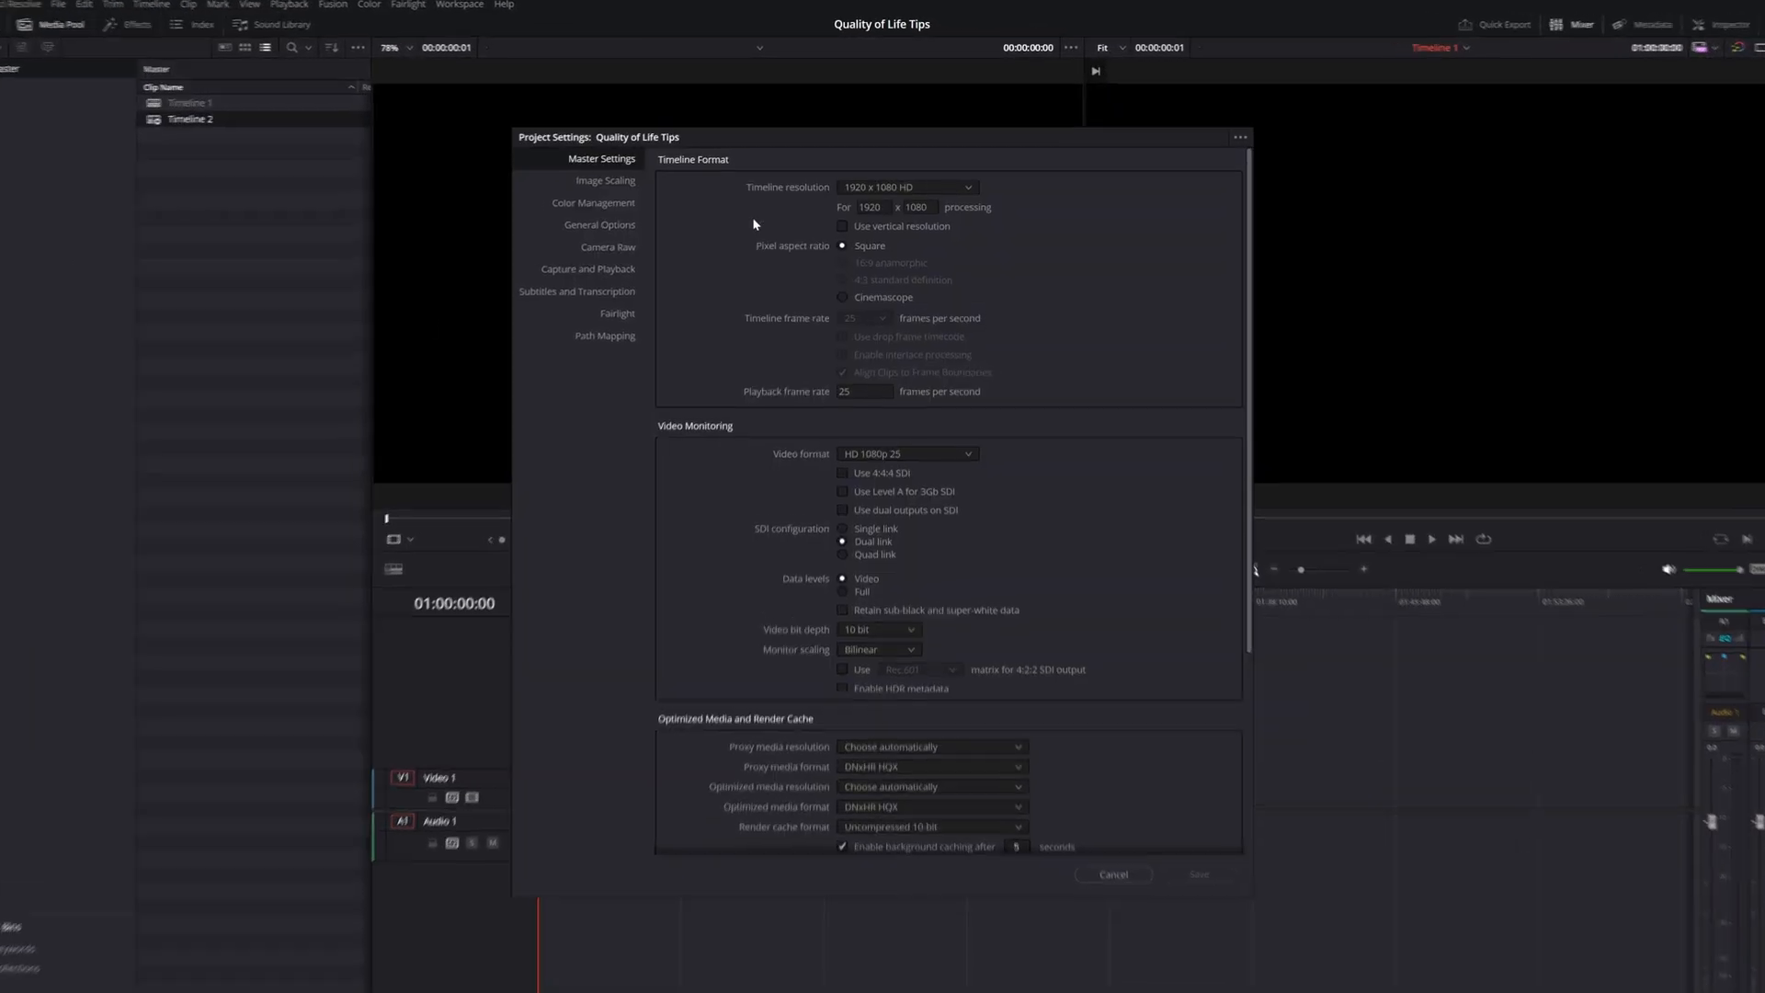
{"action": "left_click", "coordinate": [906, 188]}
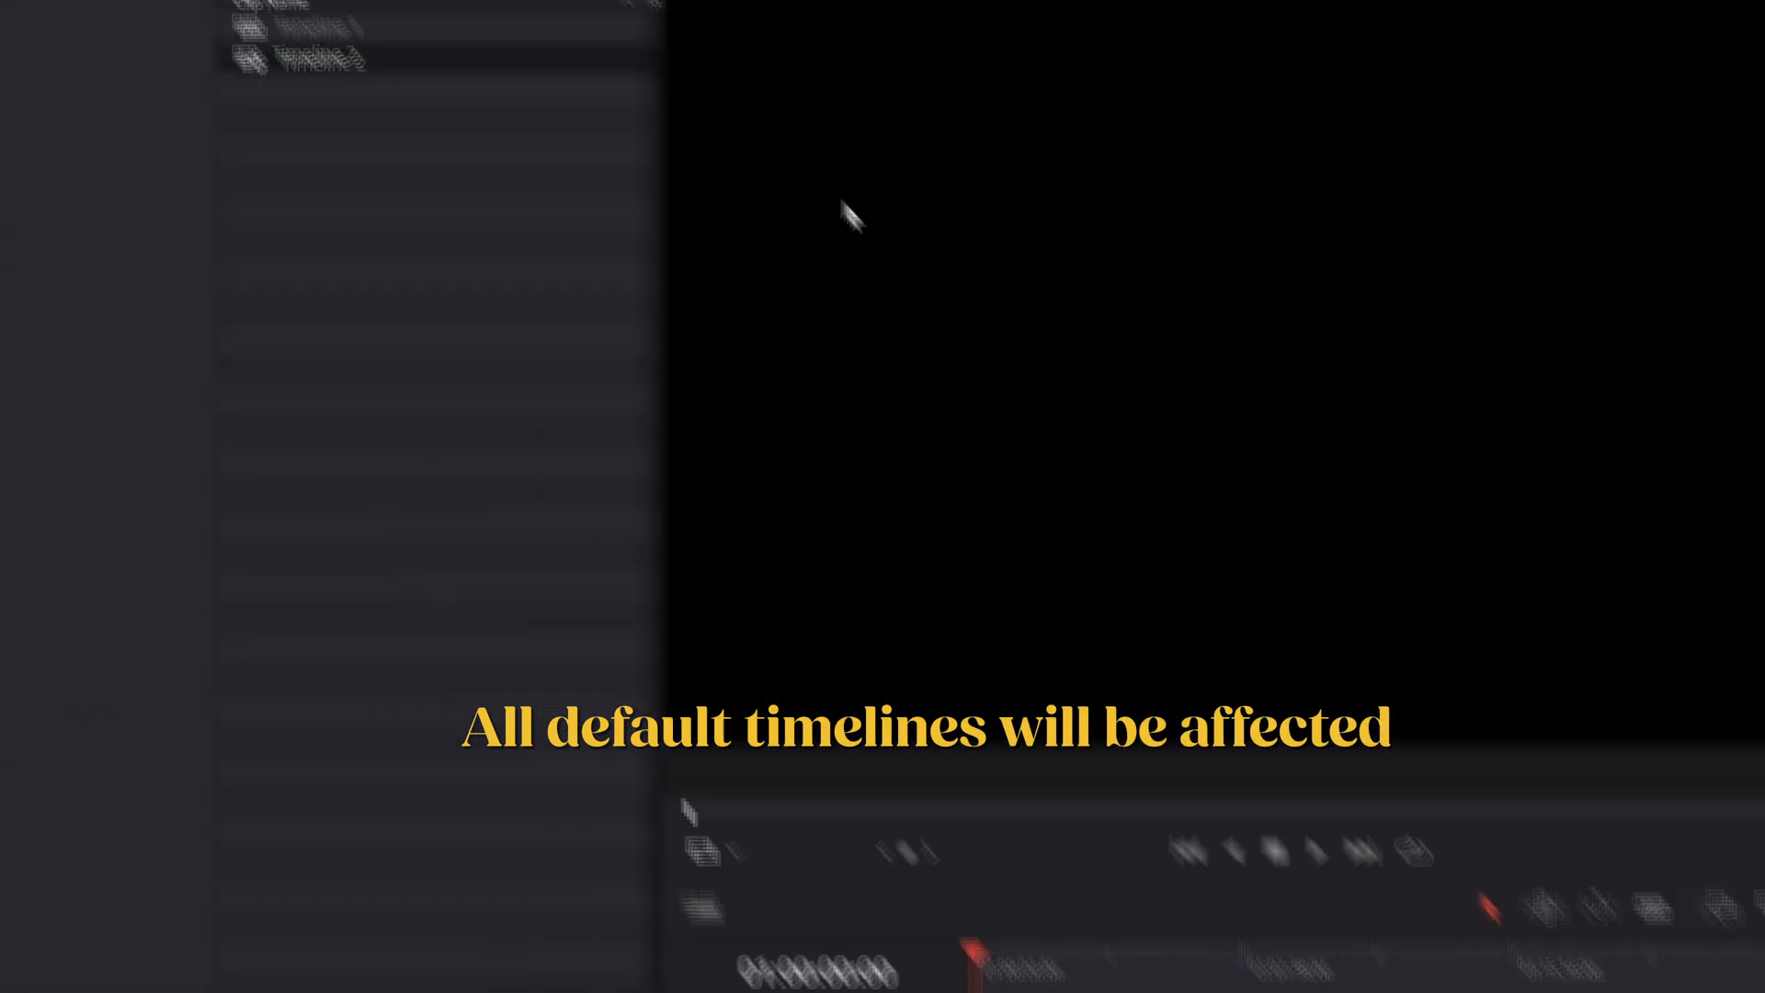
{"action": "right_click", "coordinate": [524, 271]}
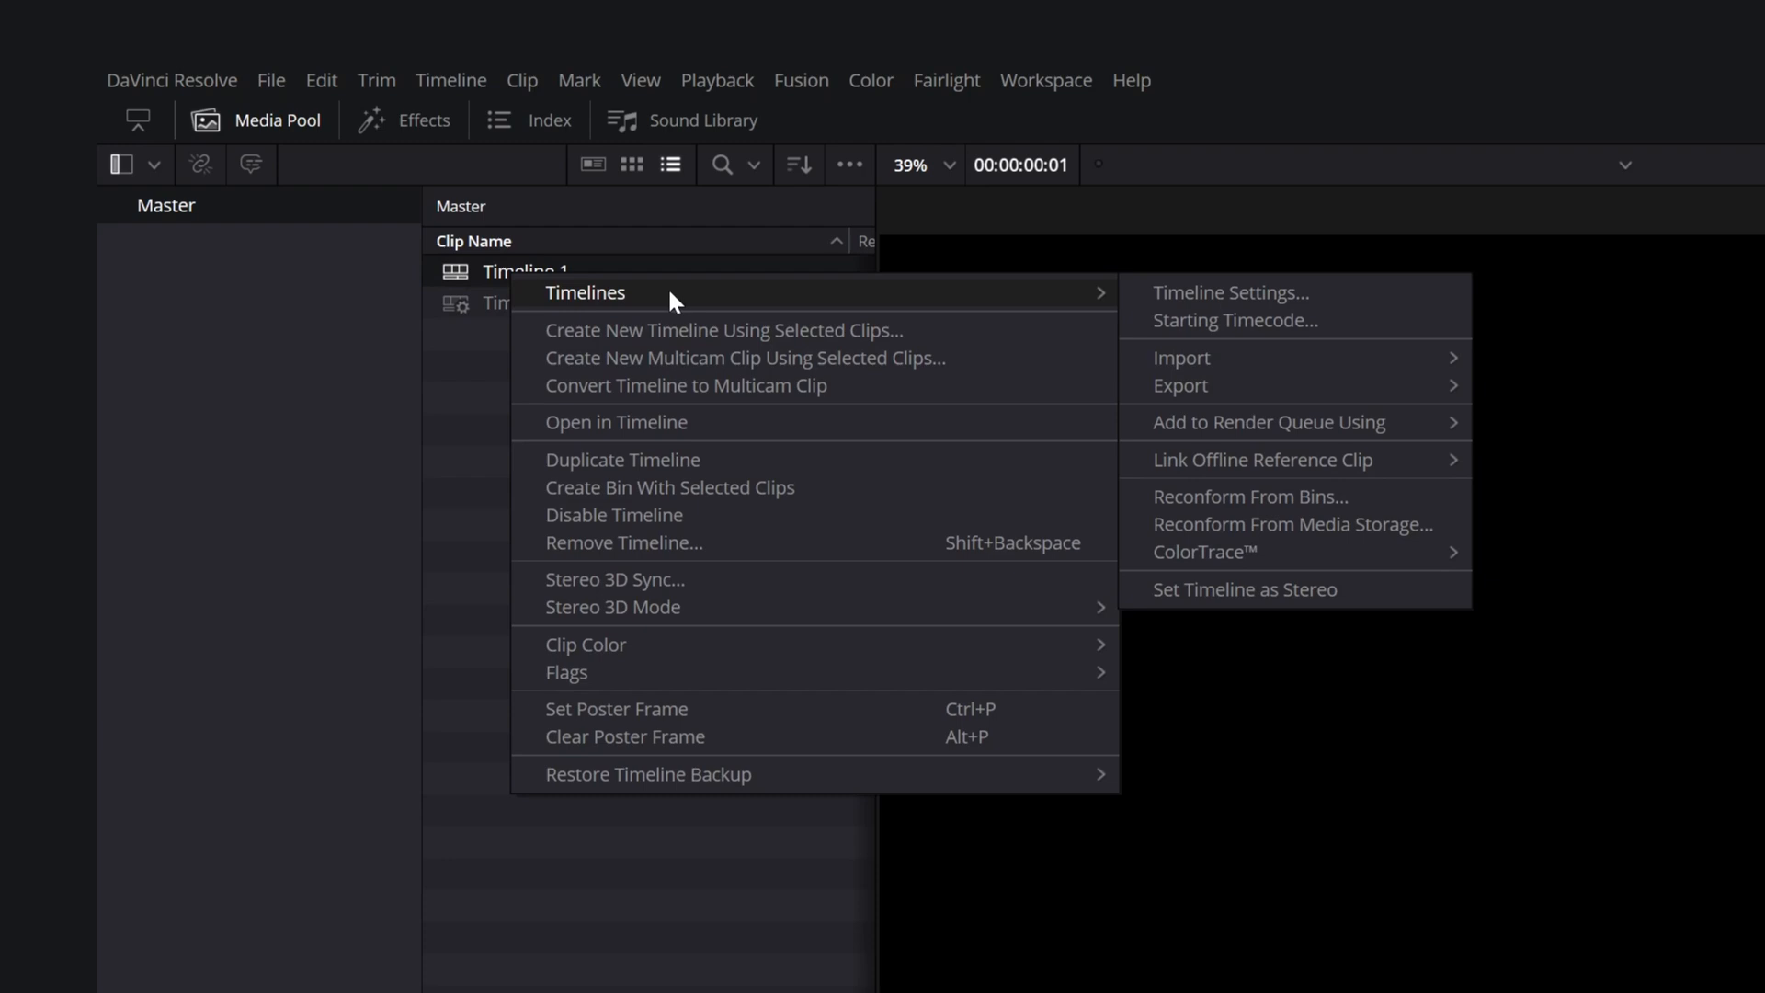
{"action": "left_click", "coordinate": [1230, 292]}
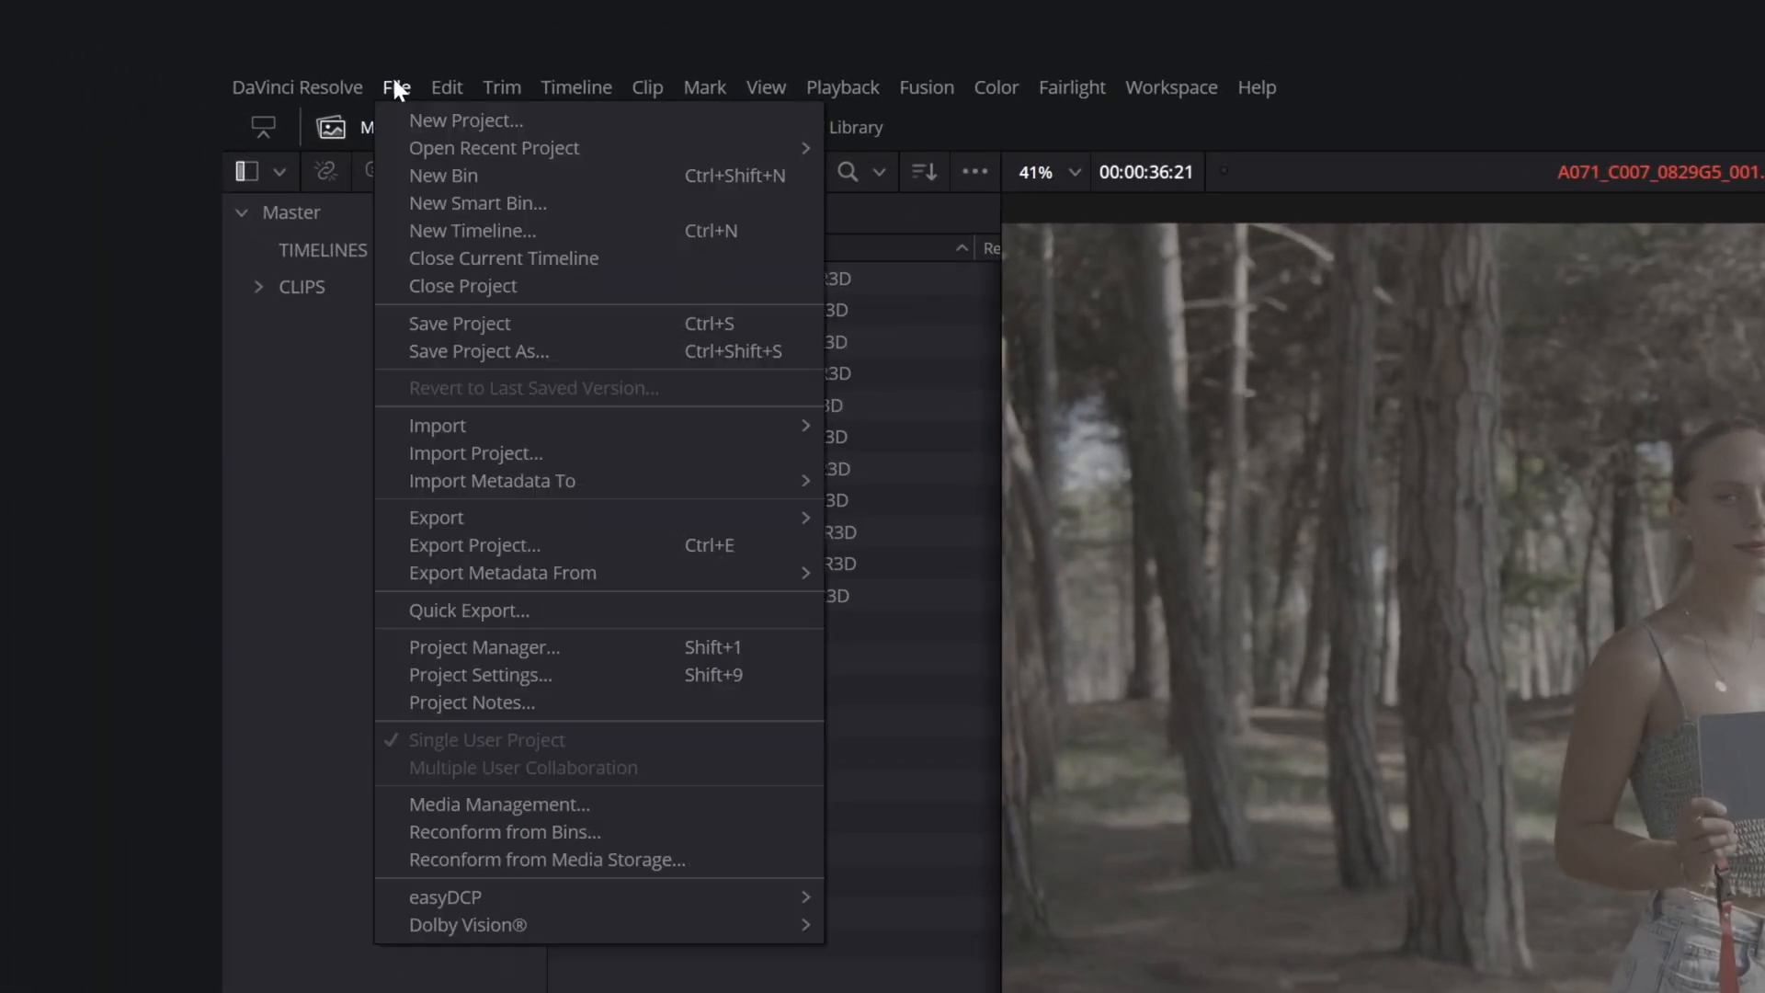
- In Color Management, set color science to DaVinci YRGB Color Managed
{"action": "left_click", "coordinate": [480, 674]}
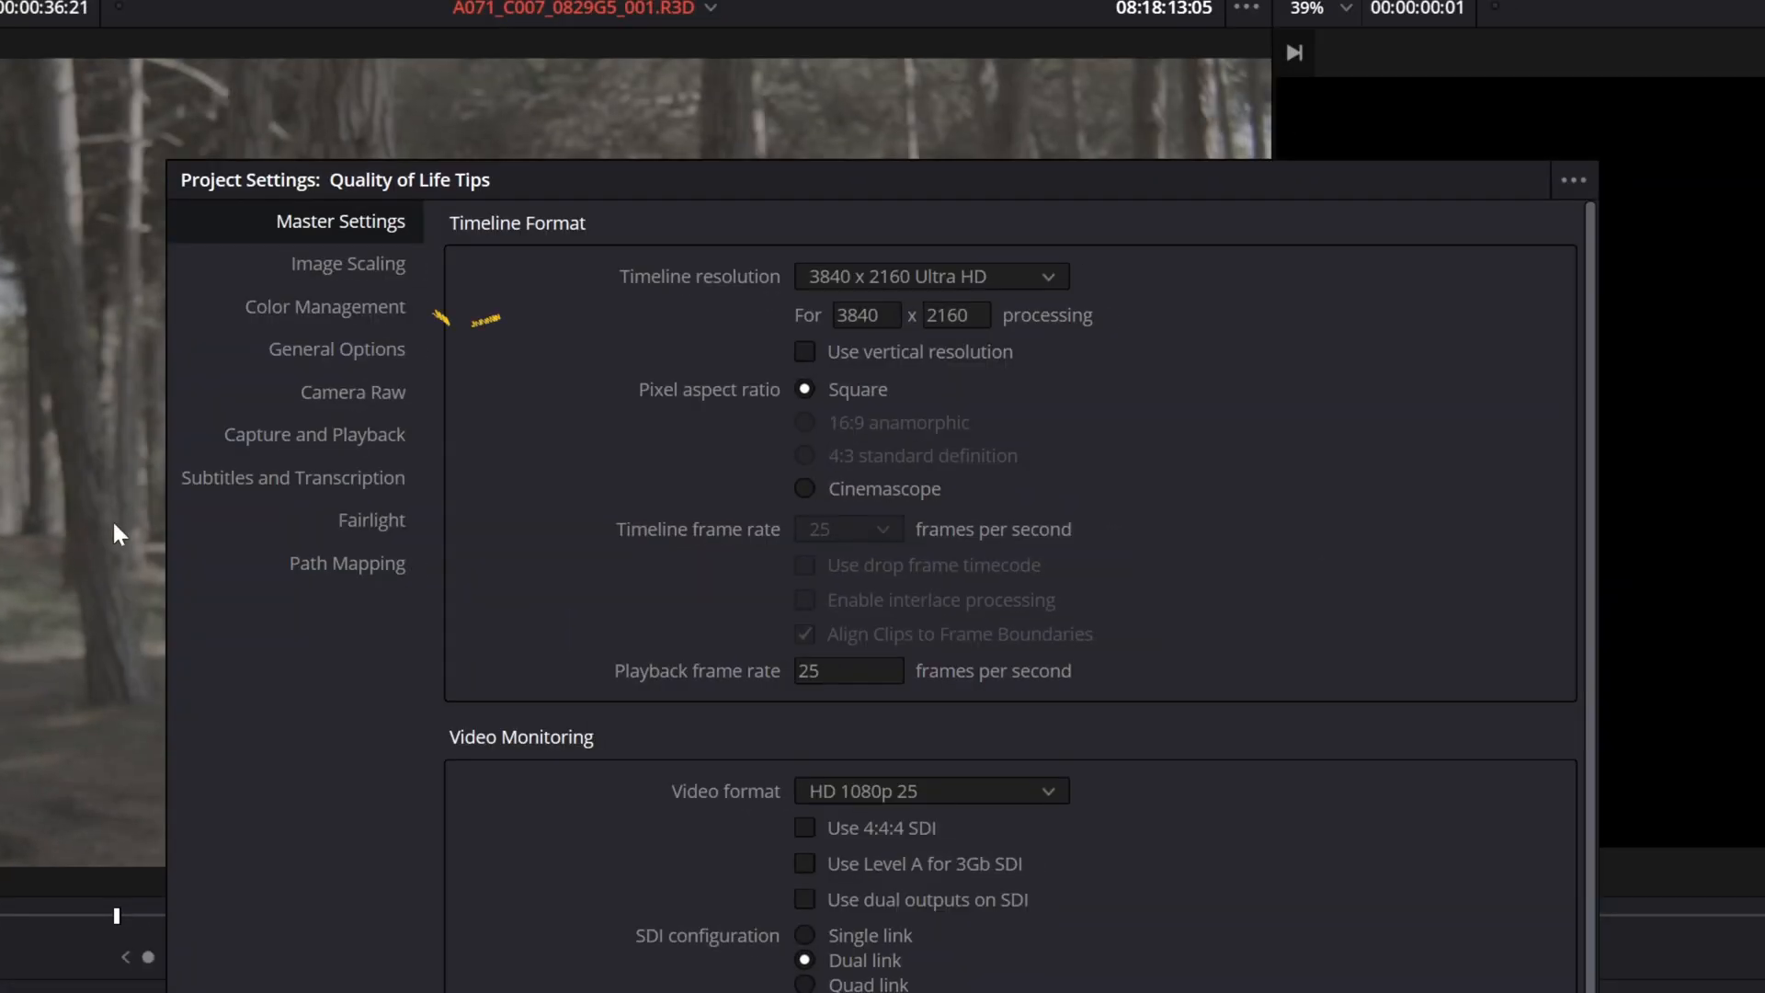
{"action": "left_click", "coordinate": [323, 307]}
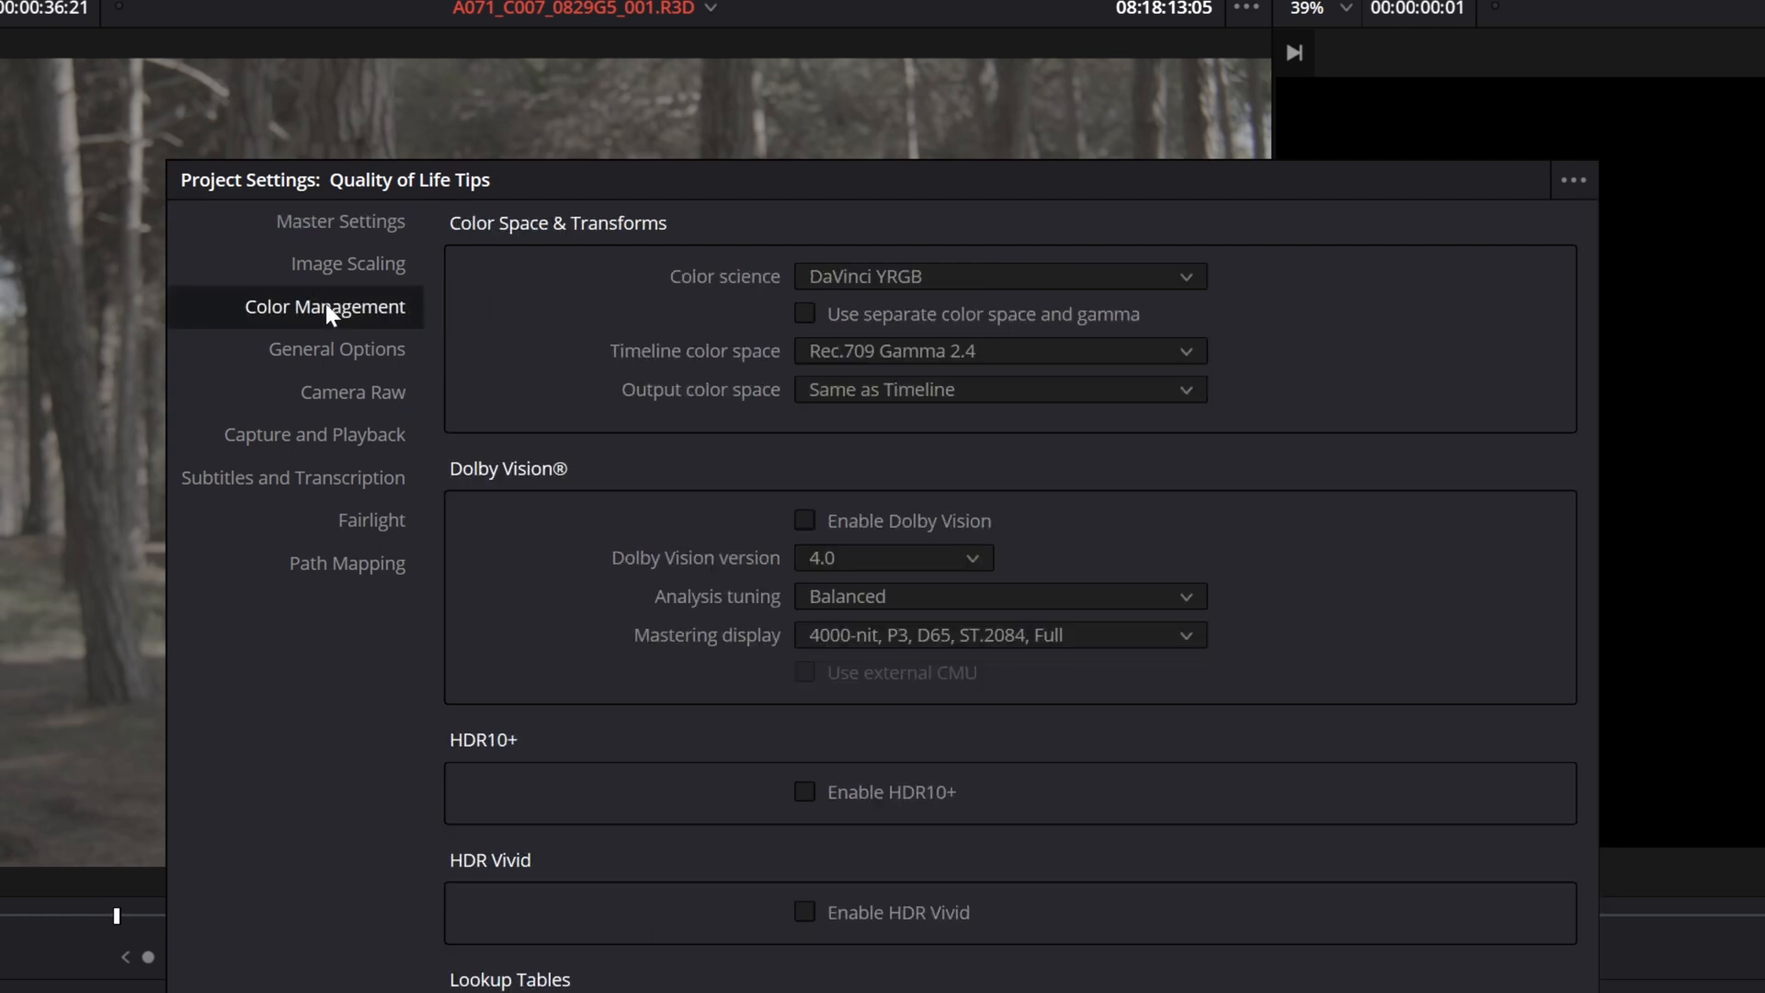
{"action": "left_click", "coordinate": [996, 276]}
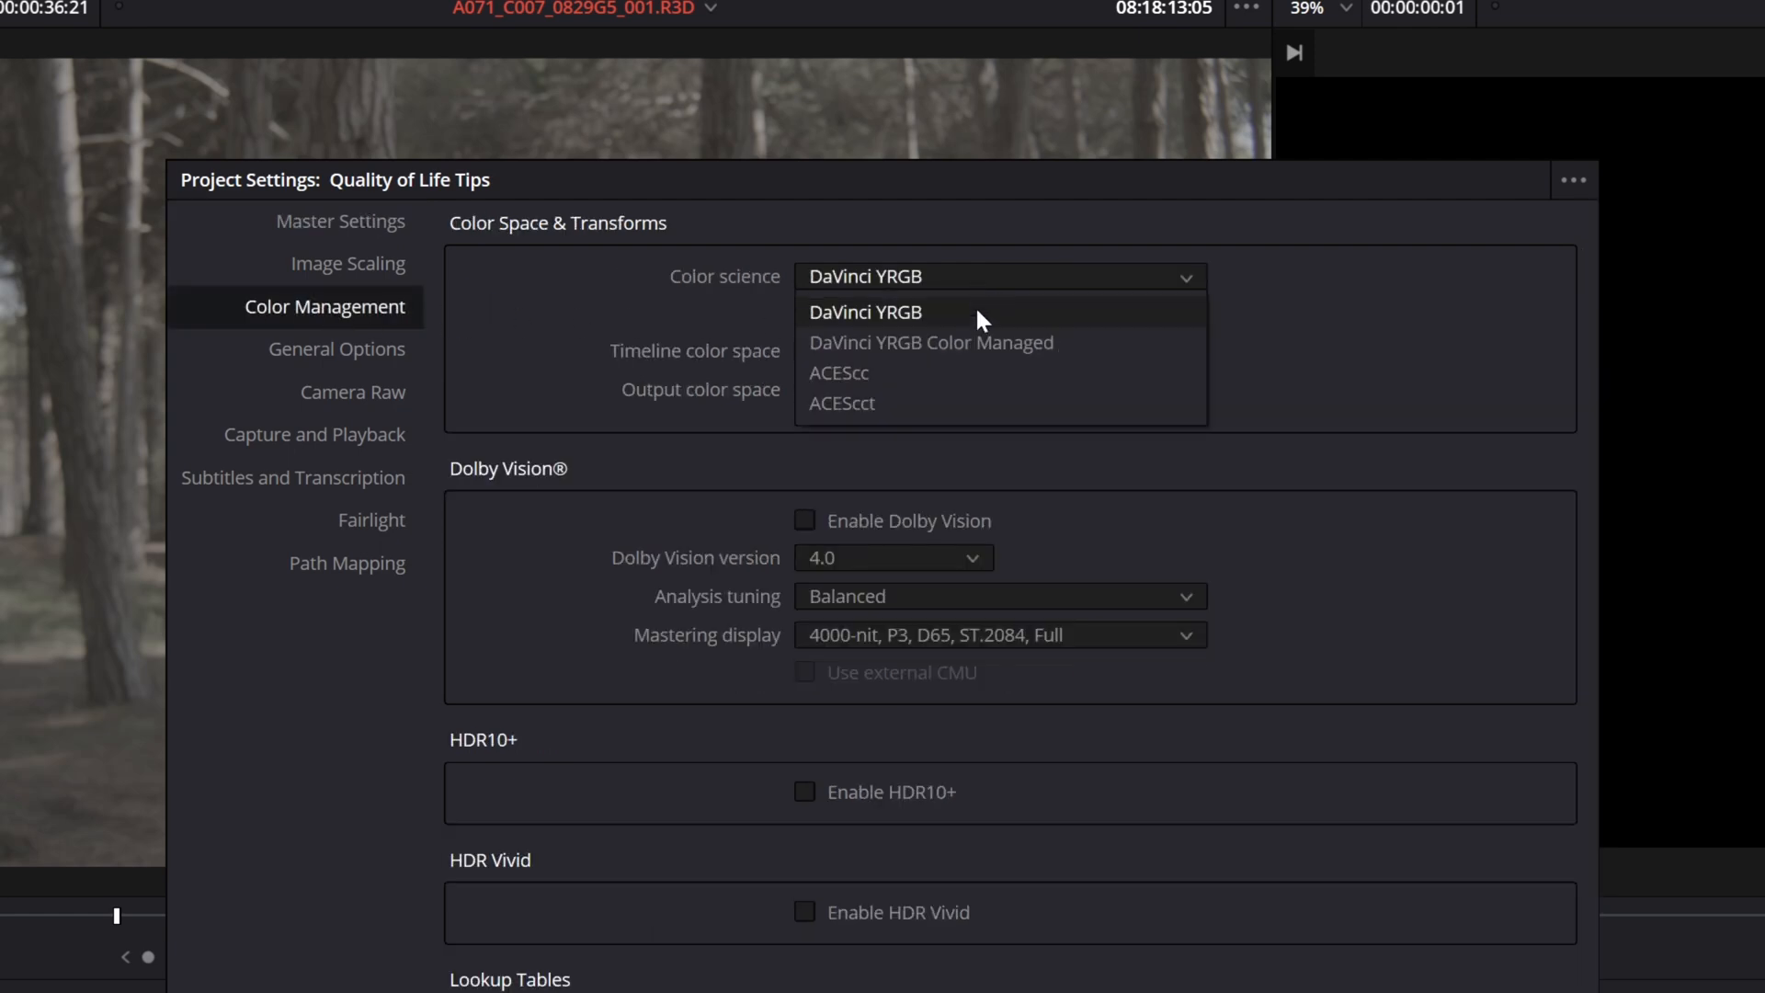
{"action": "left_click", "coordinate": [930, 342]}
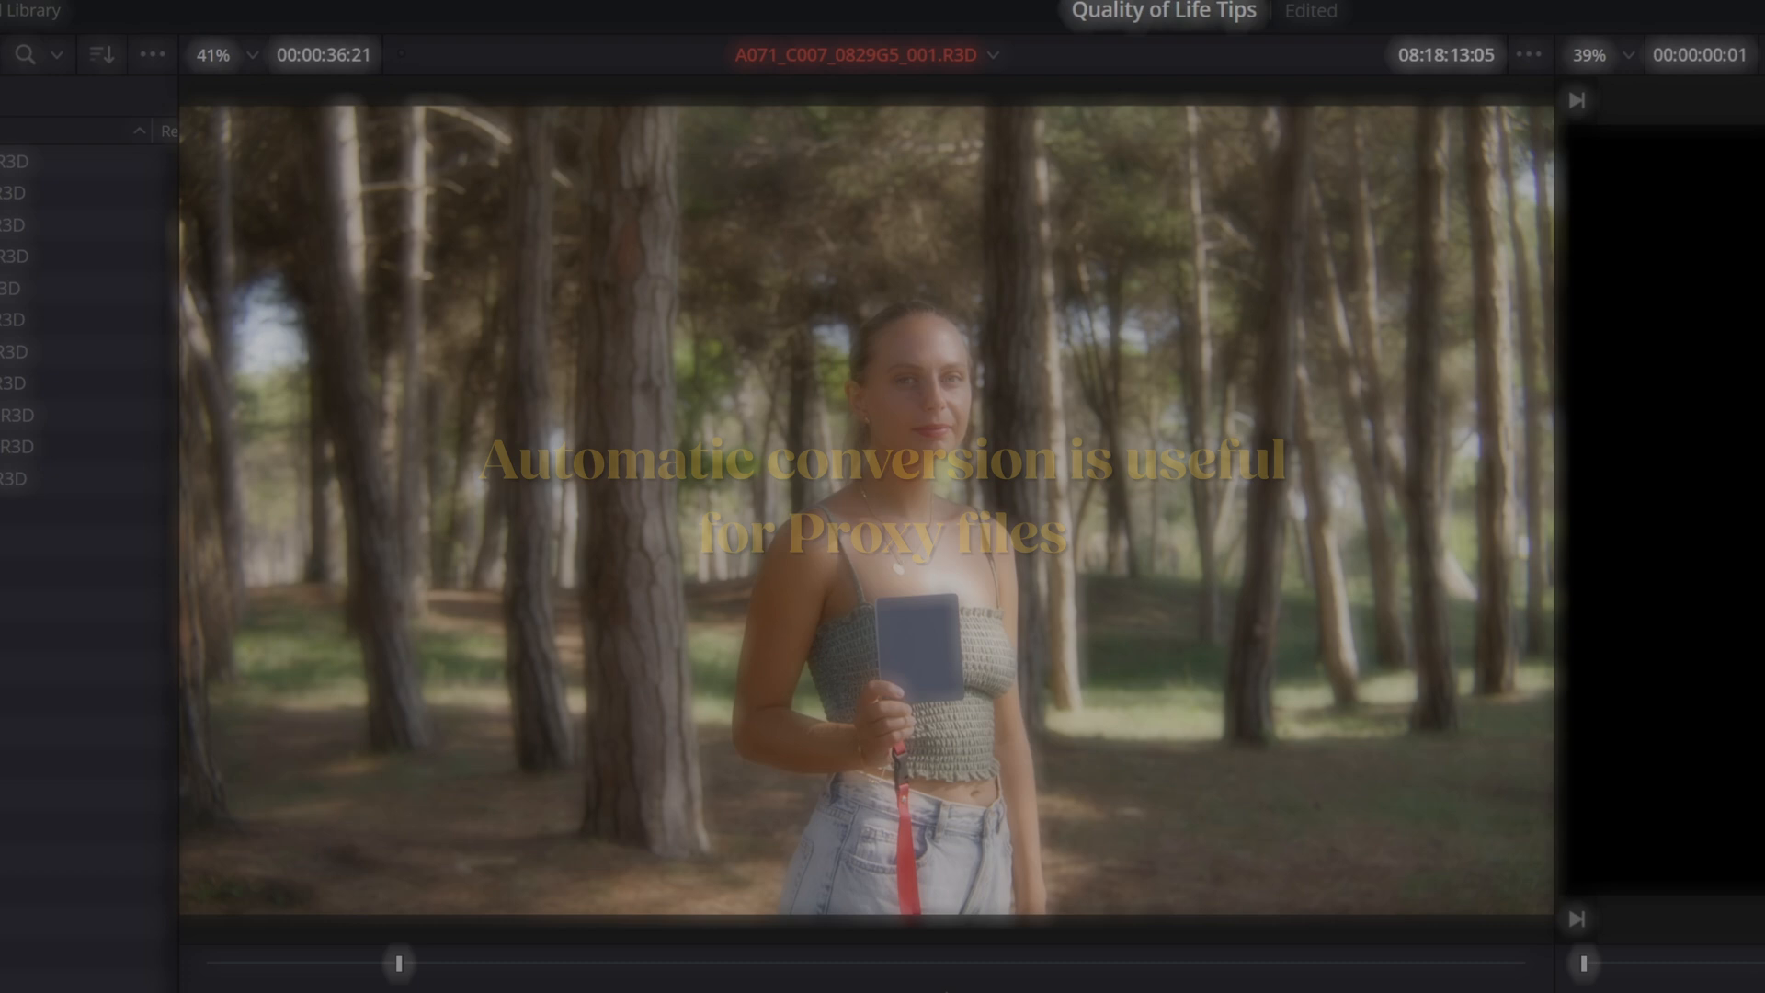
- Set DaVinci YRGB science, DaVinci WG/Intermediate timeline space and Rec.709 Gamma 2.4 output
{"action": "left_click", "coordinate": [368, 154]}
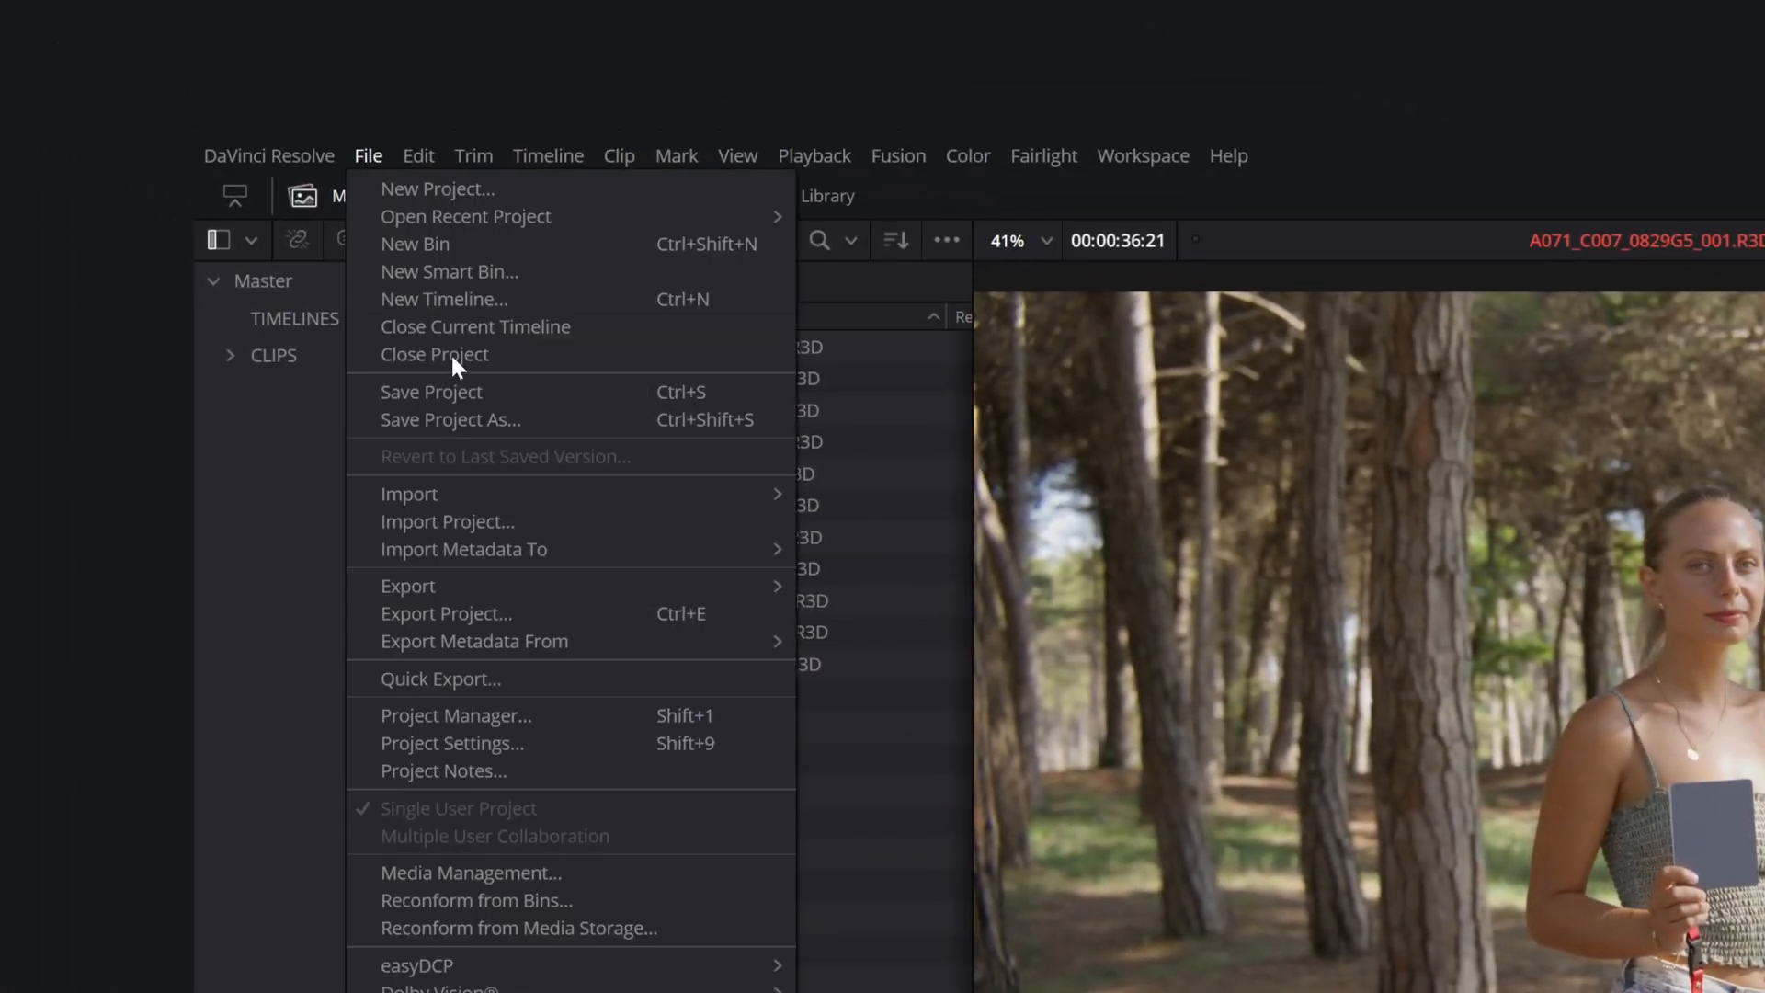
{"action": "left_click", "coordinate": [452, 741]}
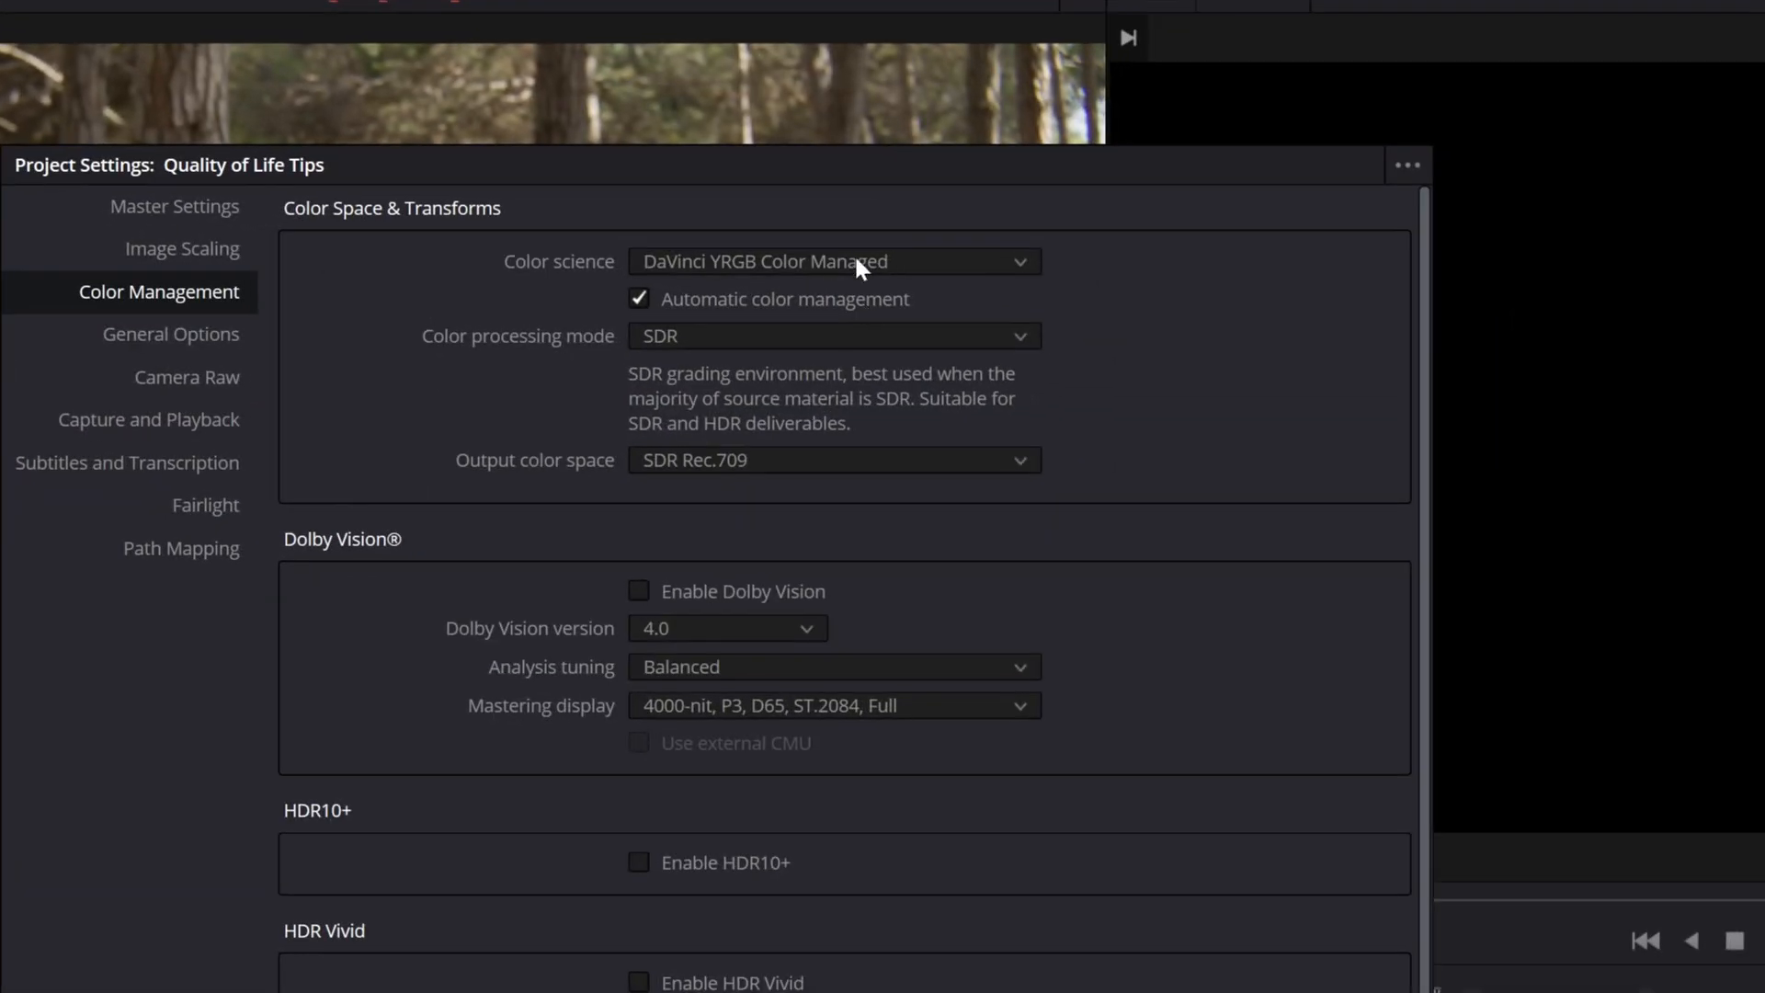
{"action": "left_click", "coordinate": [640, 297]}
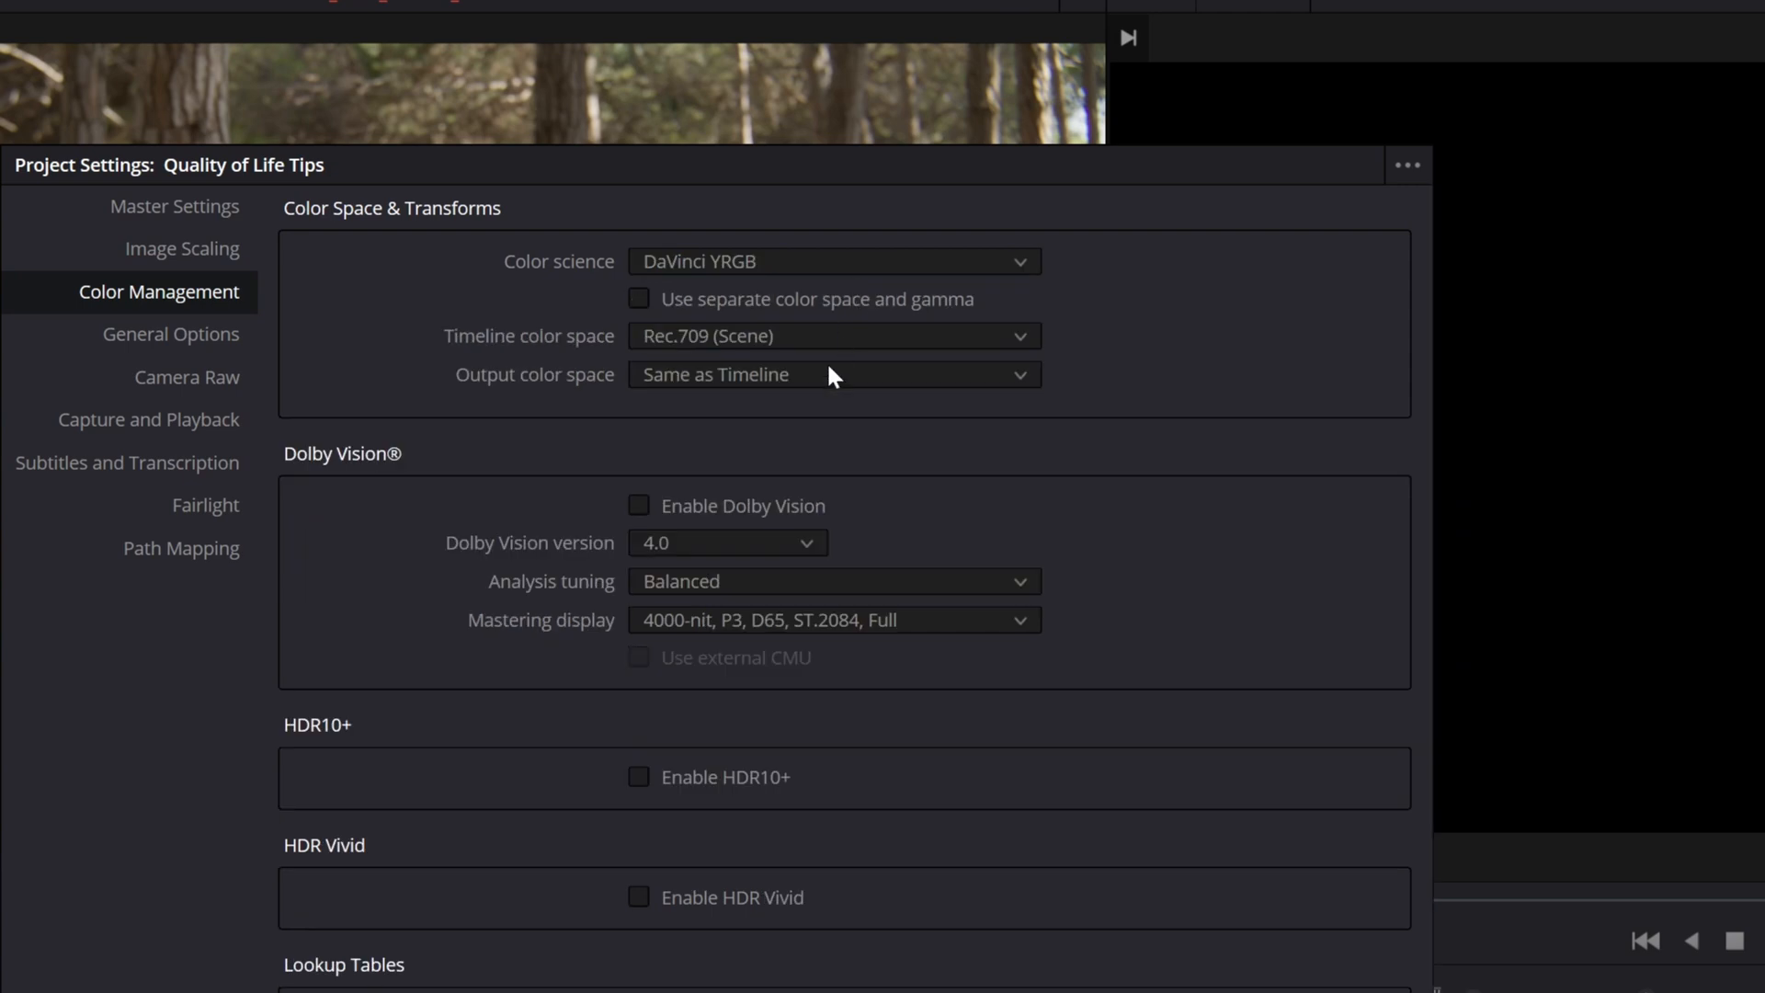
{"action": "left_click", "coordinate": [831, 334]}
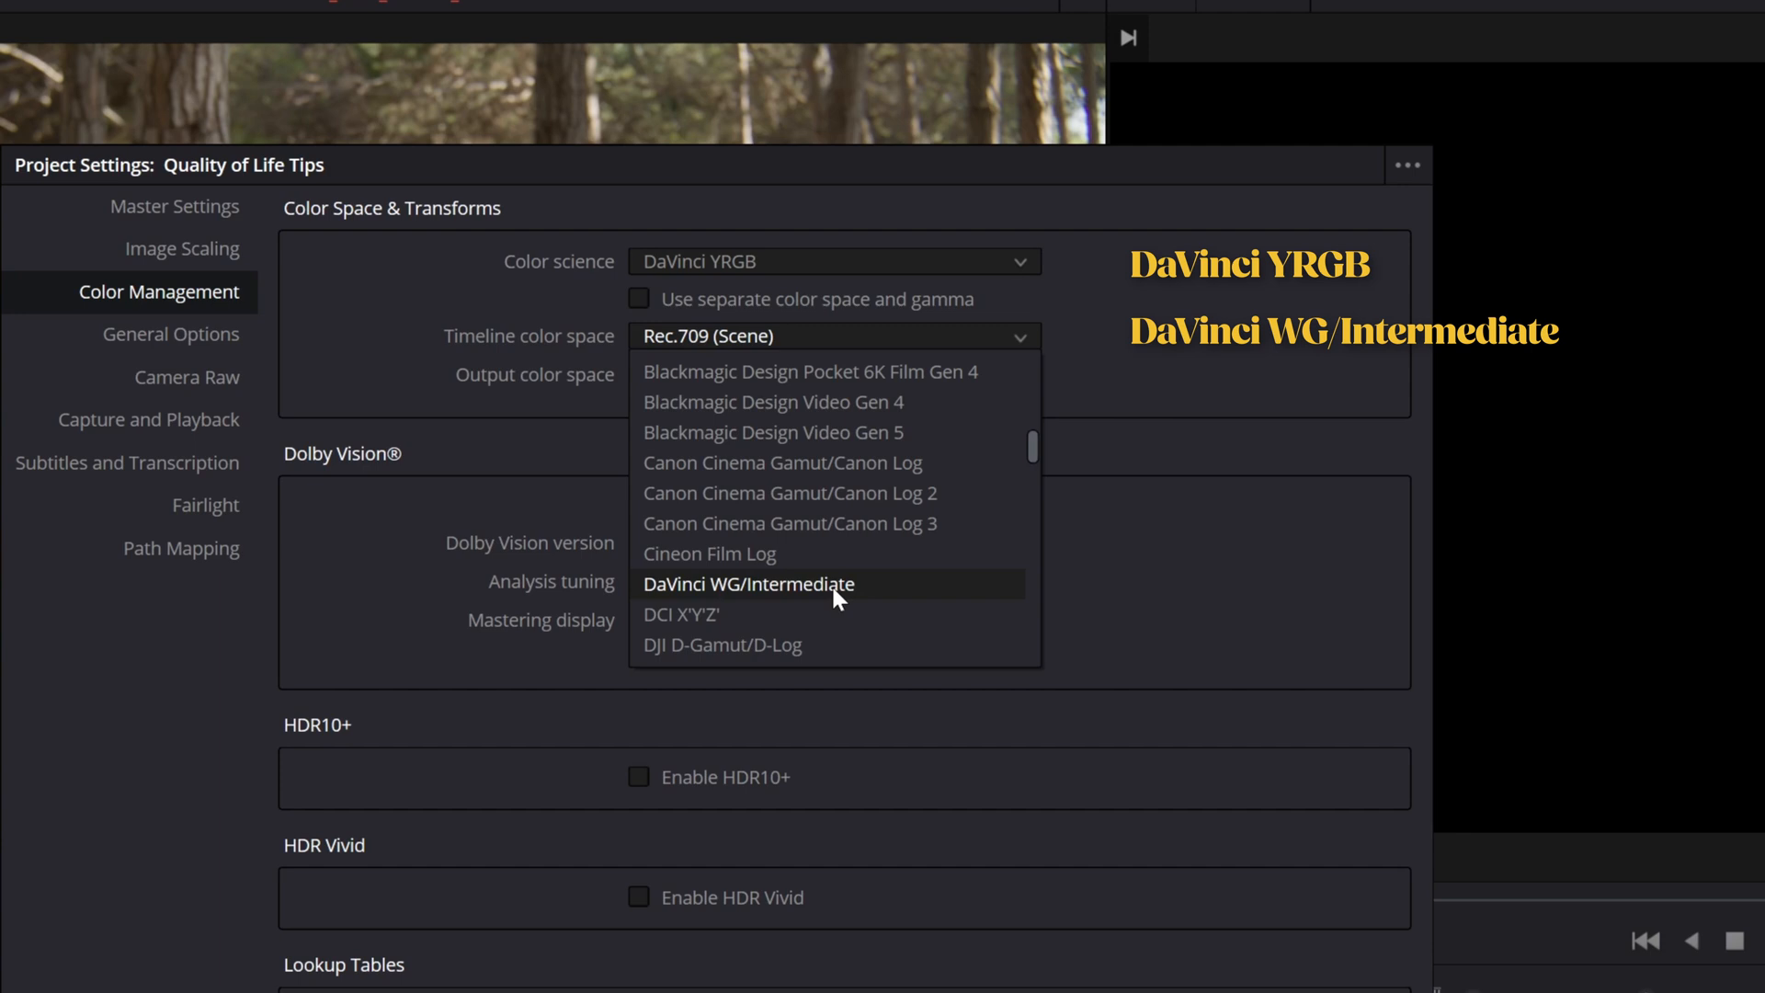
{"action": "left_click", "coordinate": [746, 582]}
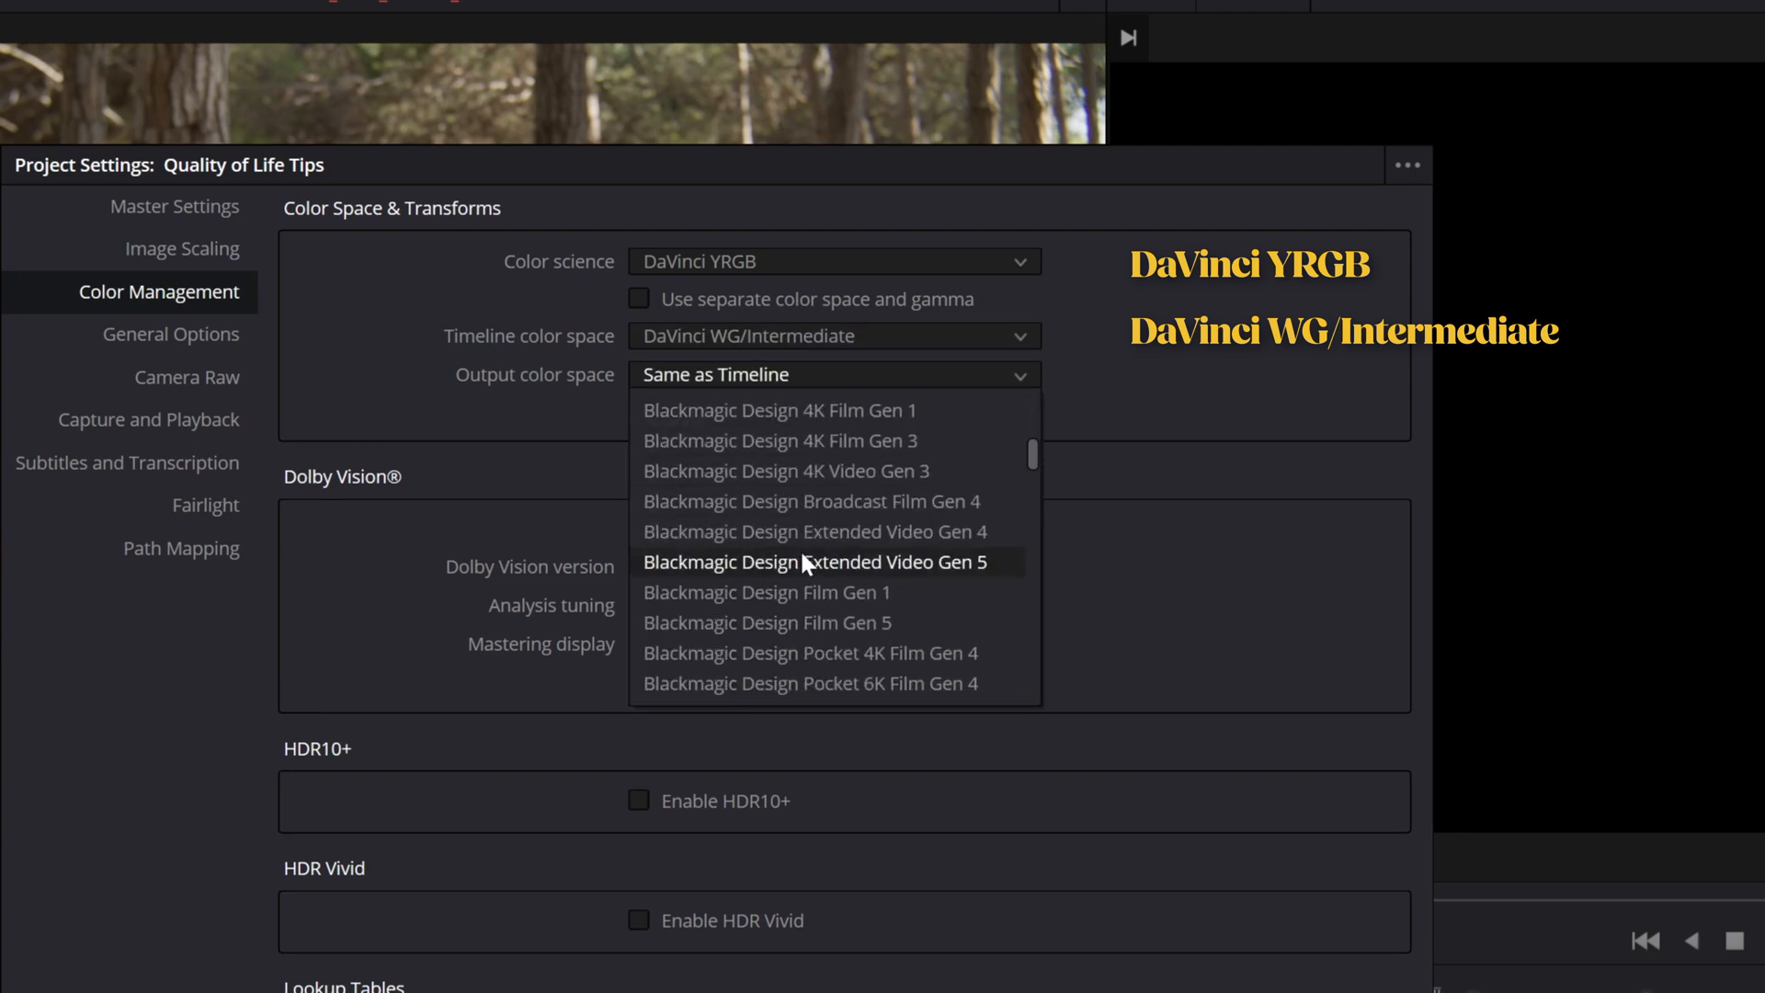
{"action": "scroll", "scroll_direction": "down", "scroll_amount": 3}
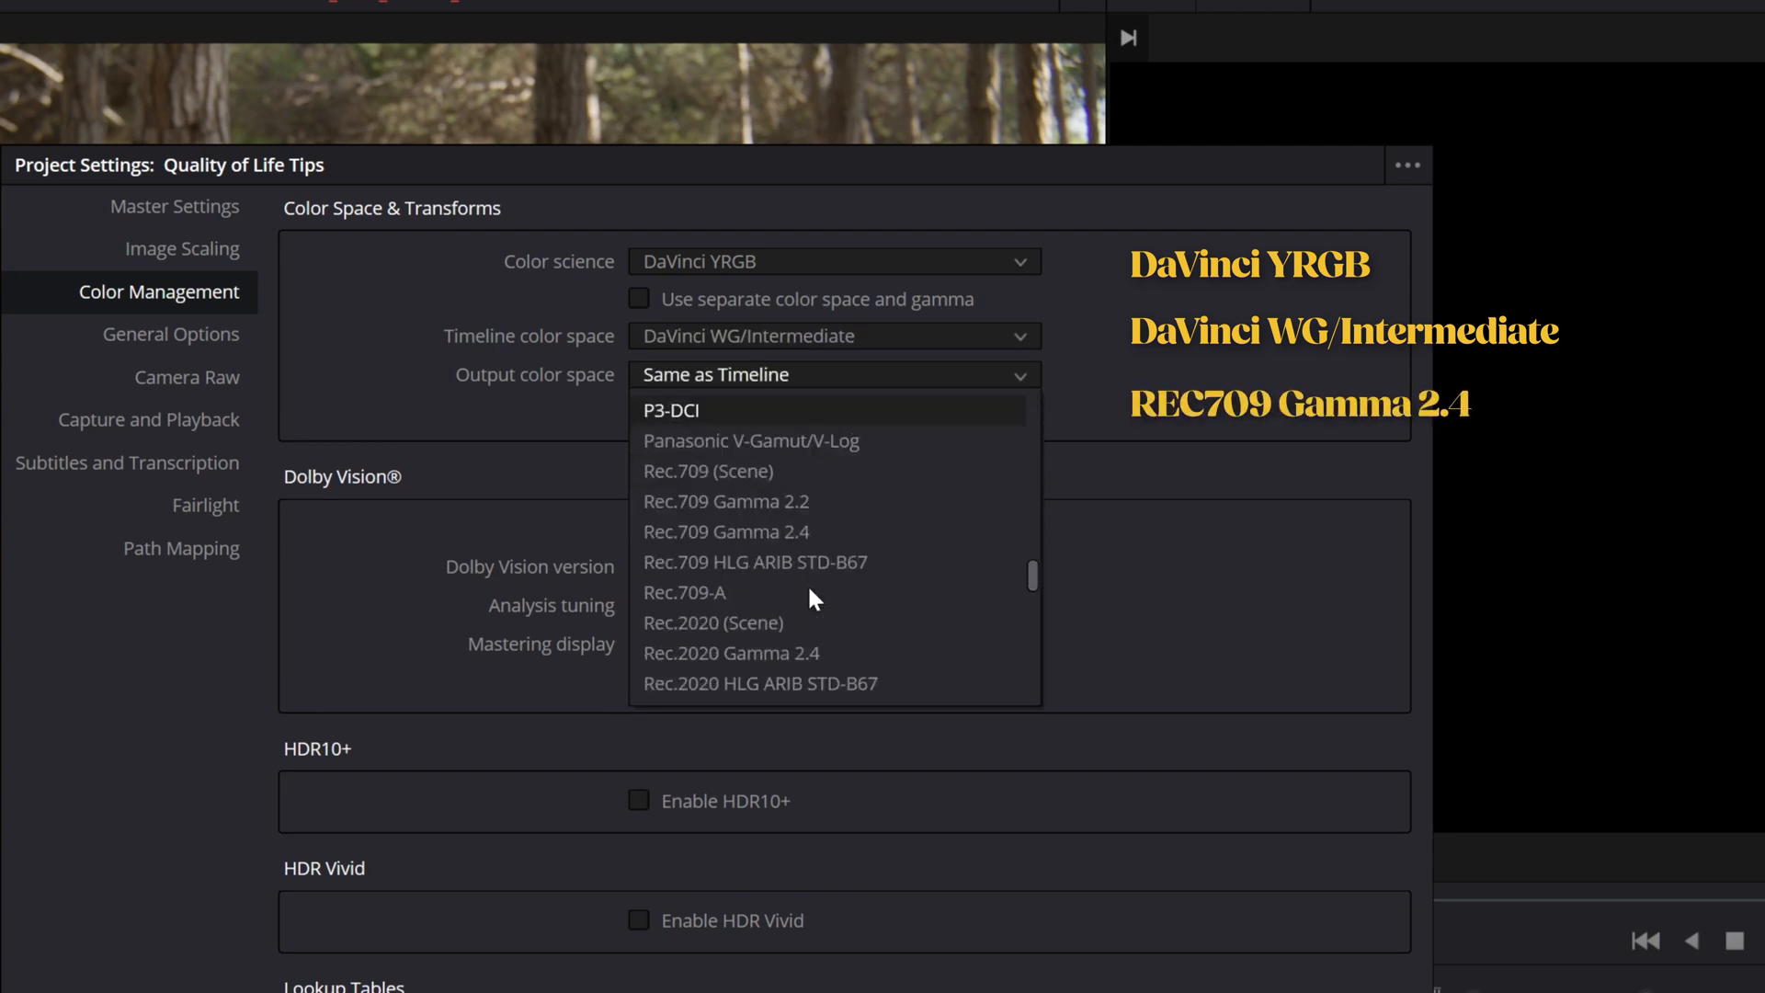
{"action": "left_click", "coordinate": [726, 531]}
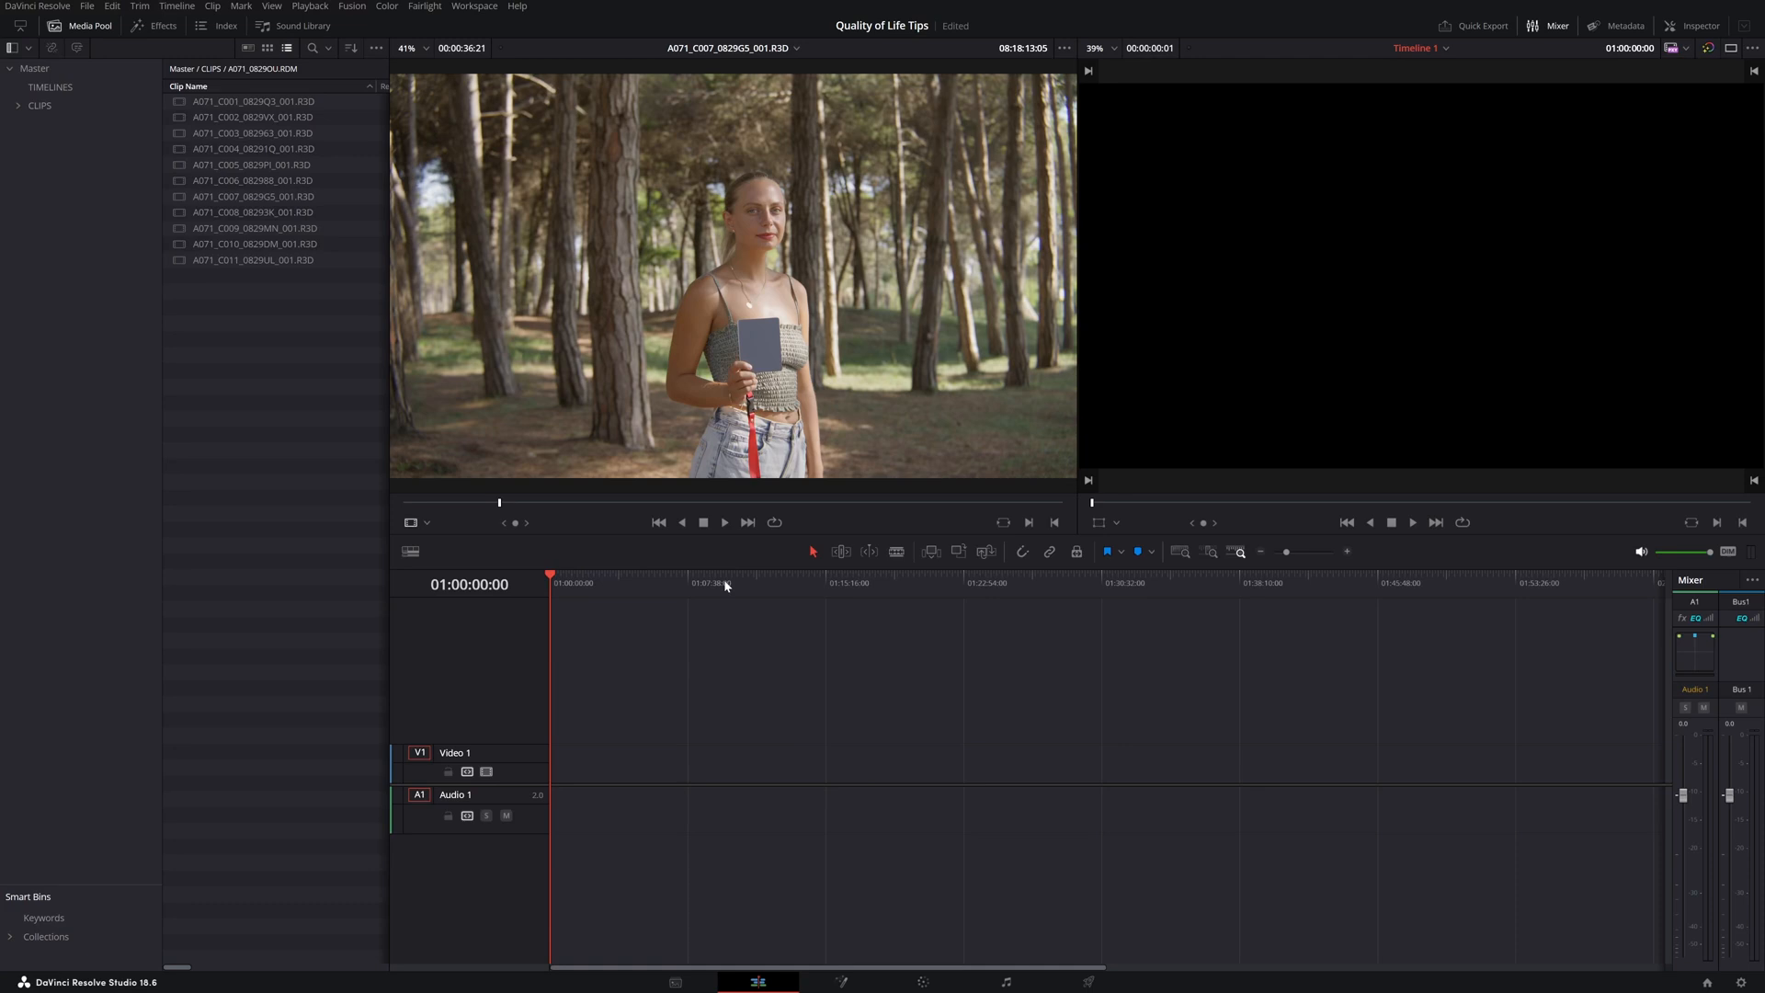
- Set the proxy media format to DNxHR LB and save the project settings
{"action": "left_click", "coordinate": [86, 6]}
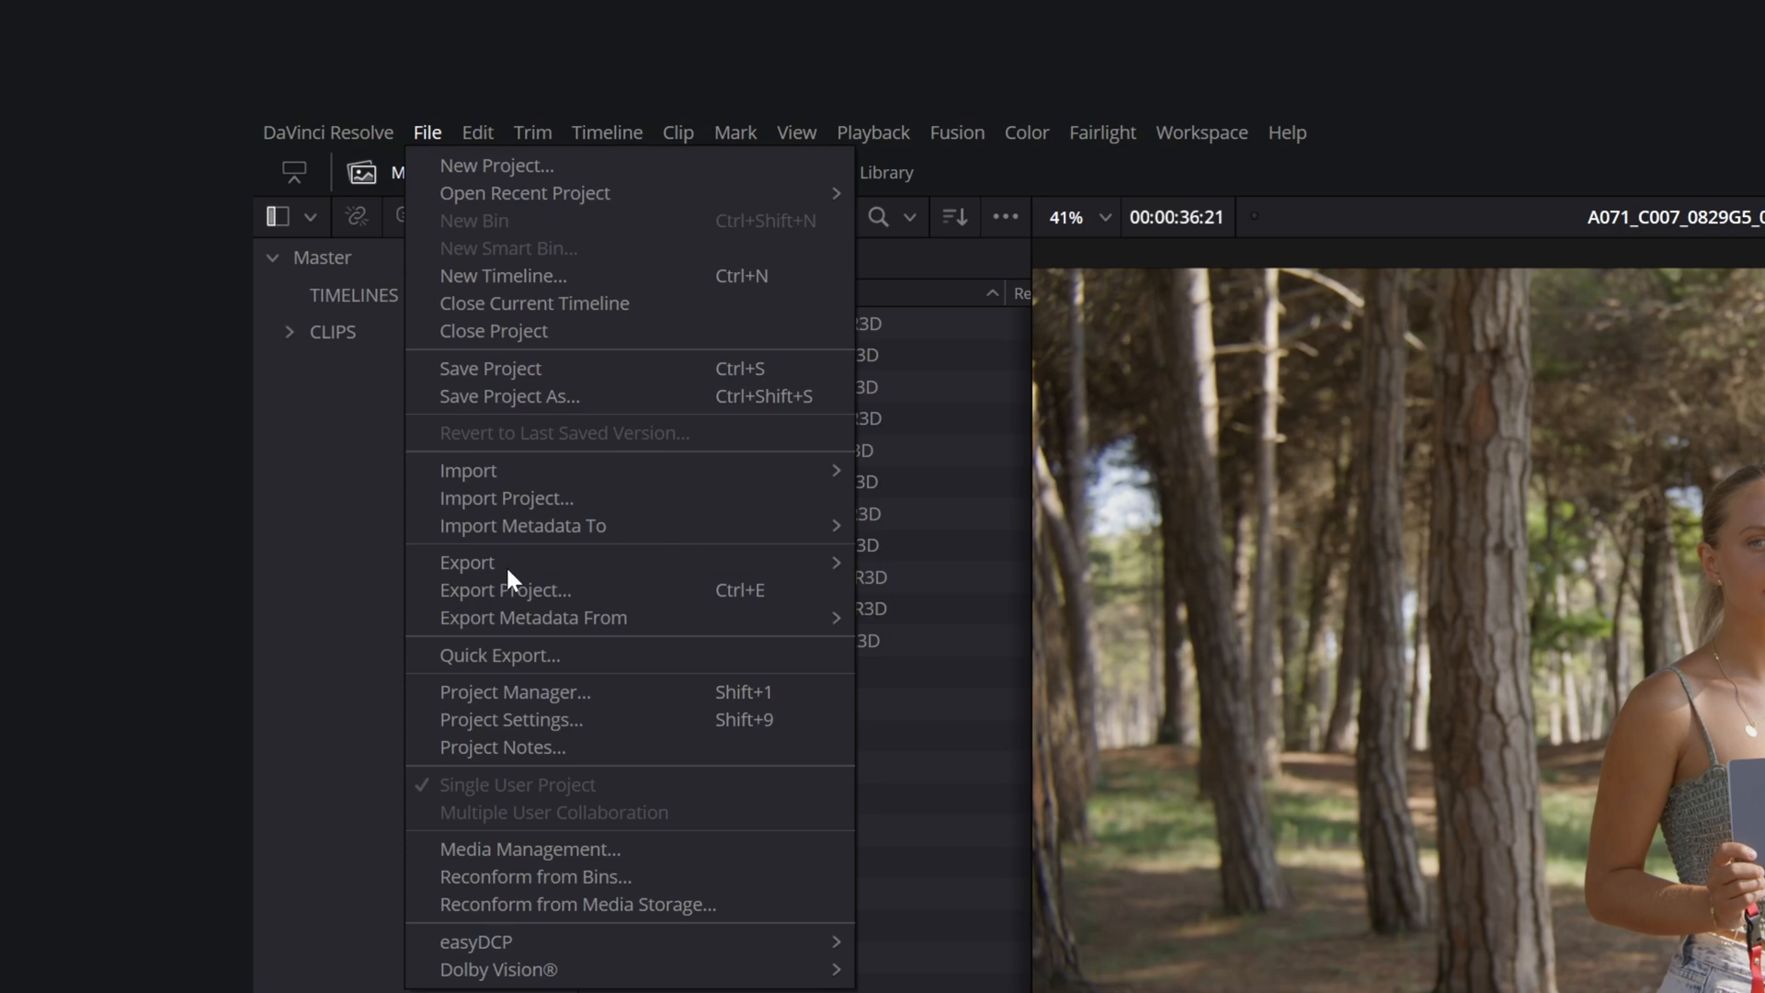
{"action": "left_click", "coordinate": [509, 719]}
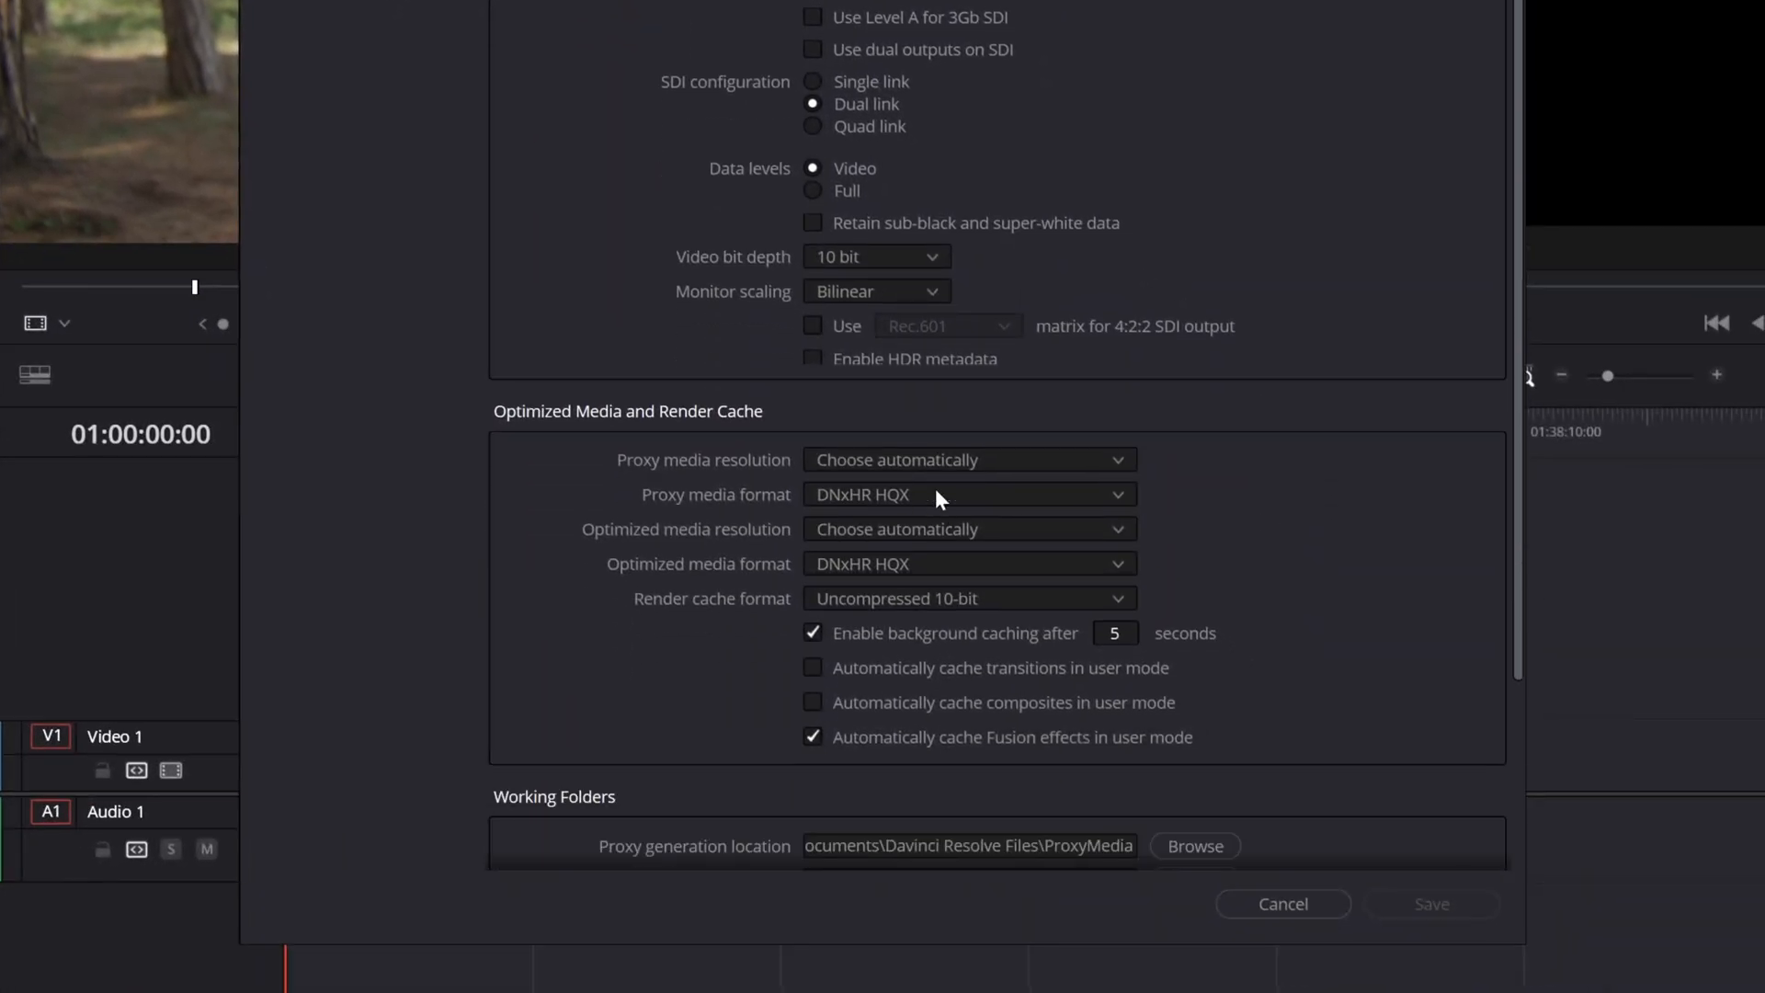
{"action": "left_click", "coordinate": [965, 494]}
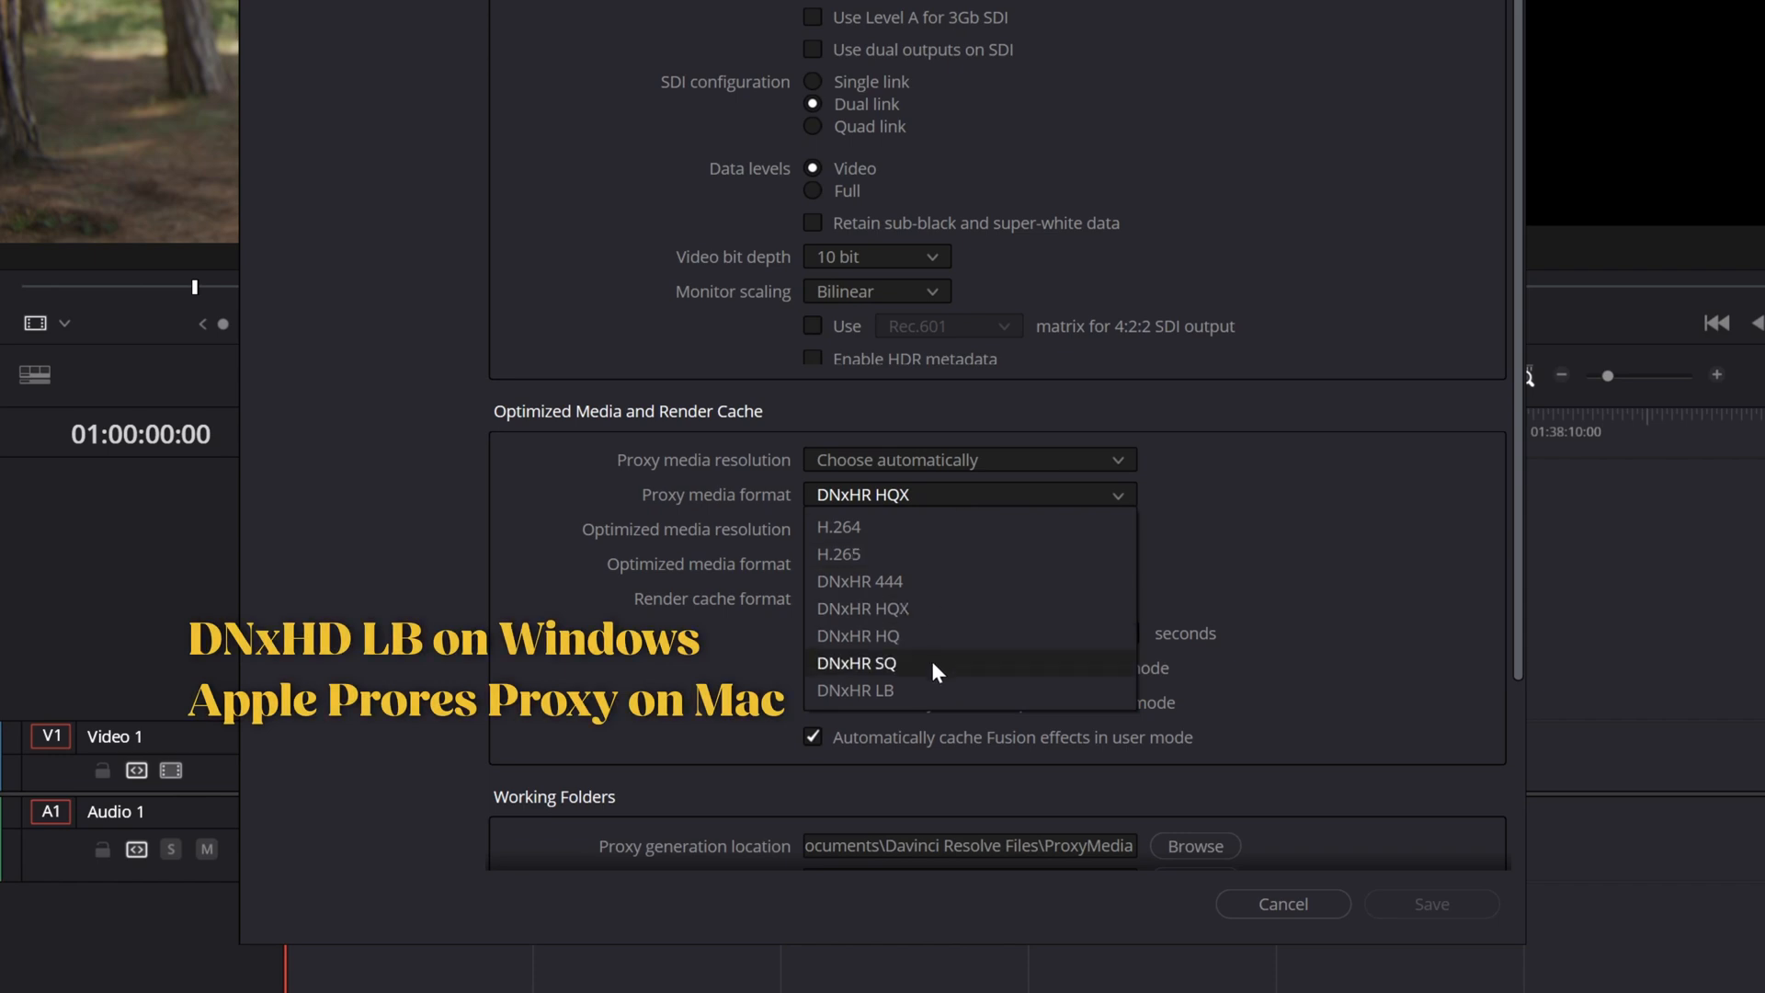
{"action": "left_click", "coordinate": [855, 689]}
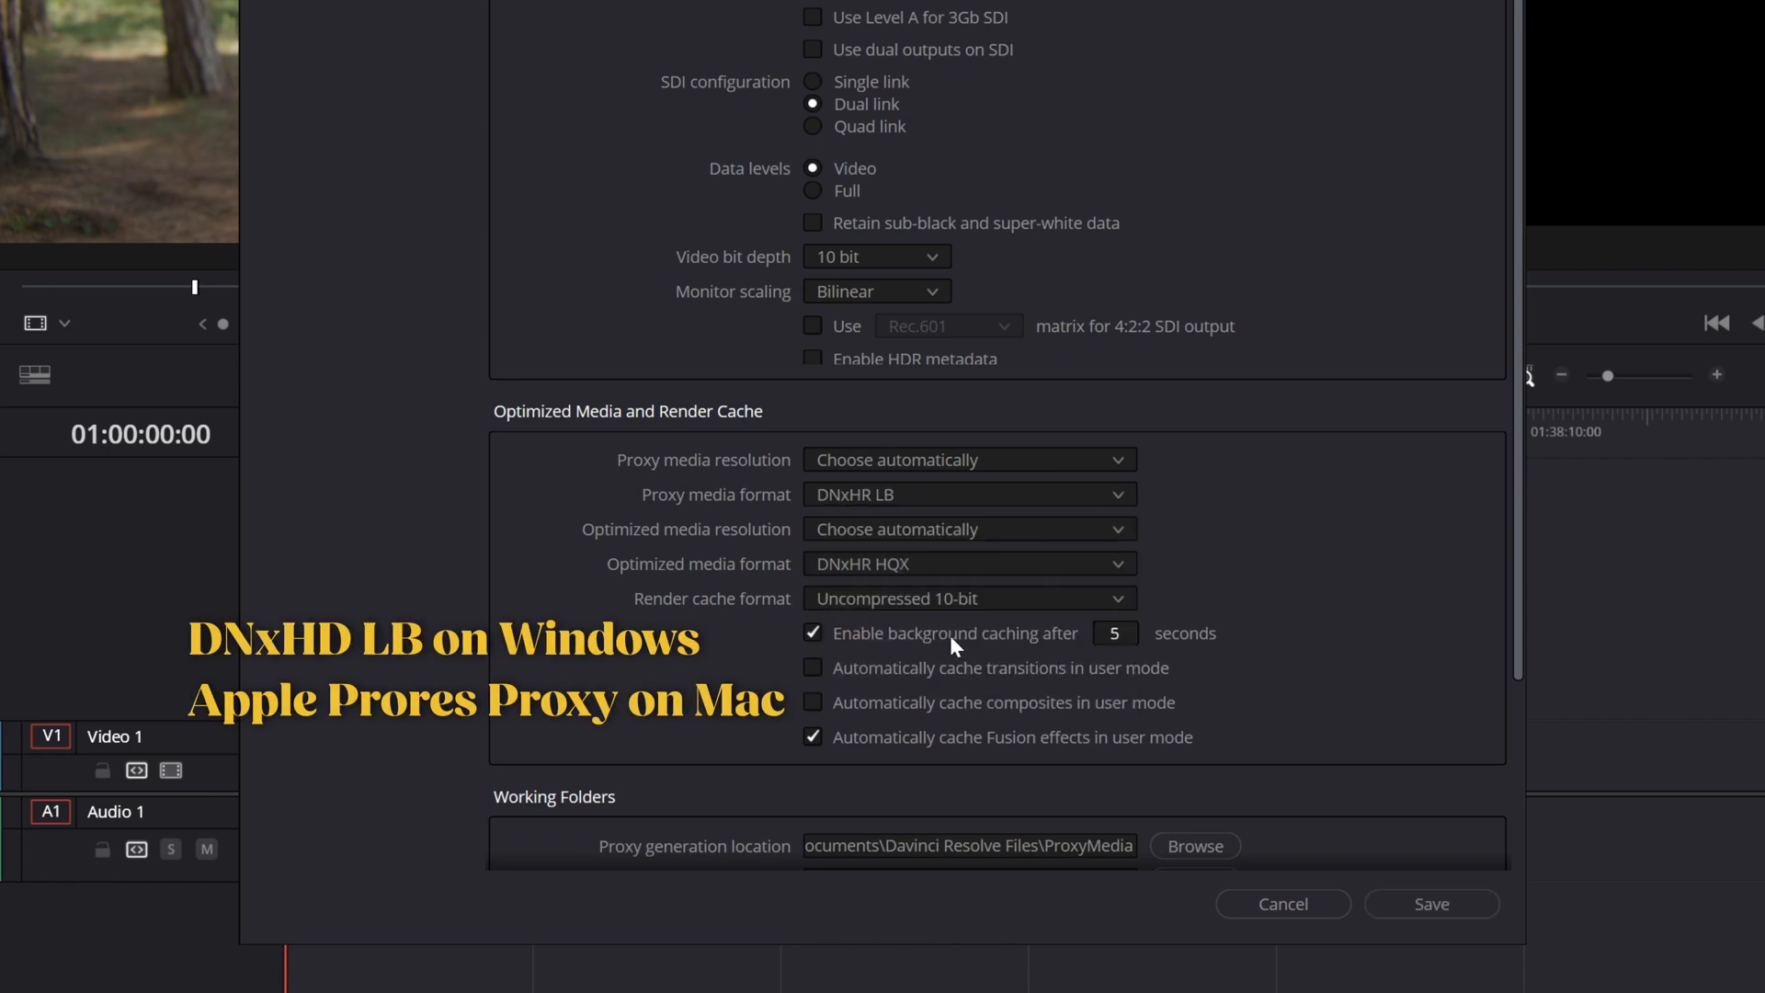
{"action": "scroll", "scroll_direction": "down", "scroll_amount": 3}
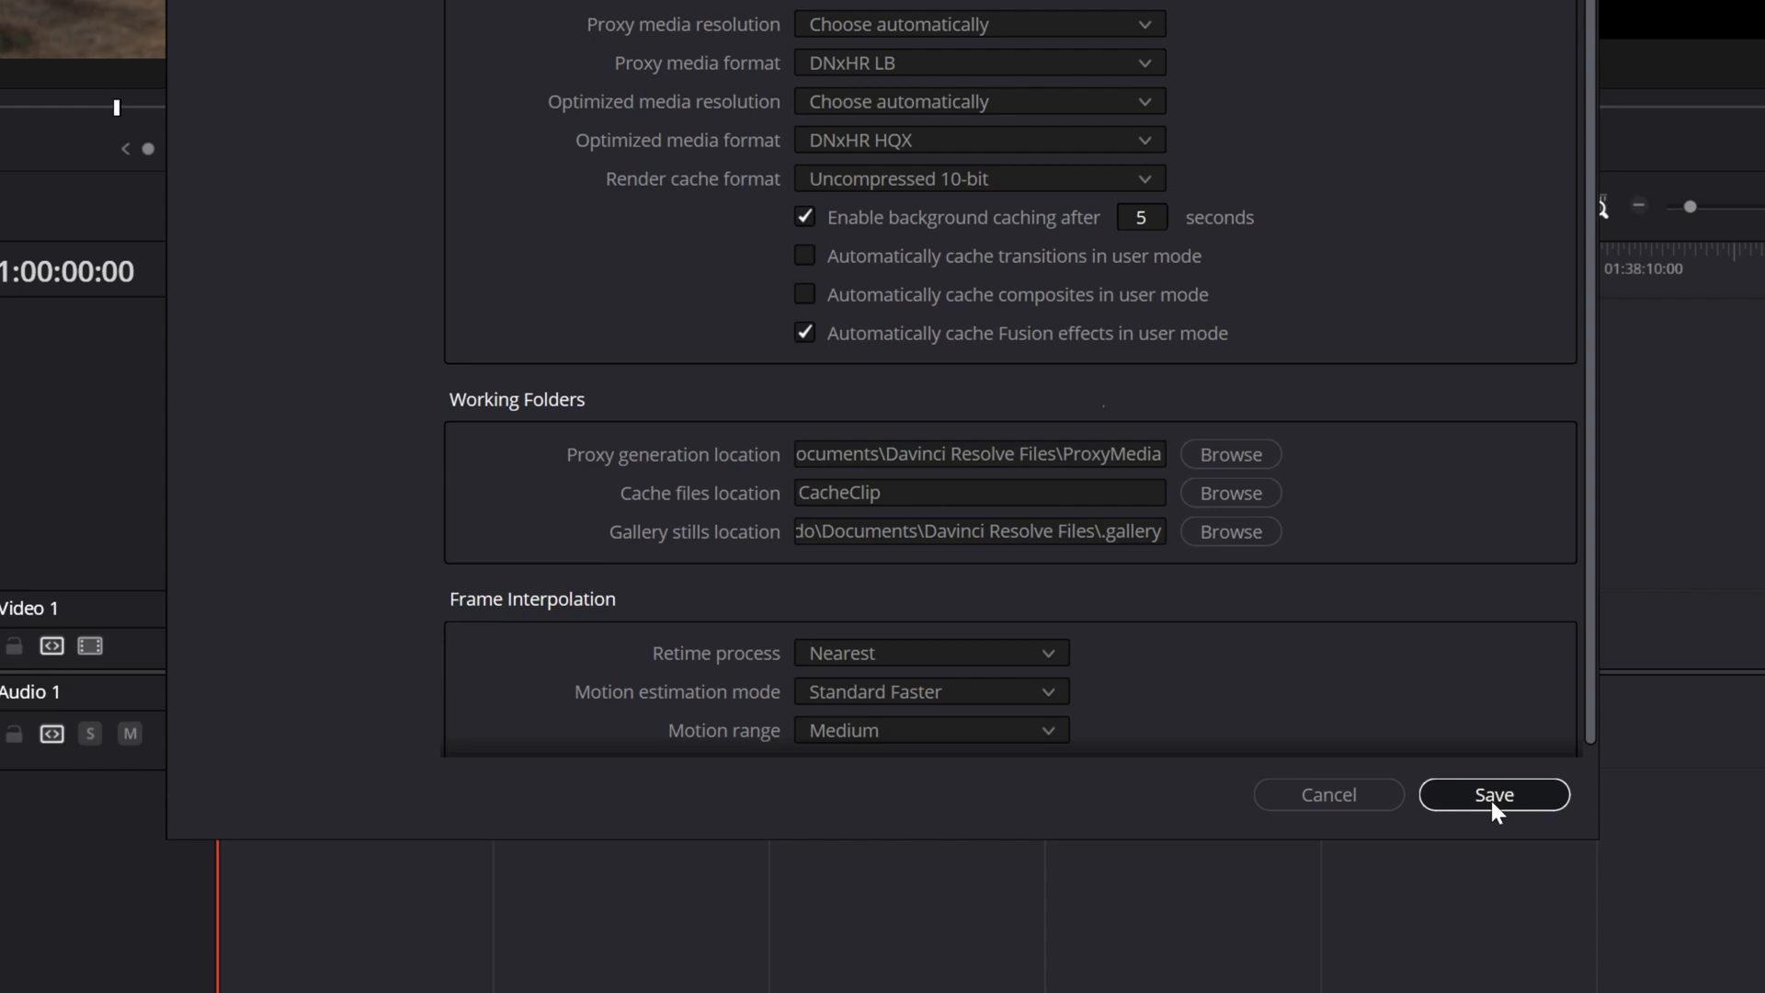
{"action": "left_click", "coordinate": [1493, 794]}
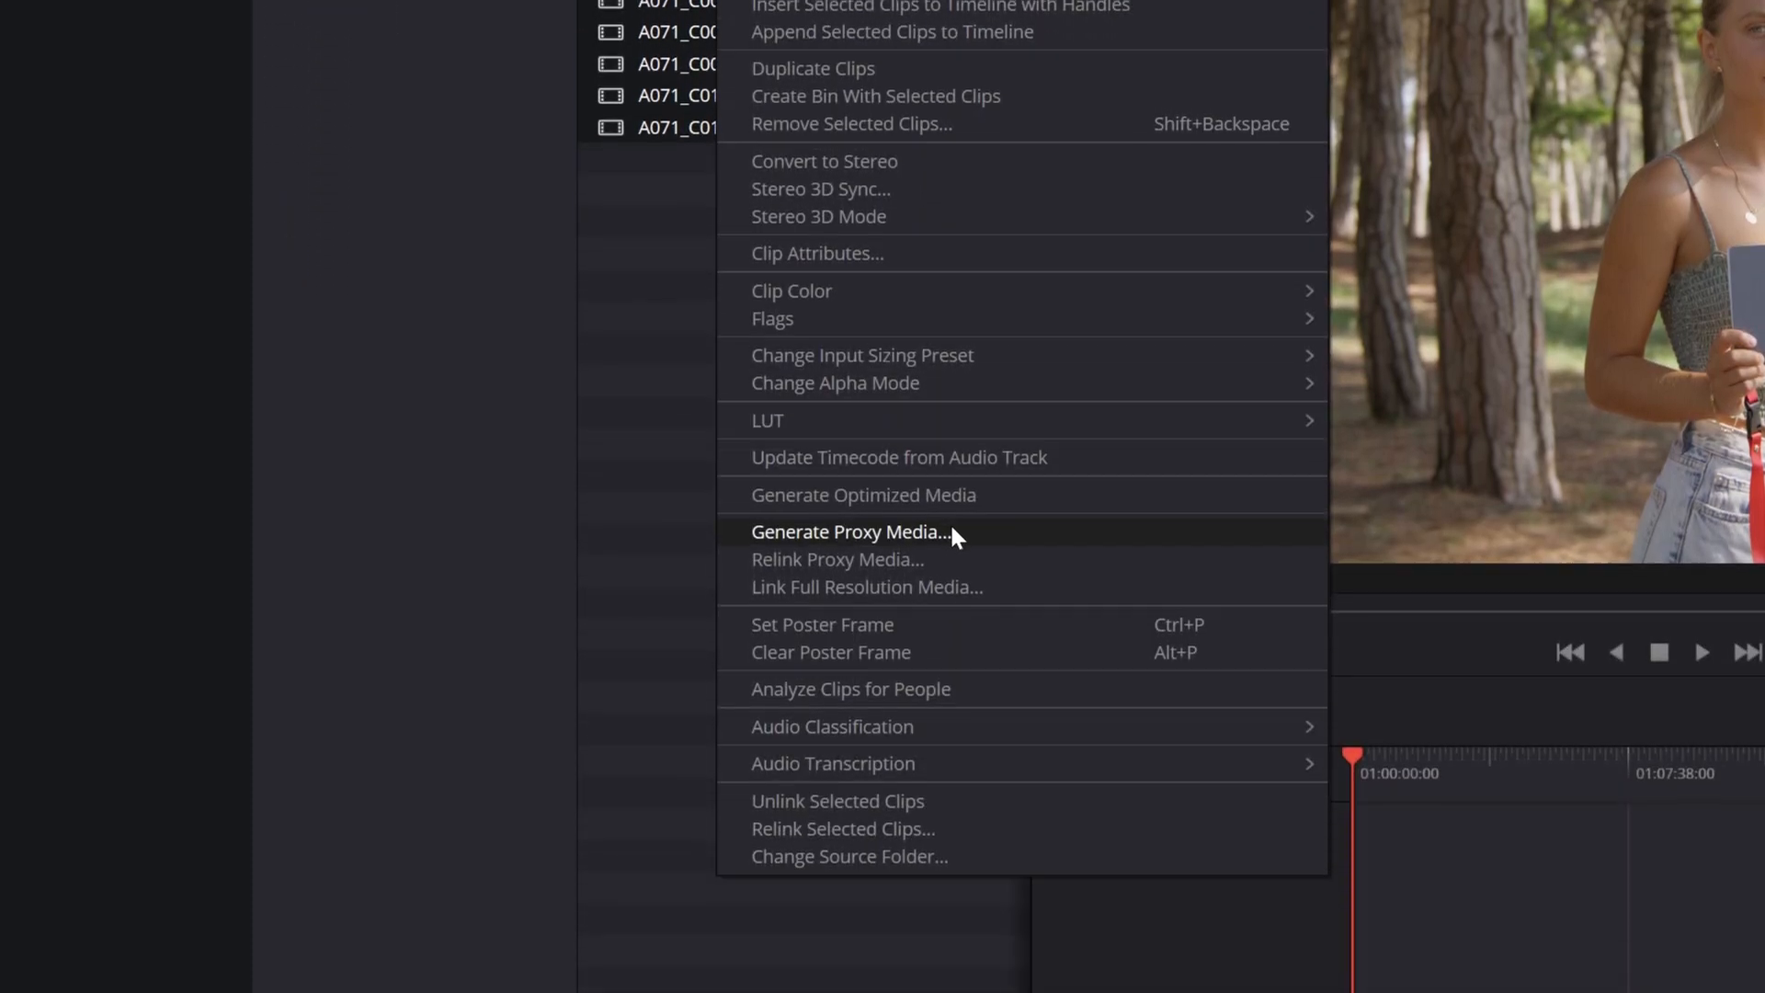
- Start generating proxy media for the selected camera clips
{"action": "left_click", "coordinate": [849, 531]}
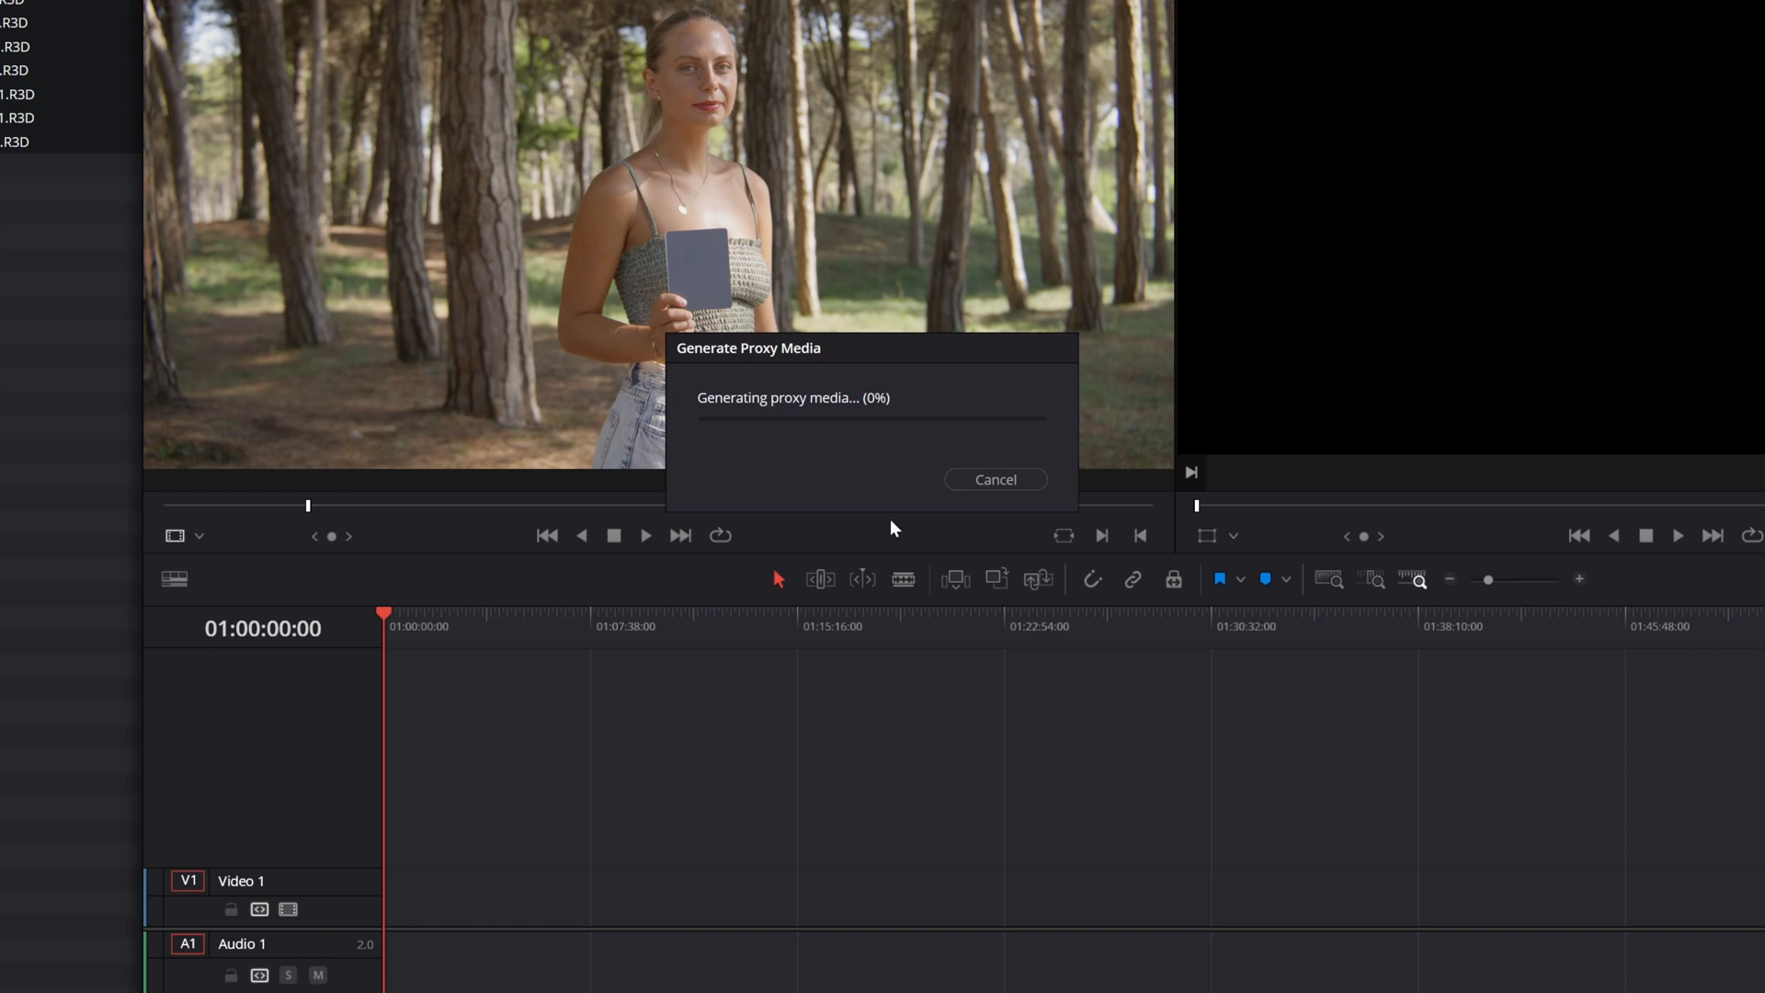
{"action": "mouse_move", "coordinate": [875, 539]}
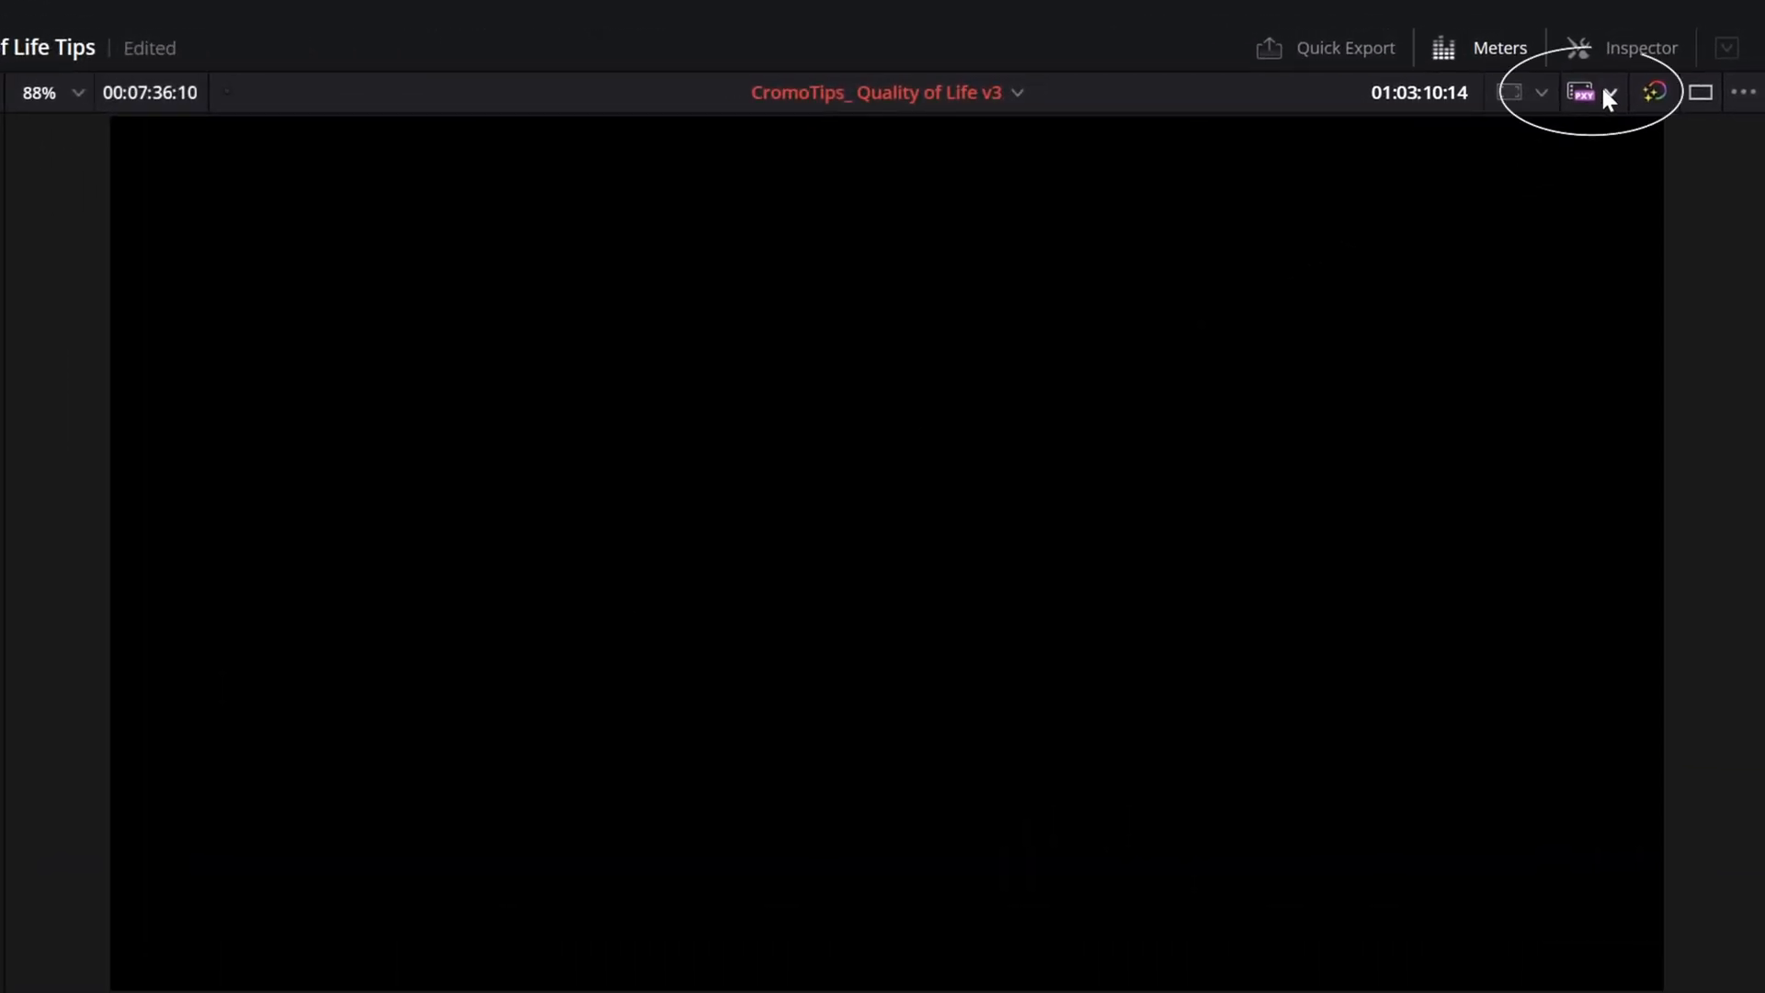
- Set the viewer's proxy playback mode to Prefer Proxies
{"action": "left_click", "coordinate": [1581, 92]}
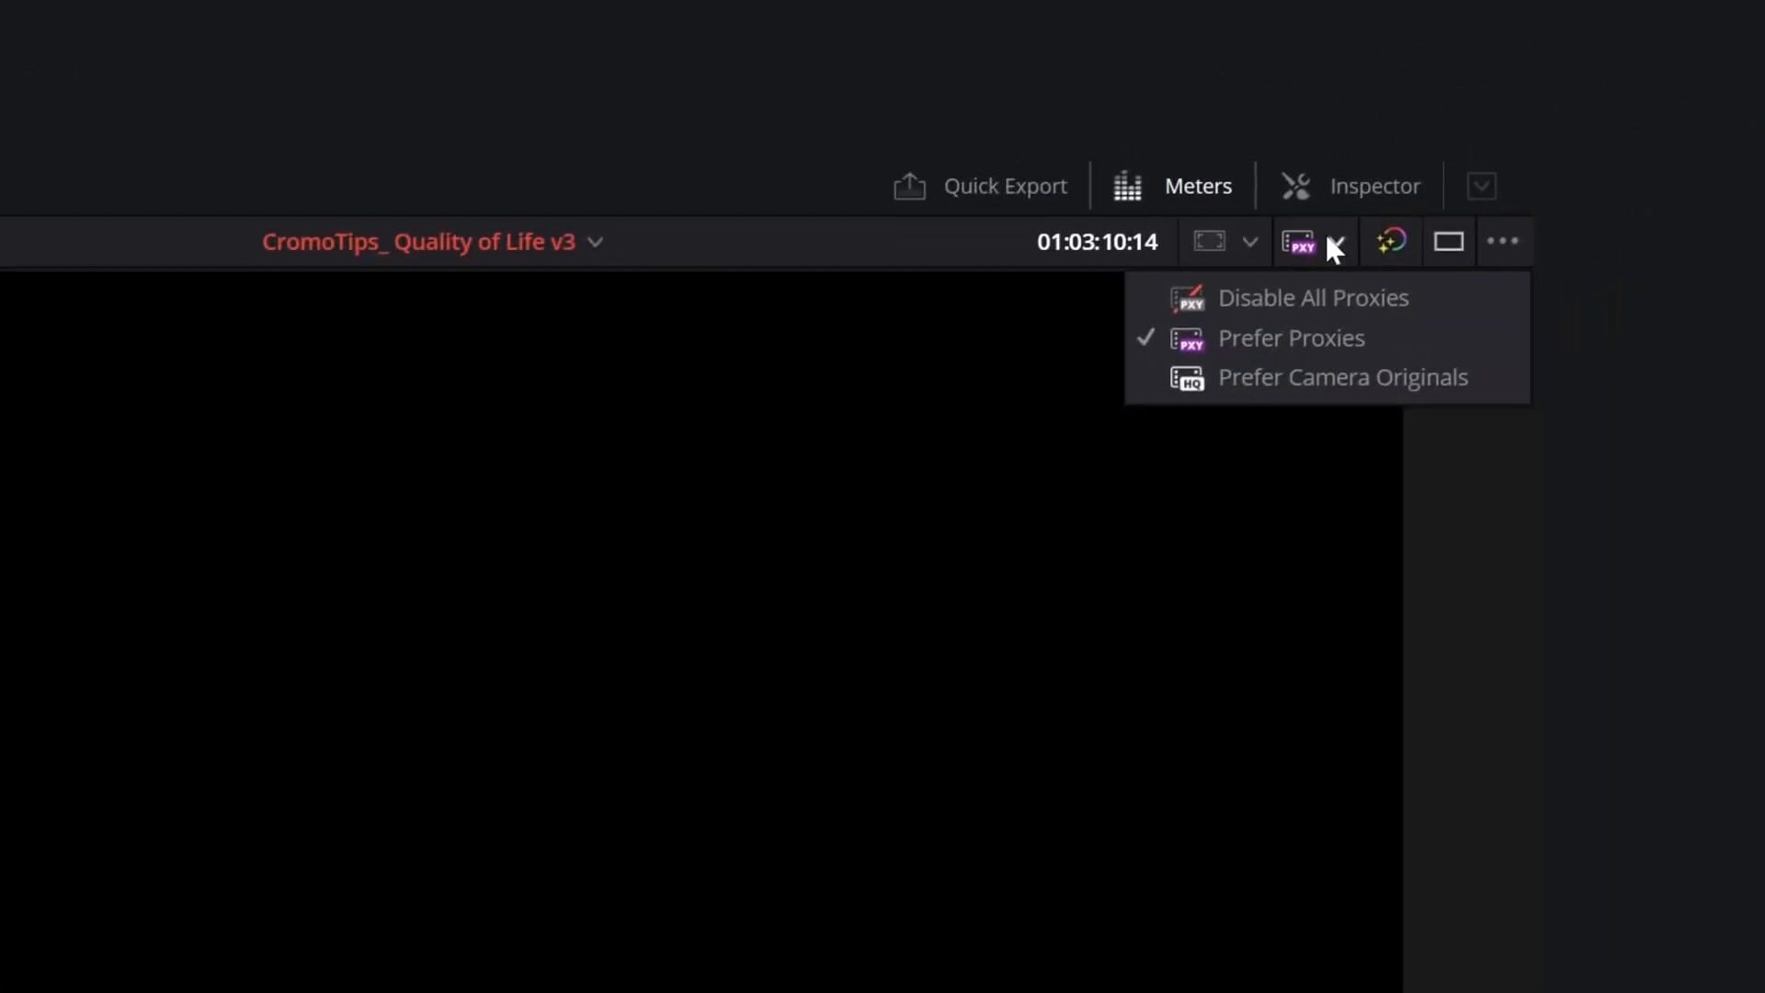
{"action": "mouse_move", "coordinate": [1328, 349]}
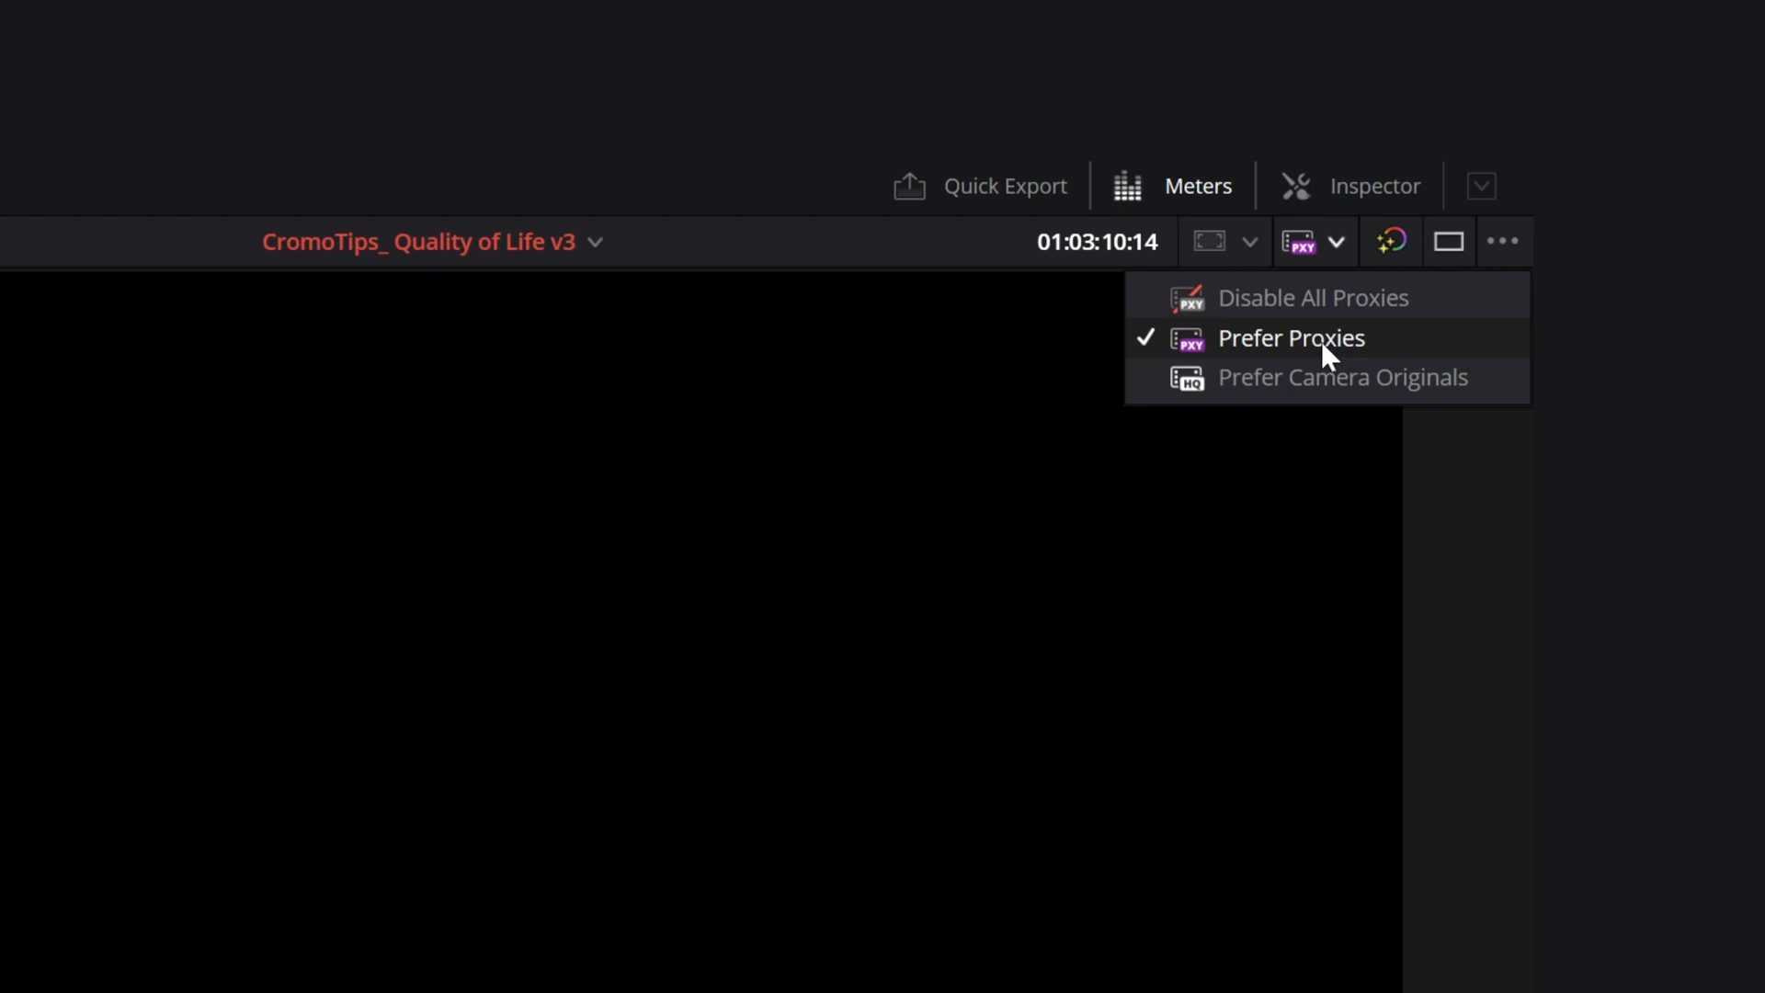
{"action": "mouse_move", "coordinate": [1327, 304]}
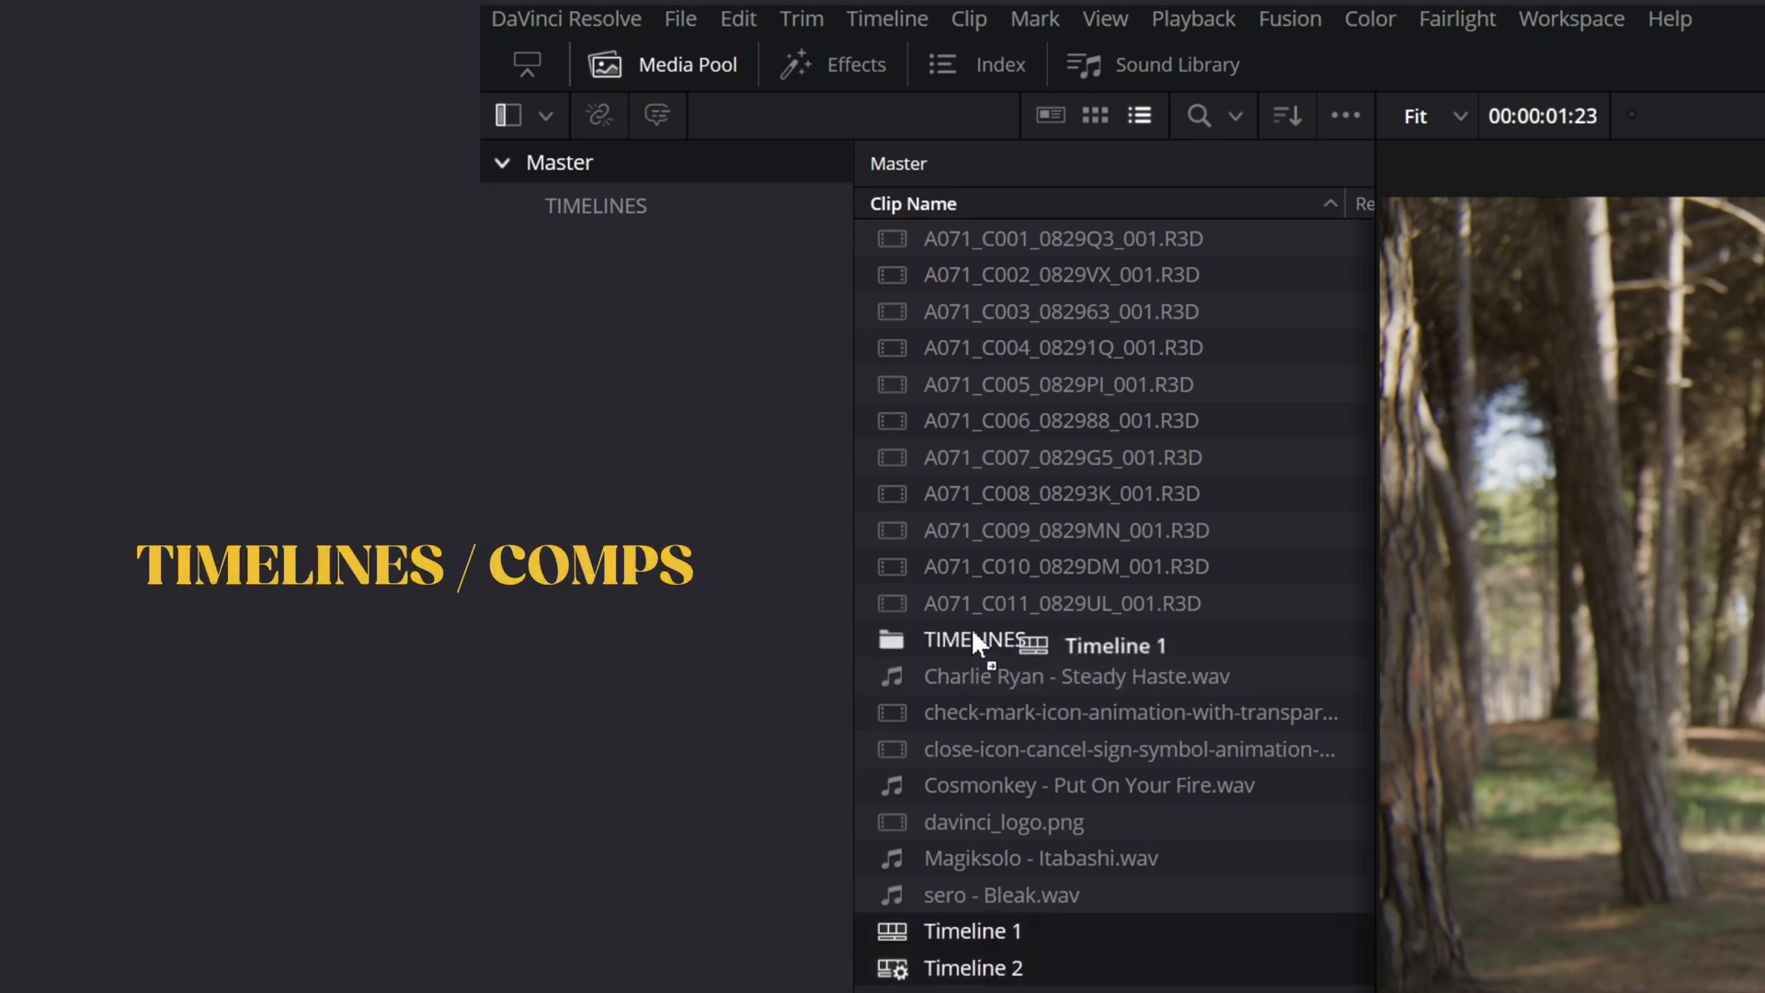
- Create a top-level FILES bin, then navigate into the VIDEOS bin
{"action": "right_click", "coordinate": [975, 643]}
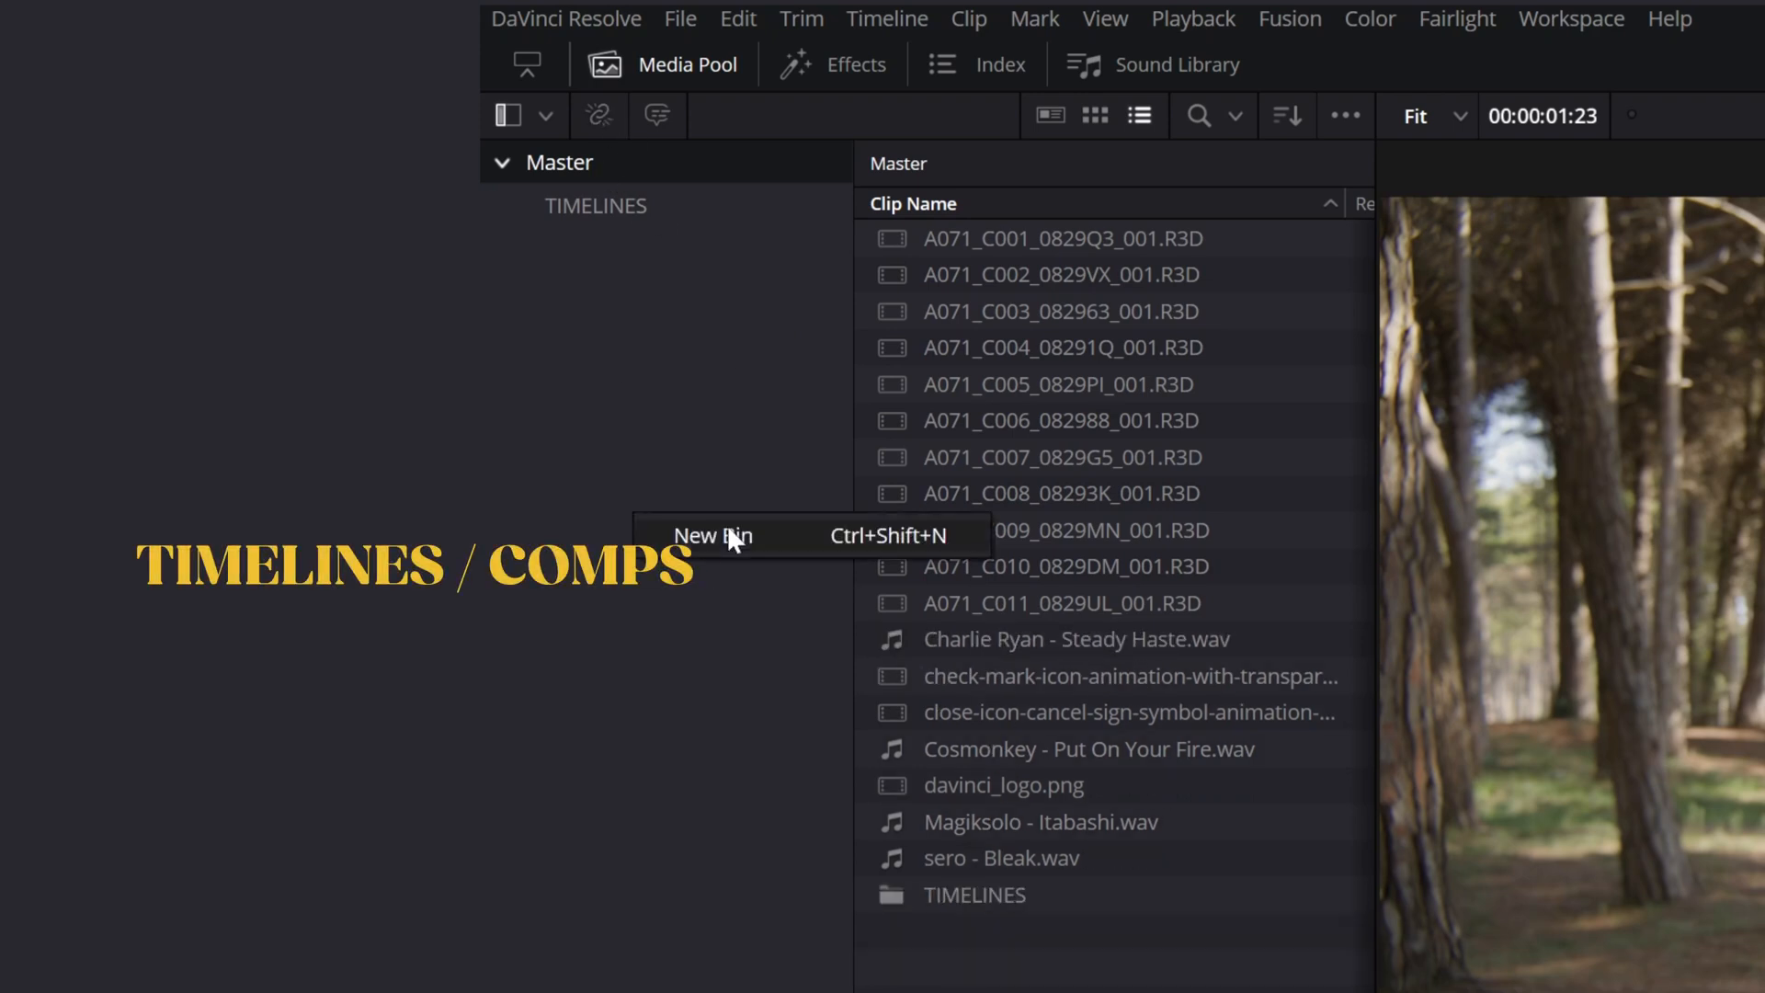
{"action": "left_click", "coordinate": [710, 535]}
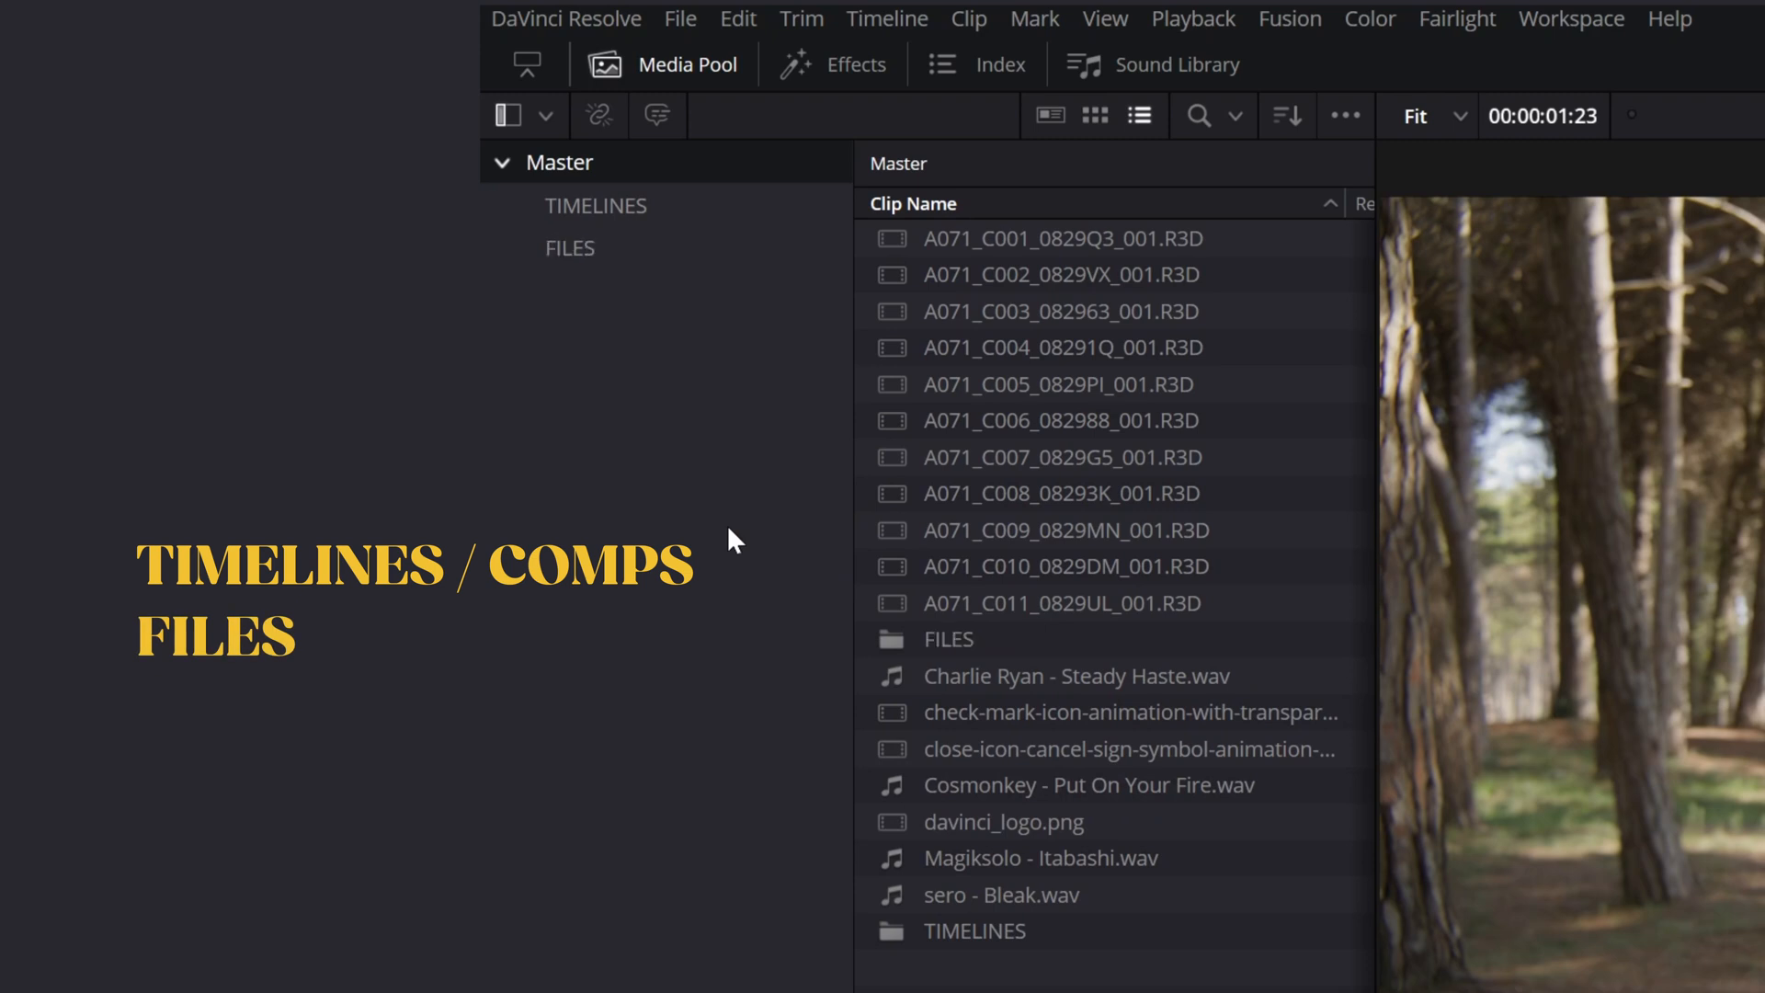
{"action": "left_click", "coordinate": [570, 248]}
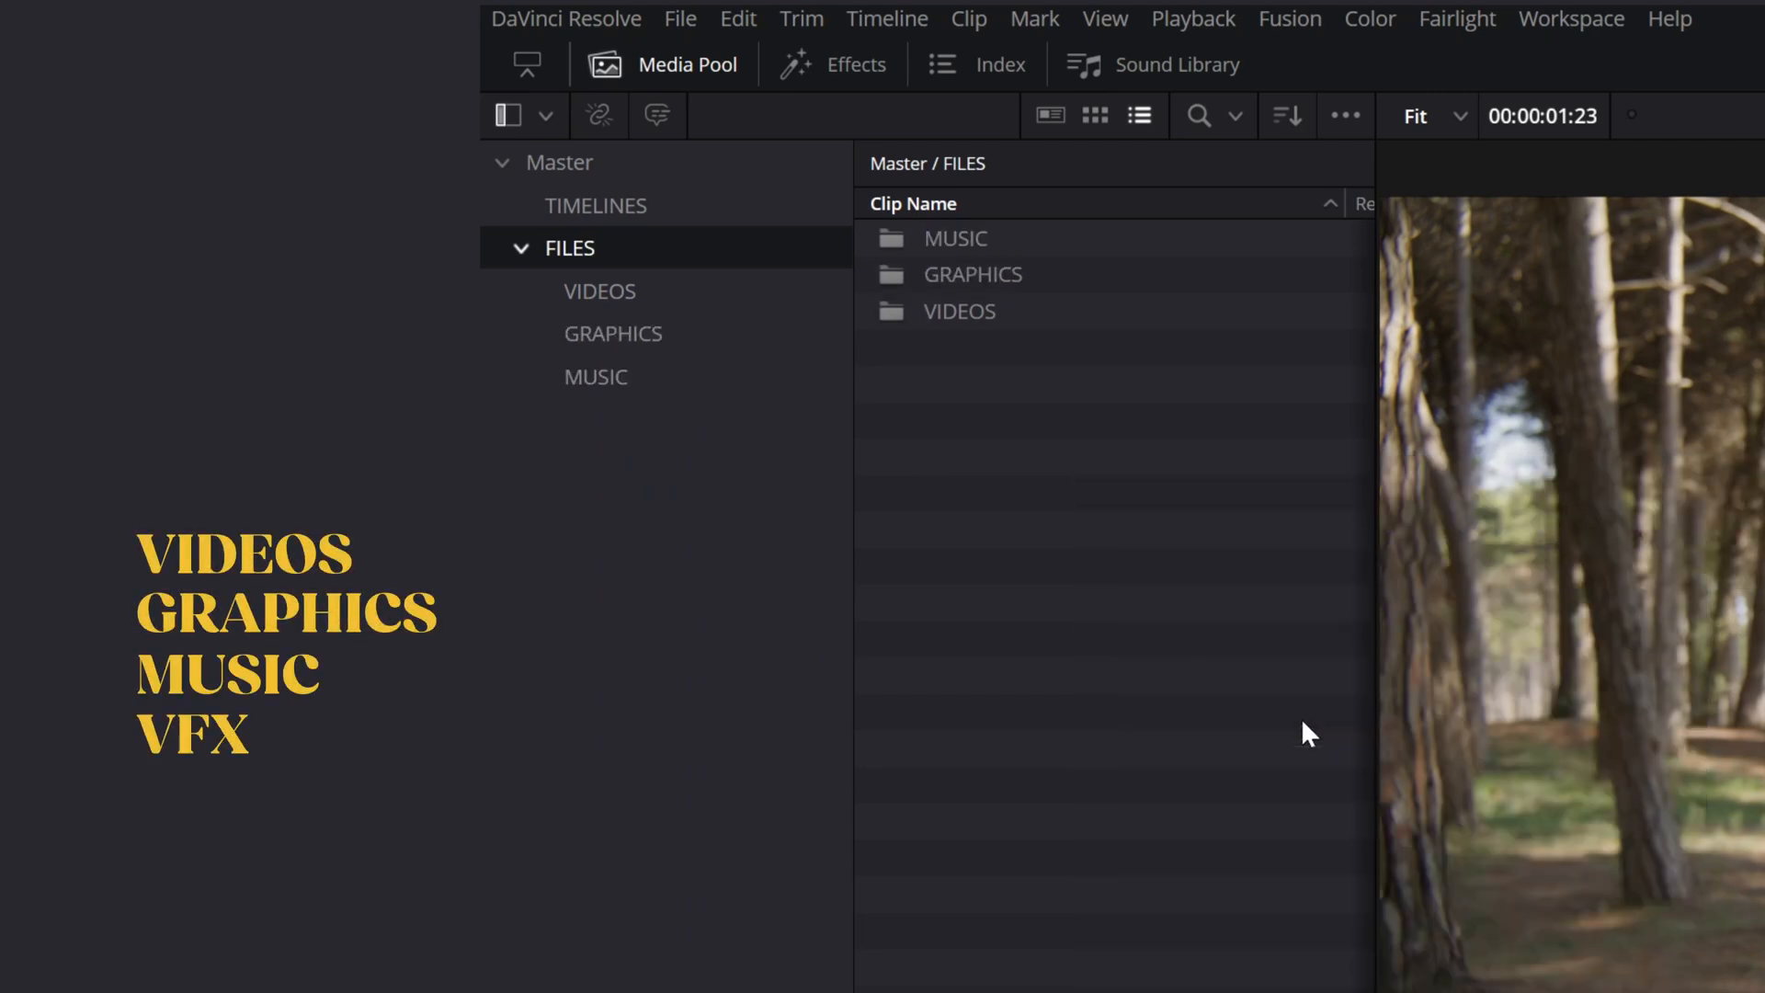
{"action": "left_click", "coordinate": [559, 161]}
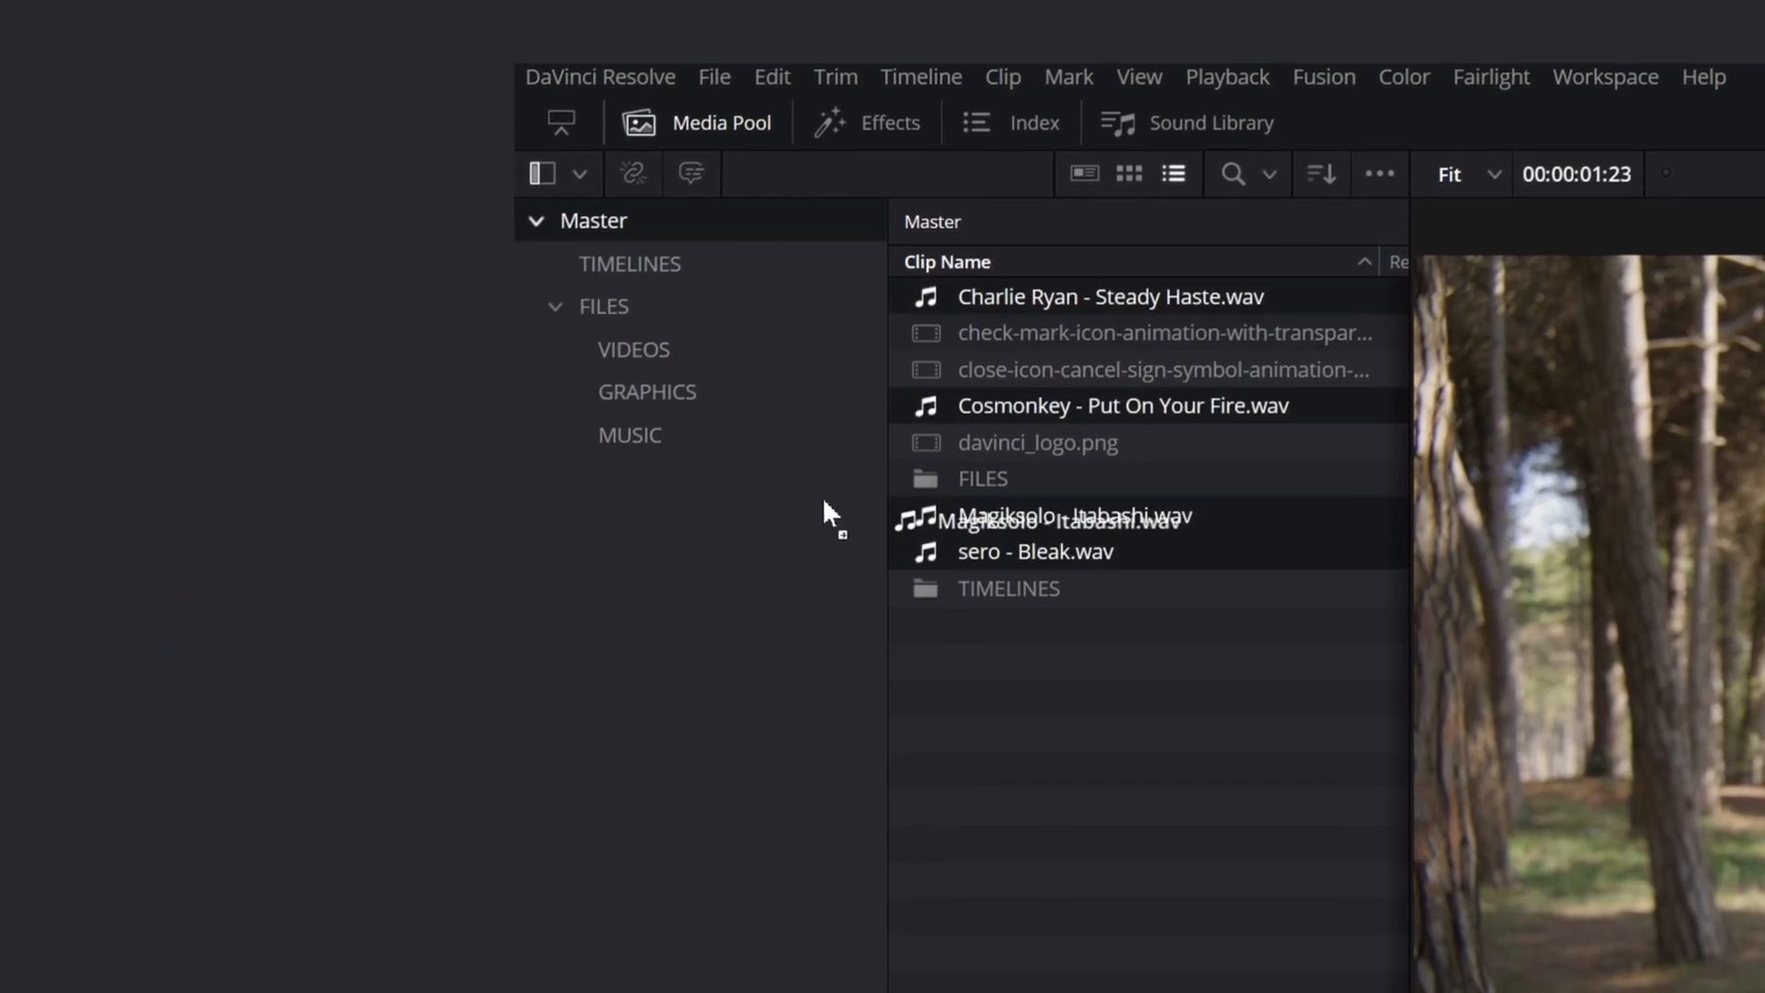
{"action": "left_click", "coordinate": [633, 349]}
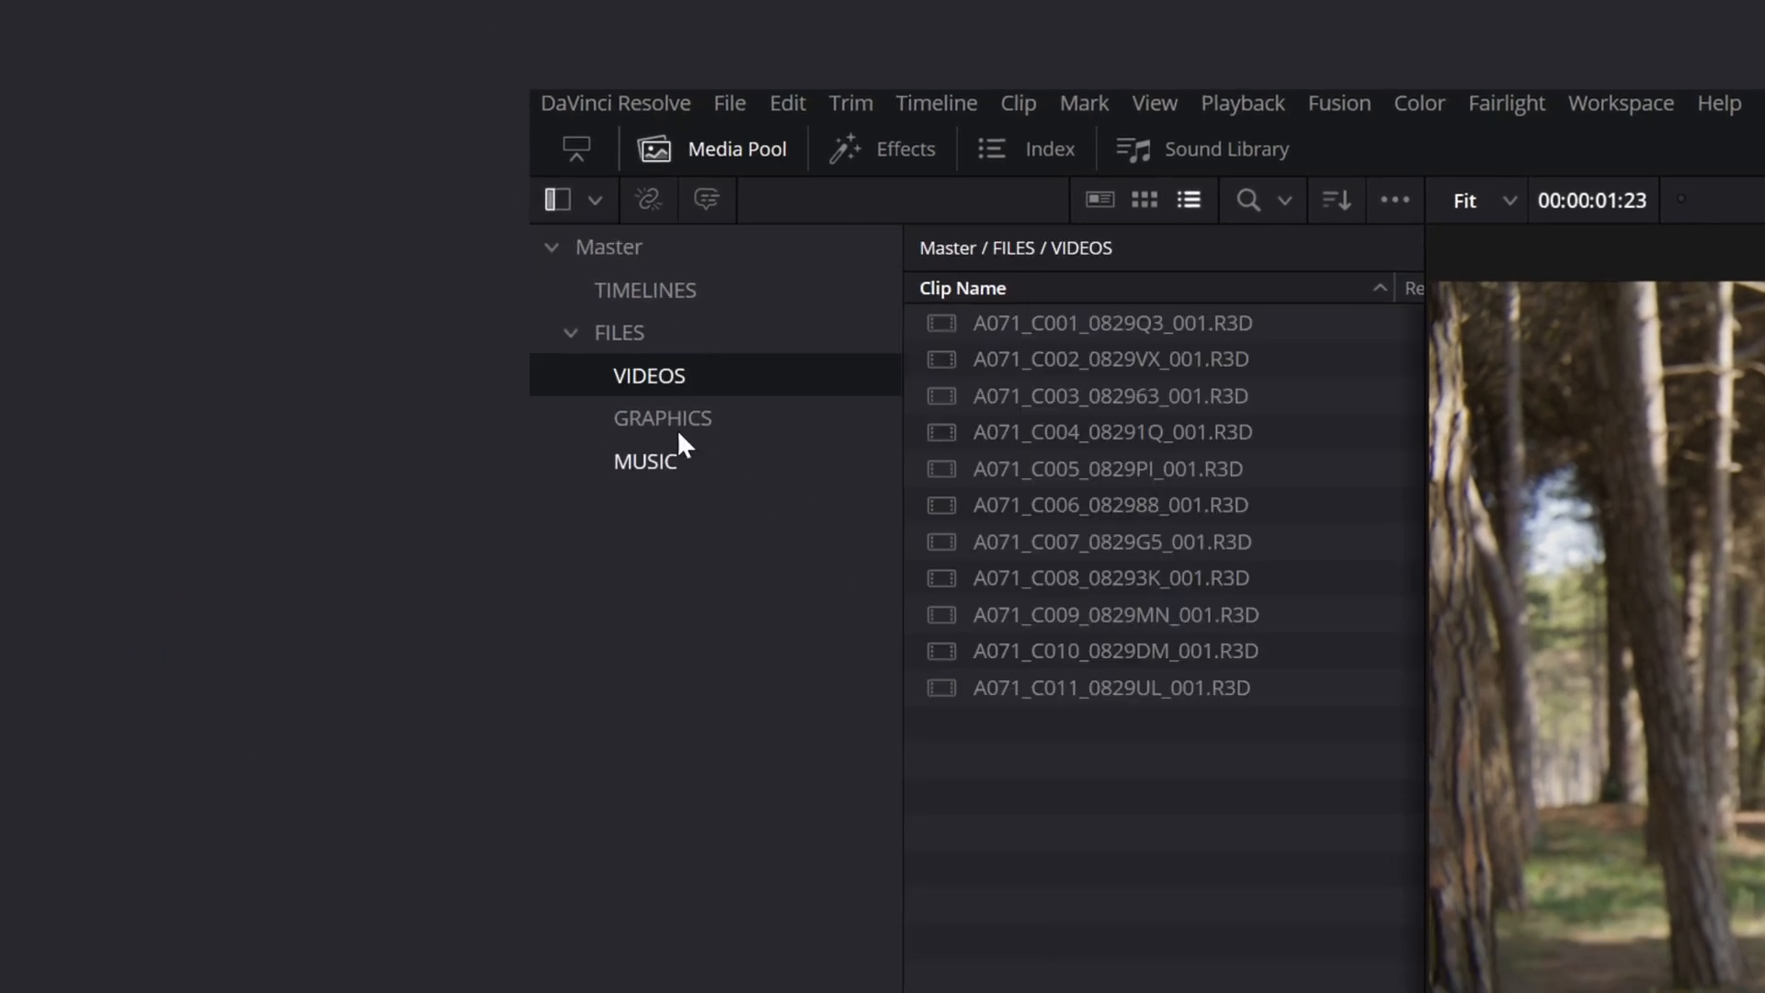
- Add scene bins inside VIDEOS named woods walk, house lunch and 201 rehearsal
{"action": "right_click", "coordinate": [649, 375]}
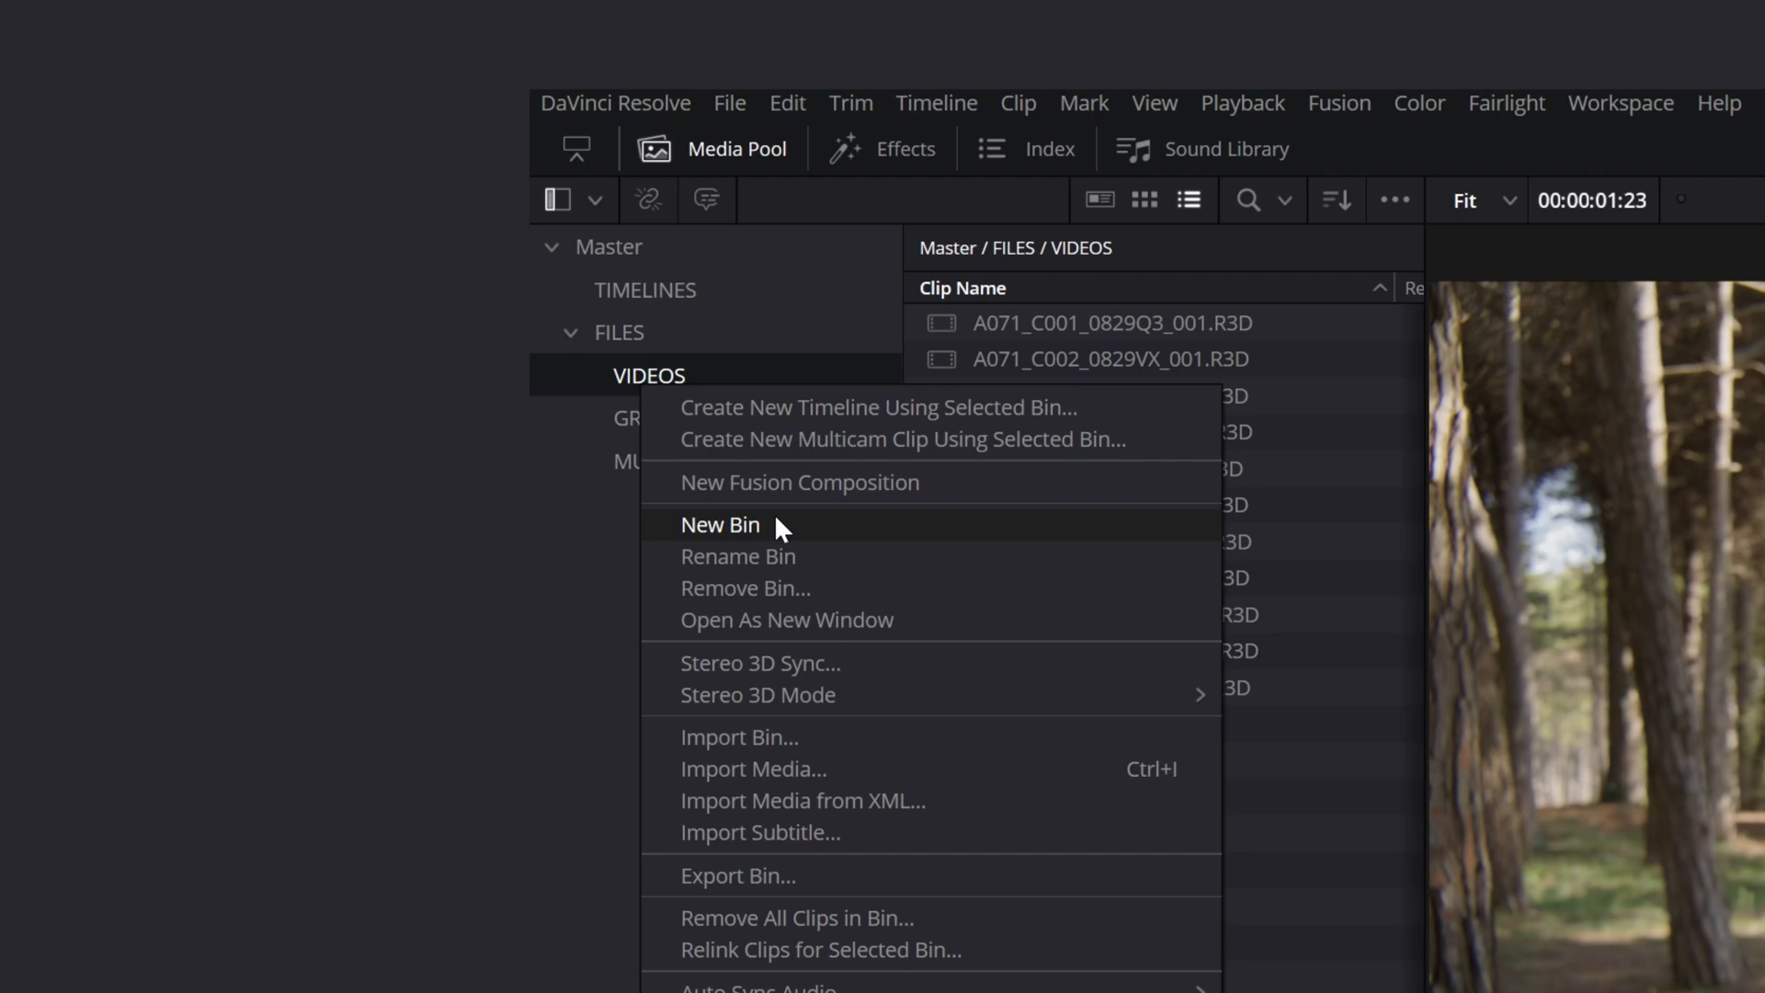
{"action": "left_click", "coordinate": [719, 524]}
{"action": "type", "text": "101"}
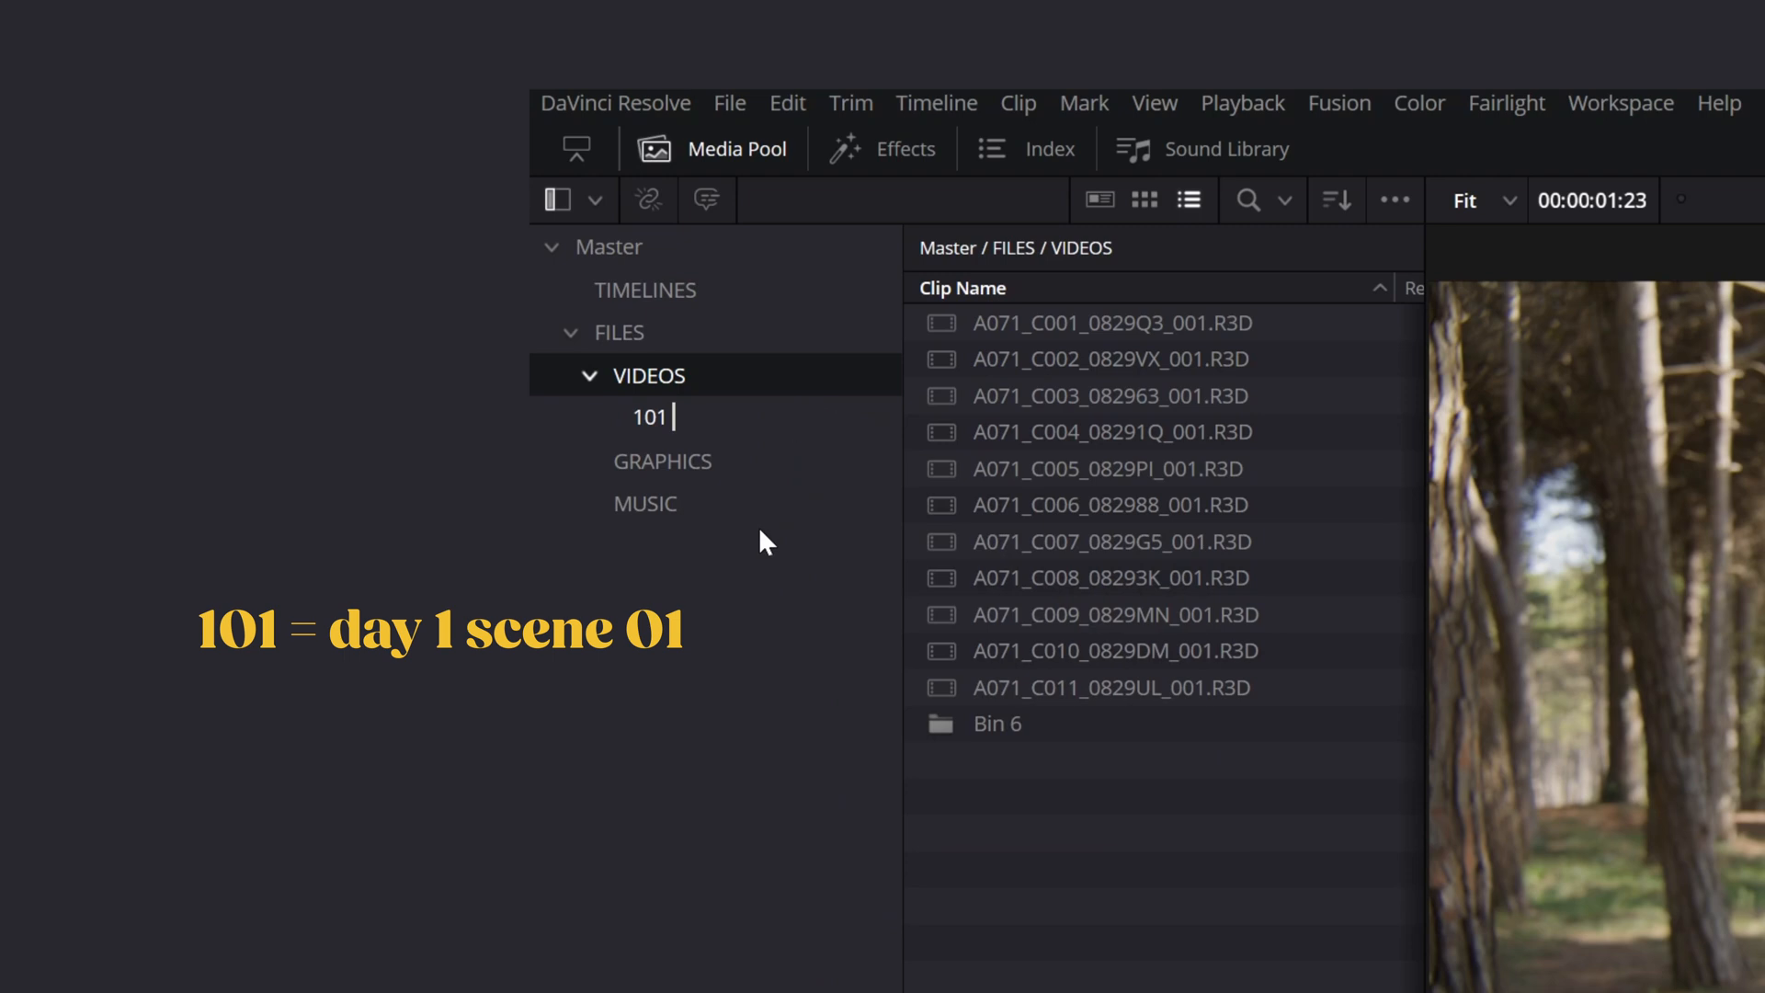
{"action": "type", "text": "woods walt"}
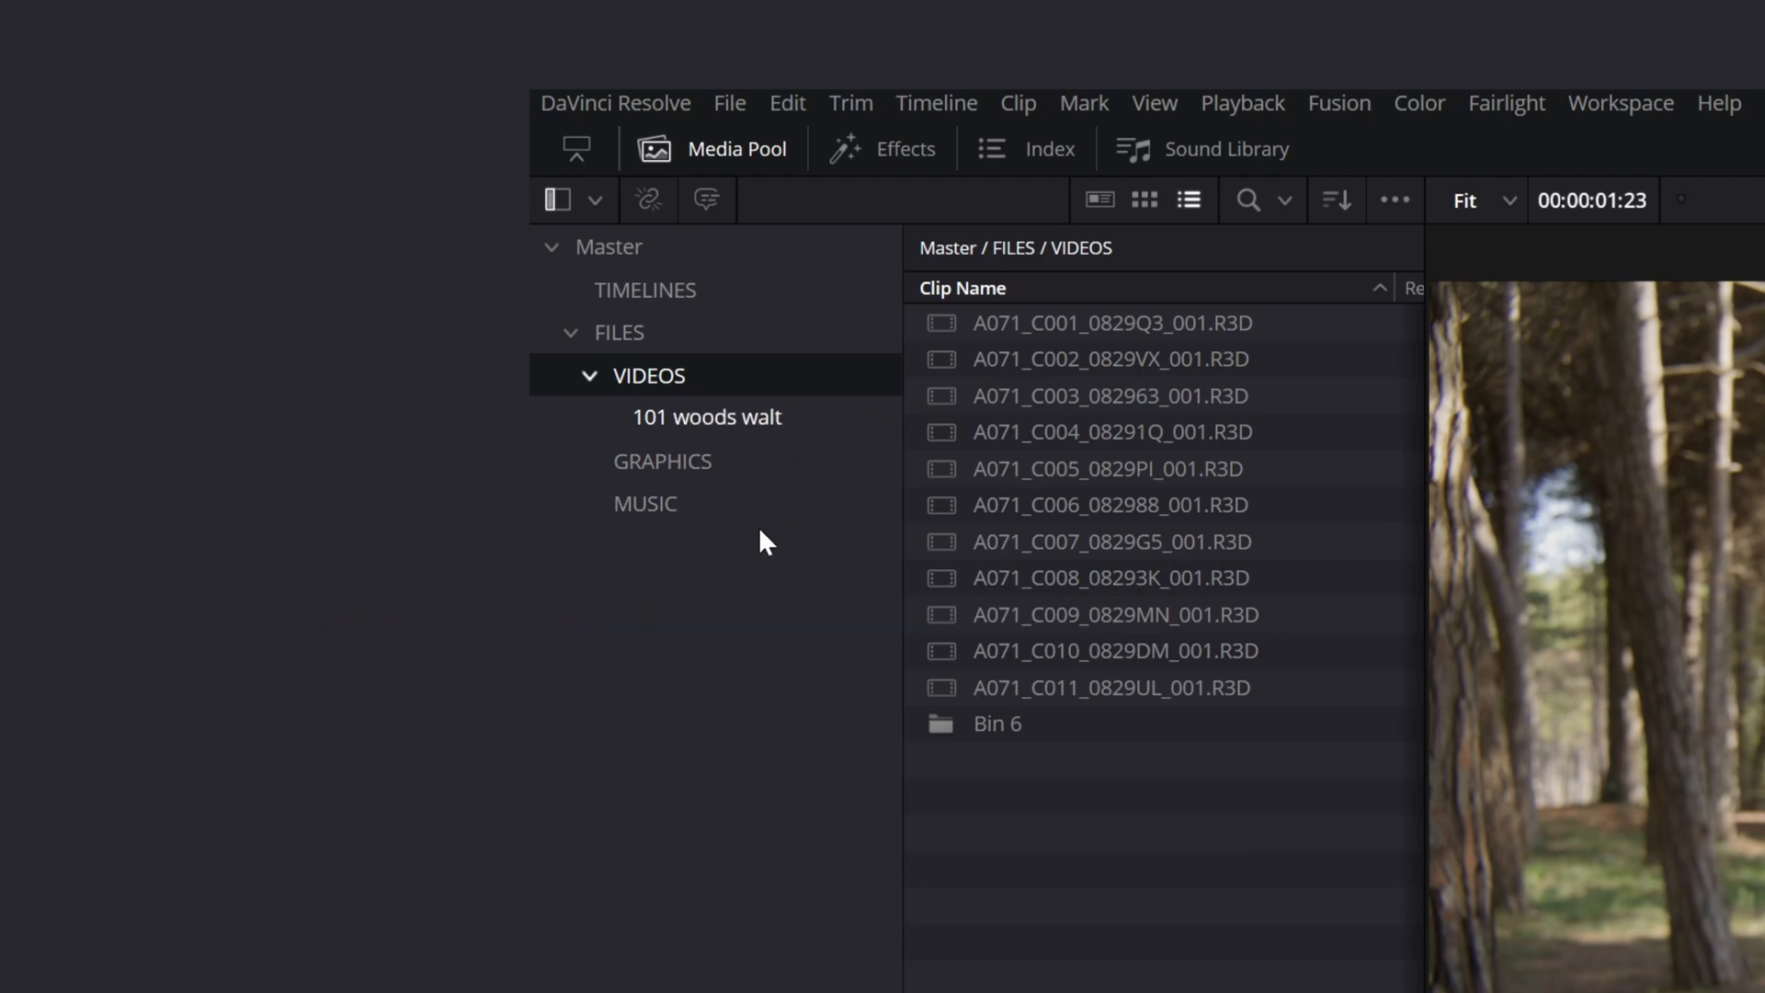
{"action": "right_click", "coordinate": [649, 375]}
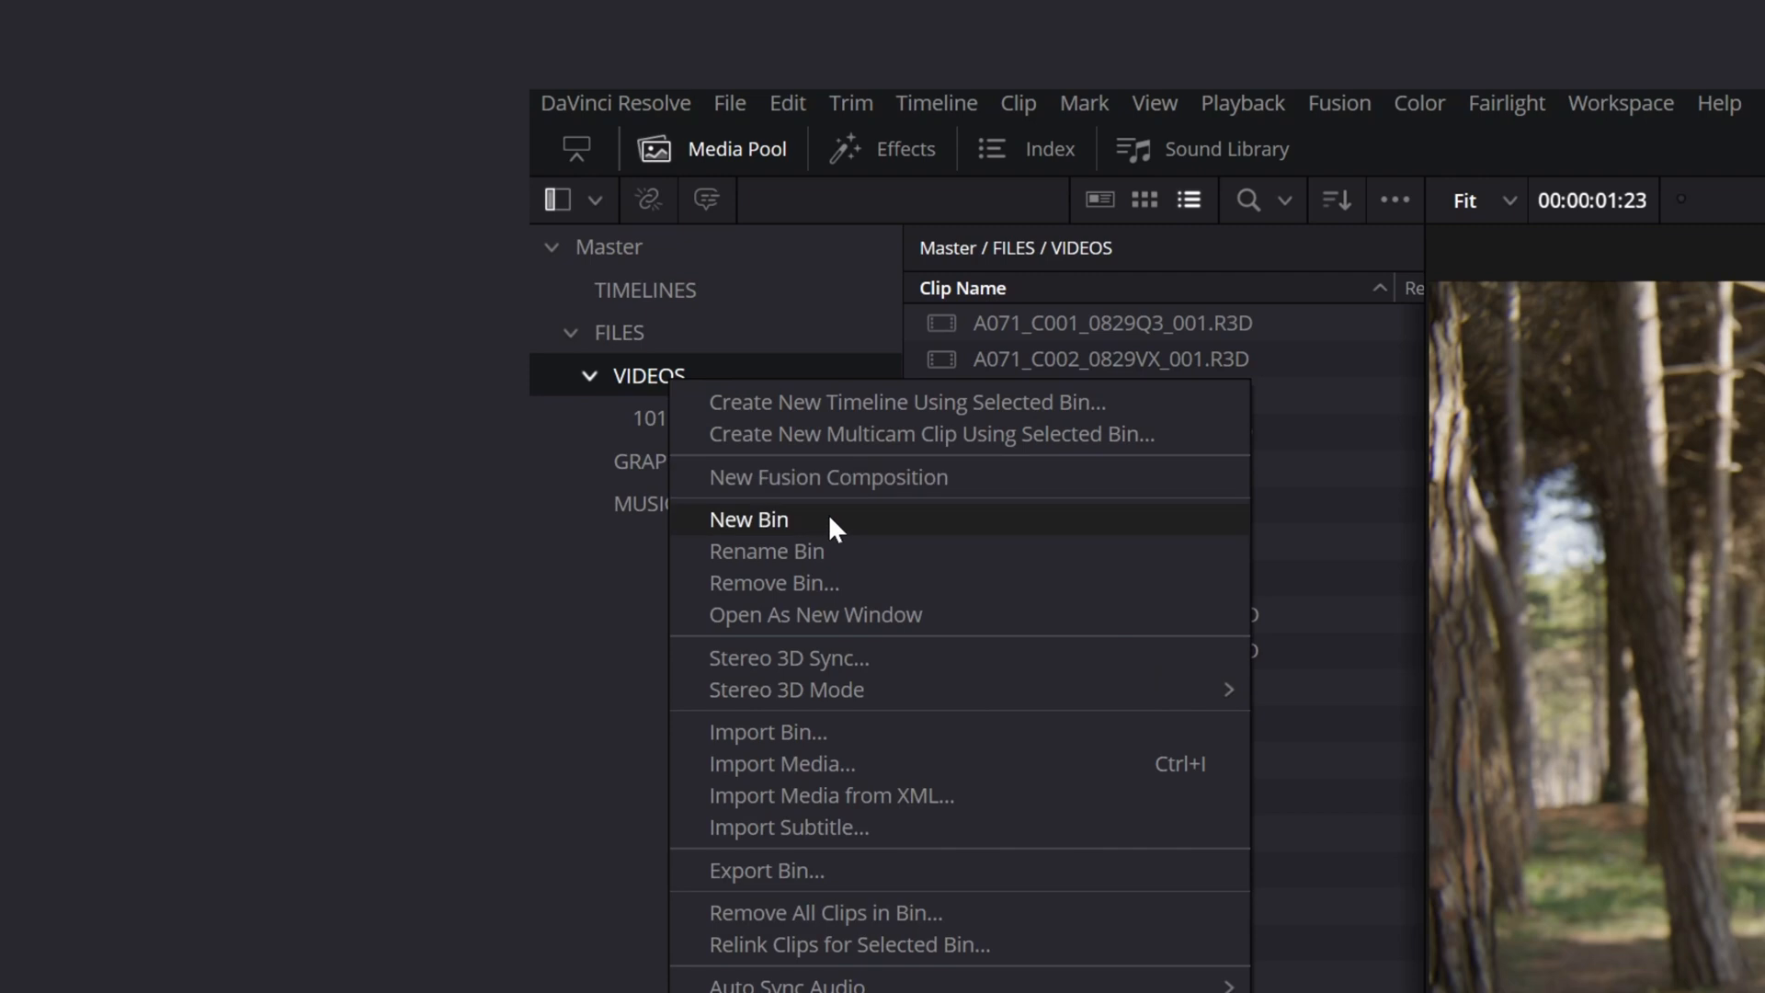
{"action": "left_click", "coordinate": [748, 518]}
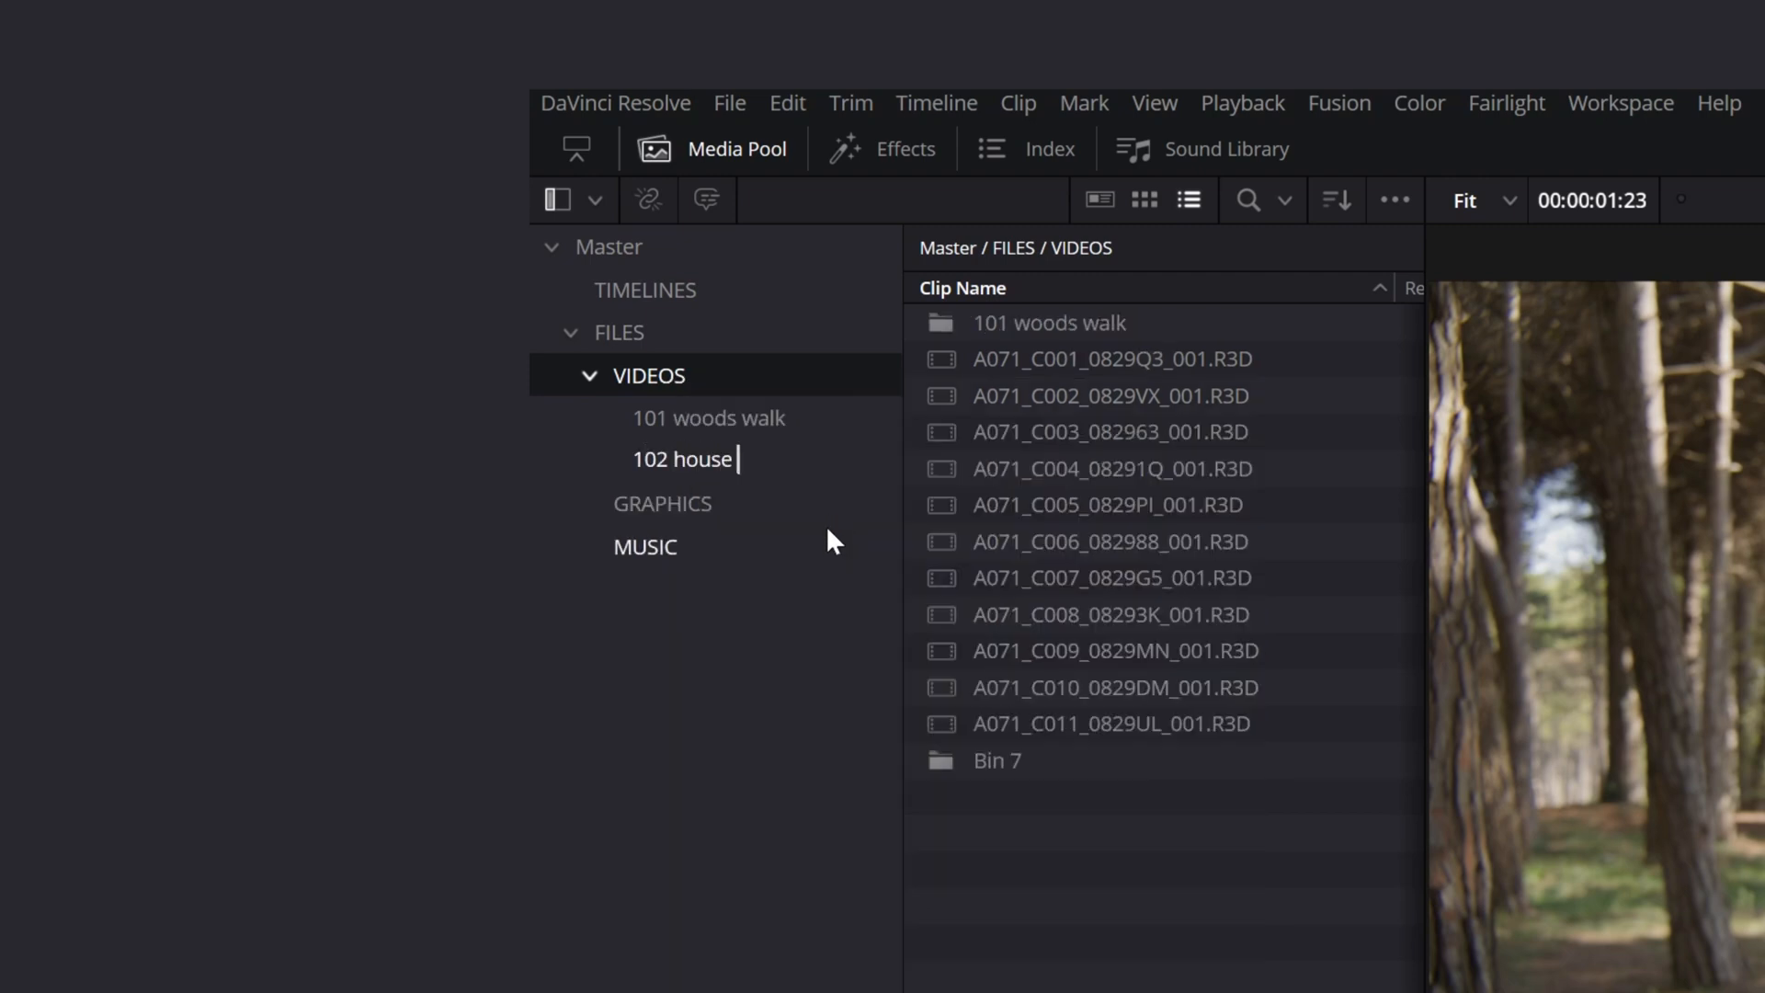
{"action": "type", "text": "lunch"}
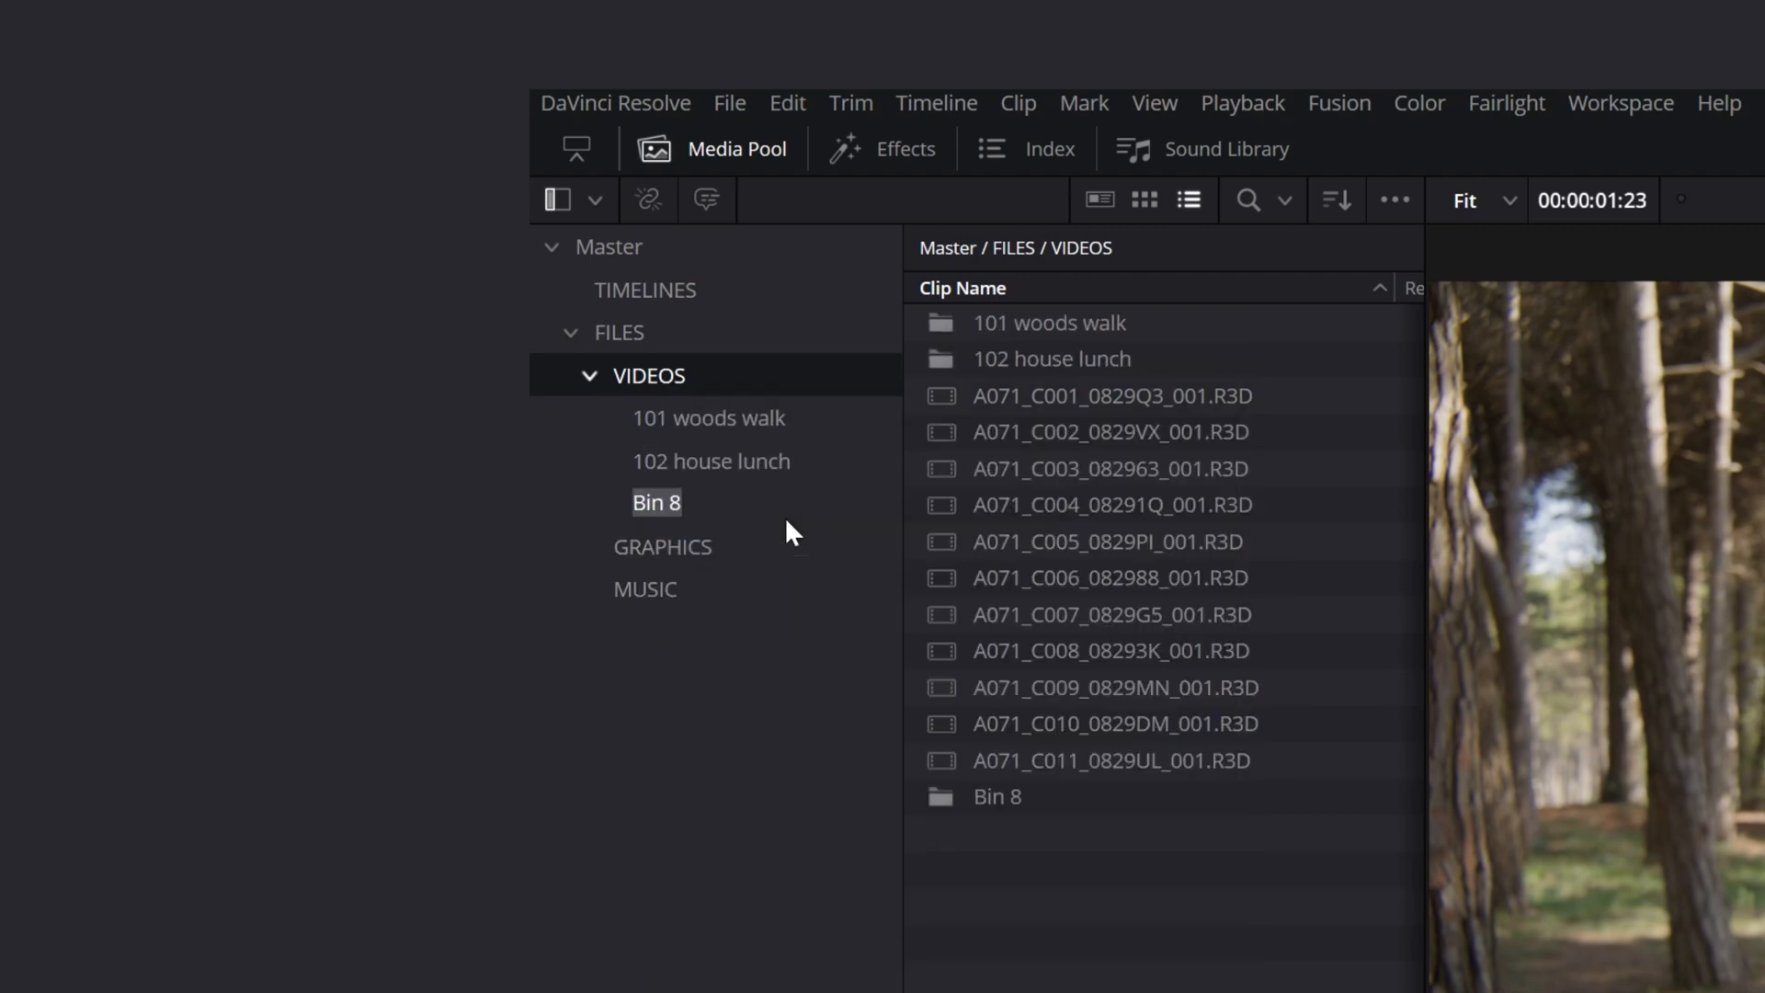
{"action": "type", "text": "201 rehearsal"}
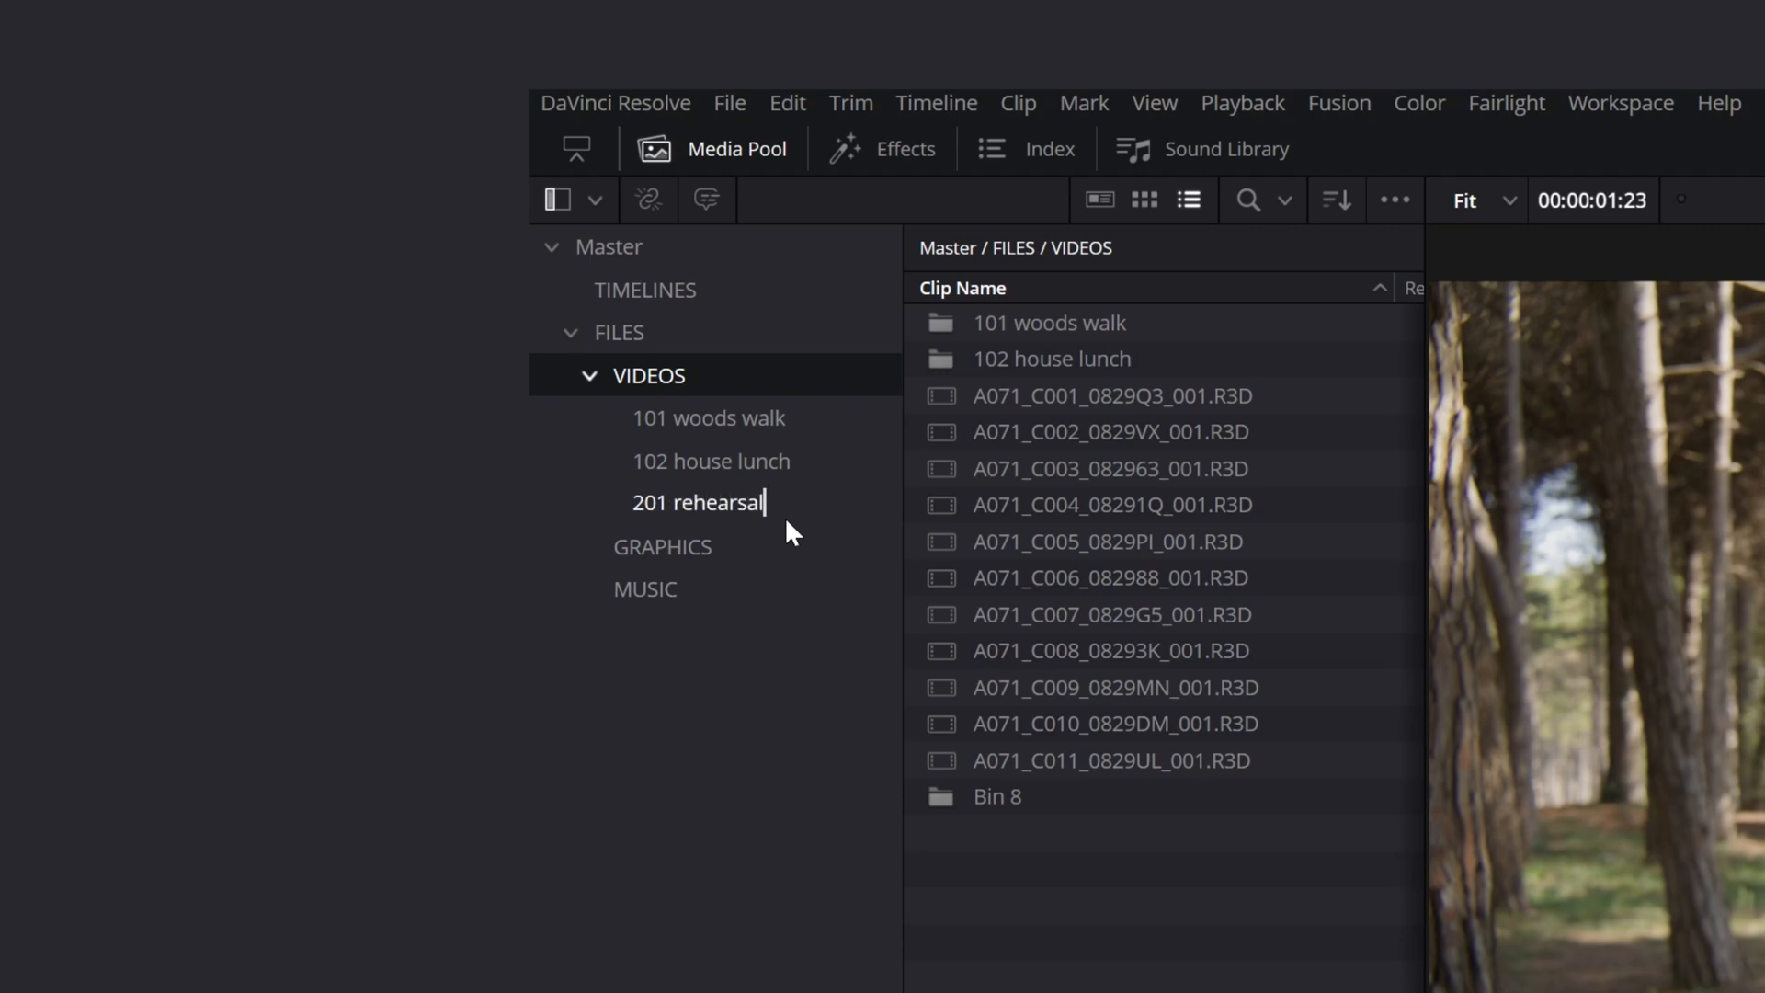
{"action": "mouse_move", "coordinate": [684, 384]}
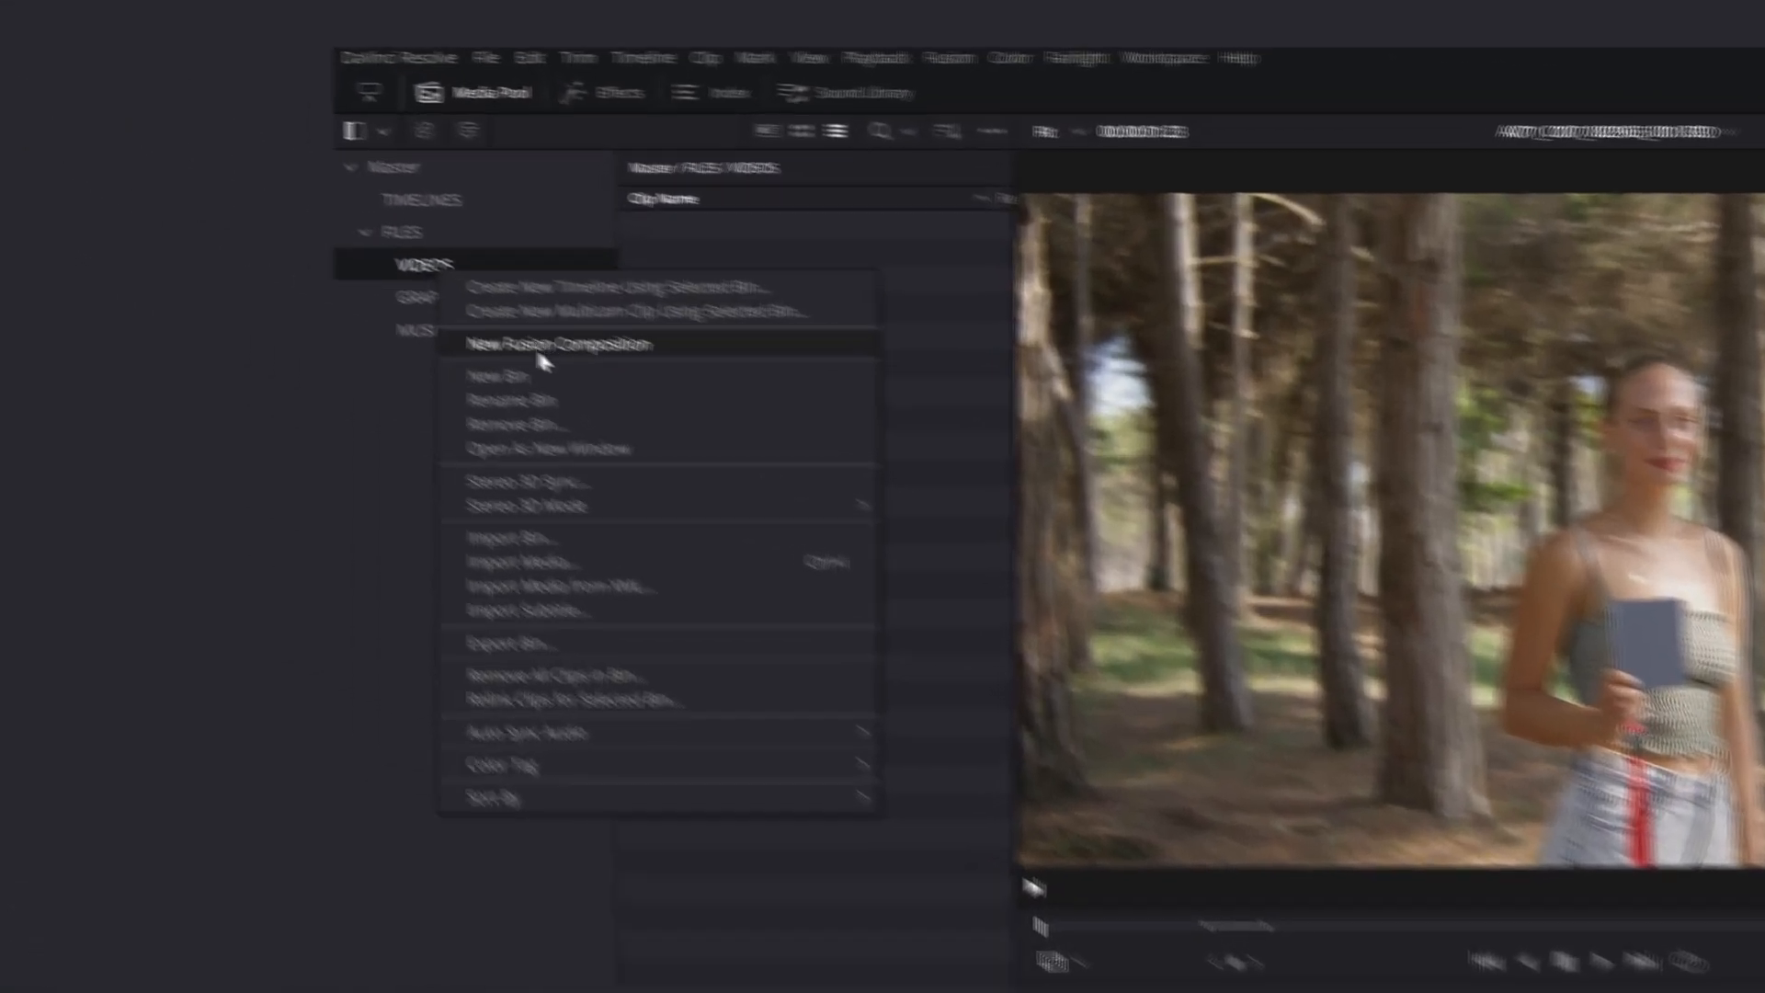
- Add date-named bins inside VIDEOS, naming them 24-09-06 riot and 24-09-12
{"action": "left_click", "coordinate": [507, 375]}
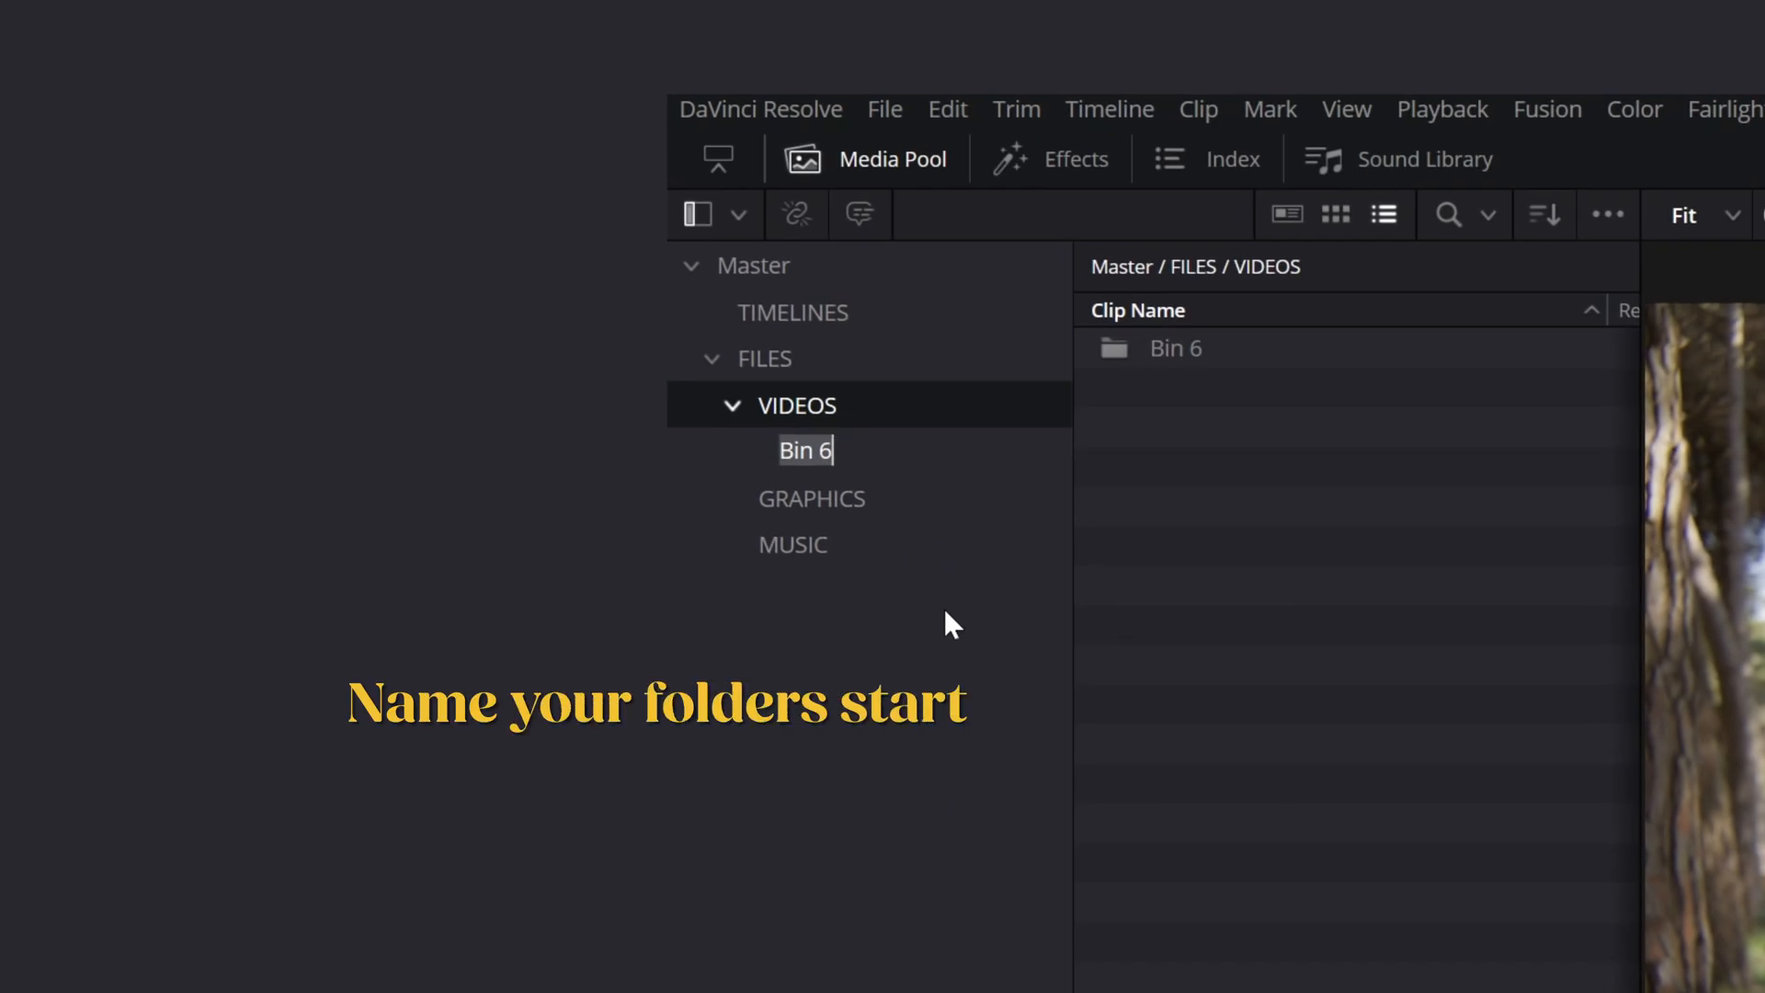
{"action": "type", "text": "24"}
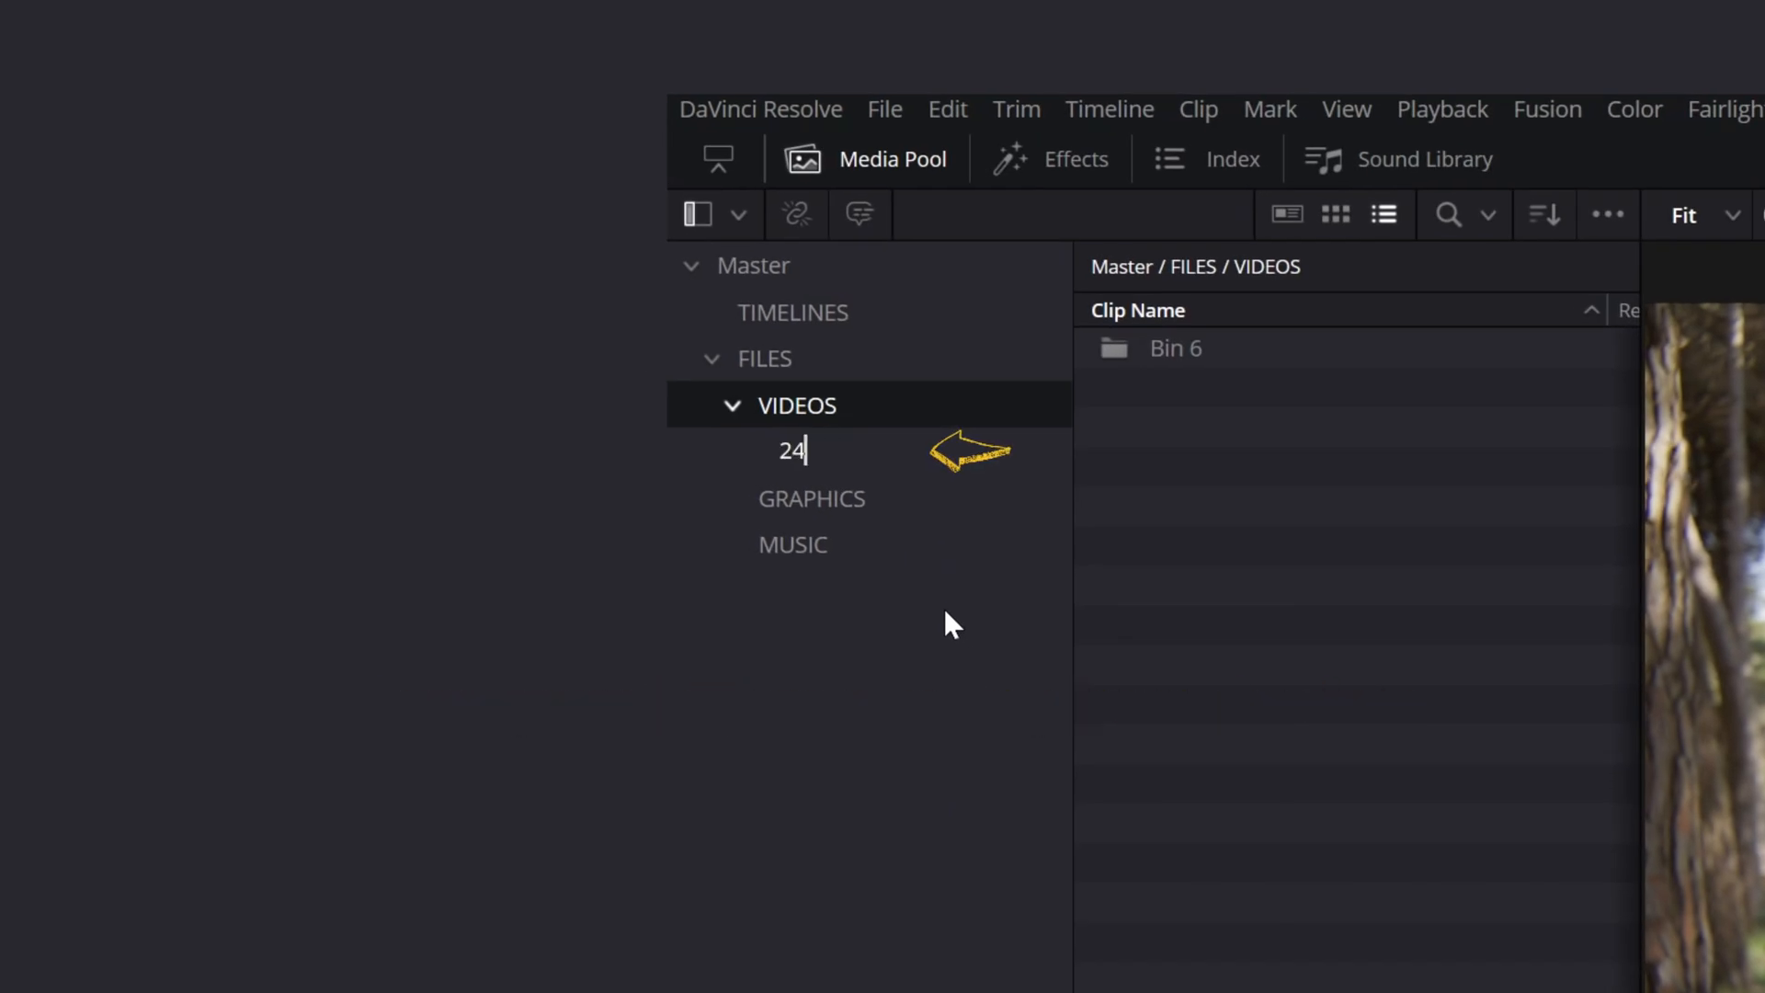
{"action": "type", "text": "-09"}
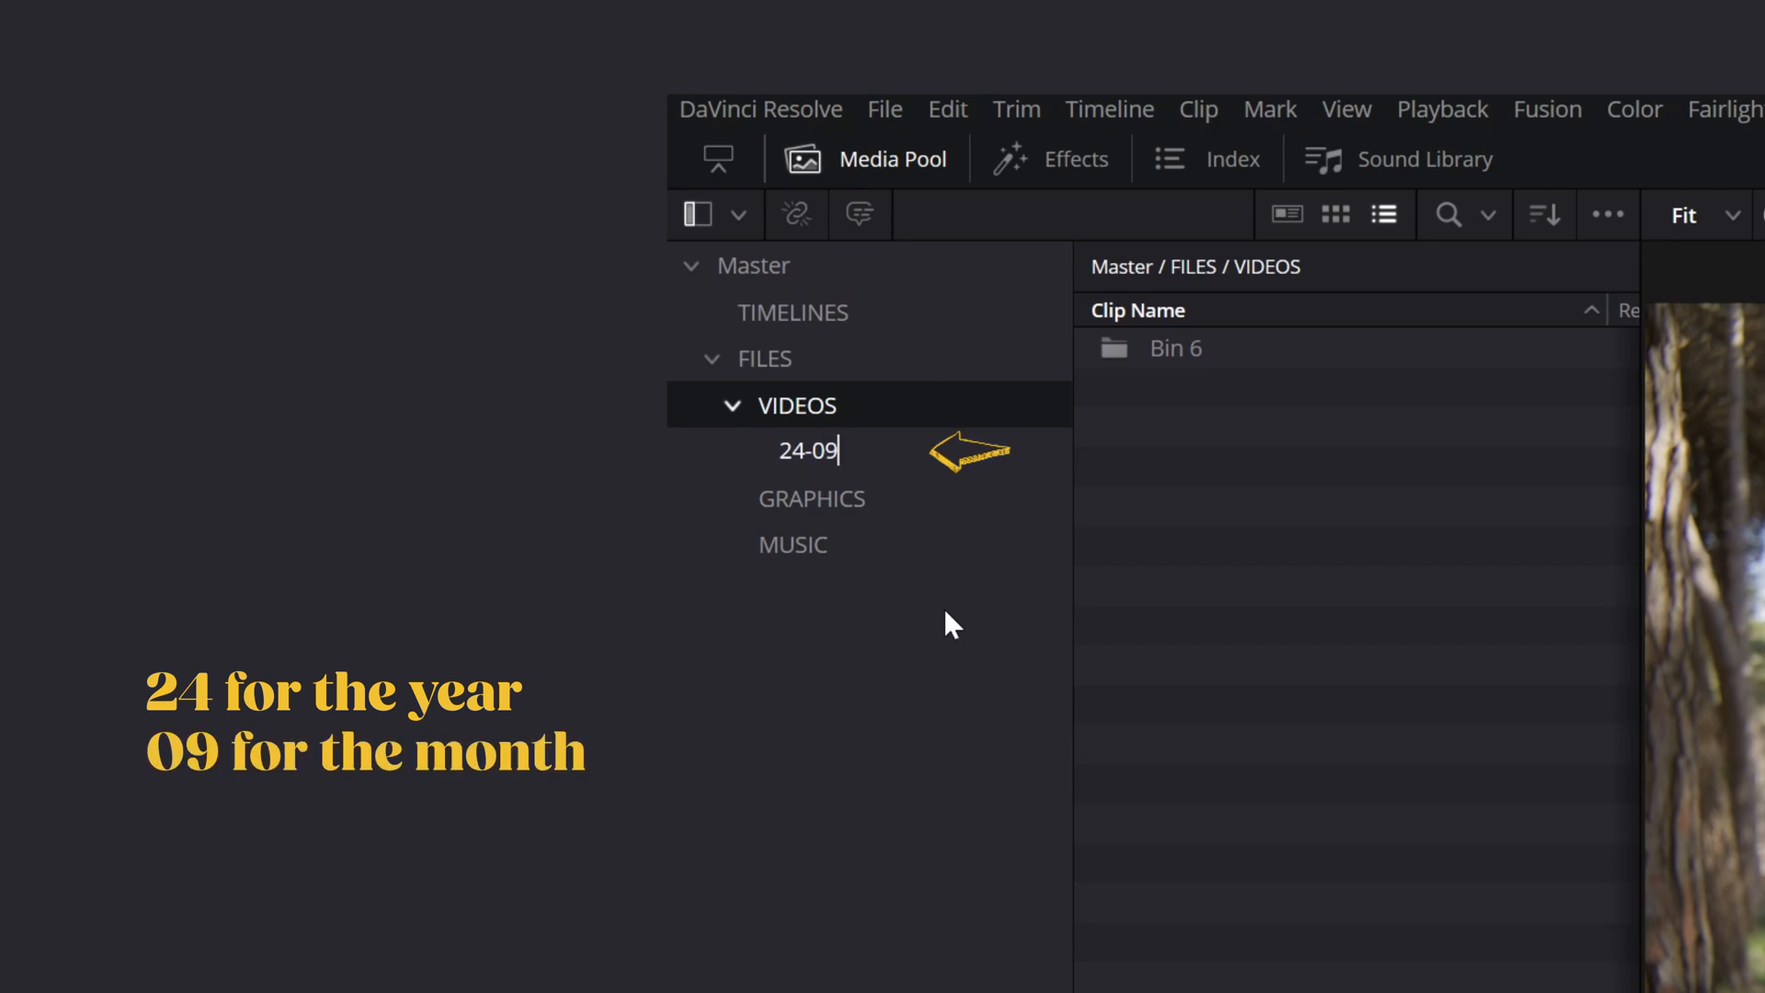
{"action": "type", "text": "-06 riot"}
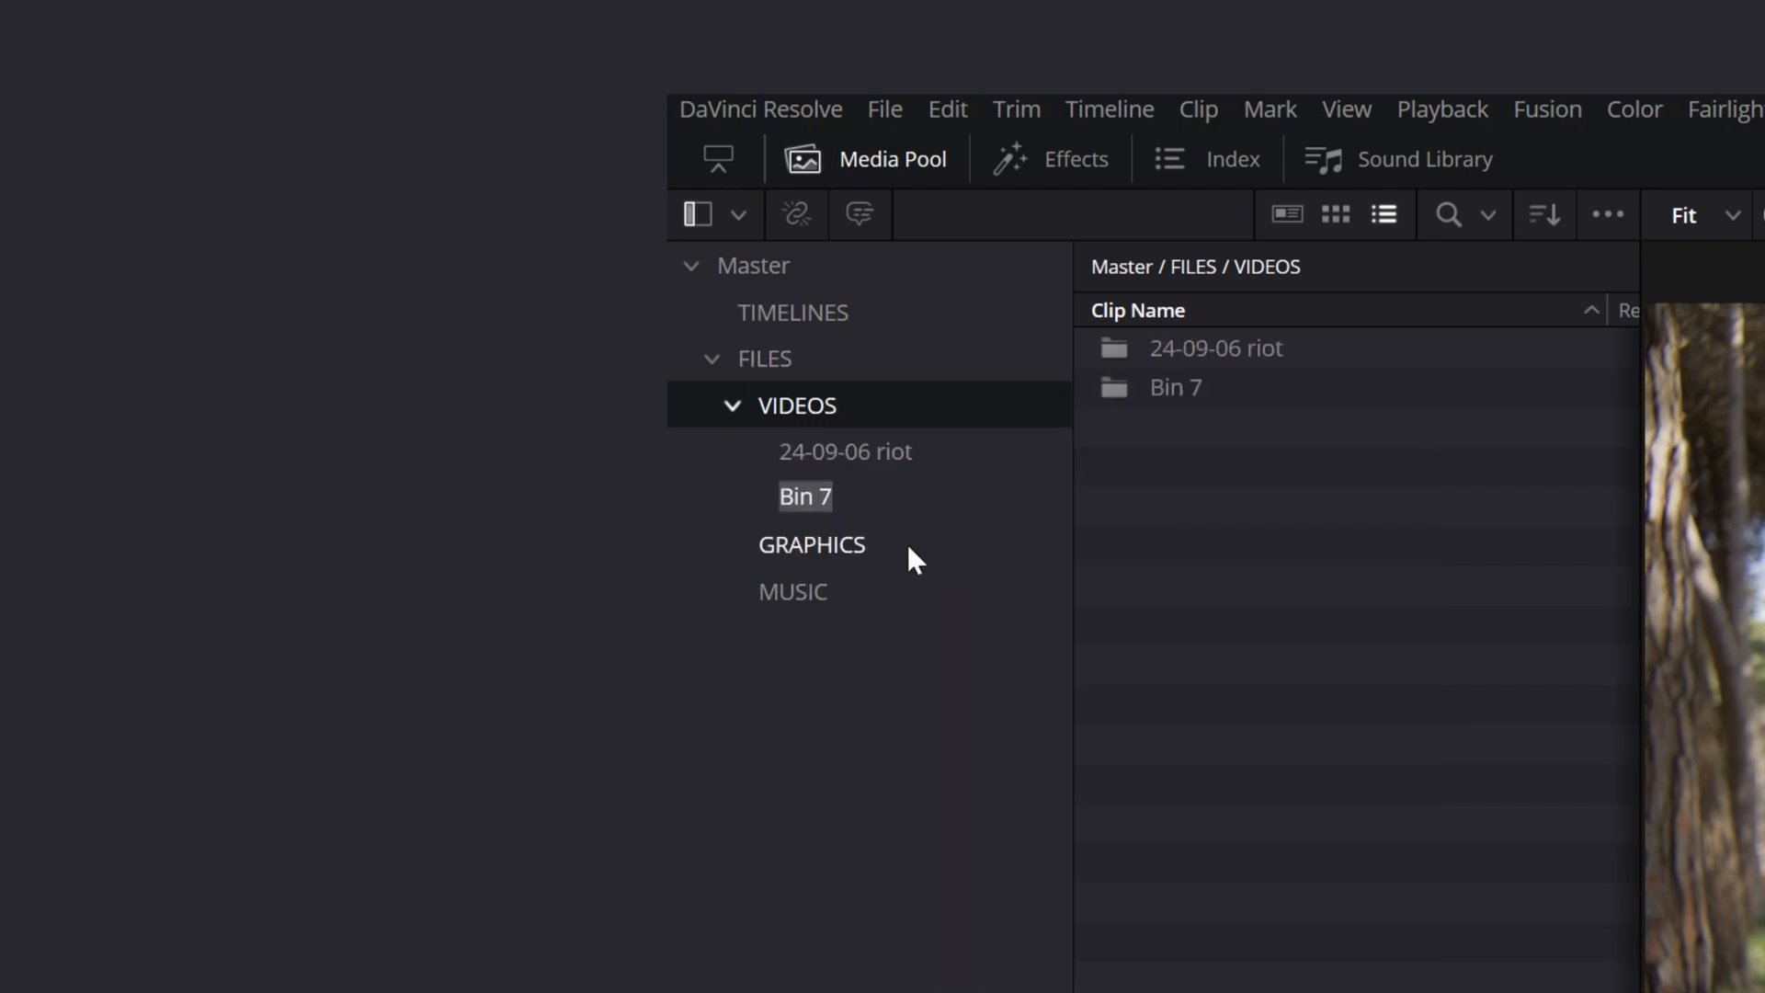
{"action": "type", "text": "24-09-12"}
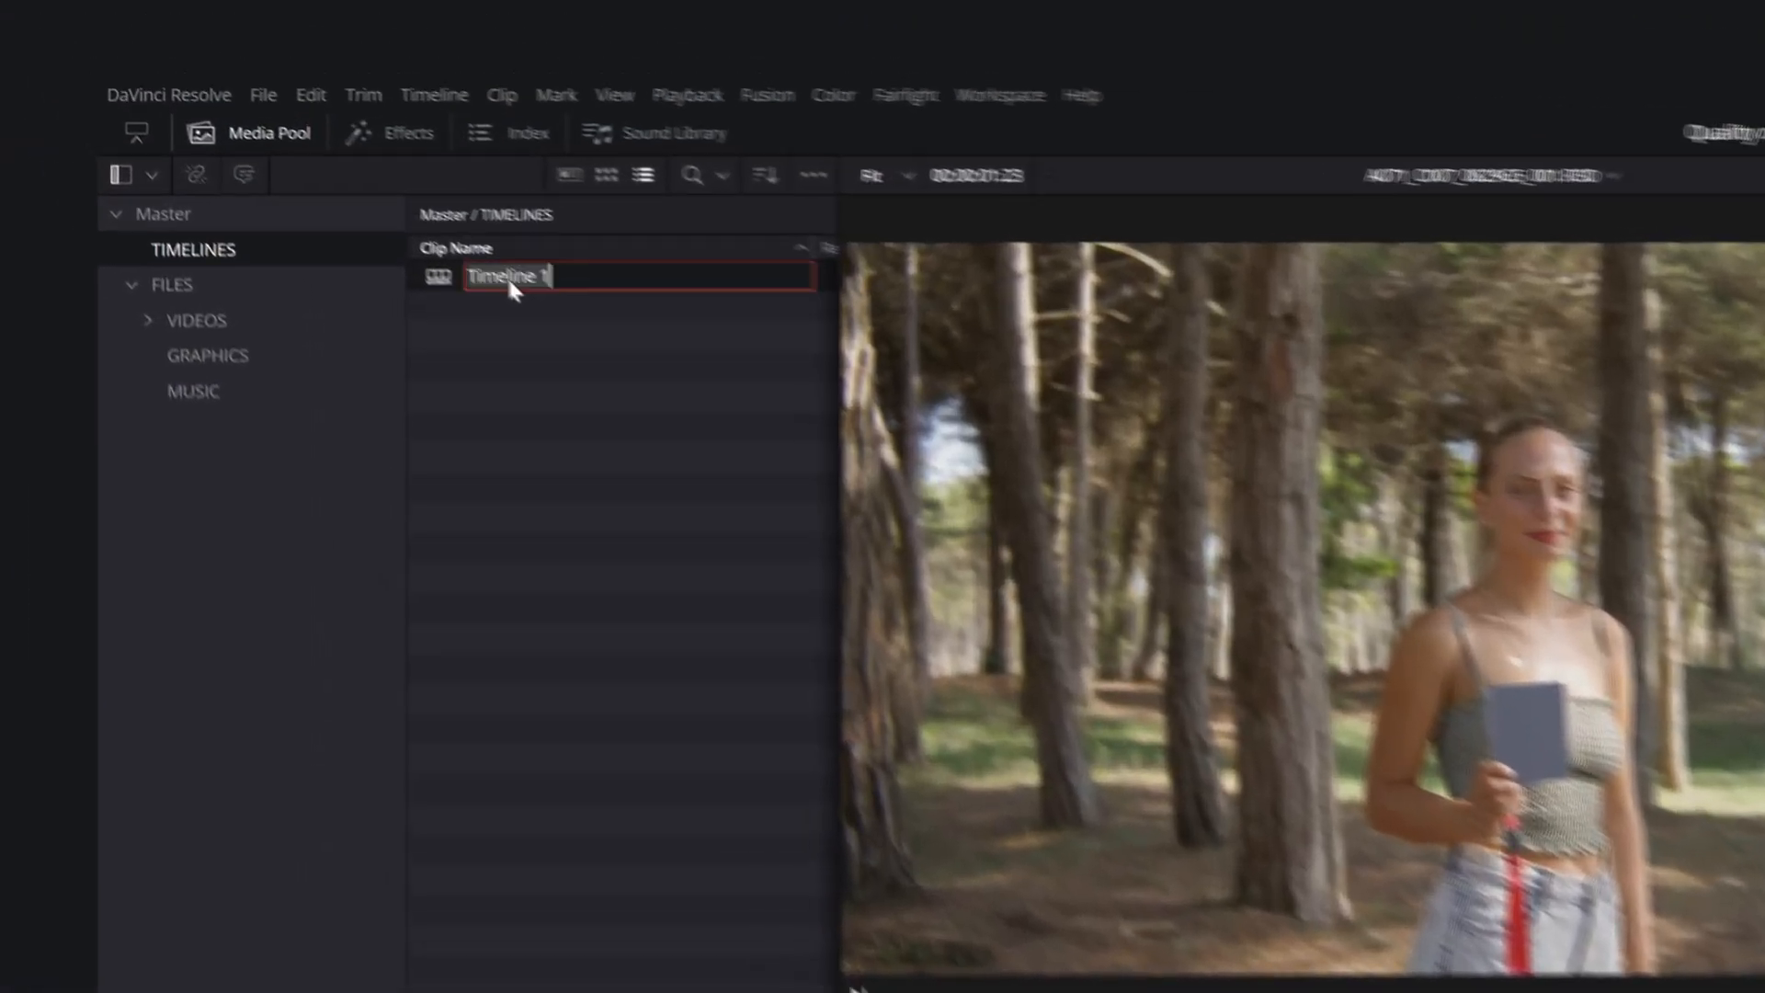
- Name the first timeline 'Client_NameofProject v1 comment' as the versioning pattern
{"action": "type", "text": "Client"}
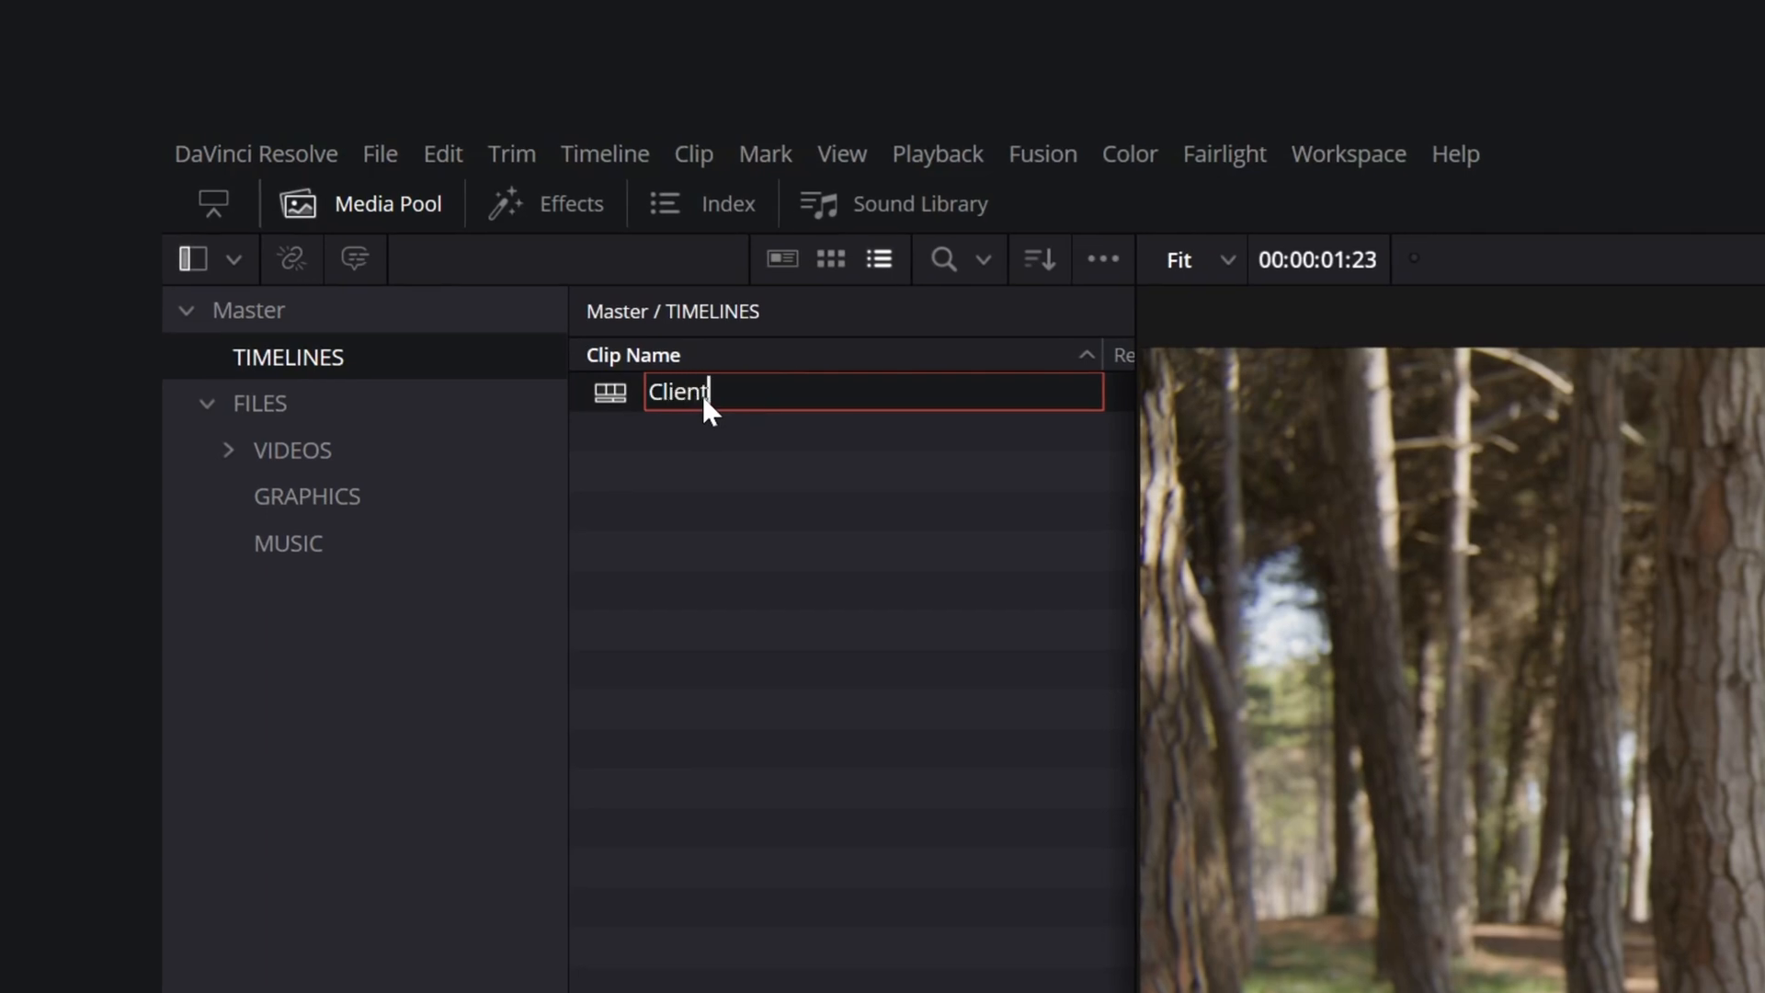
{"action": "type", "text": "_NameofPro"}
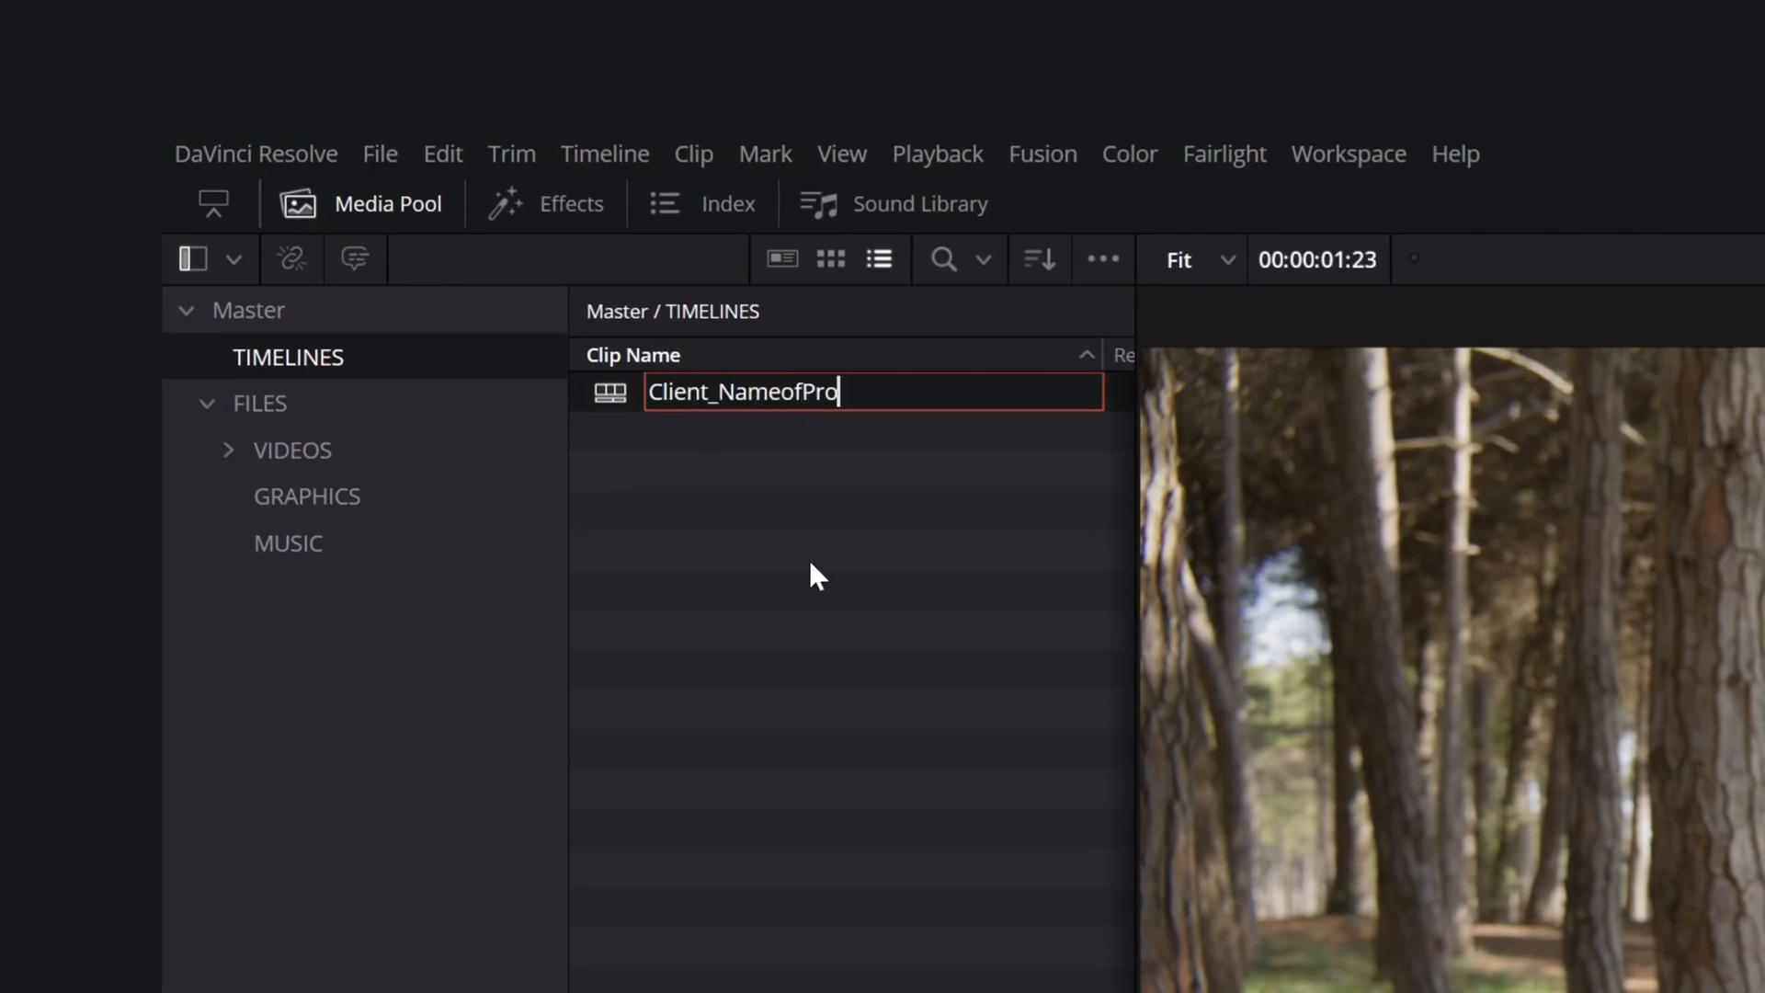
{"action": "type", "text": "ject v1 c"}
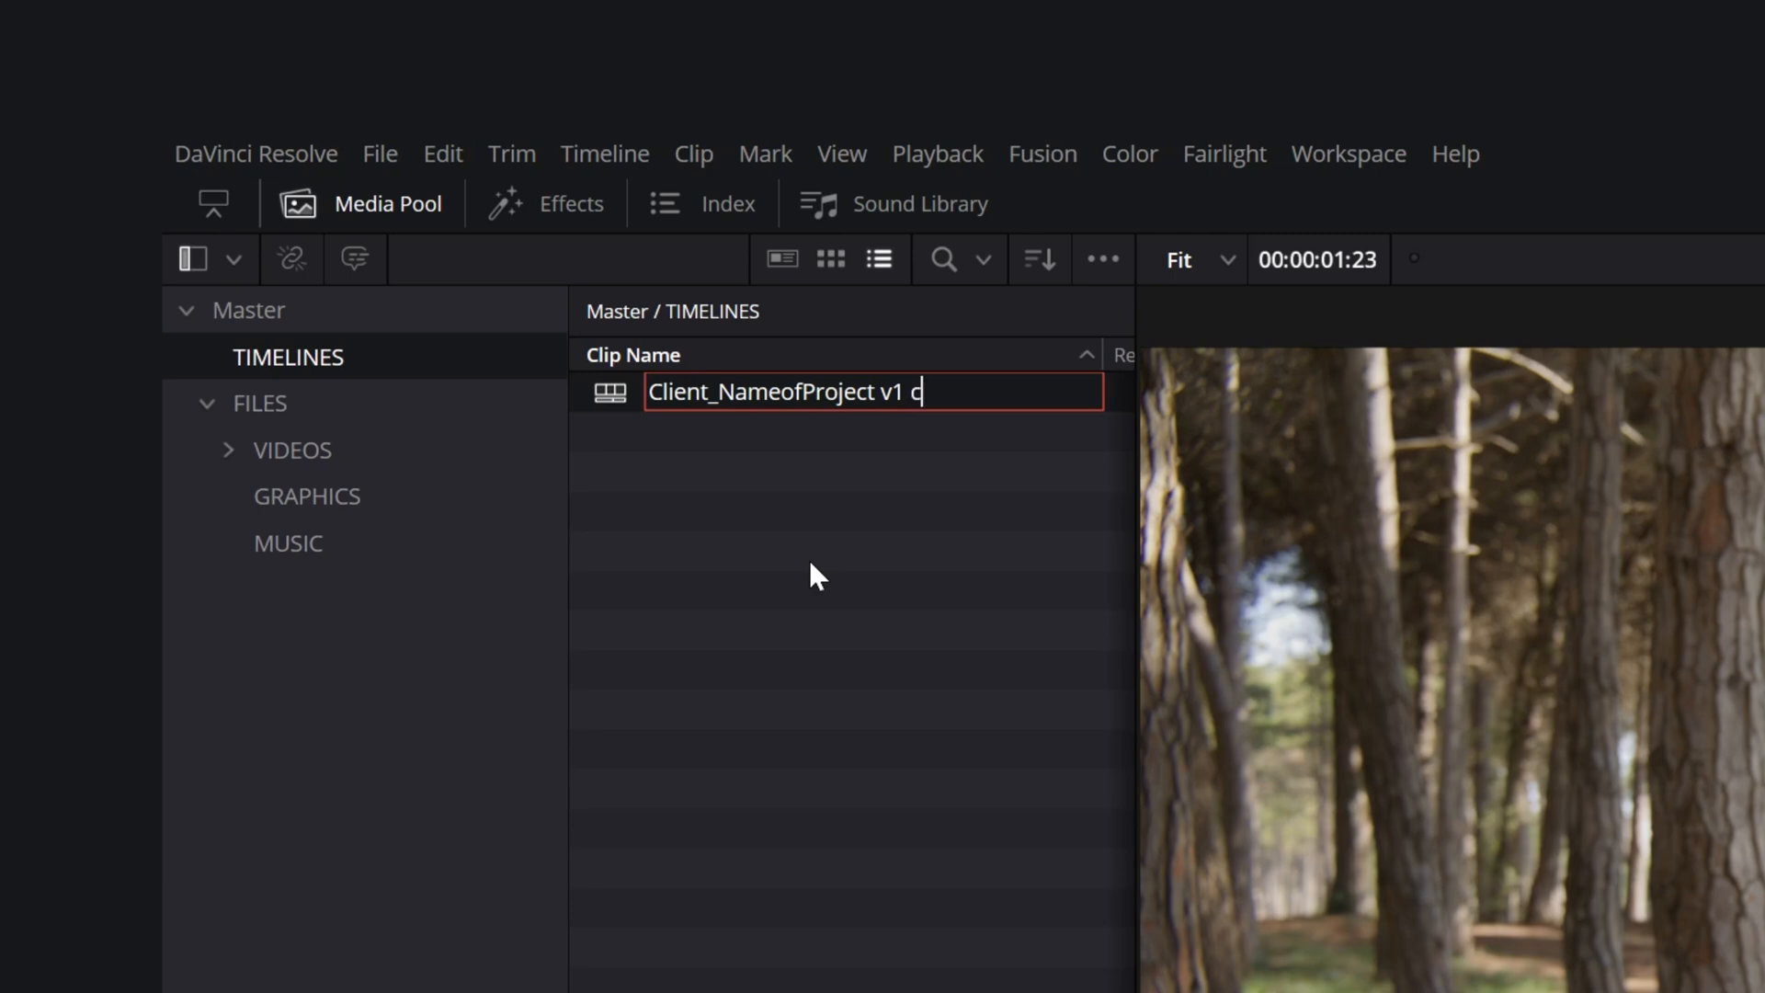
{"action": "type", "text": "omment"}
{"action": "type", "text": "Client_NameofProject v"}
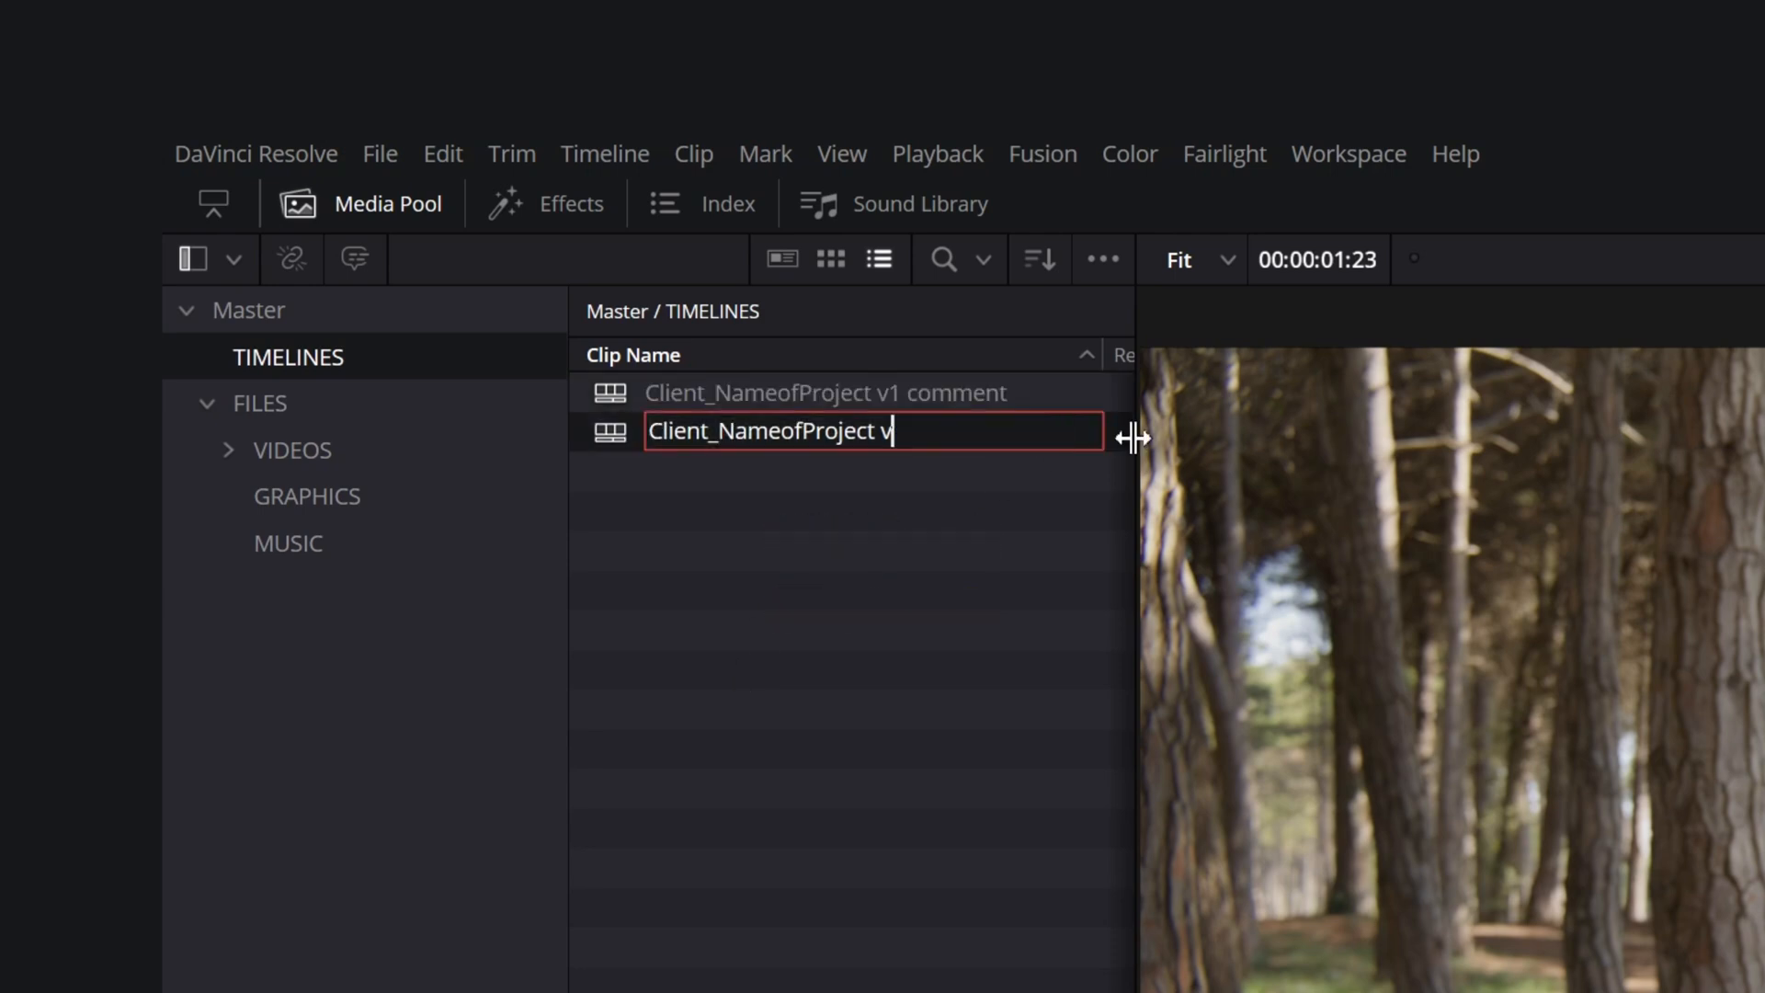
- Rename further versions with stage labels such as v2, music/soundtrack and final1
{"action": "type", "text": "2 paper cut"}
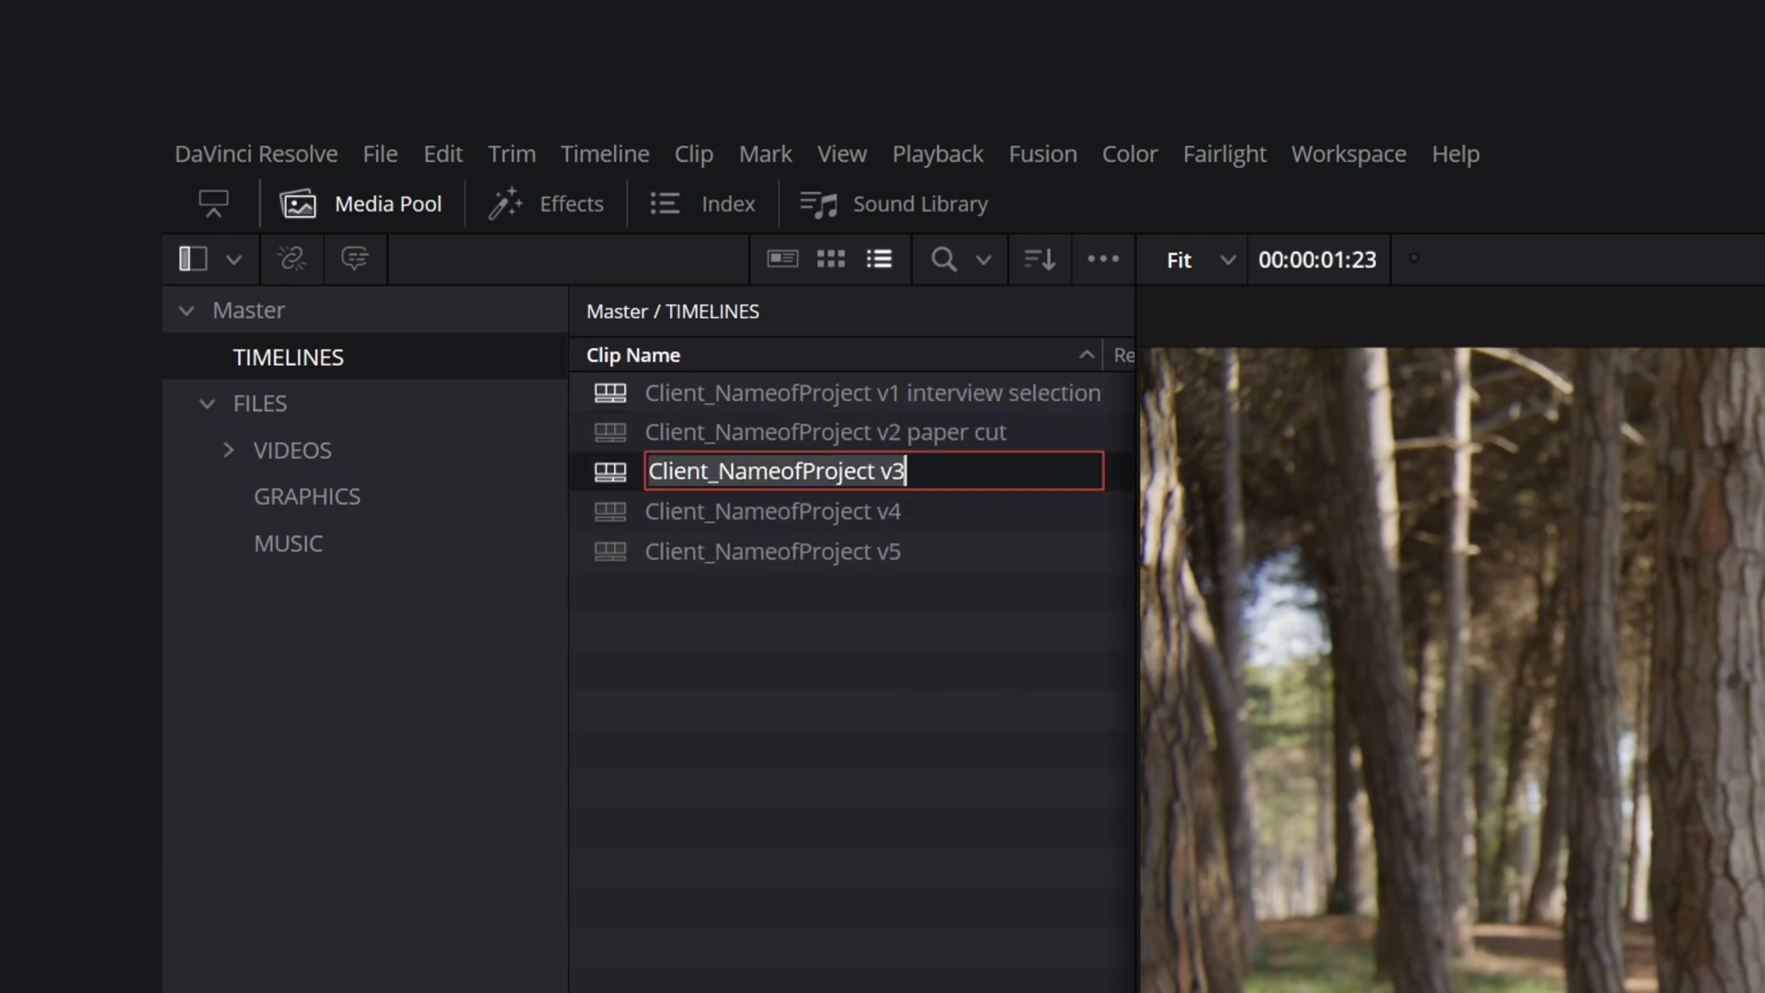
{"action": "type", "text": "musi"}
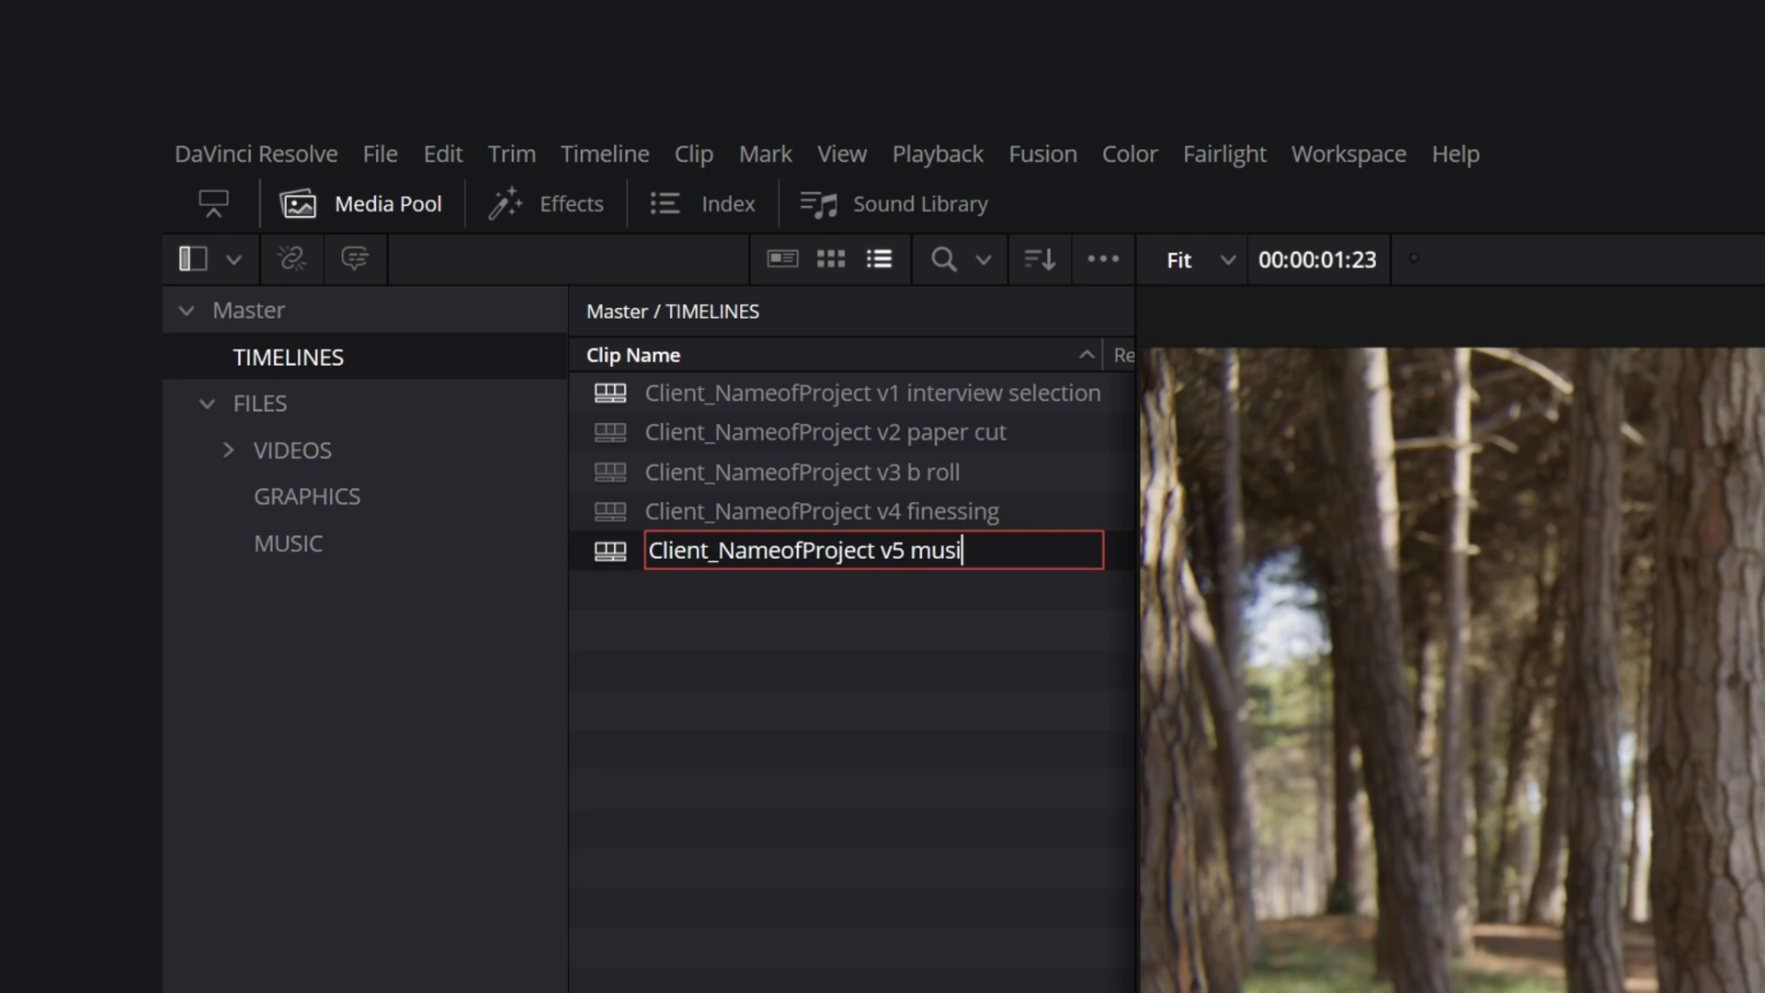
{"action": "type", "text": "soundtrack"}
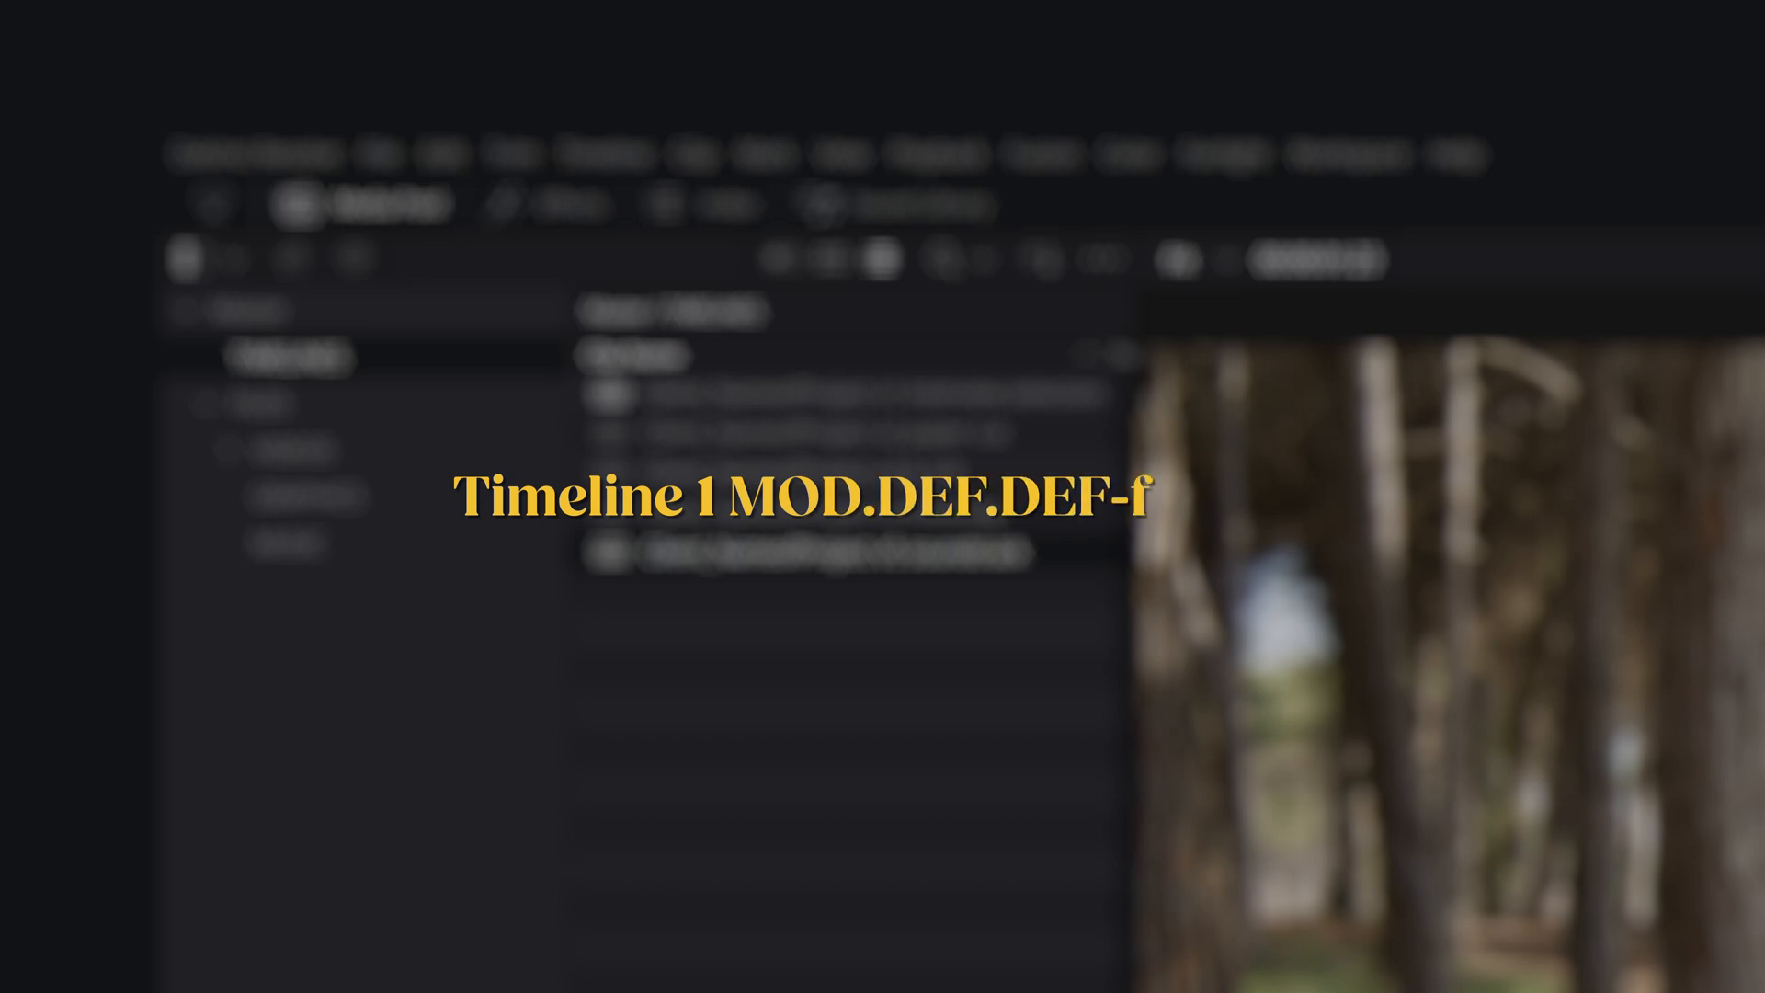
{"action": "type", "text": "inal1"}
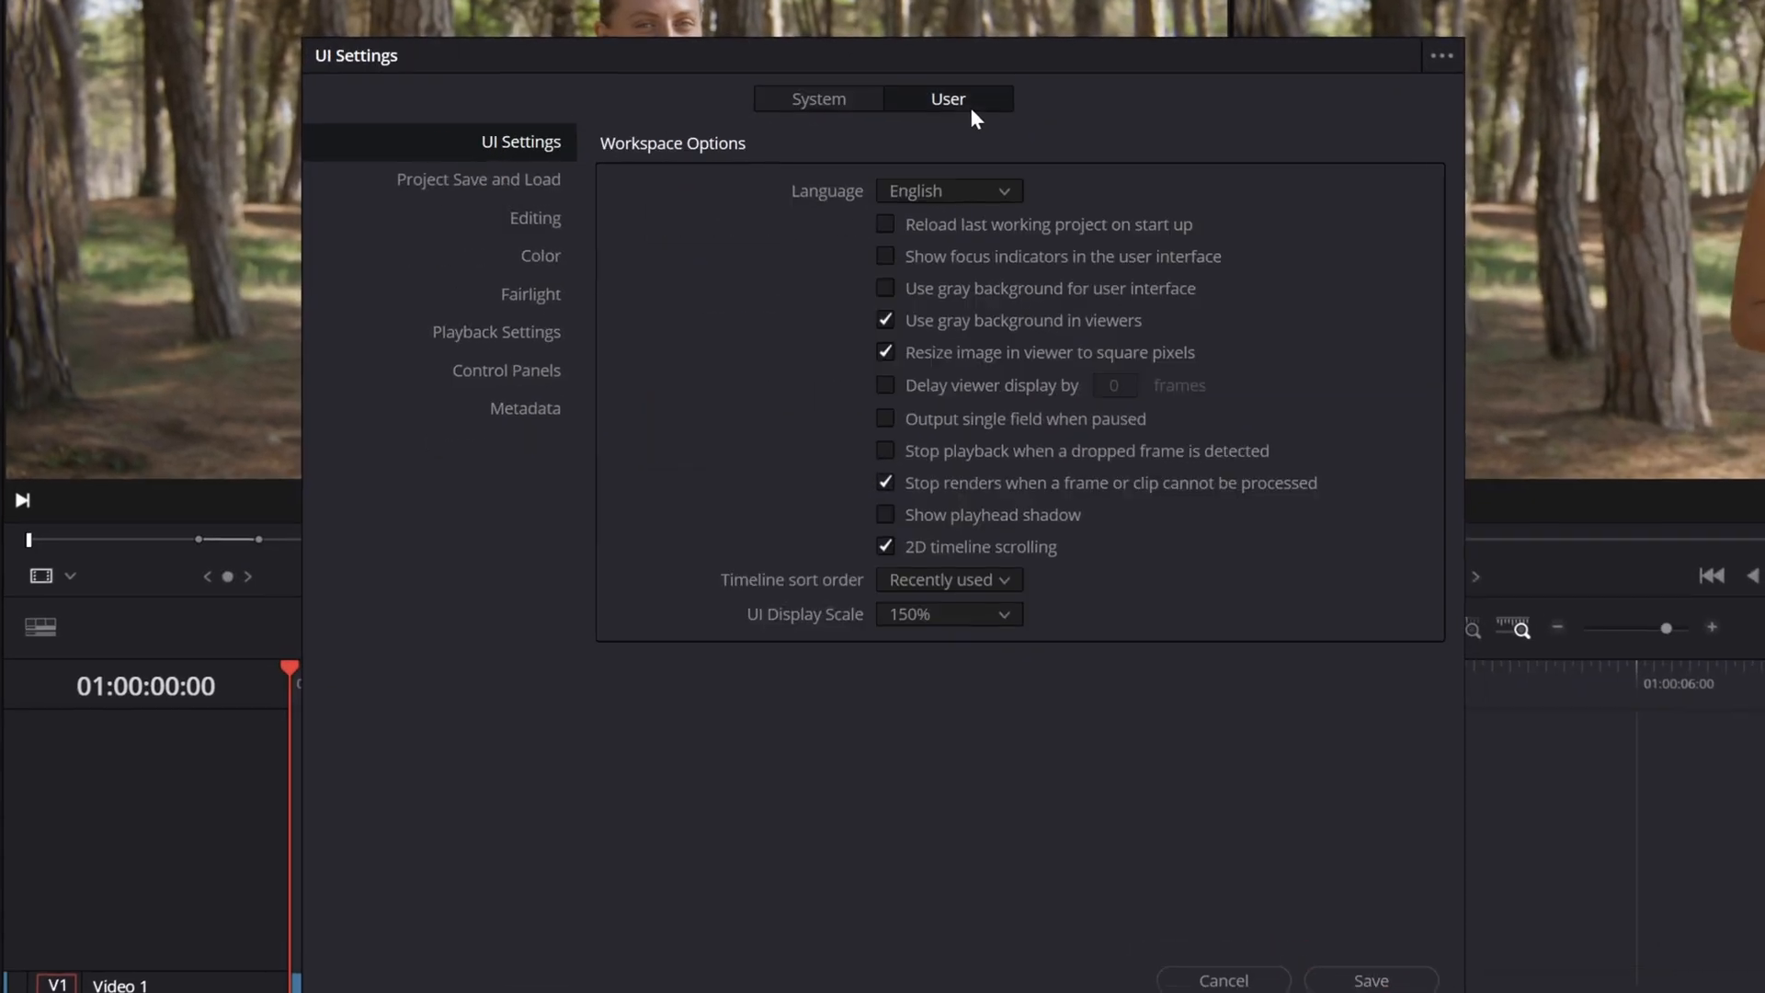
- Show the Project Save and Load preferences with live save and backup options
{"action": "left_click", "coordinate": [478, 178]}
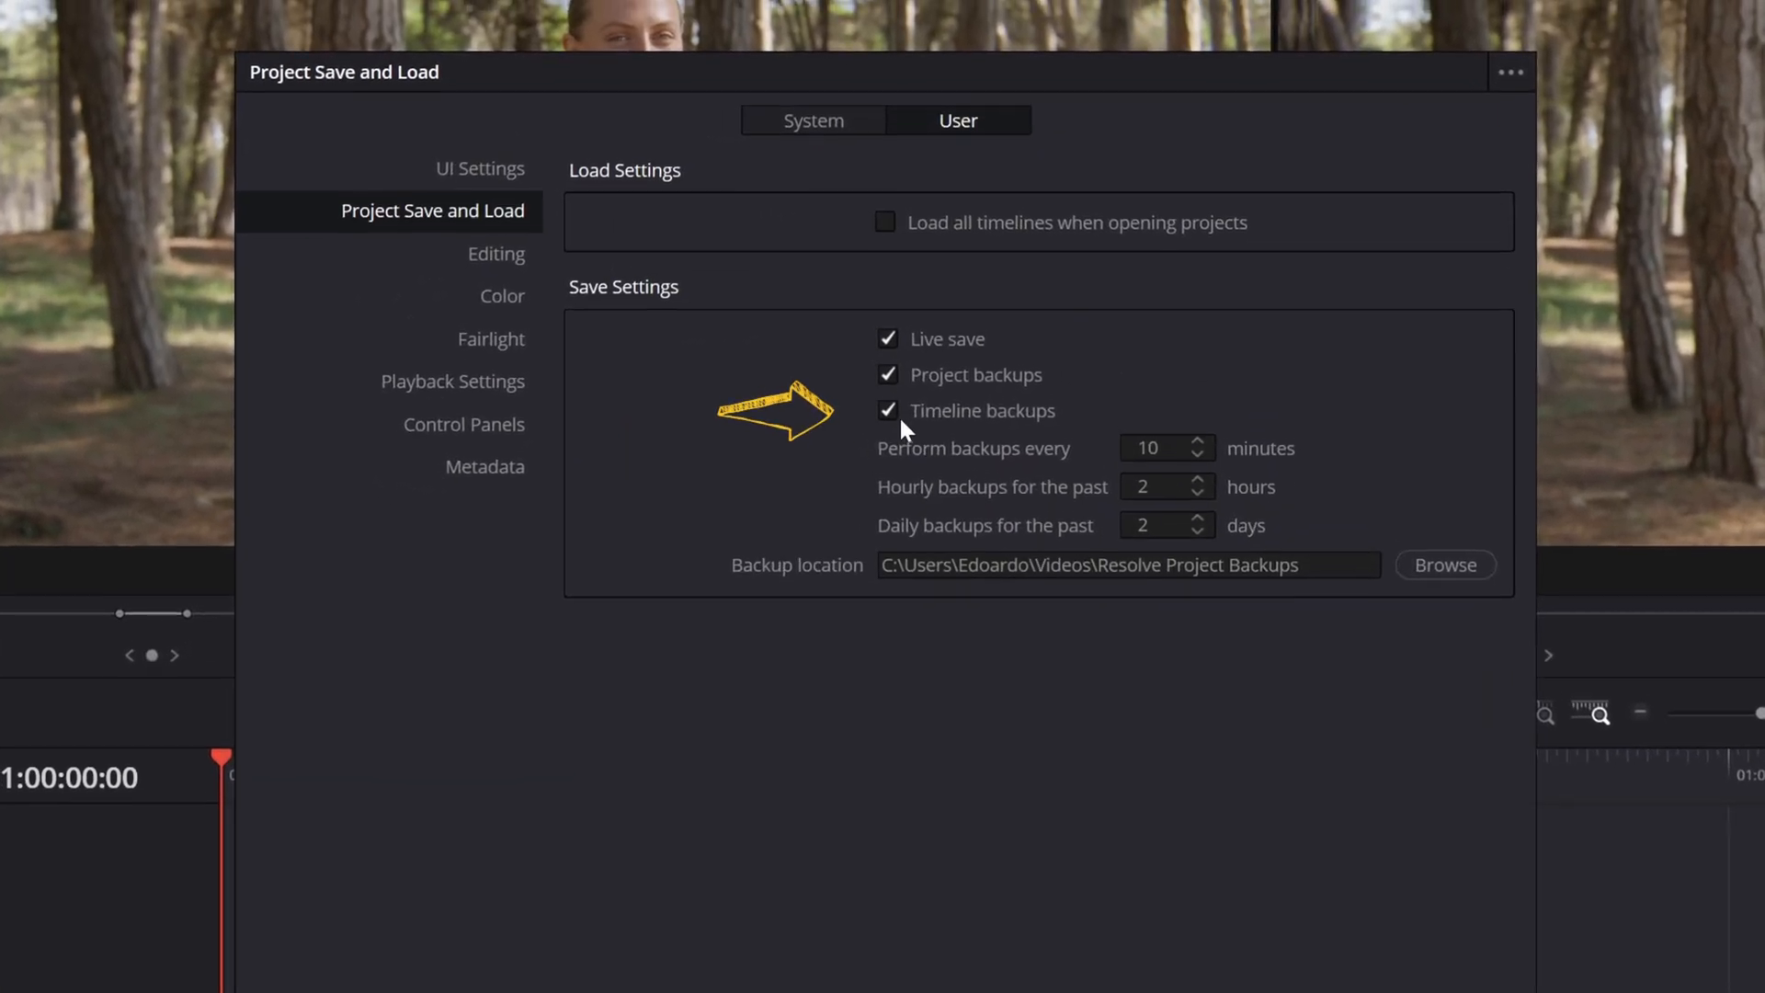
{"action": "right_click", "coordinate": [541, 366]}
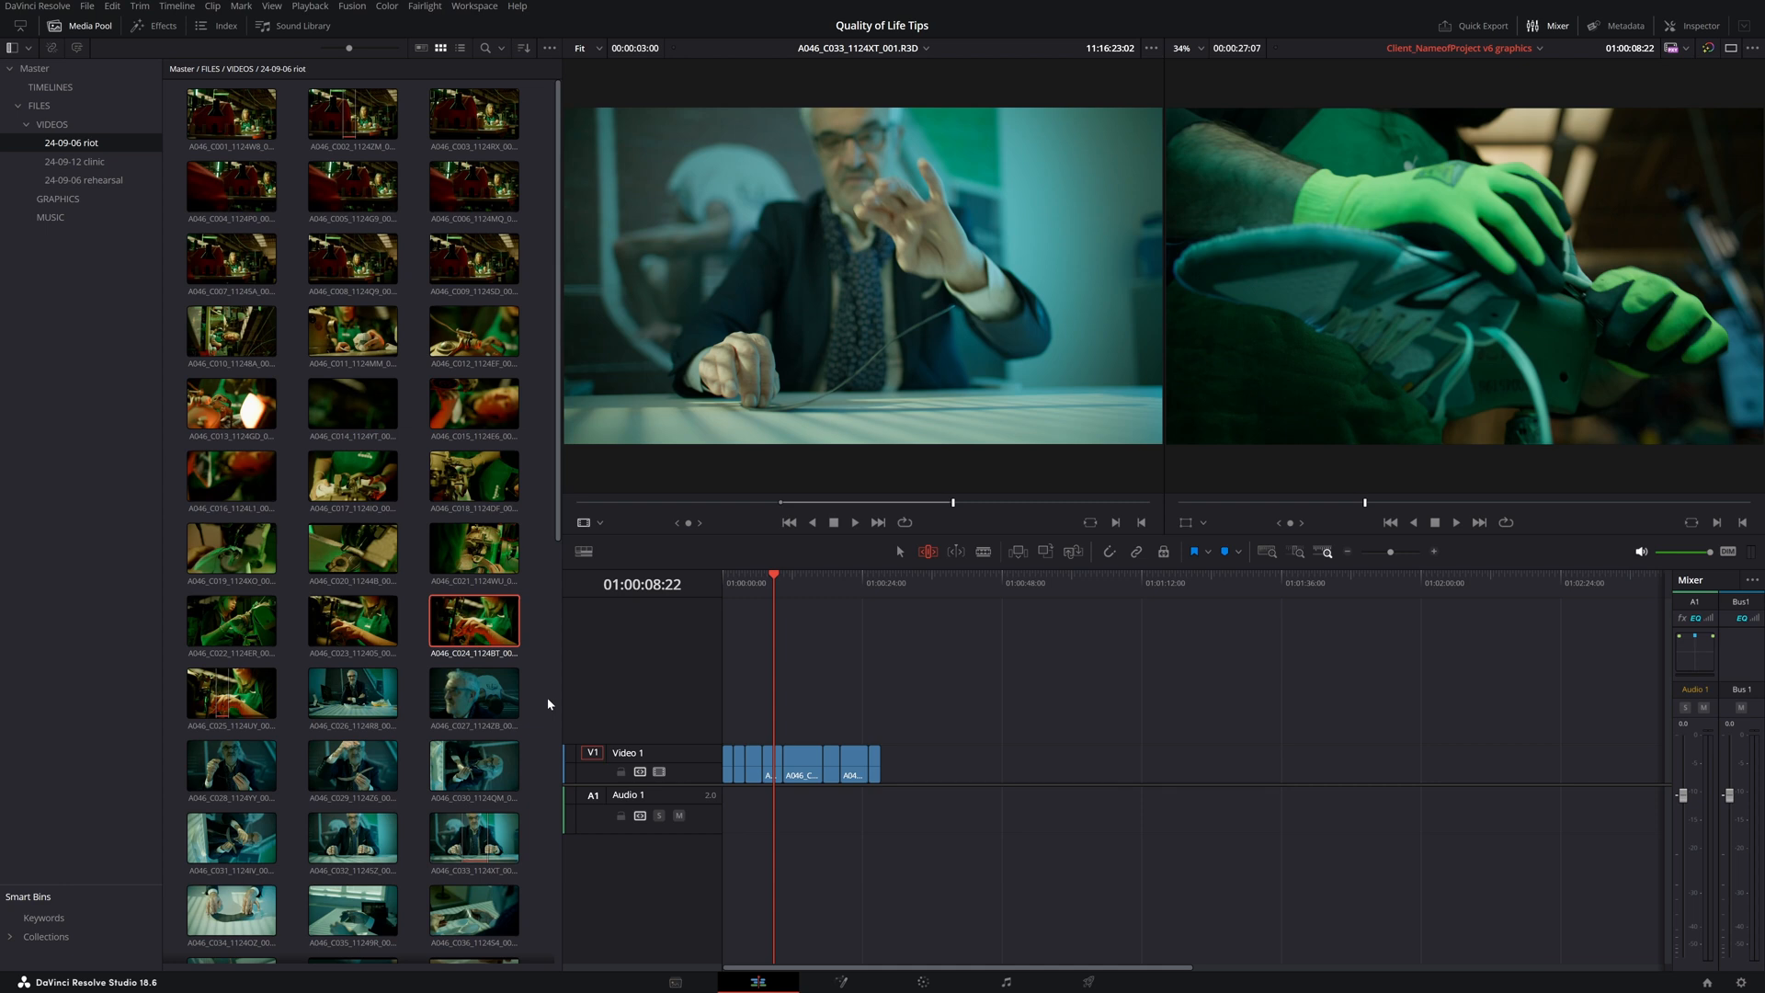
- Assign a scene clip colour to the selected clips in the 24-09-06 riot bin
{"action": "left_click", "coordinate": [232, 112]}
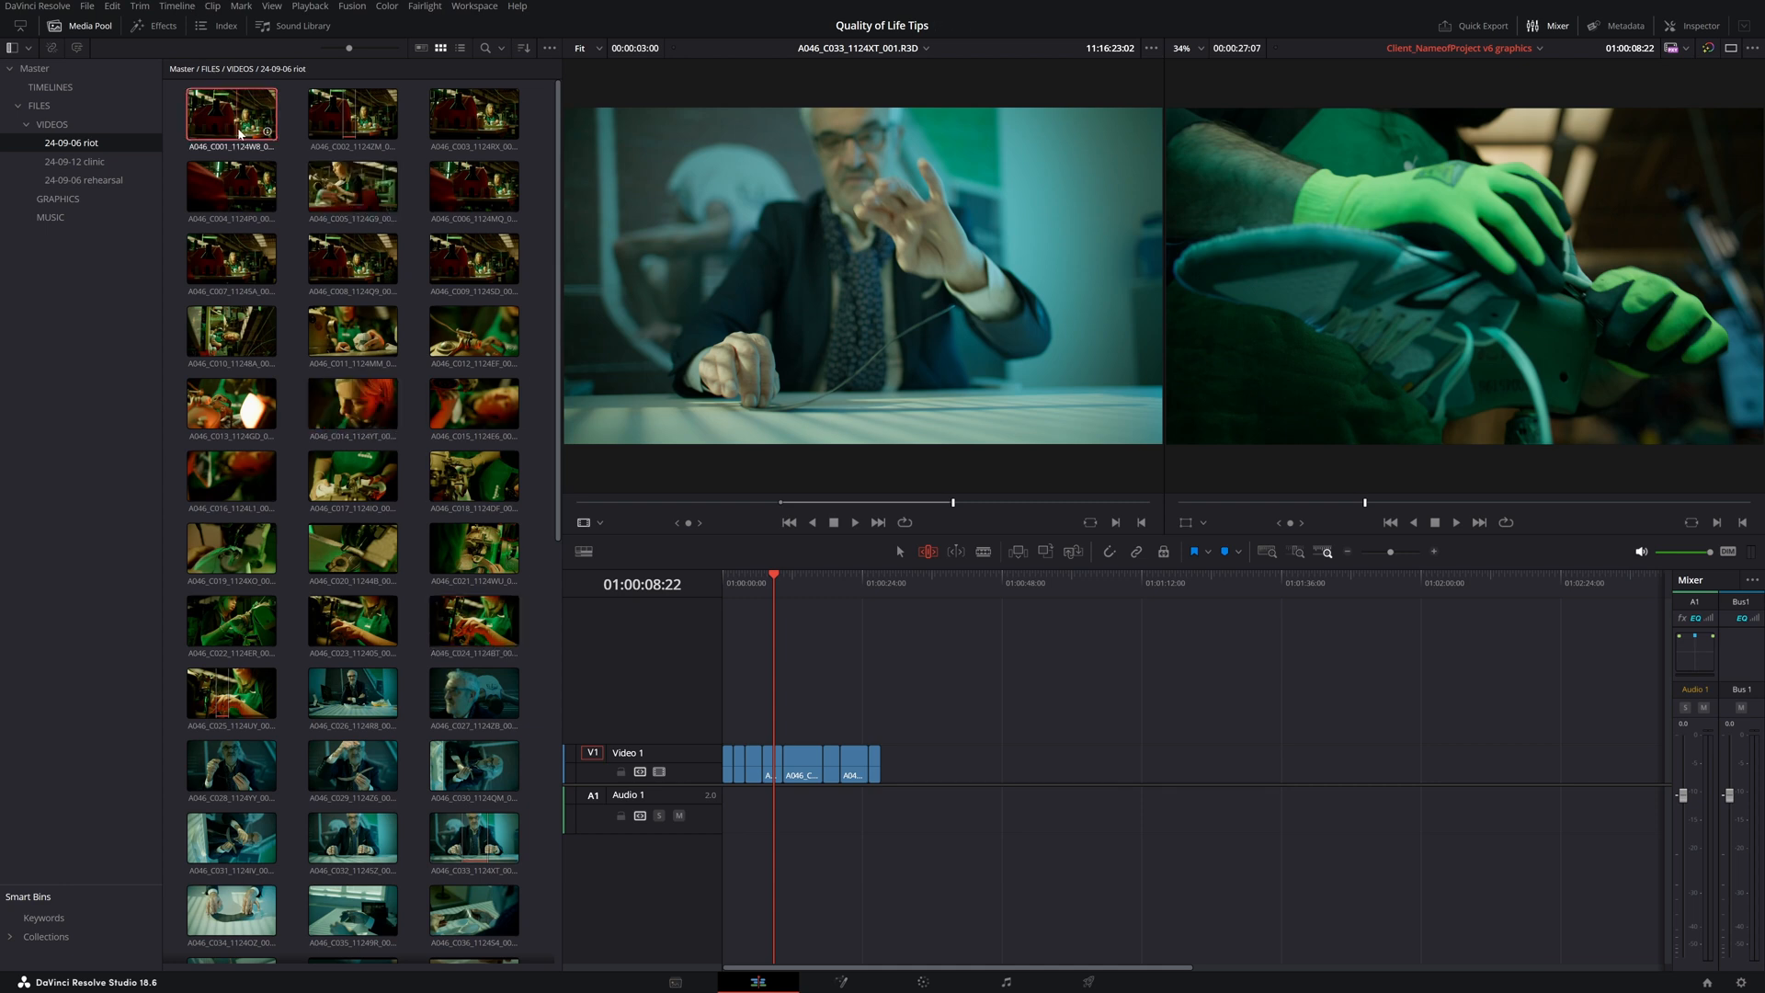
{"action": "right_click", "coordinate": [232, 112]}
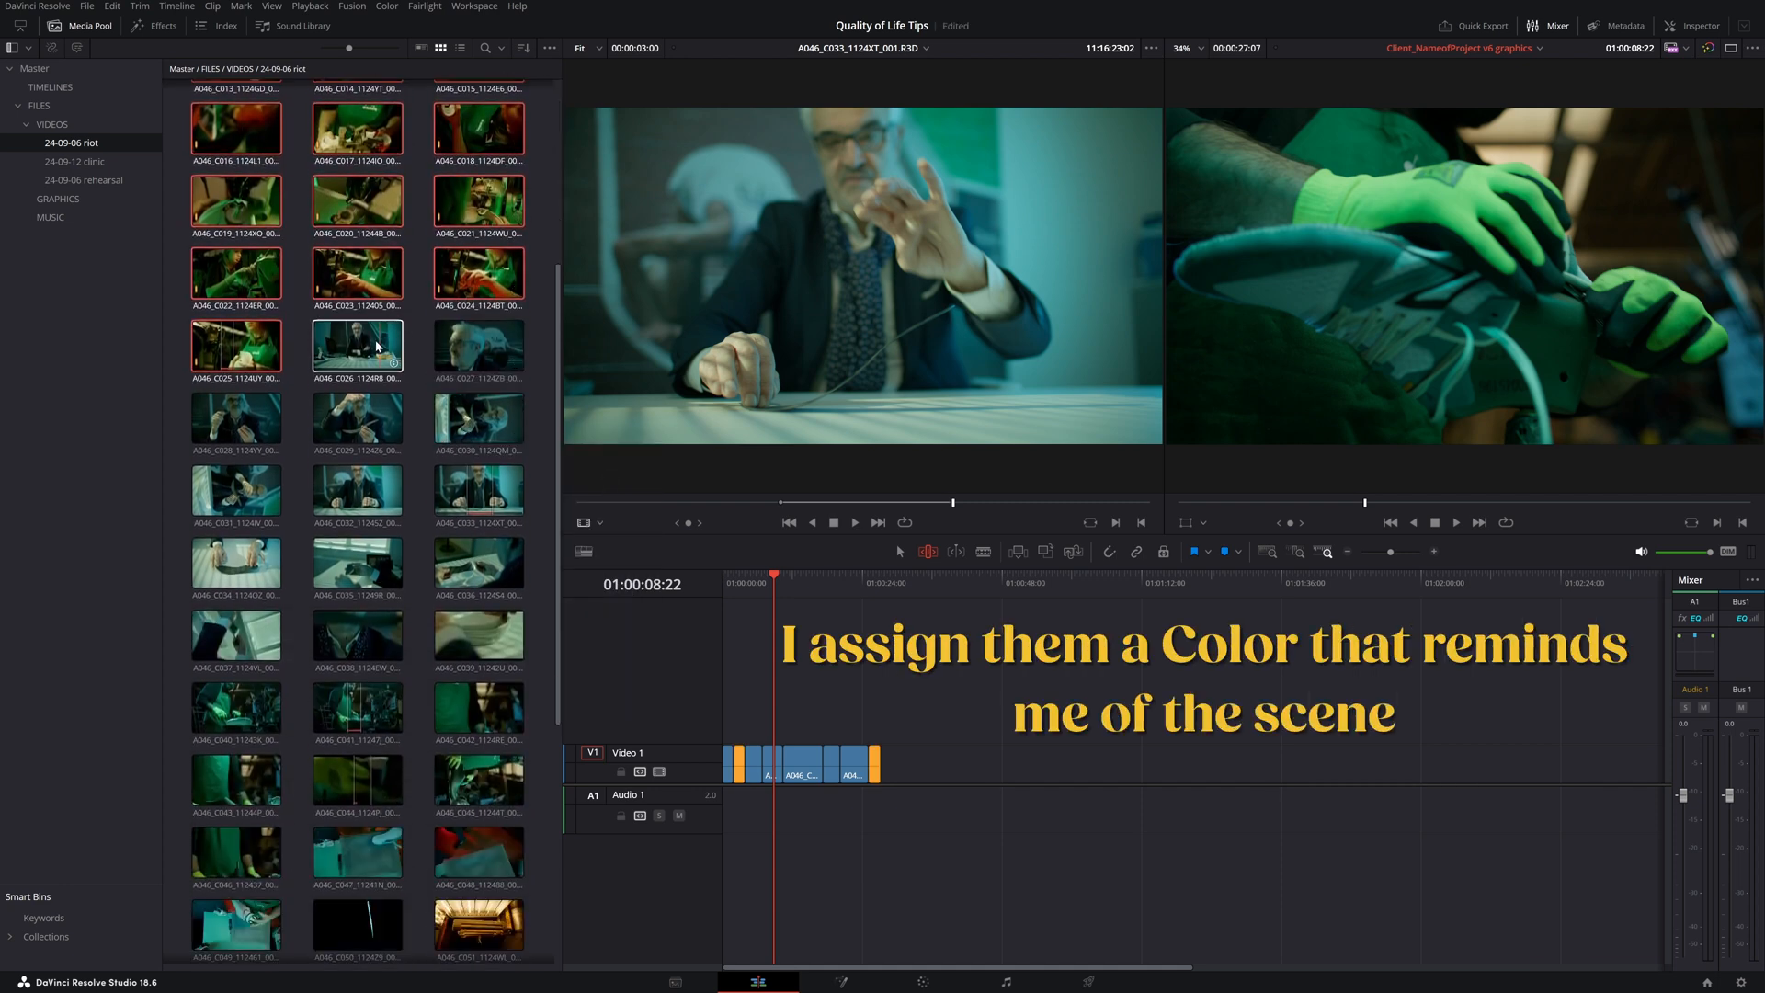
{"action": "right_click", "coordinate": [357, 349]}
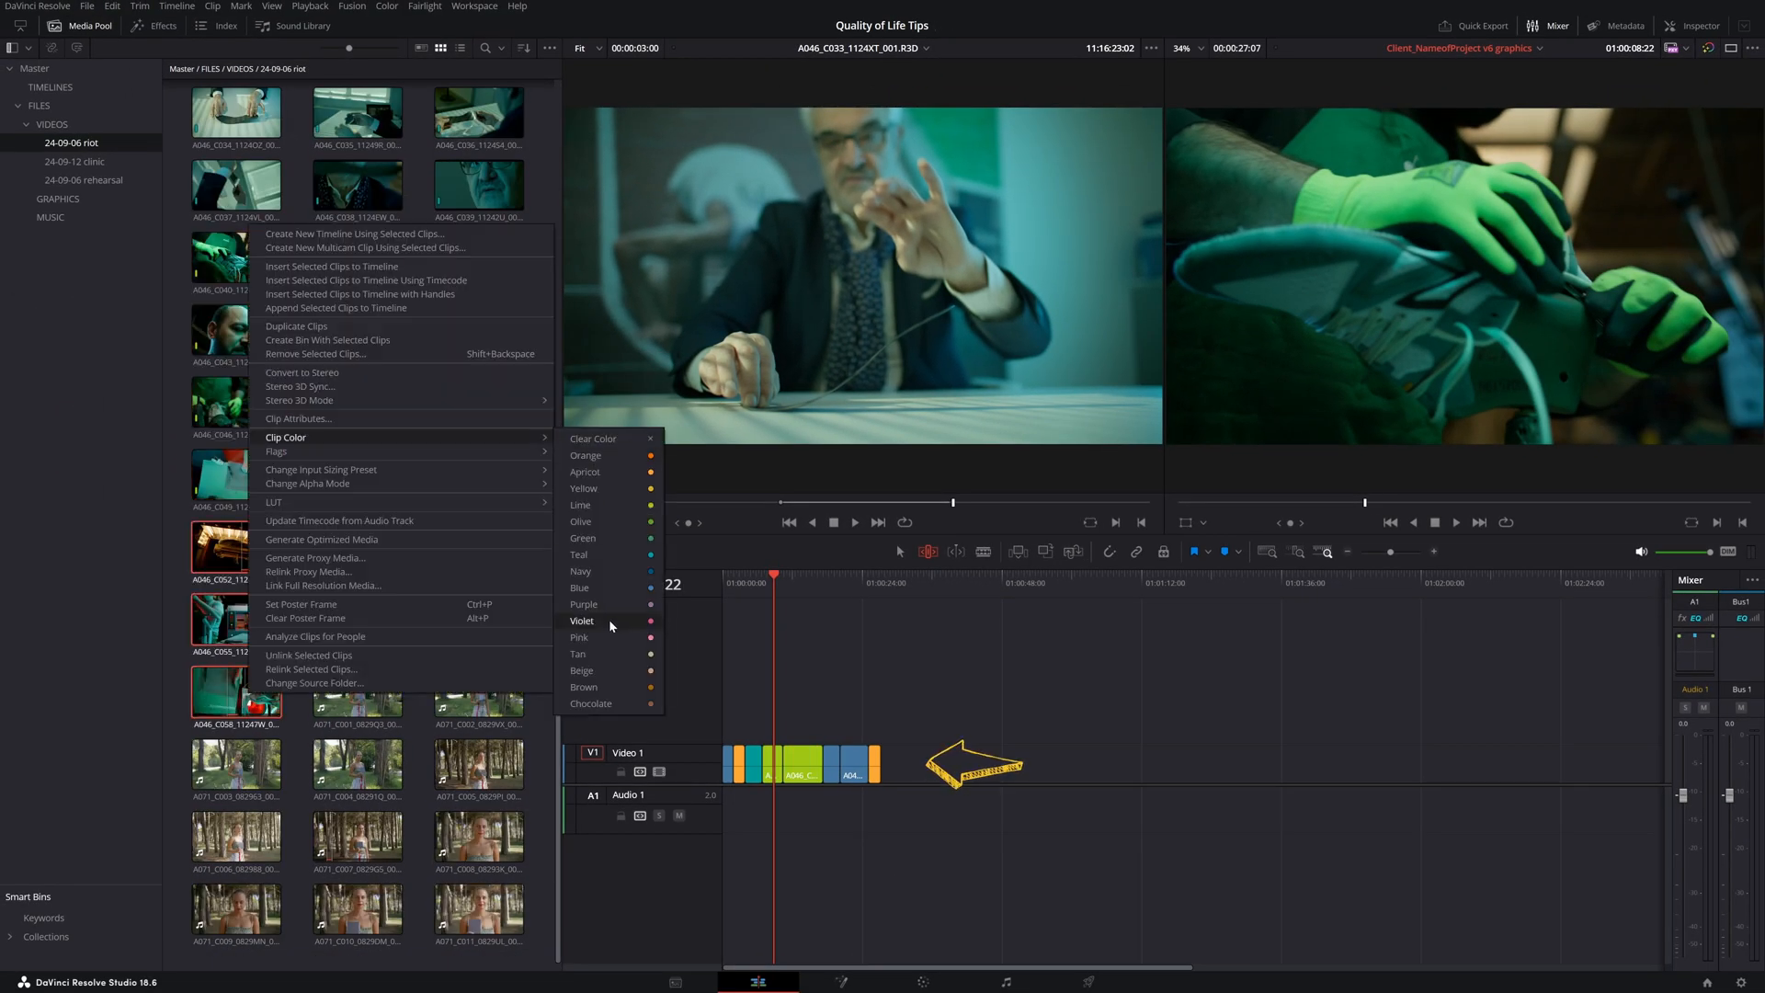
{"action": "left_click", "coordinate": [581, 638]}
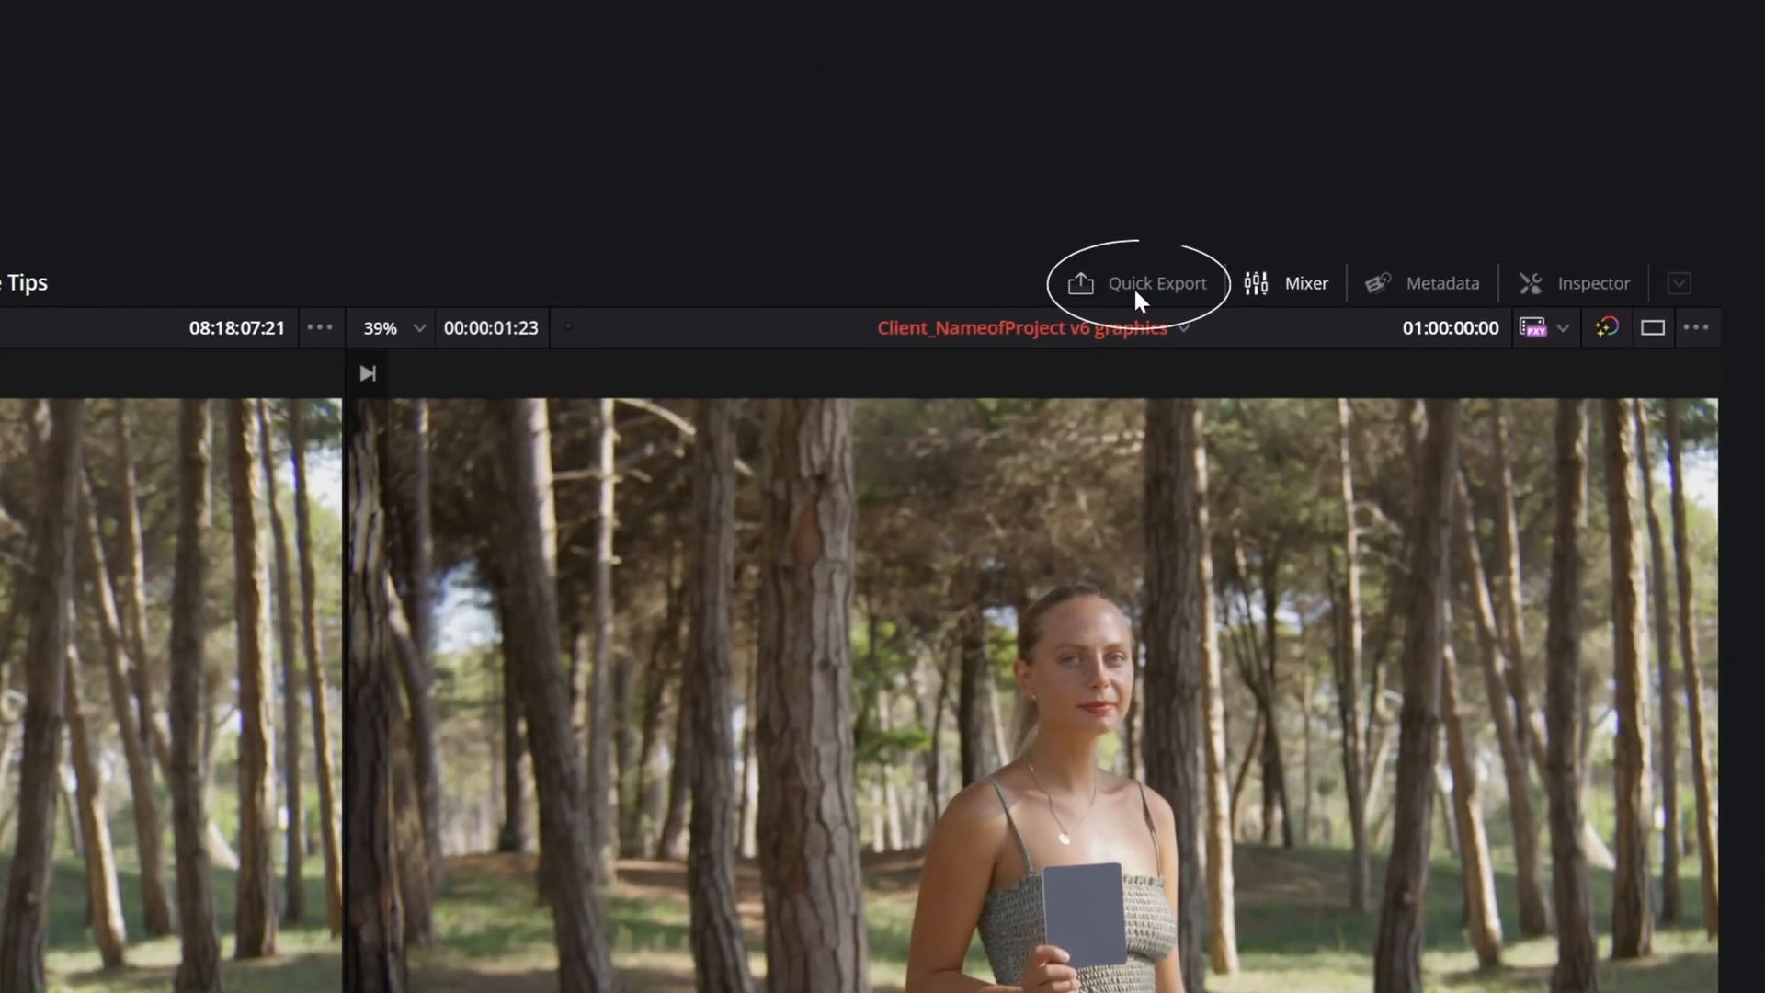
- Quick-export the v6 graphics timeline as H.264 Master to the Download folder, then go to Deliver
{"action": "left_click", "coordinate": [1136, 283]}
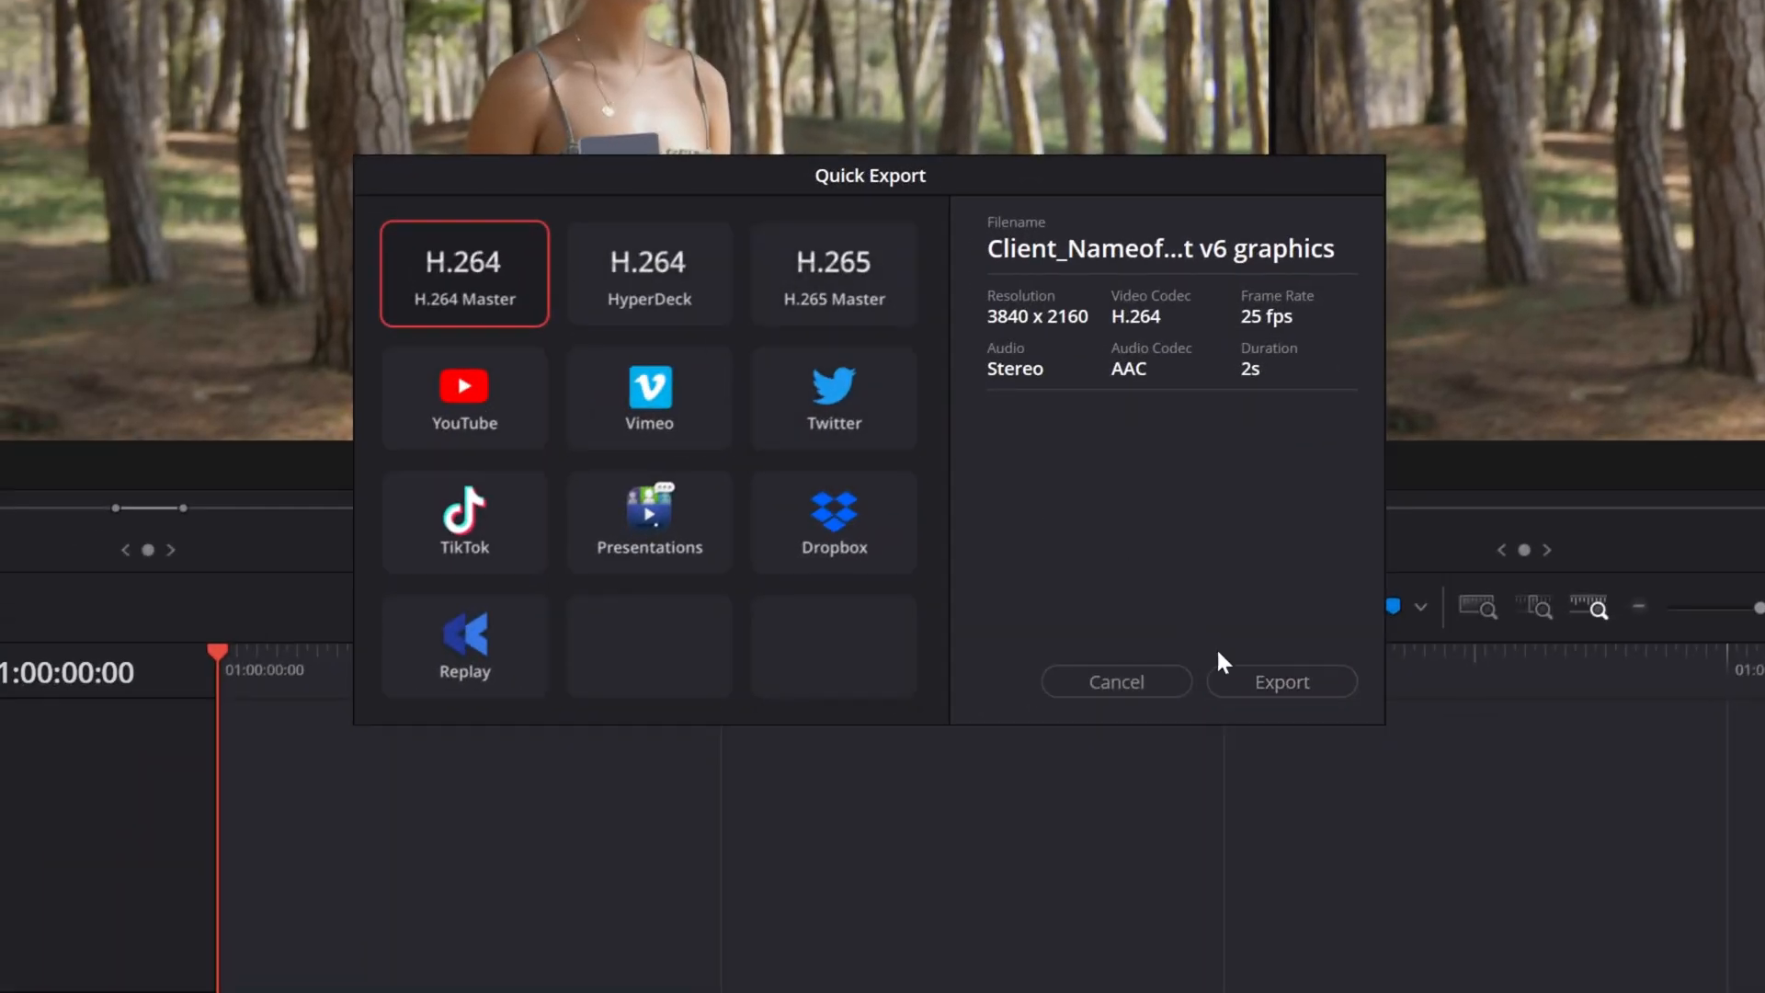
{"action": "left_click", "coordinate": [1279, 680]}
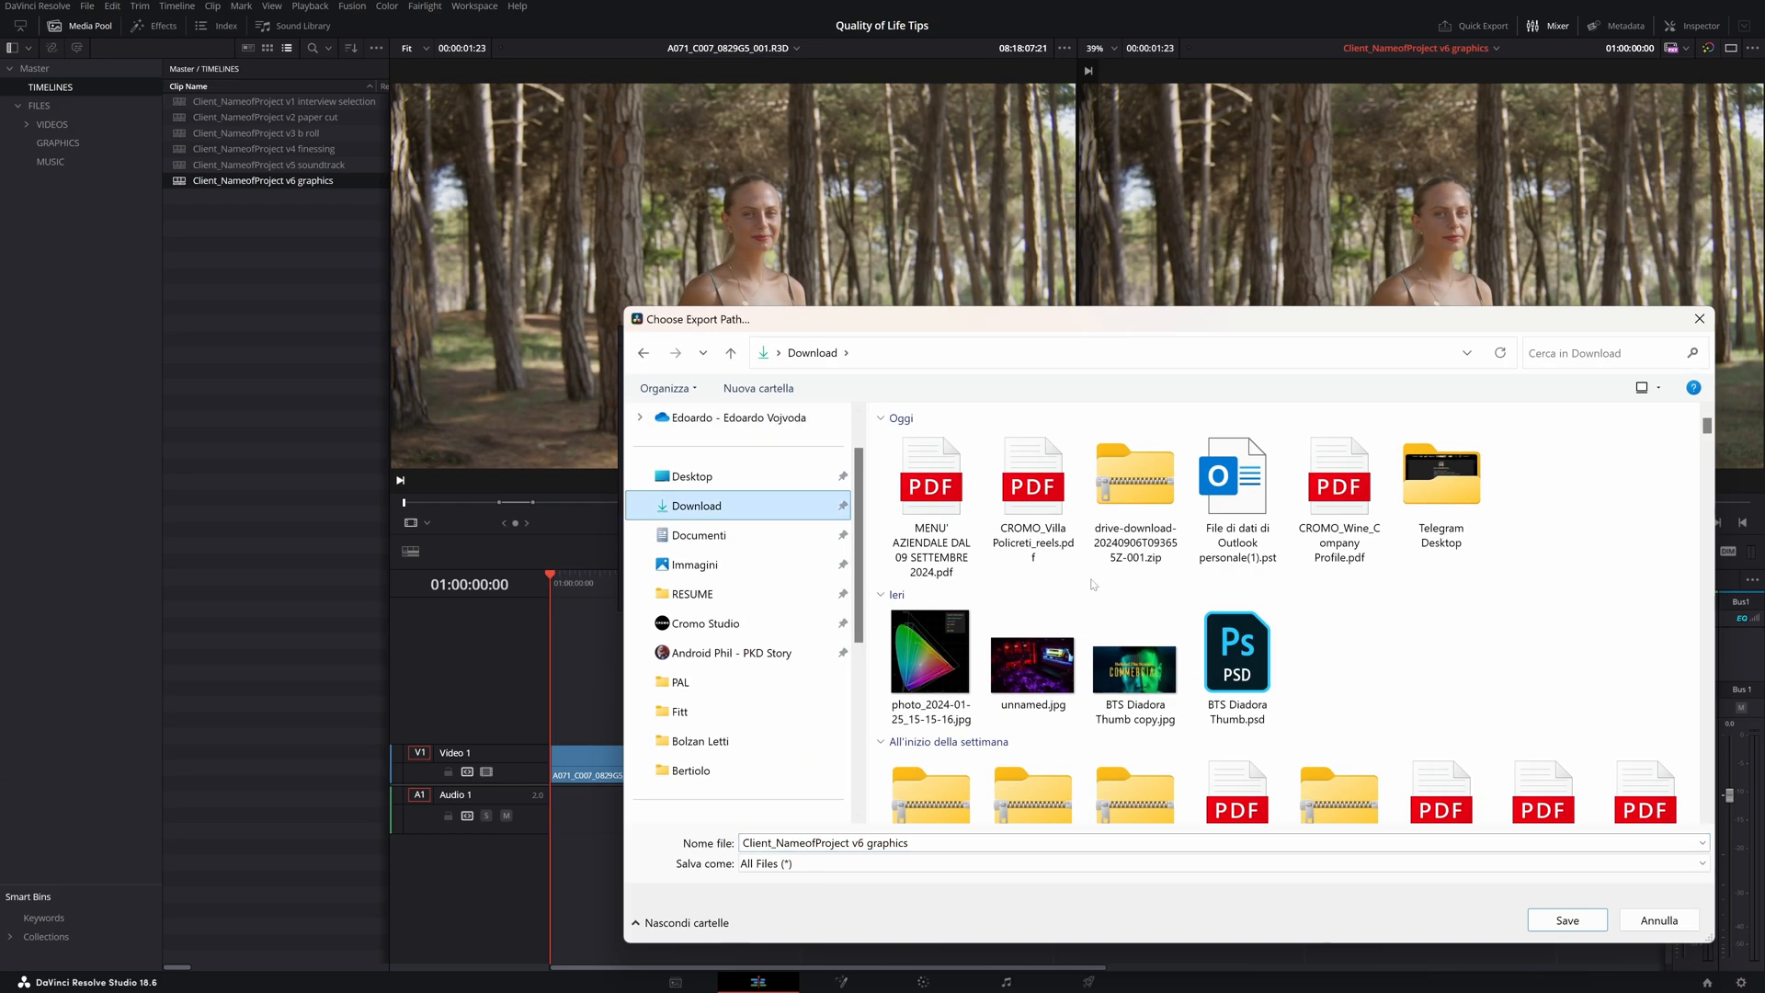
{"action": "left_click", "coordinate": [1567, 919]}
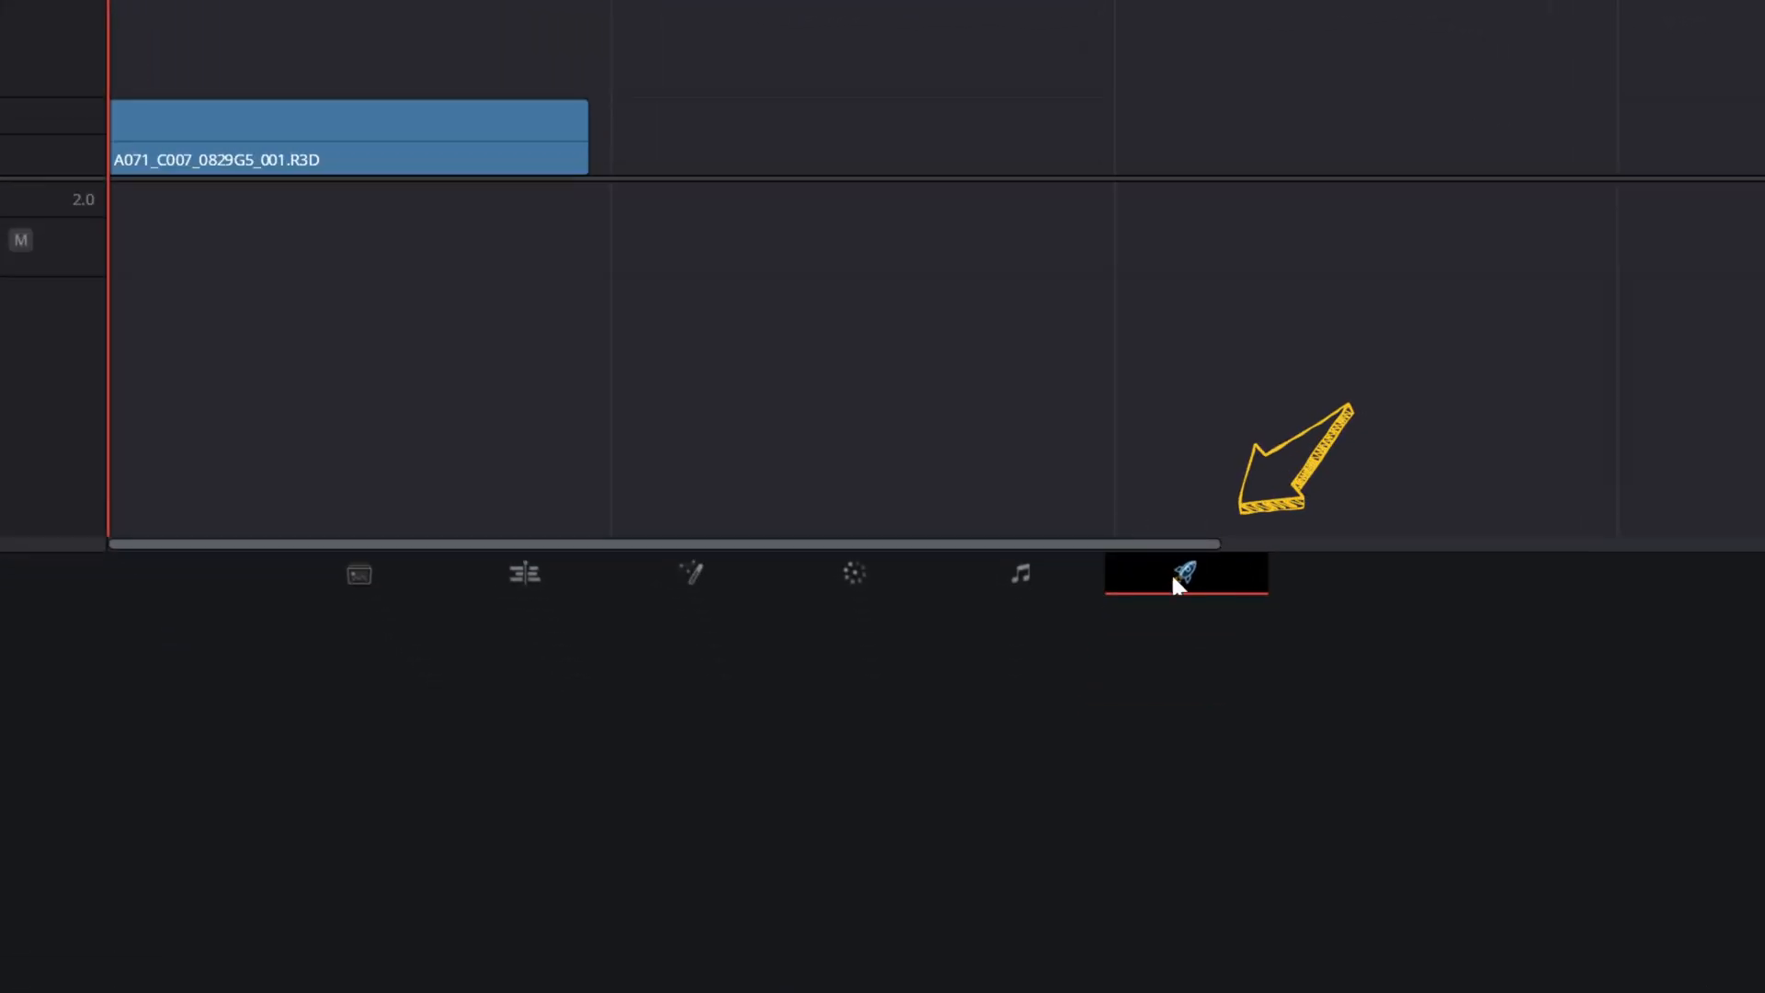
{"action": "left_click", "coordinate": [1186, 574]}
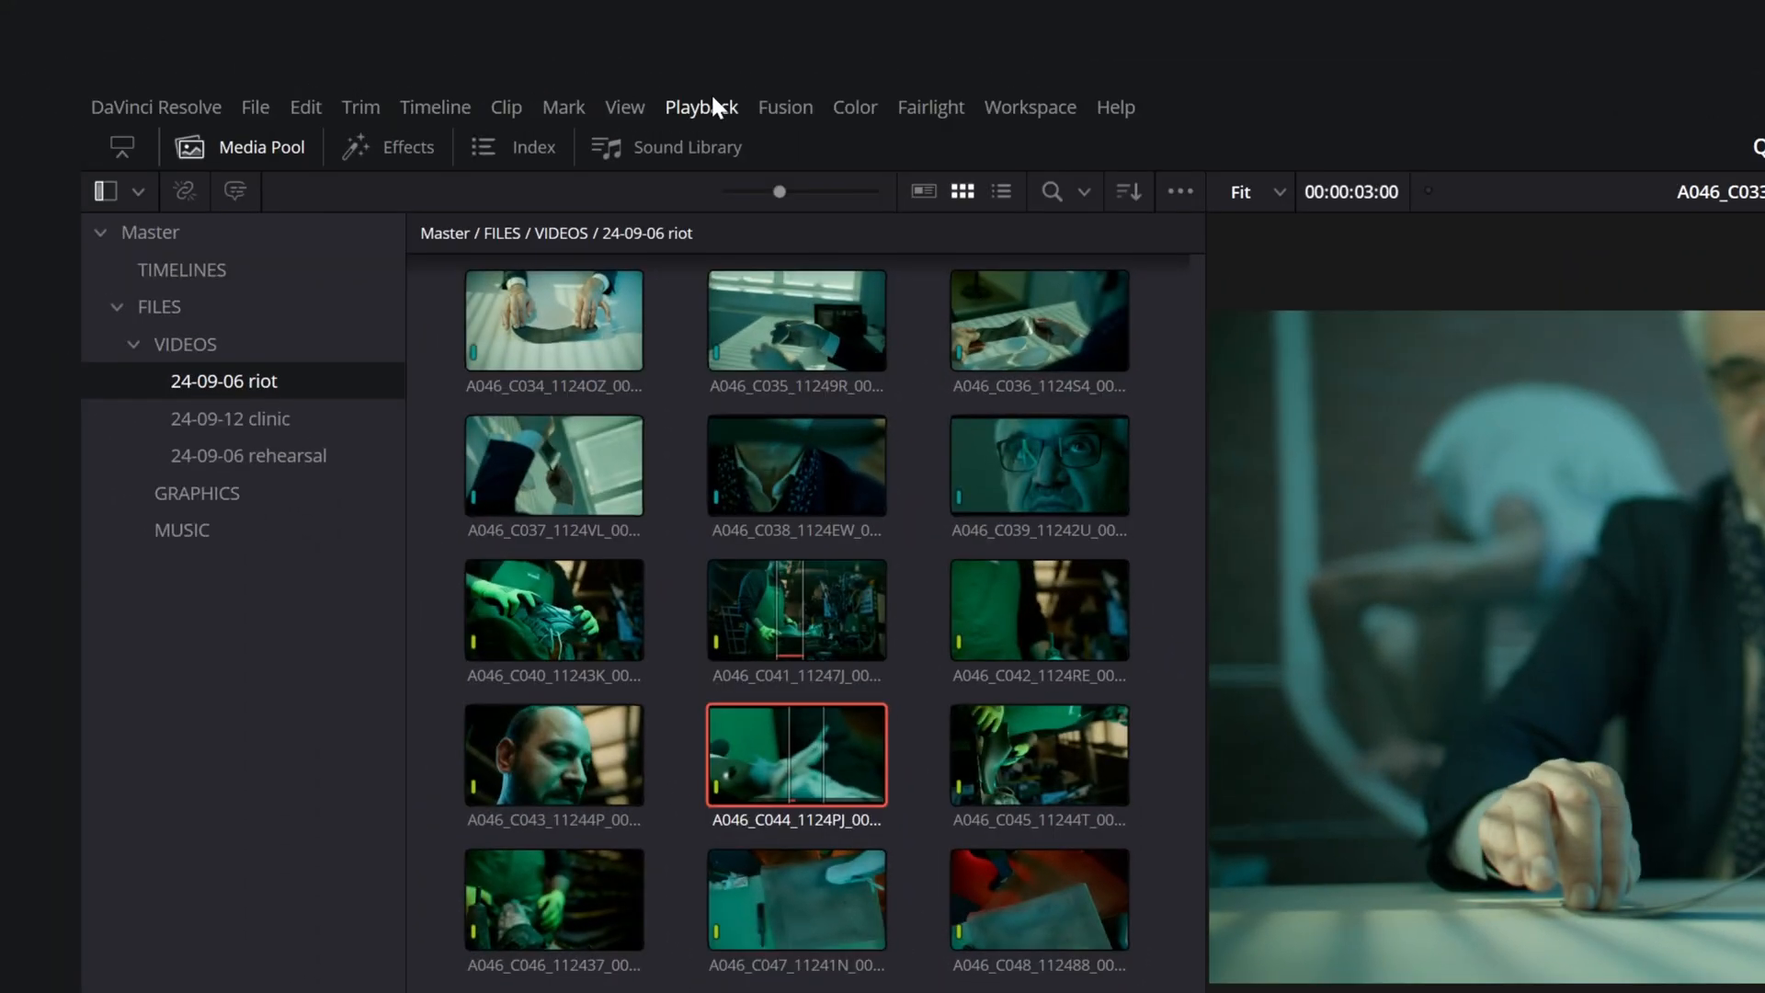
{"action": "left_click", "coordinate": [701, 107]}
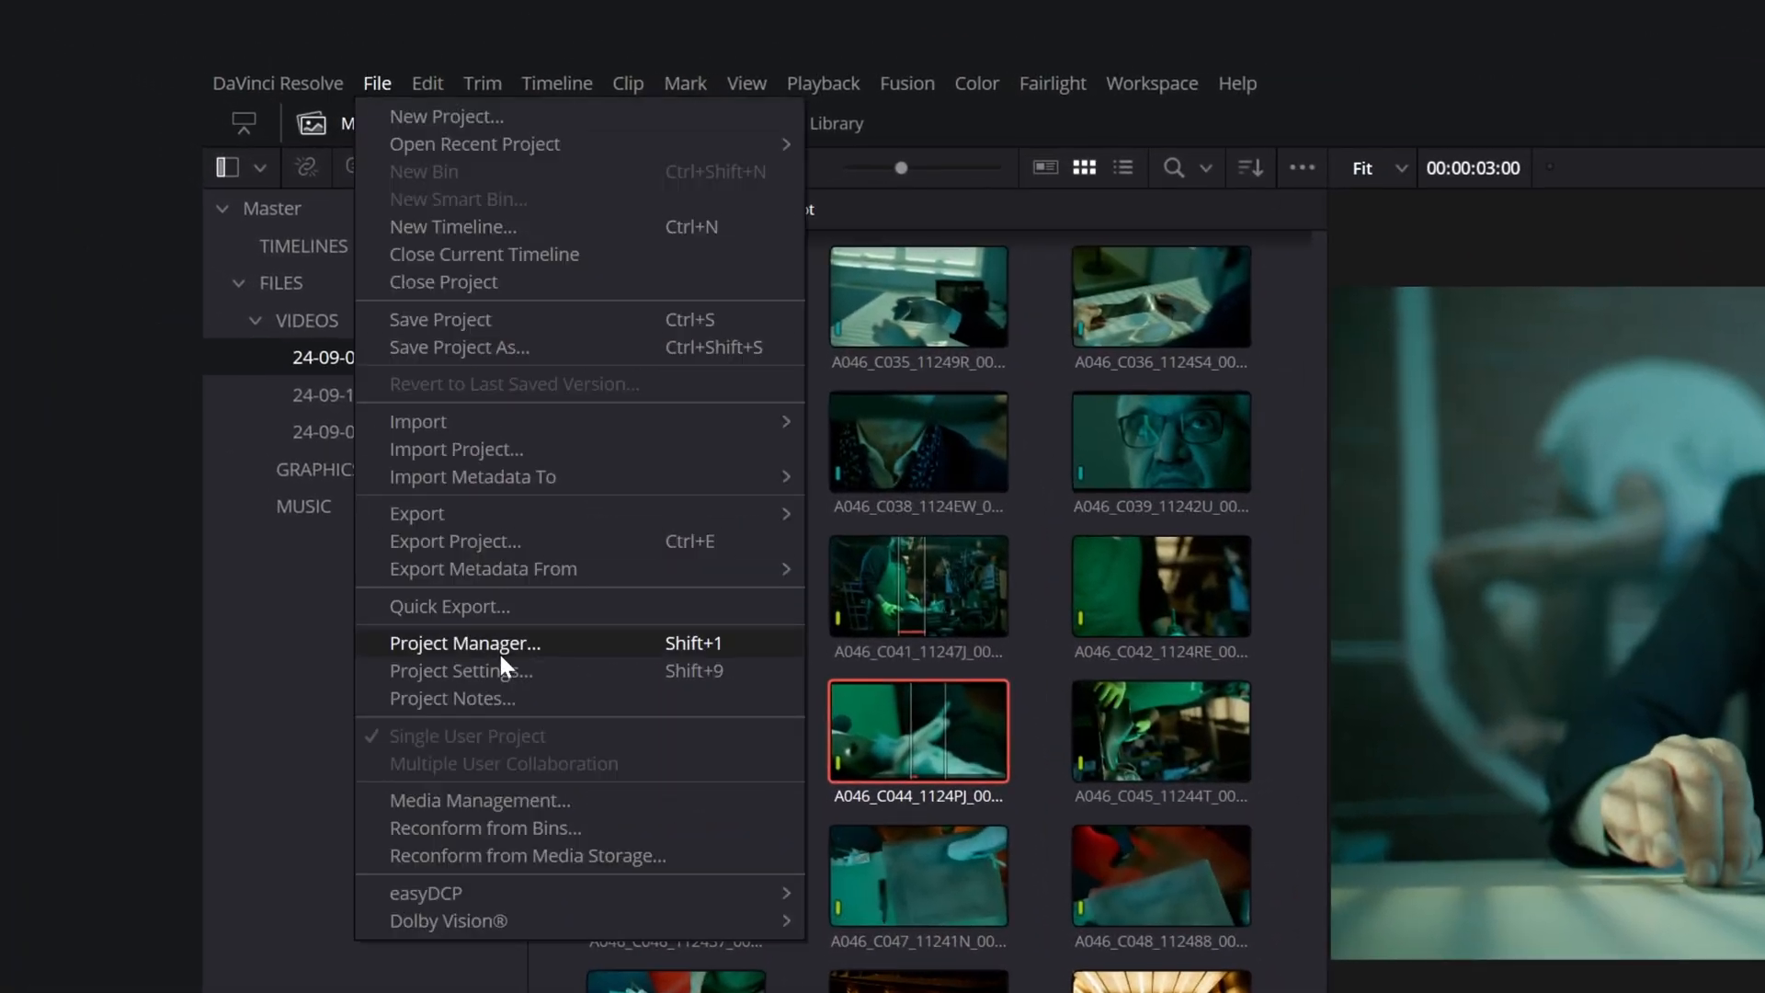
- Set the project's render cache format to DNxHR HQX in Master Settings
{"action": "left_click", "coordinate": [460, 669]}
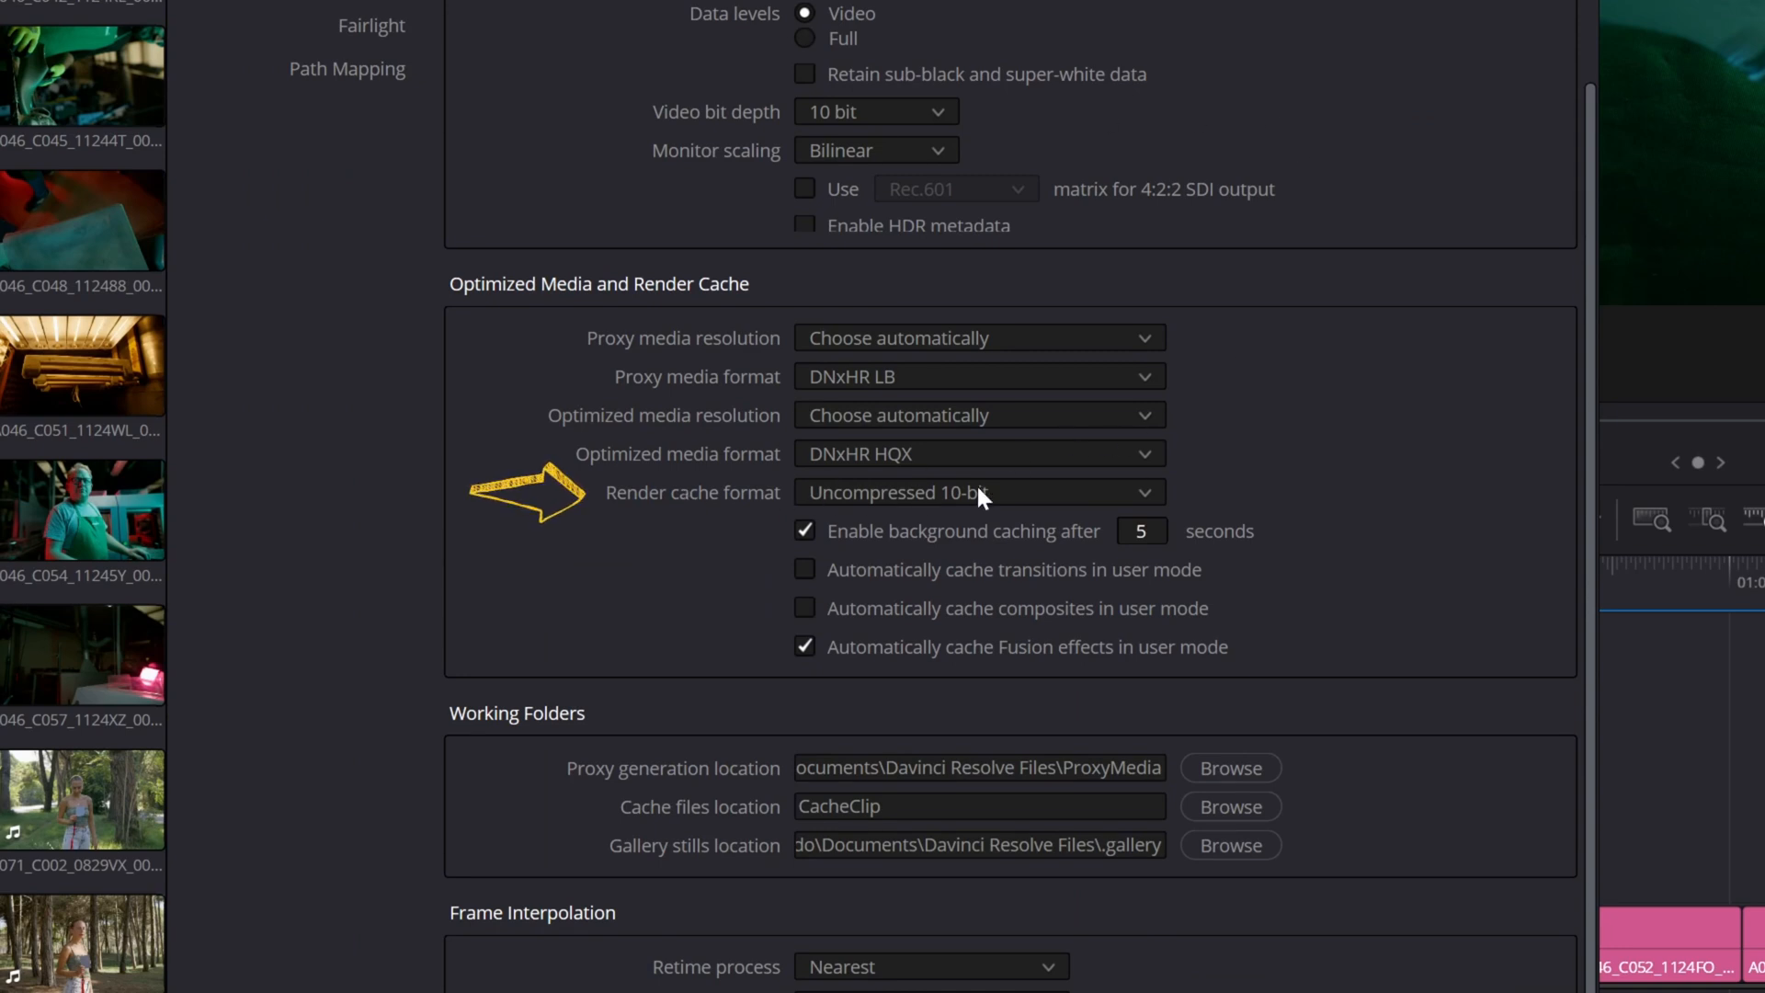
{"action": "left_click", "coordinate": [974, 493]}
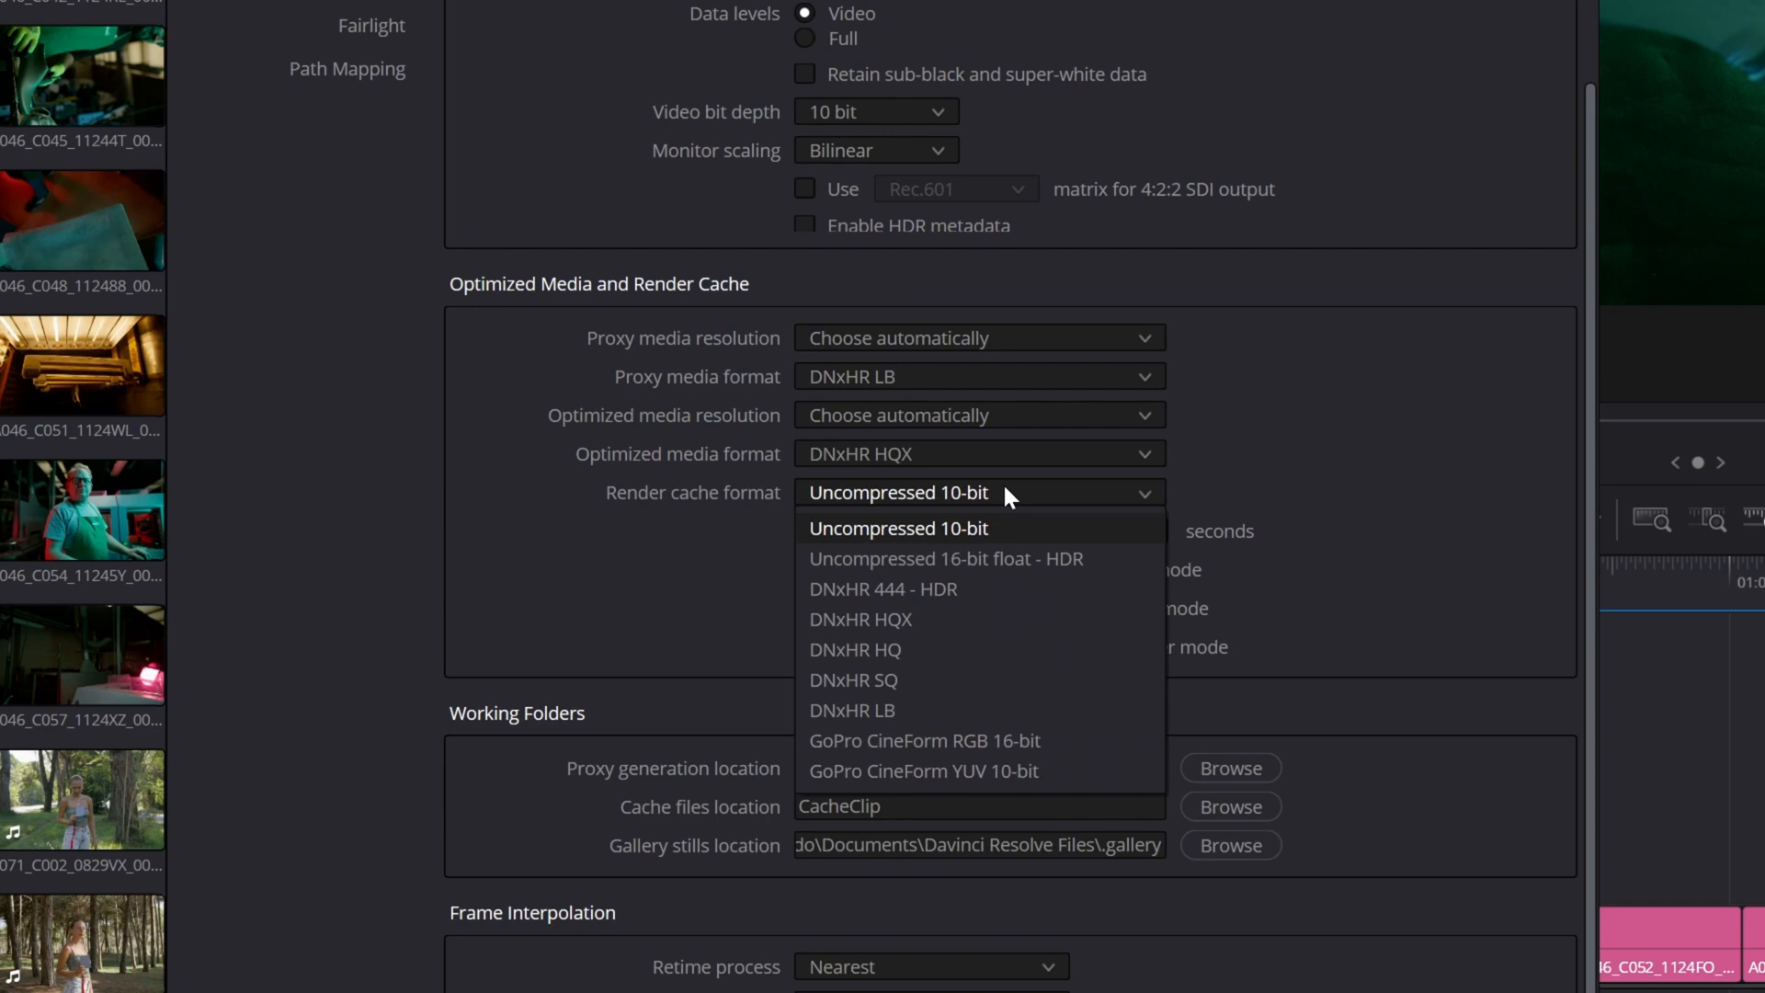
{"action": "mouse_move", "coordinate": [980, 620]}
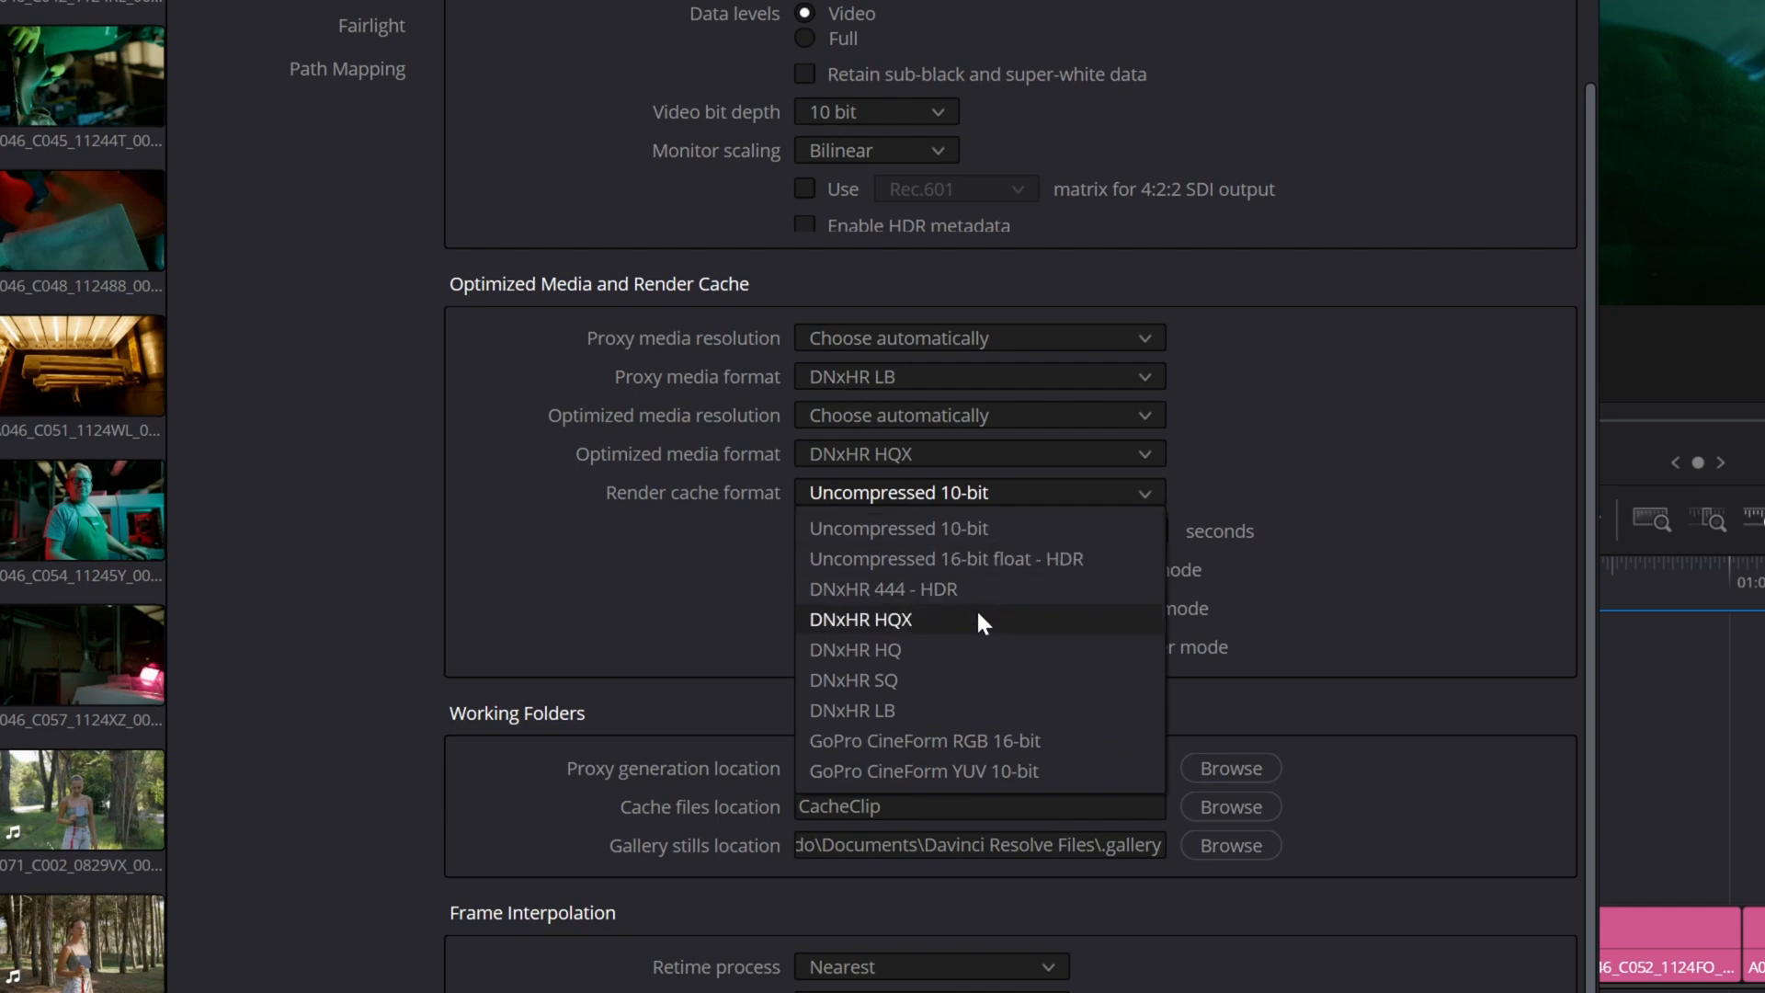
{"action": "left_click", "coordinate": [861, 620]}
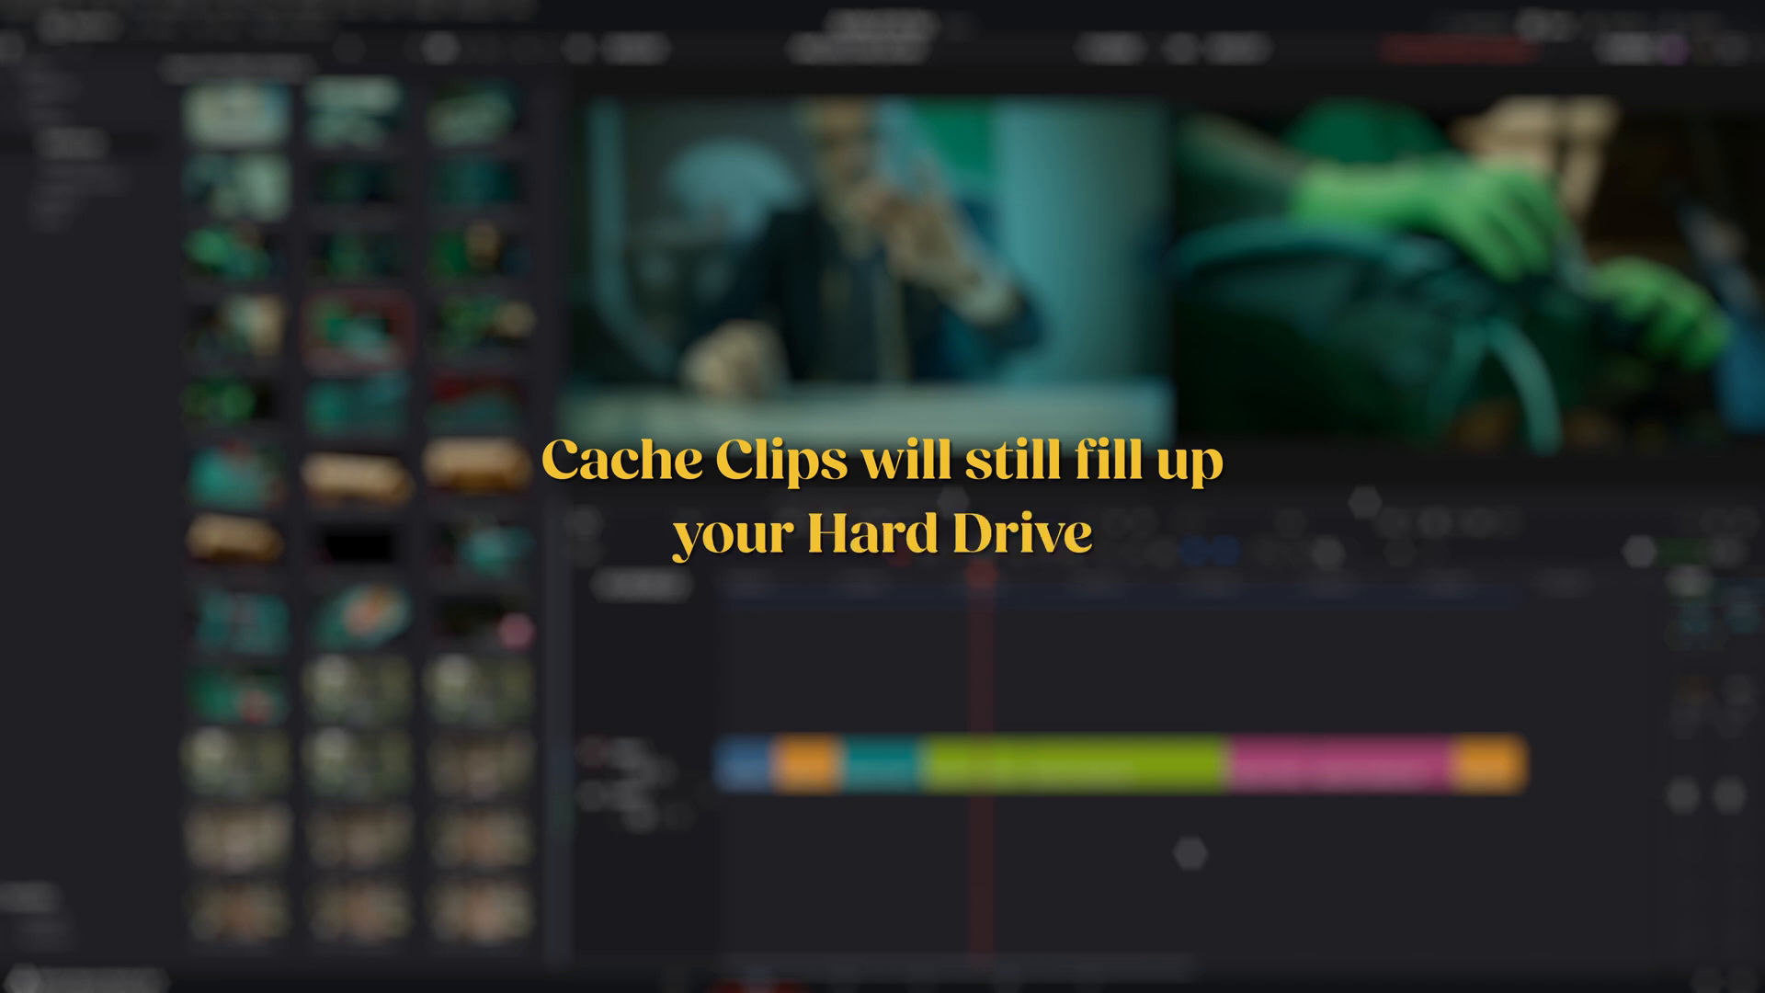
- Bring up the Cache Manager via Playback > Manage Cache Data
{"action": "left_click", "coordinate": [693, 144]}
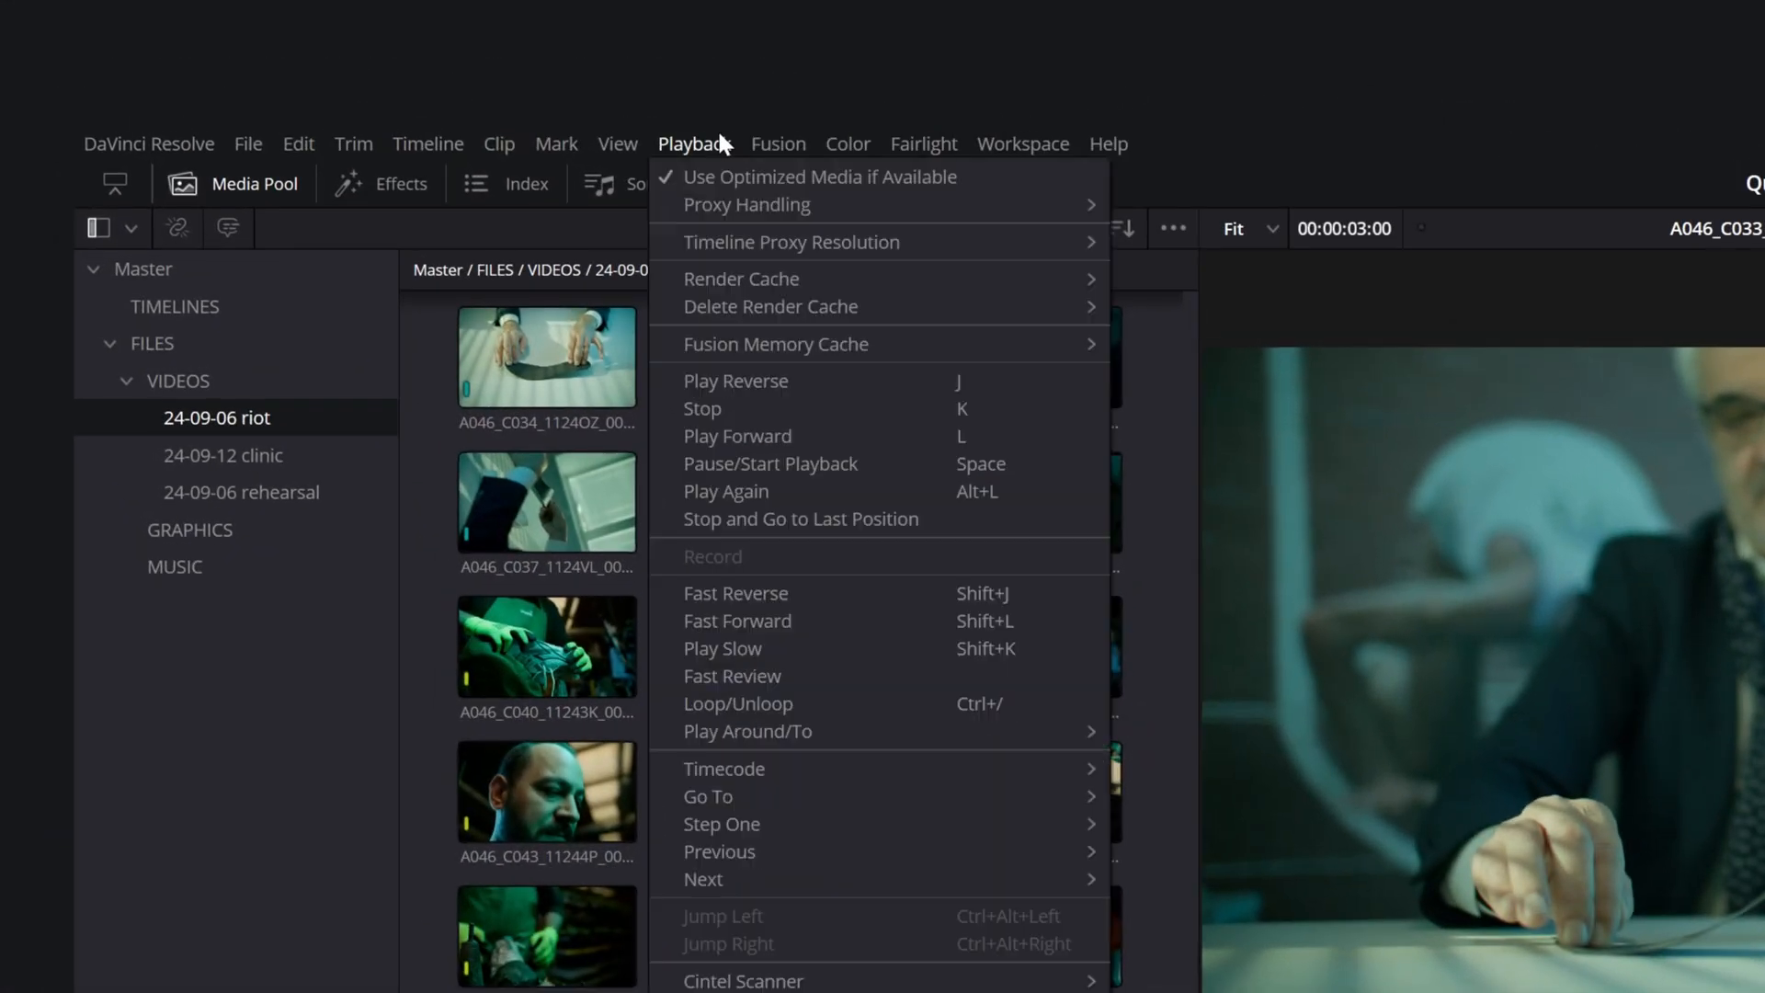
{"action": "mouse_move", "coordinate": [770, 307]}
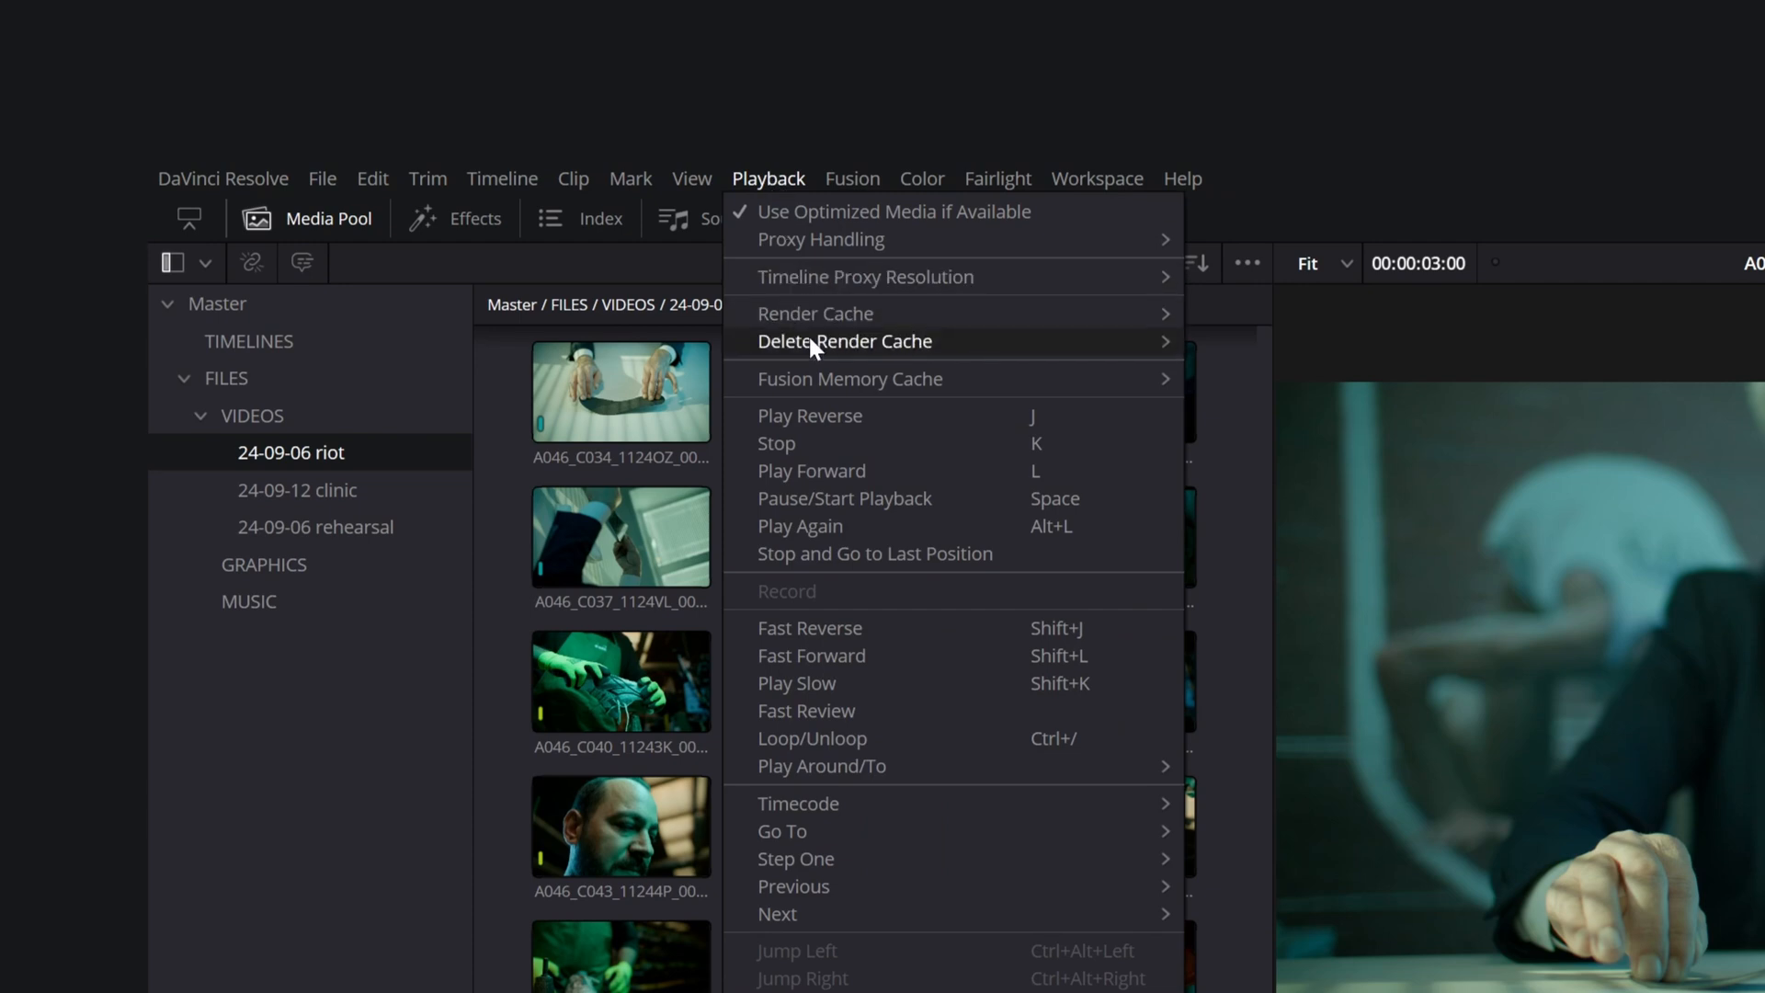
{"action": "mouse_move", "coordinate": [844, 342]}
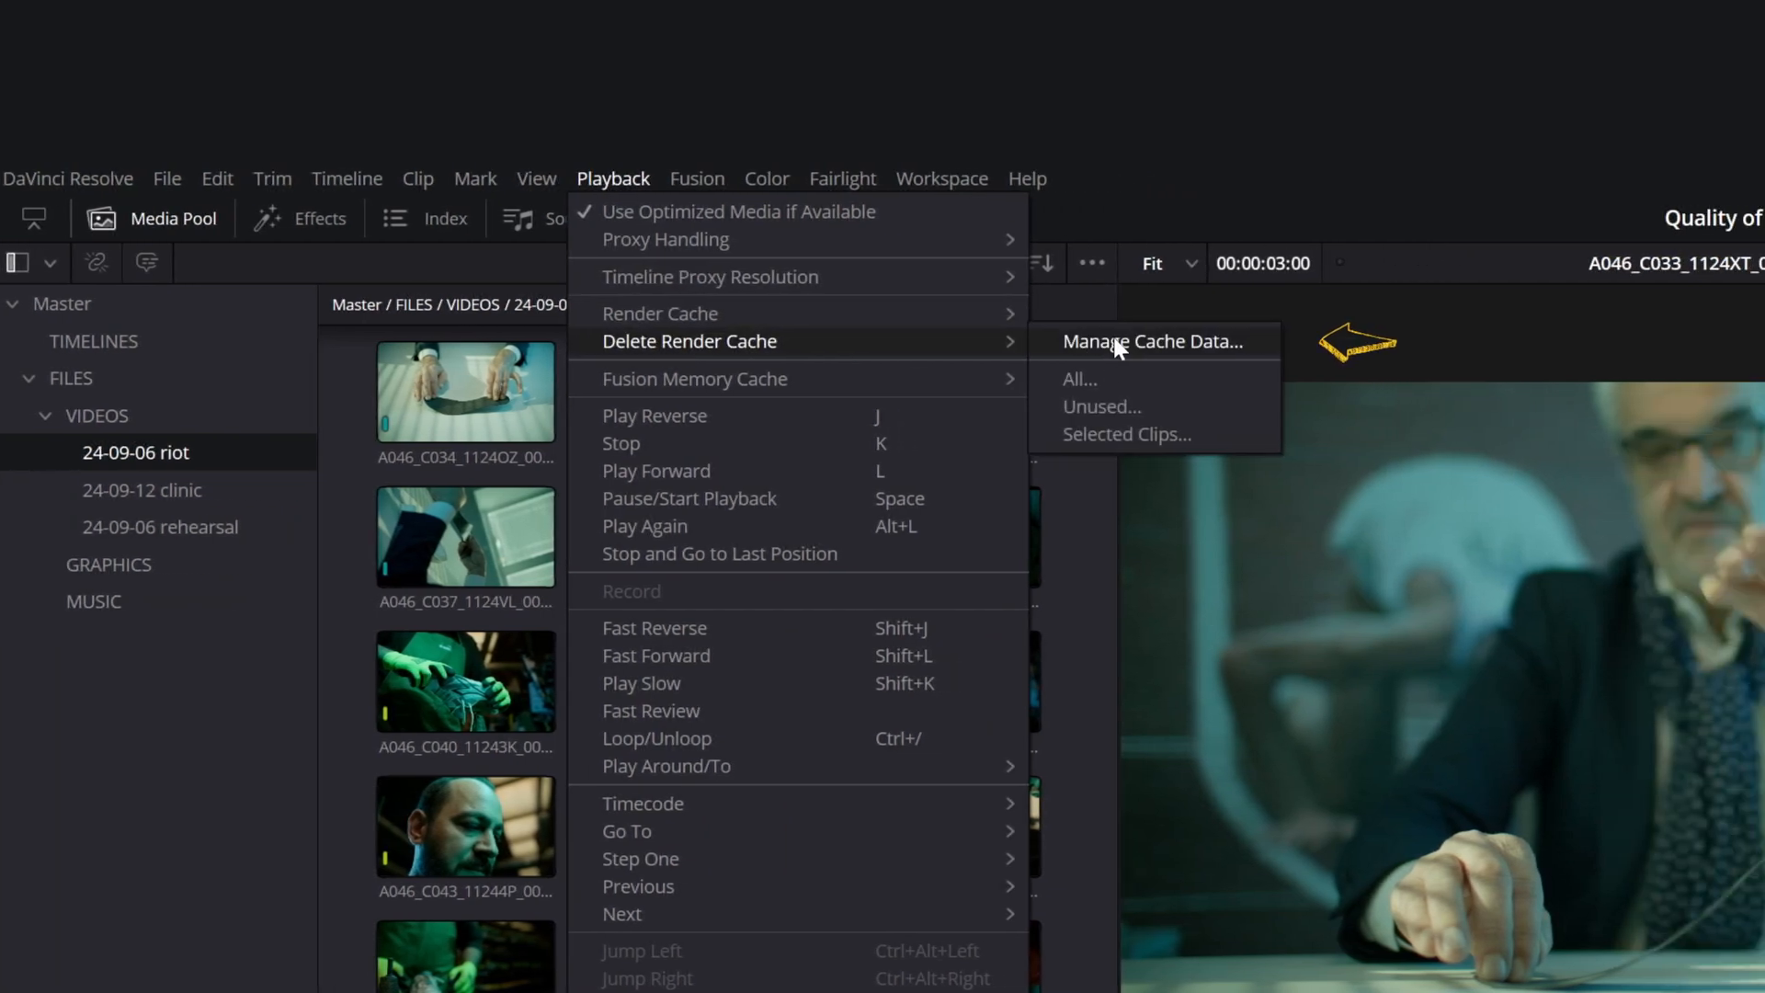
{"action": "left_click", "coordinate": [1151, 342]}
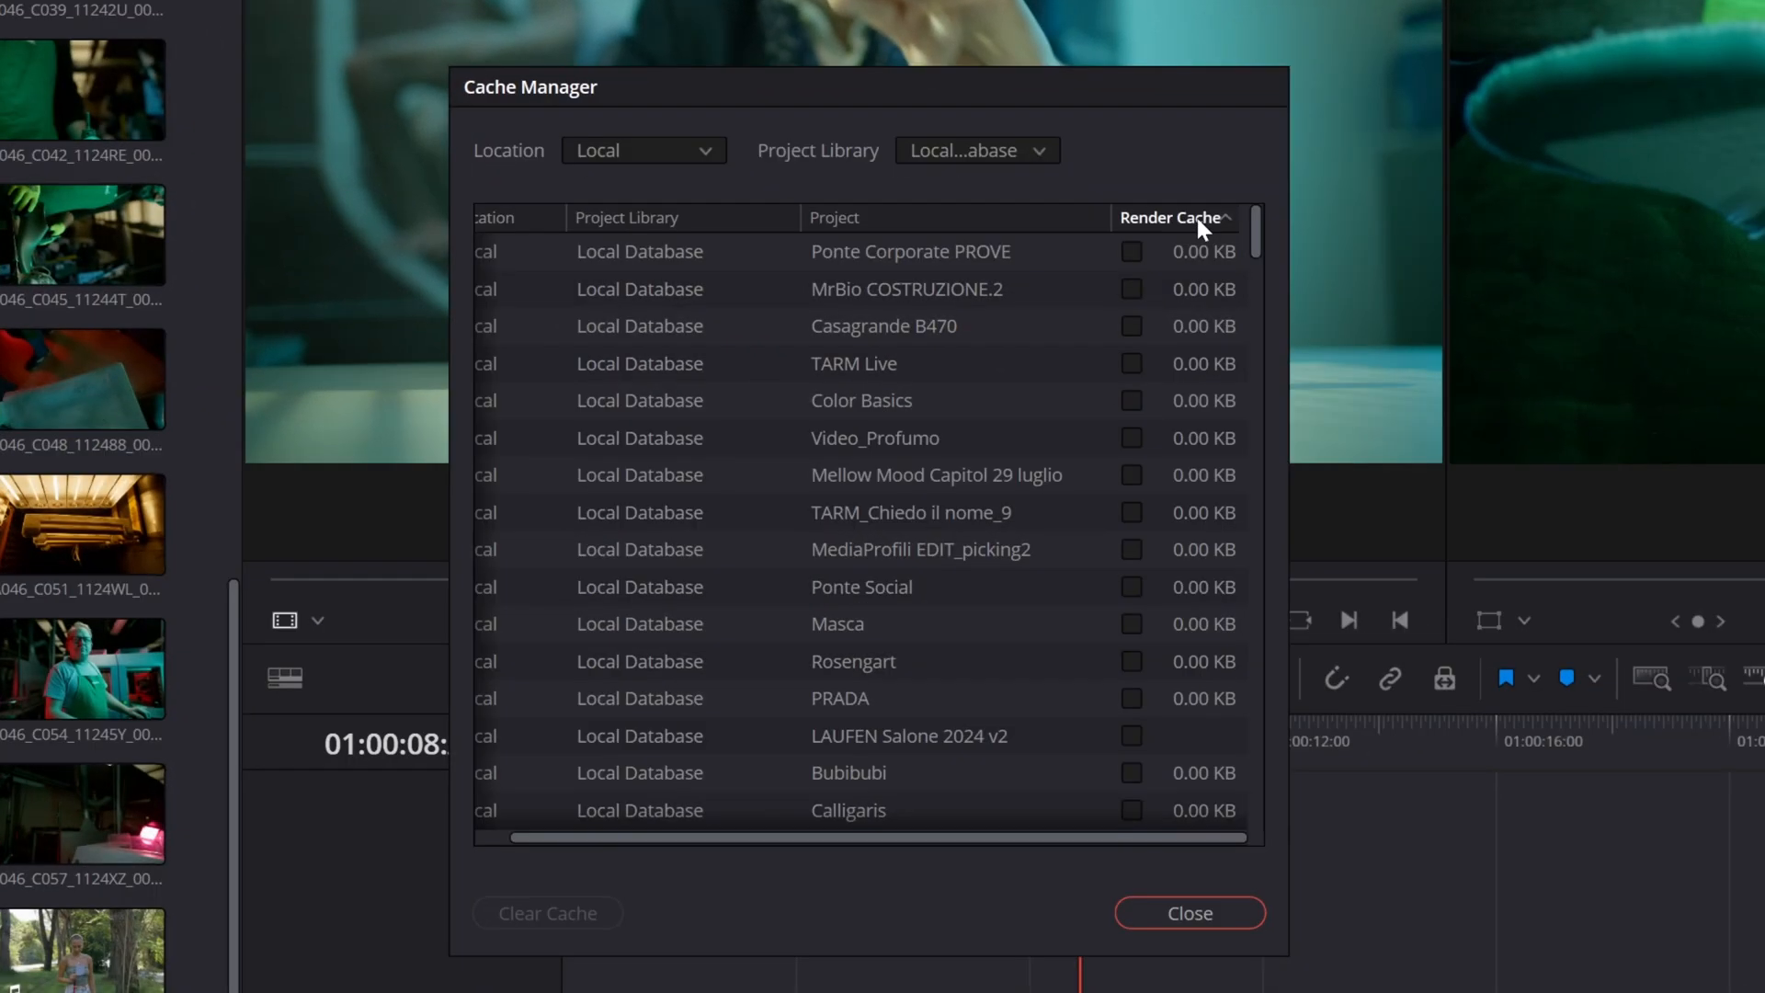
- Sort by render cache size, mark the largest projects and clear their cache
{"action": "left_click", "coordinate": [1174, 217]}
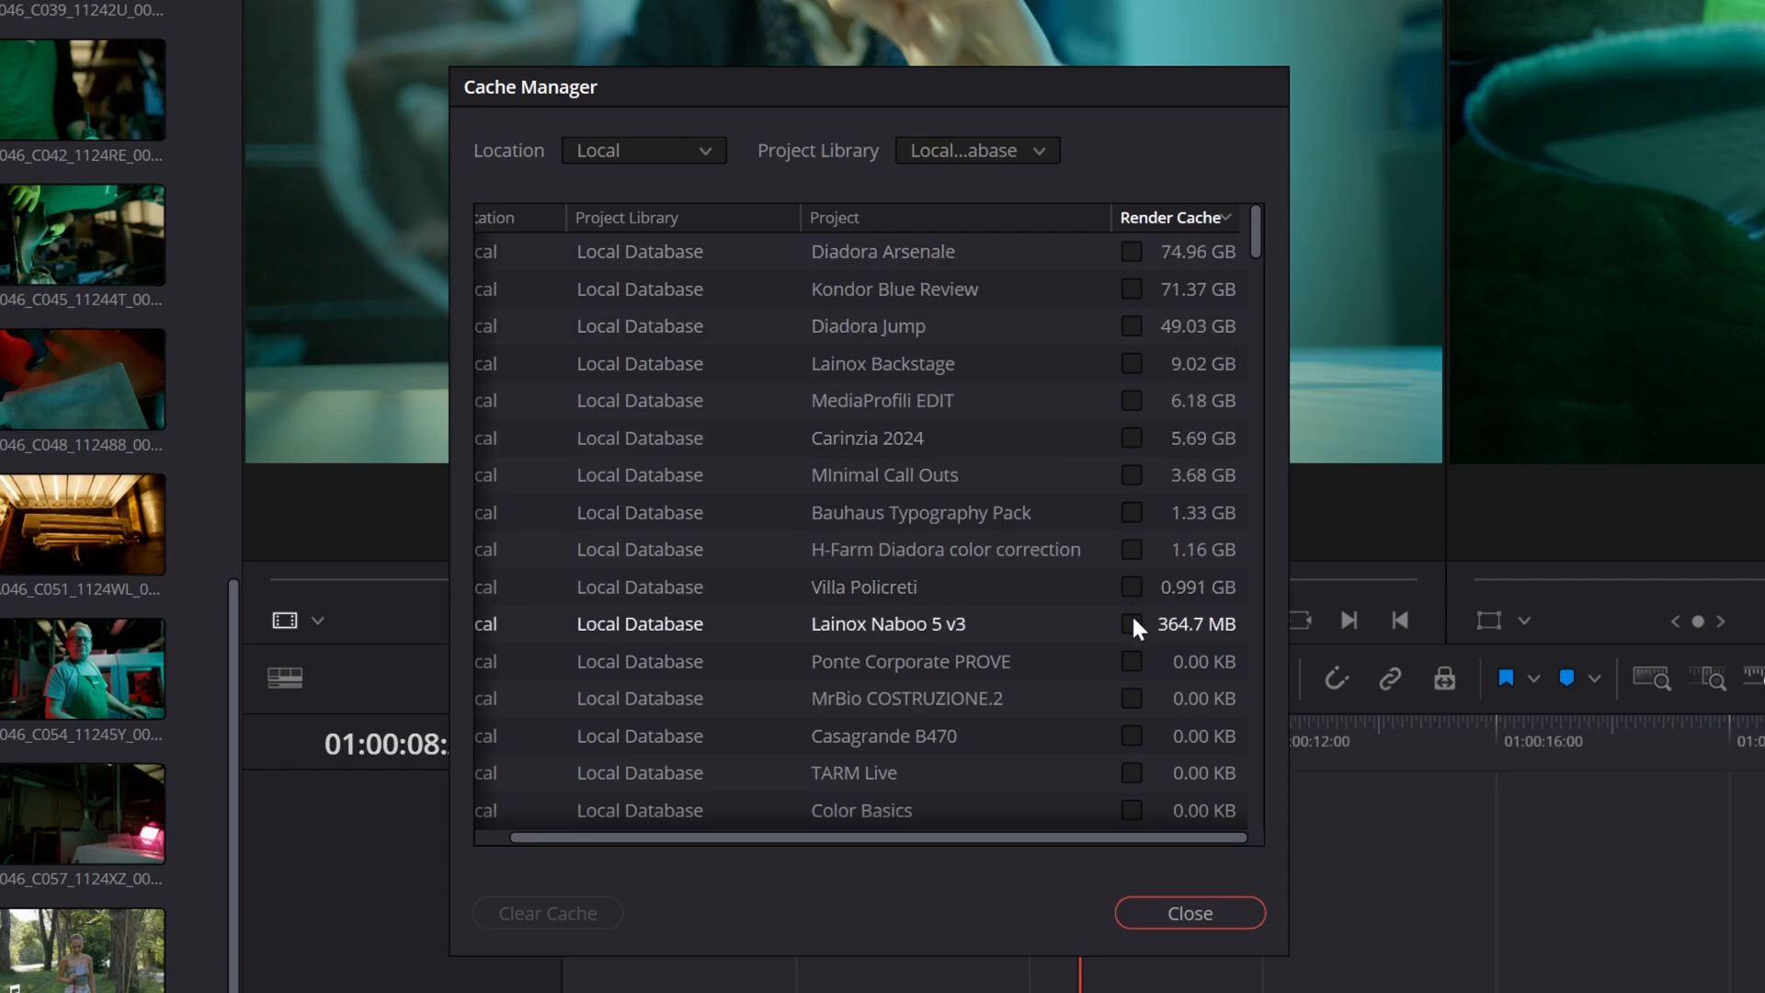
{"action": "left_click", "coordinate": [1132, 362]}
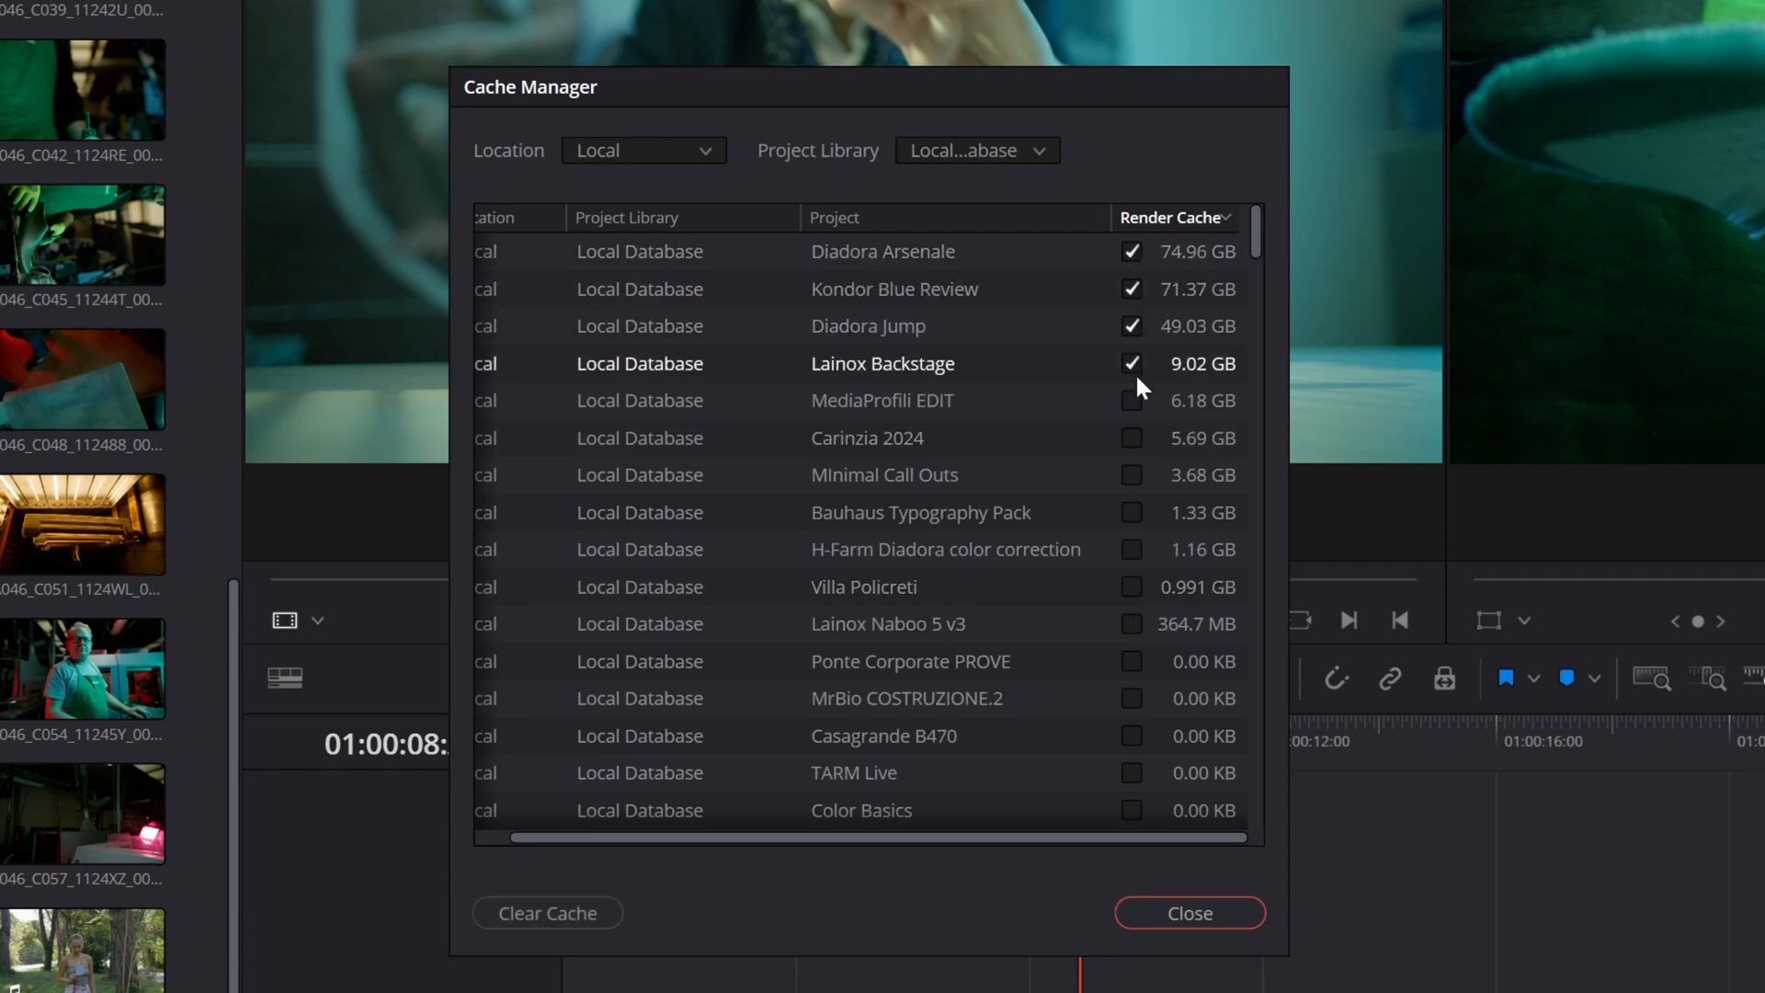
{"action": "left_click", "coordinate": [548, 912]}
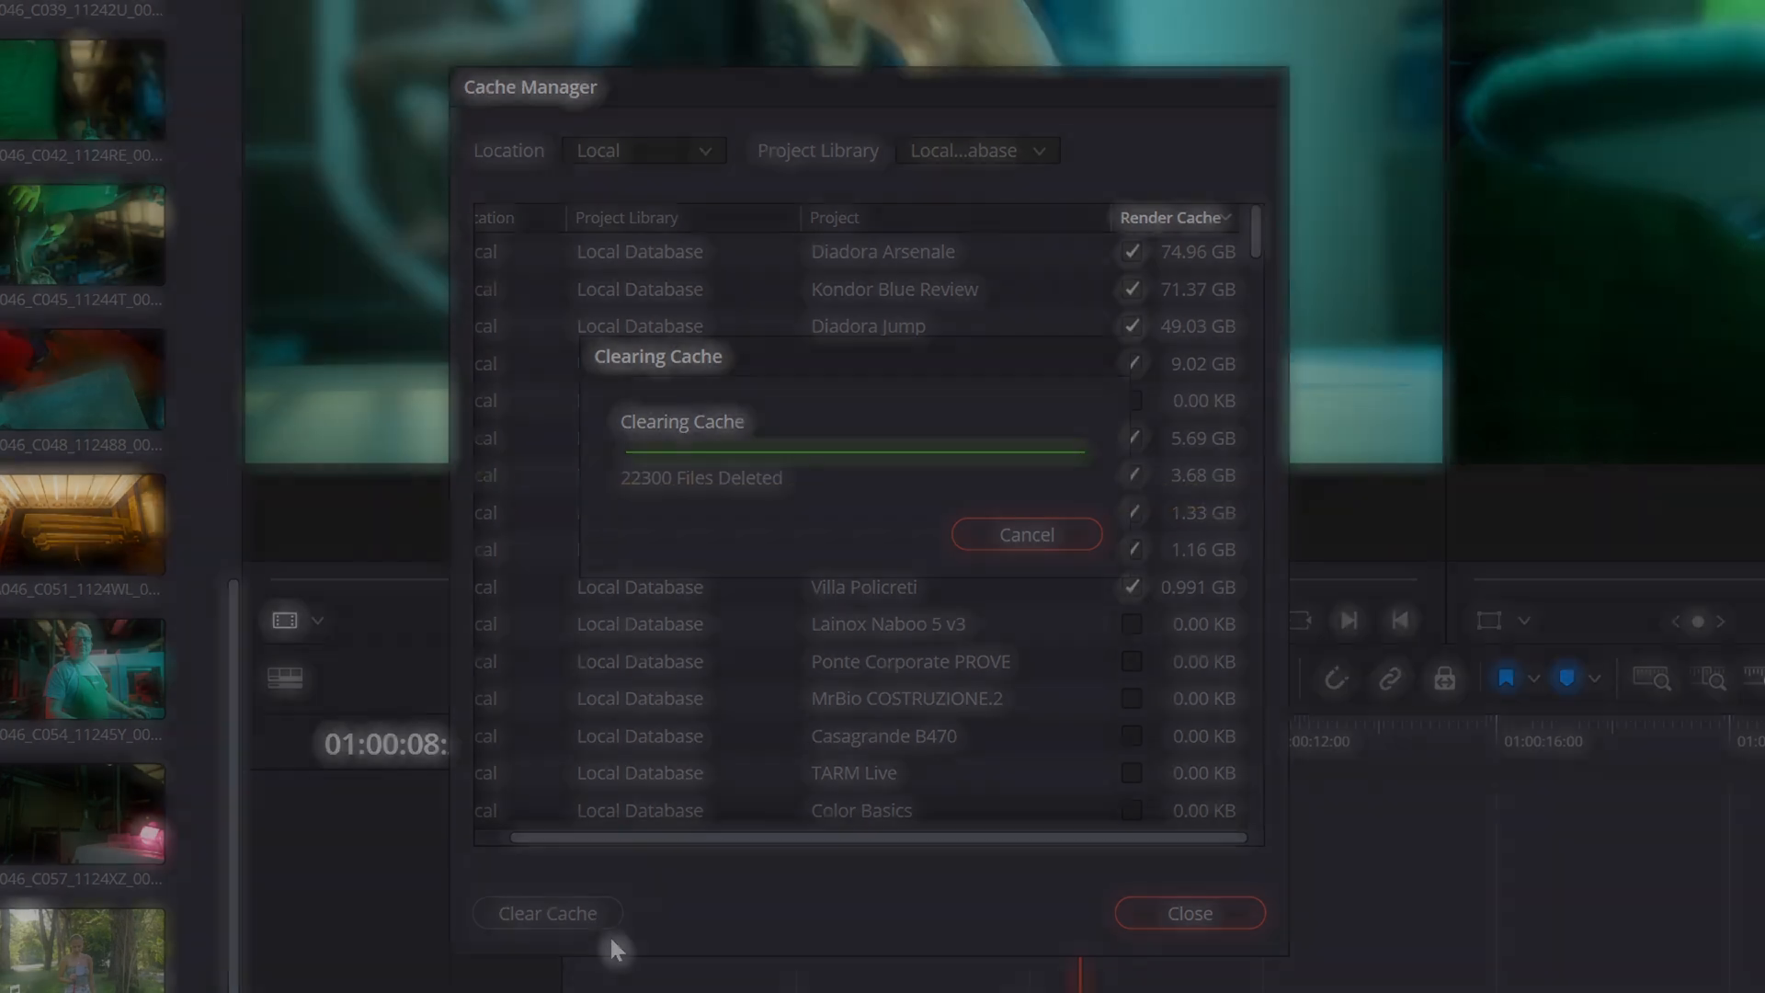